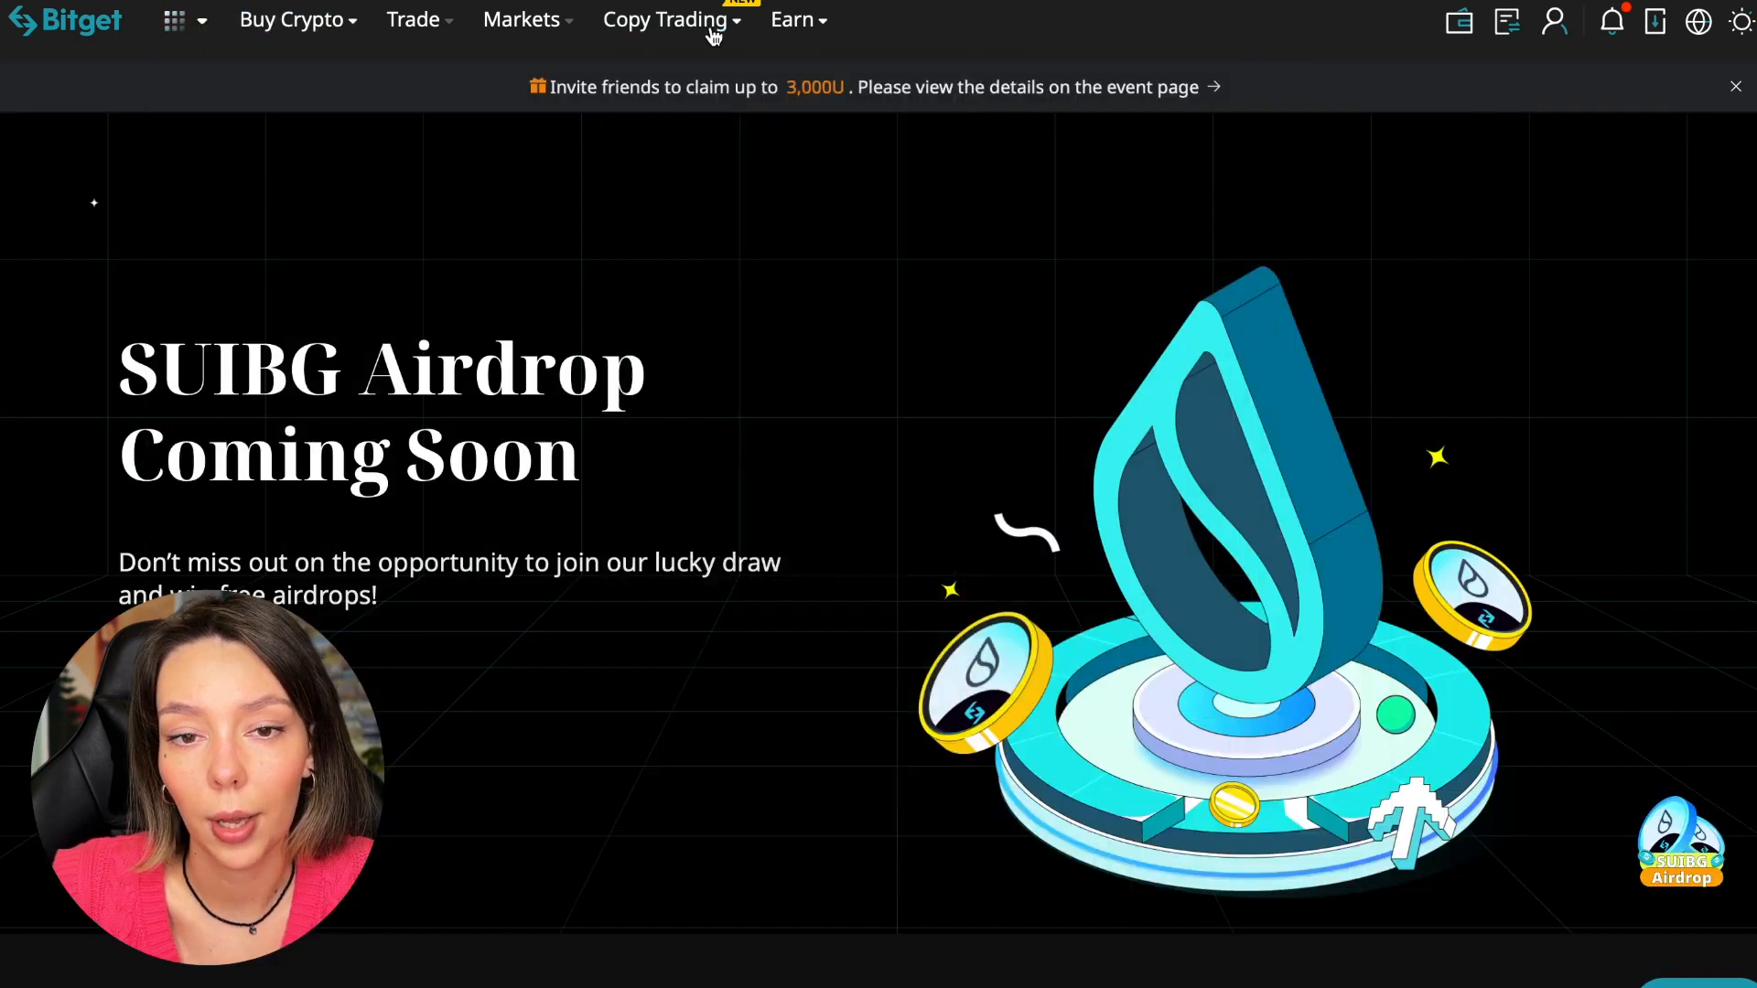
# - Go from Copy Trading in the top navigation to the LeaderBoard of the top 500 traders
pyautogui.click(666, 20)
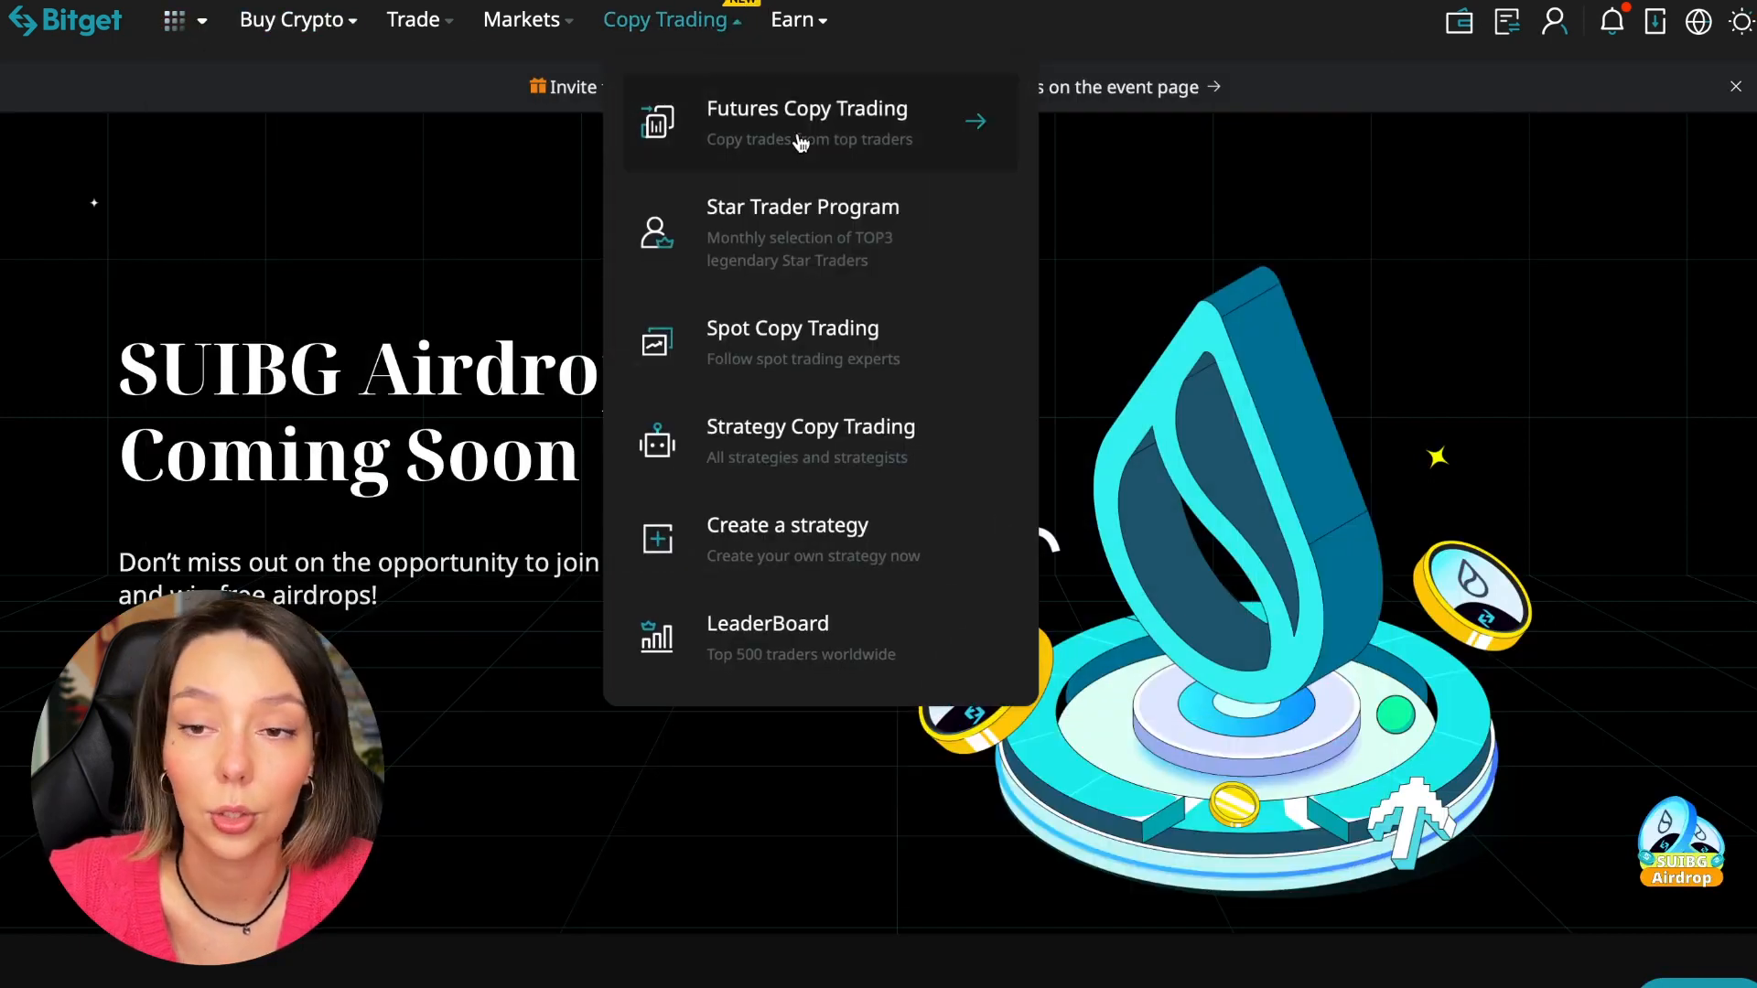
pyautogui.moveTo(778, 166)
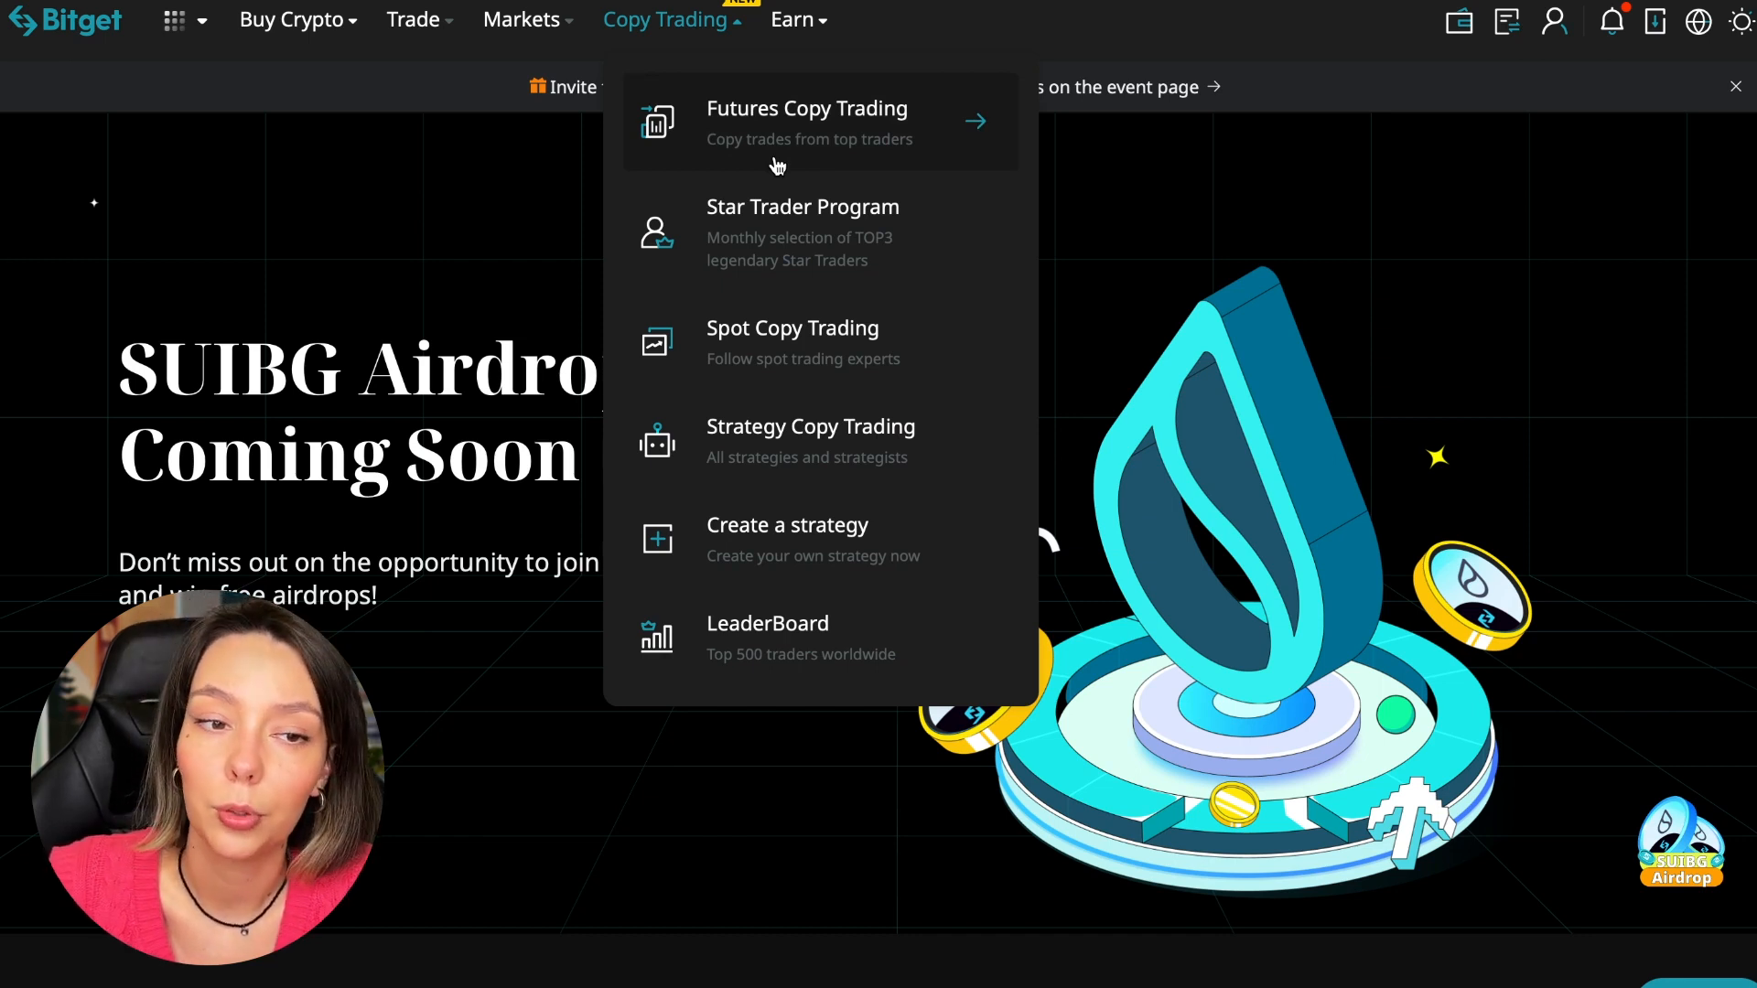
pyautogui.moveTo(811, 438)
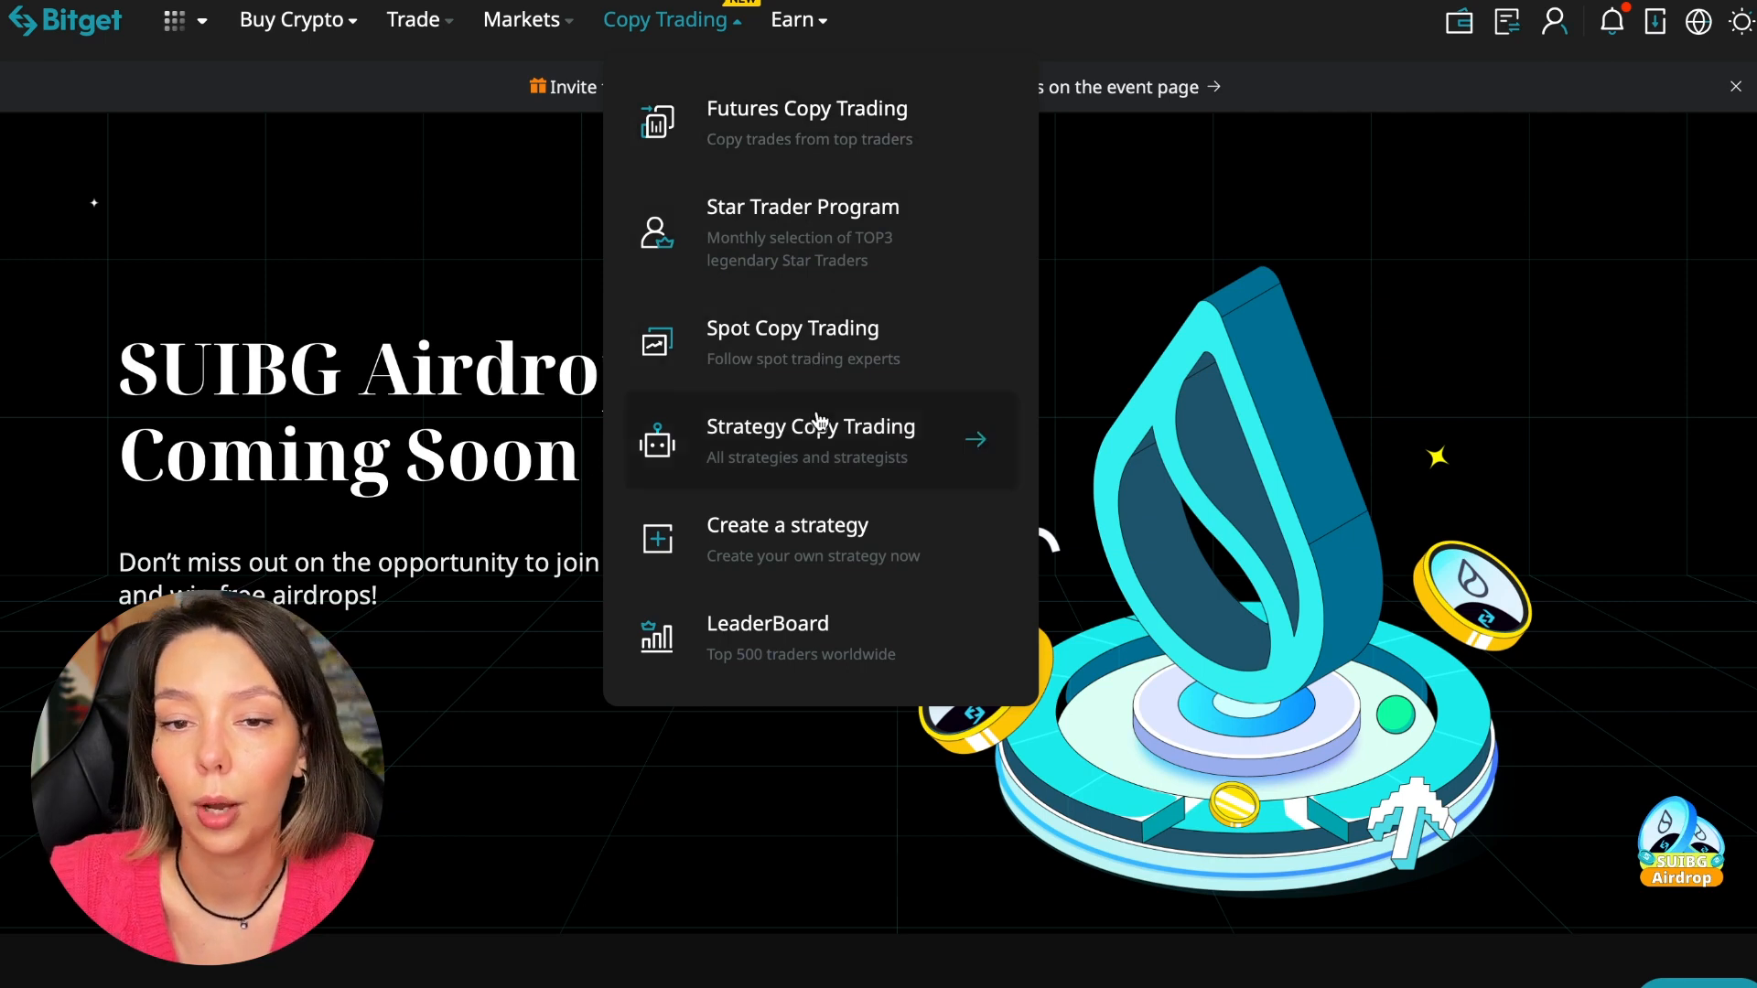
pyautogui.moveTo(810, 555)
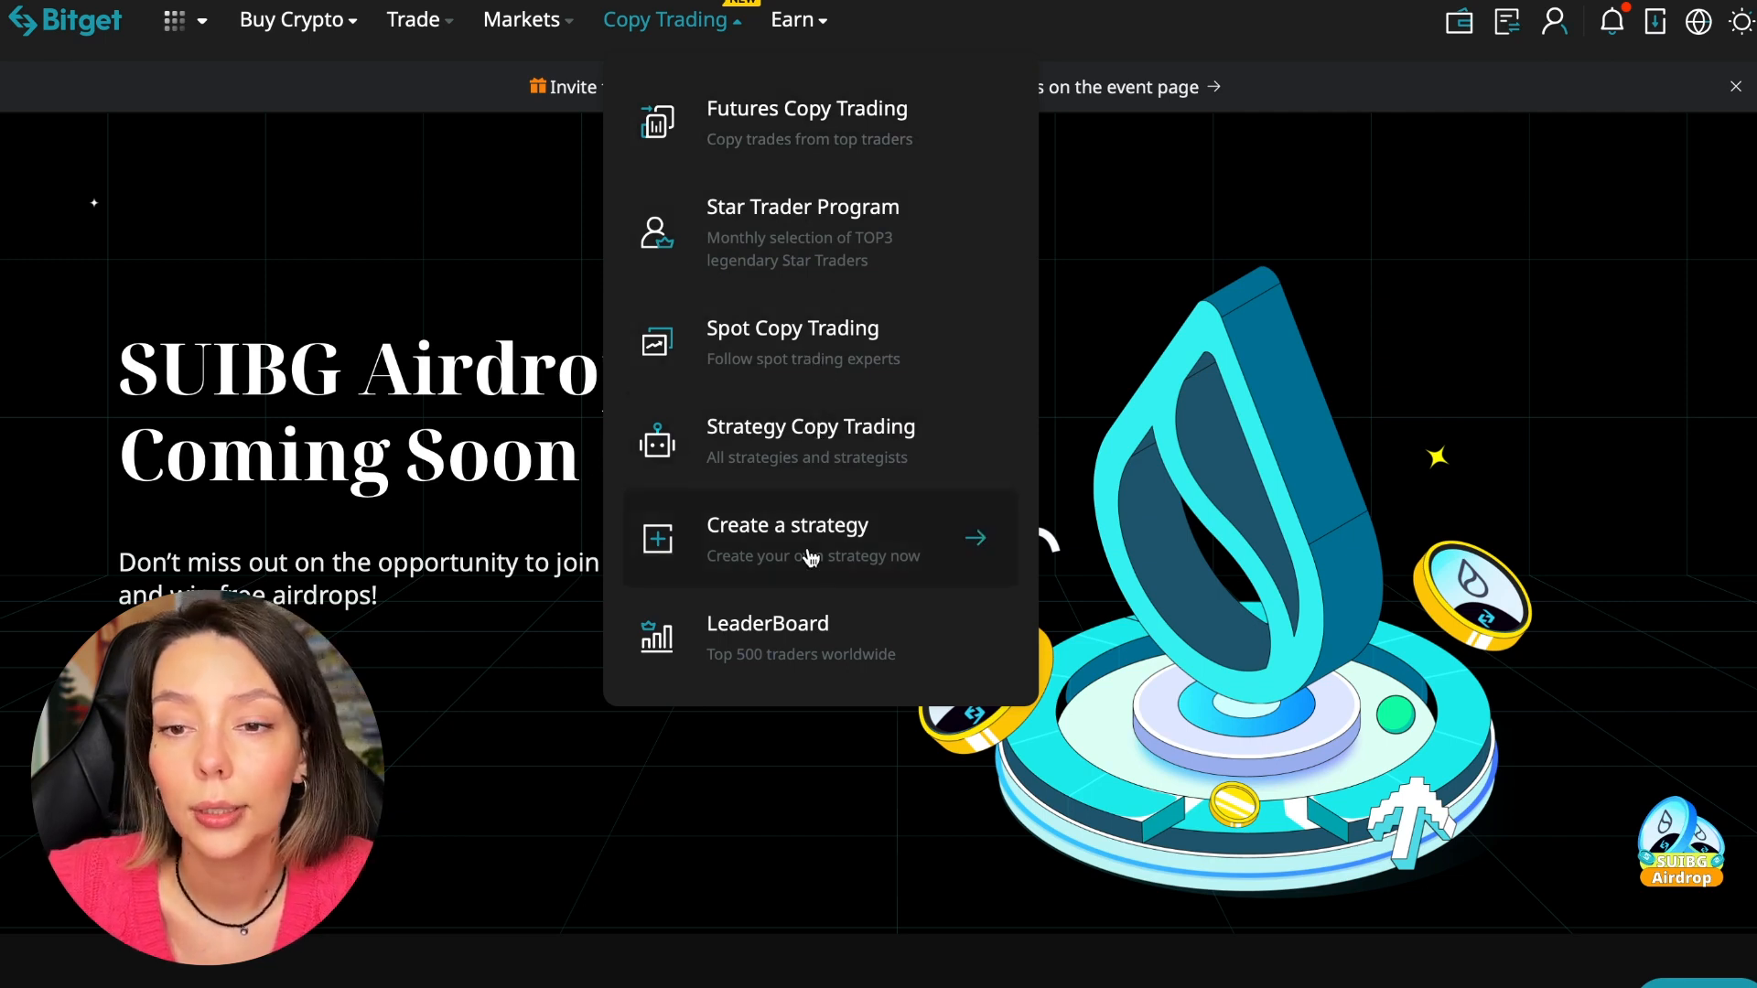
pyautogui.moveTo(801, 633)
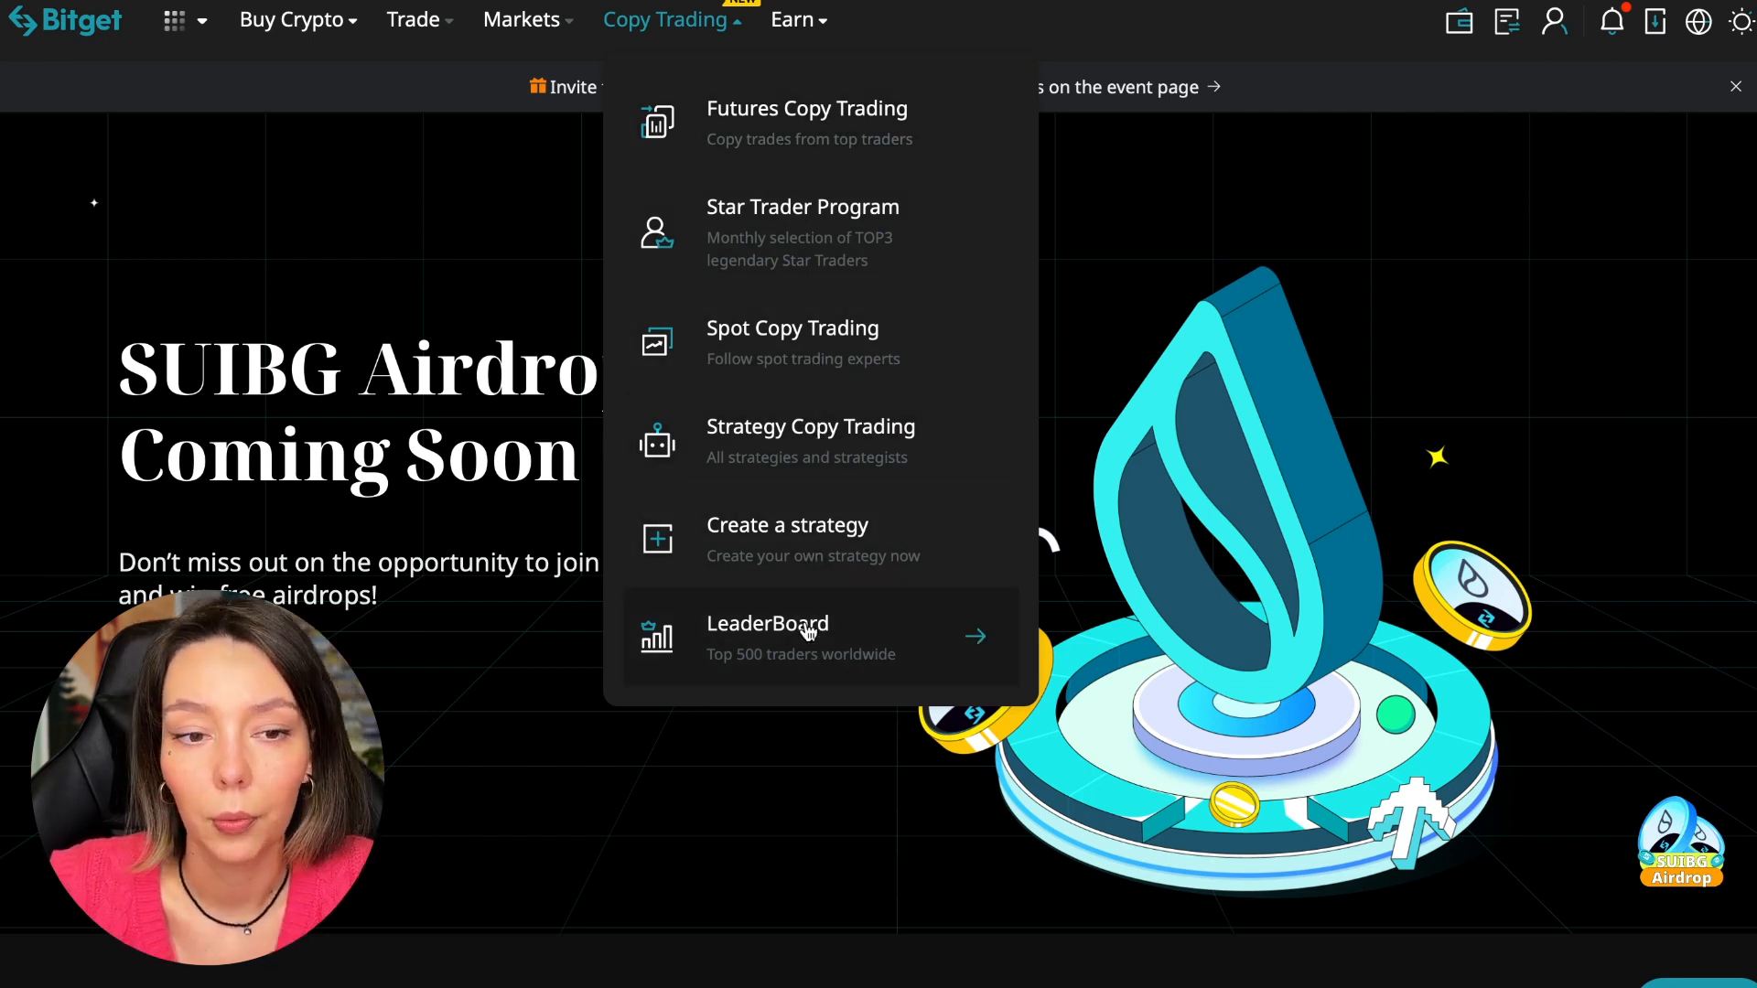
pyautogui.click(767, 637)
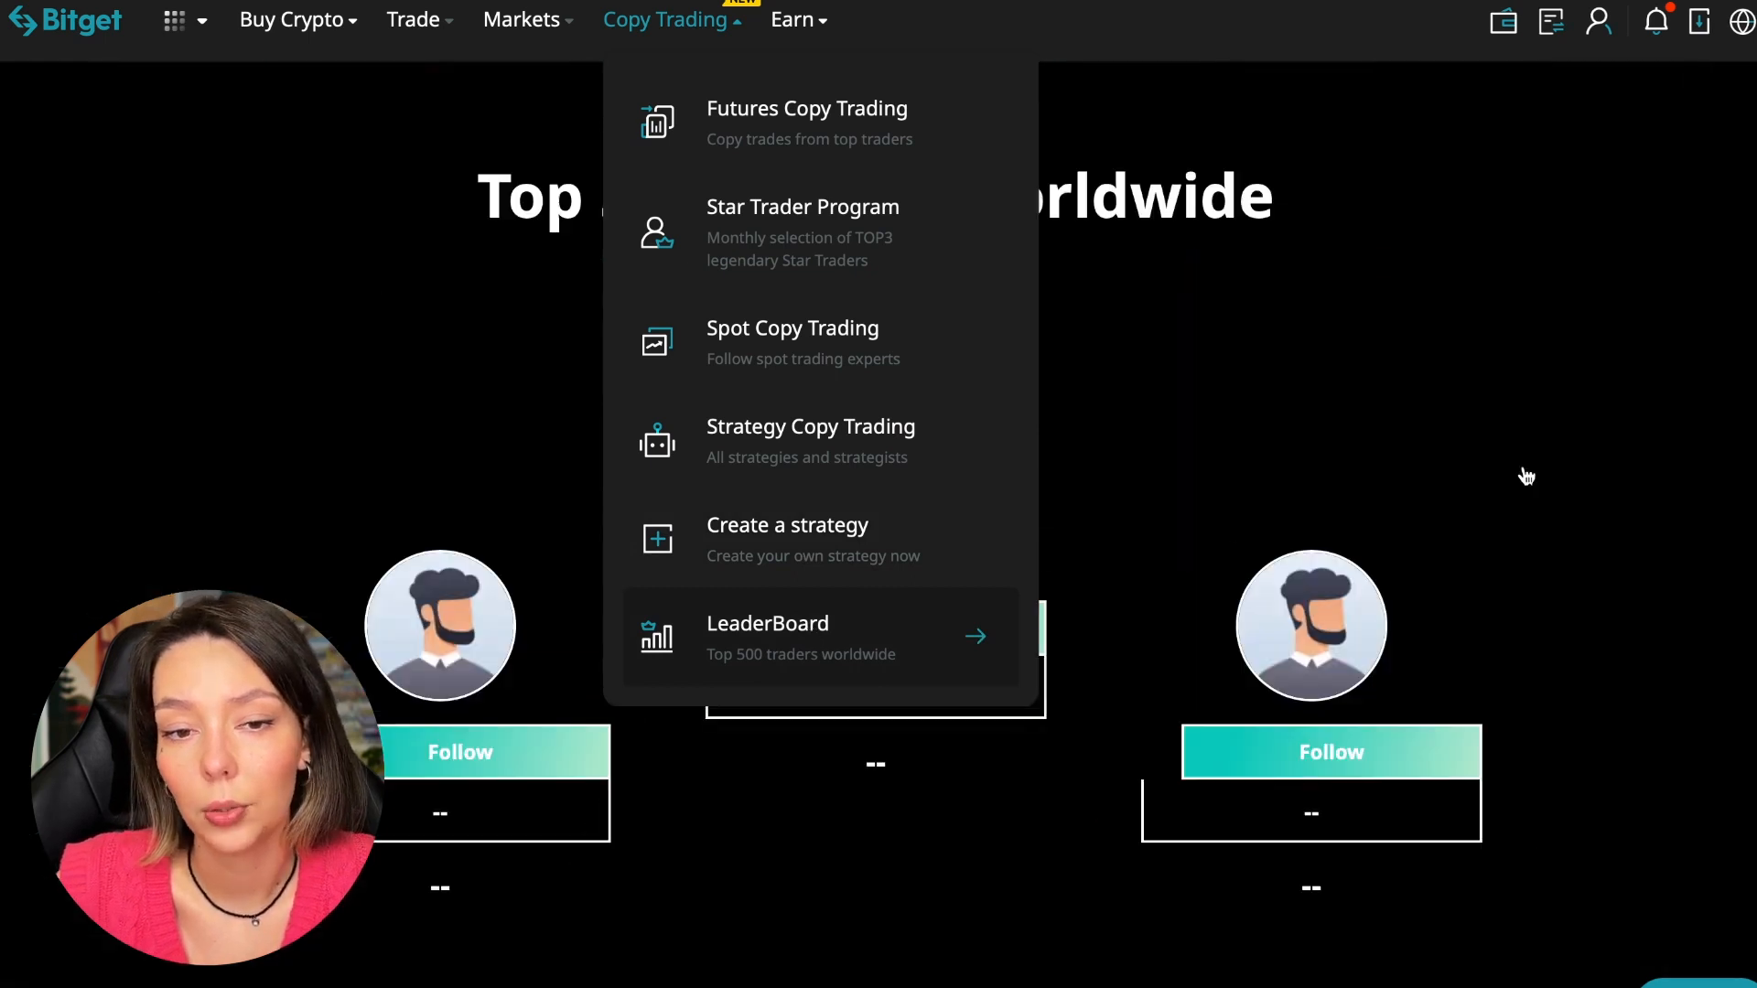
# - Close the menu and scroll to the Local weekly ROI ranking table of six traders
pyautogui.click(767, 638)
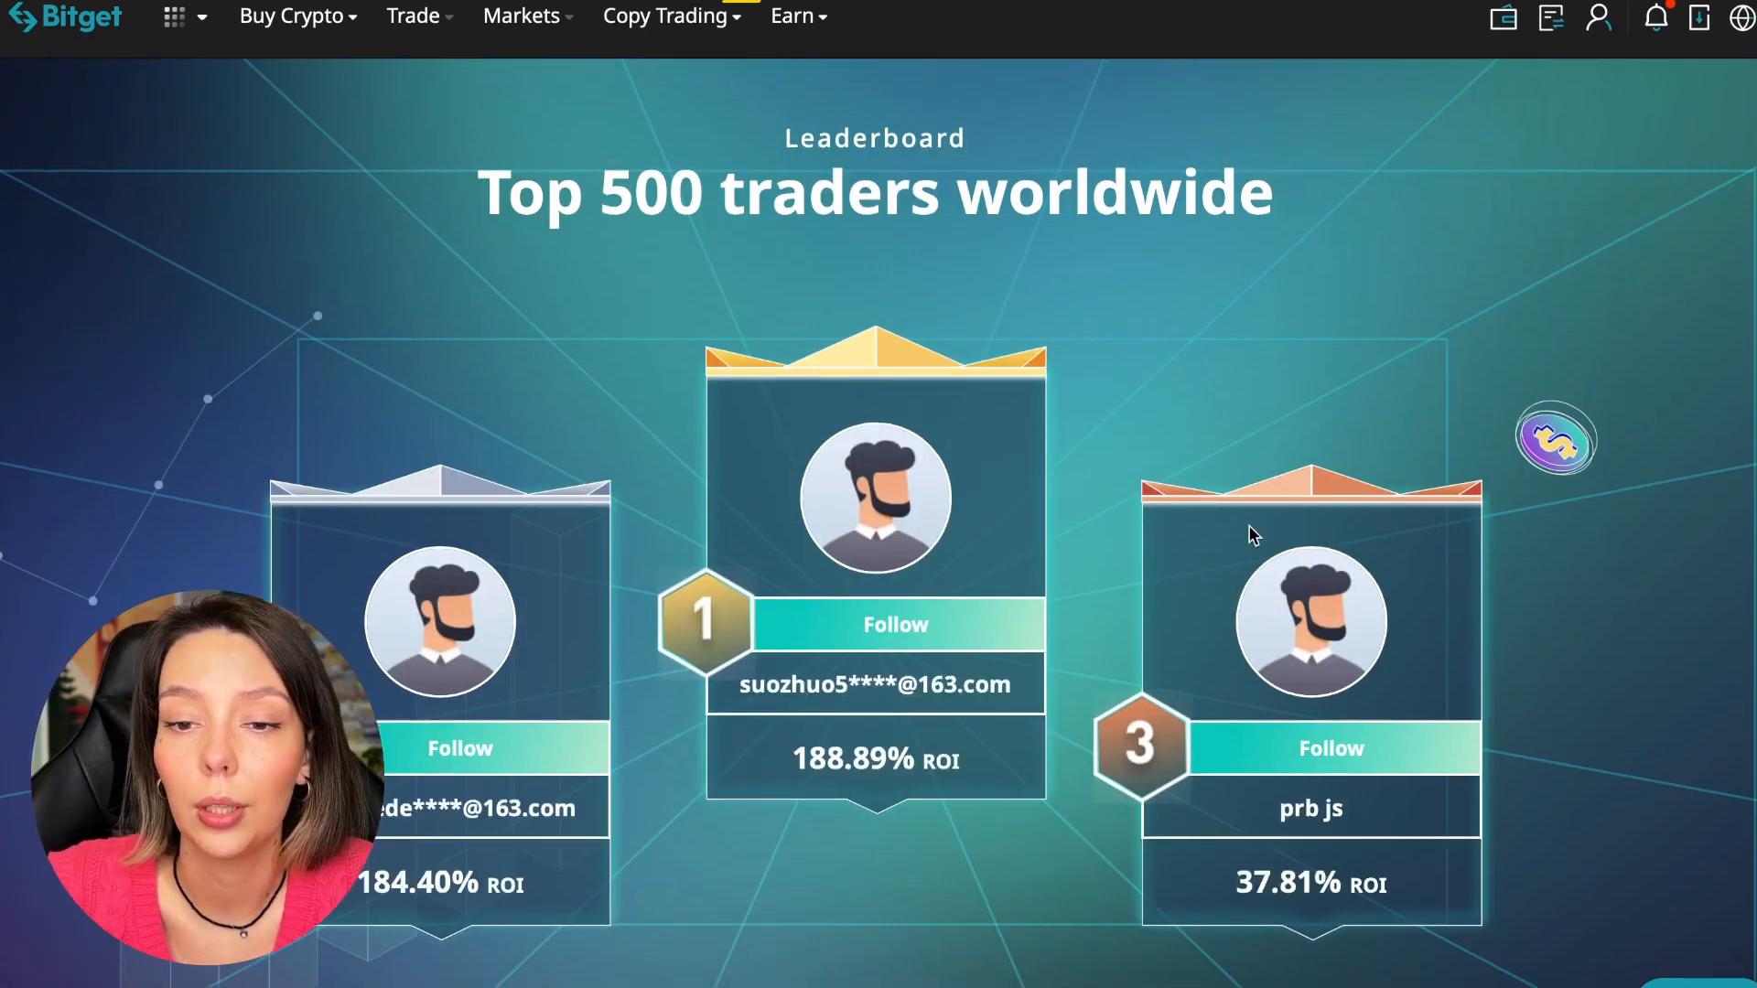
pyautogui.scroll(-3)
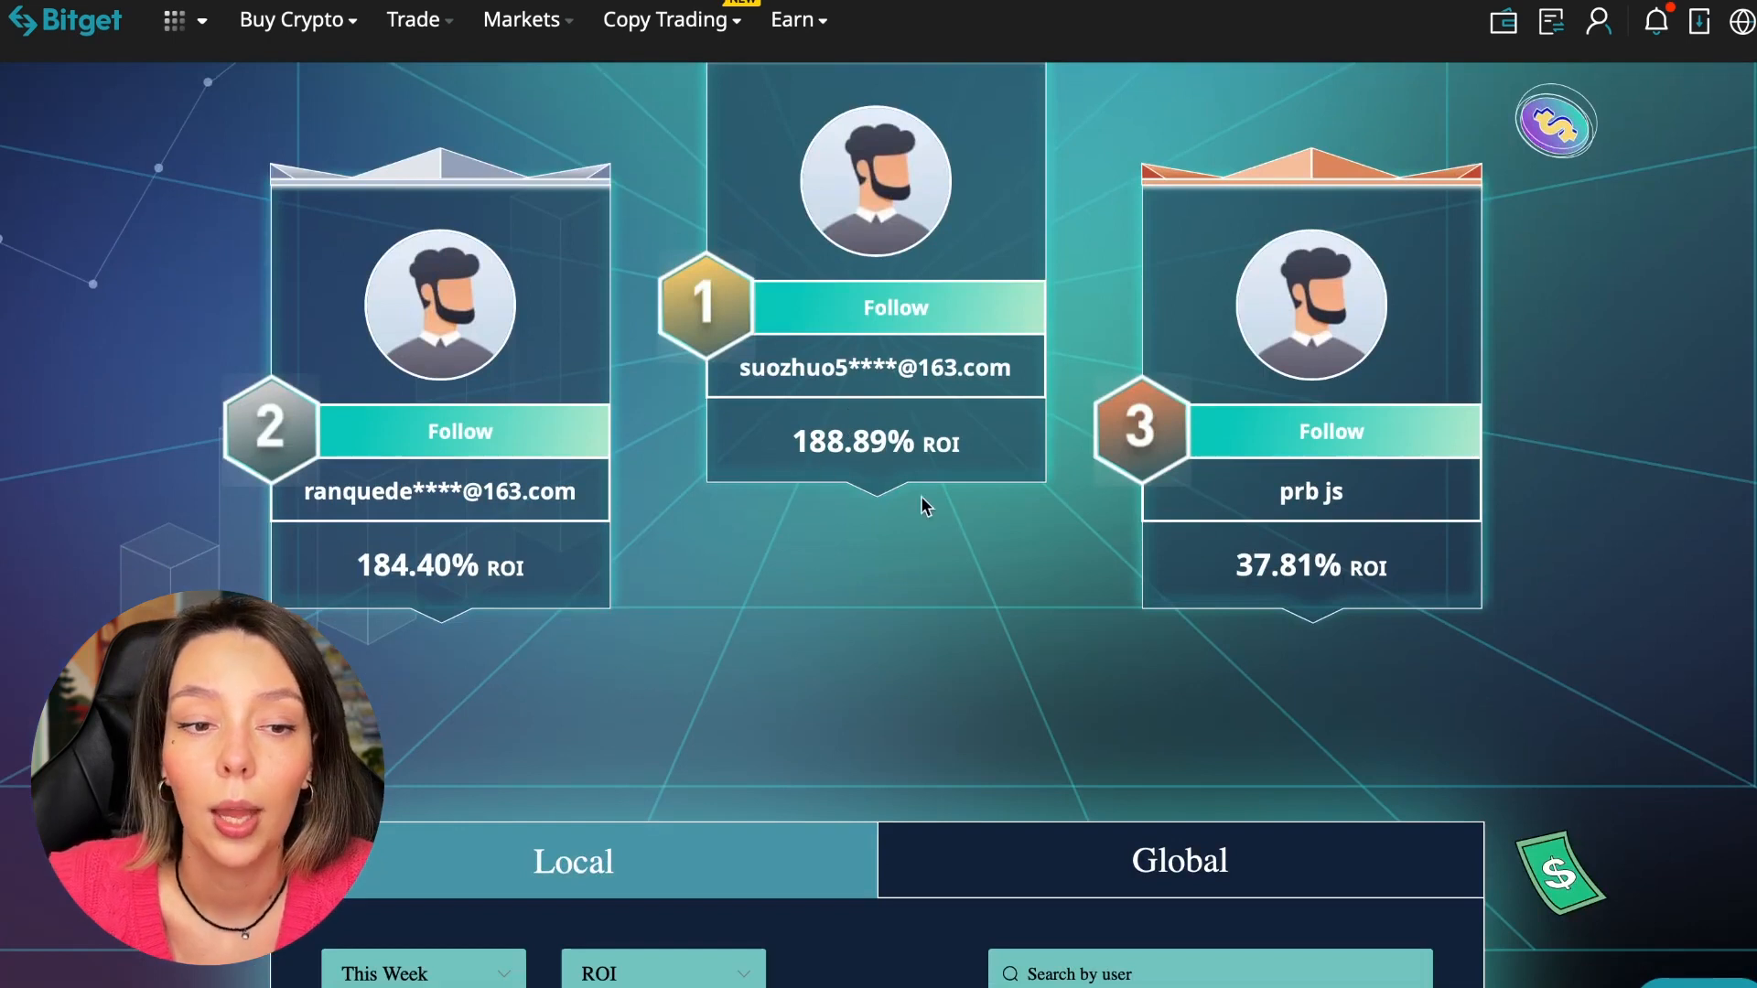
pyautogui.scroll(-3)
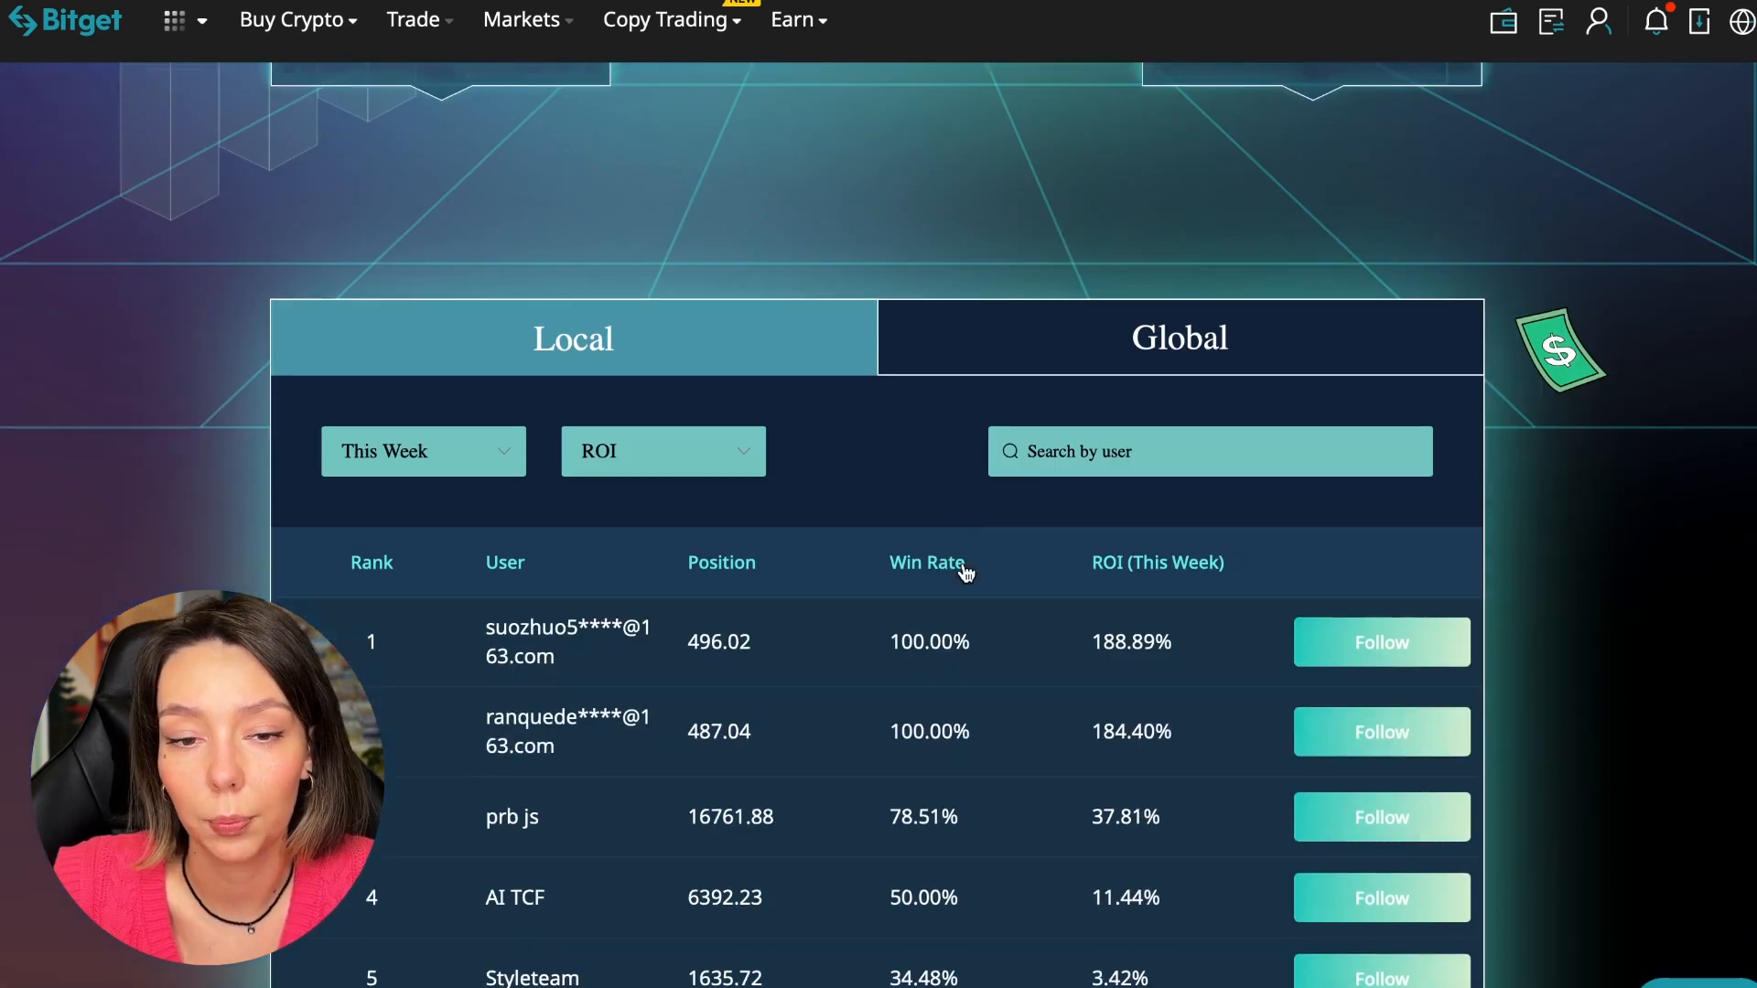
pyautogui.scroll(-3)
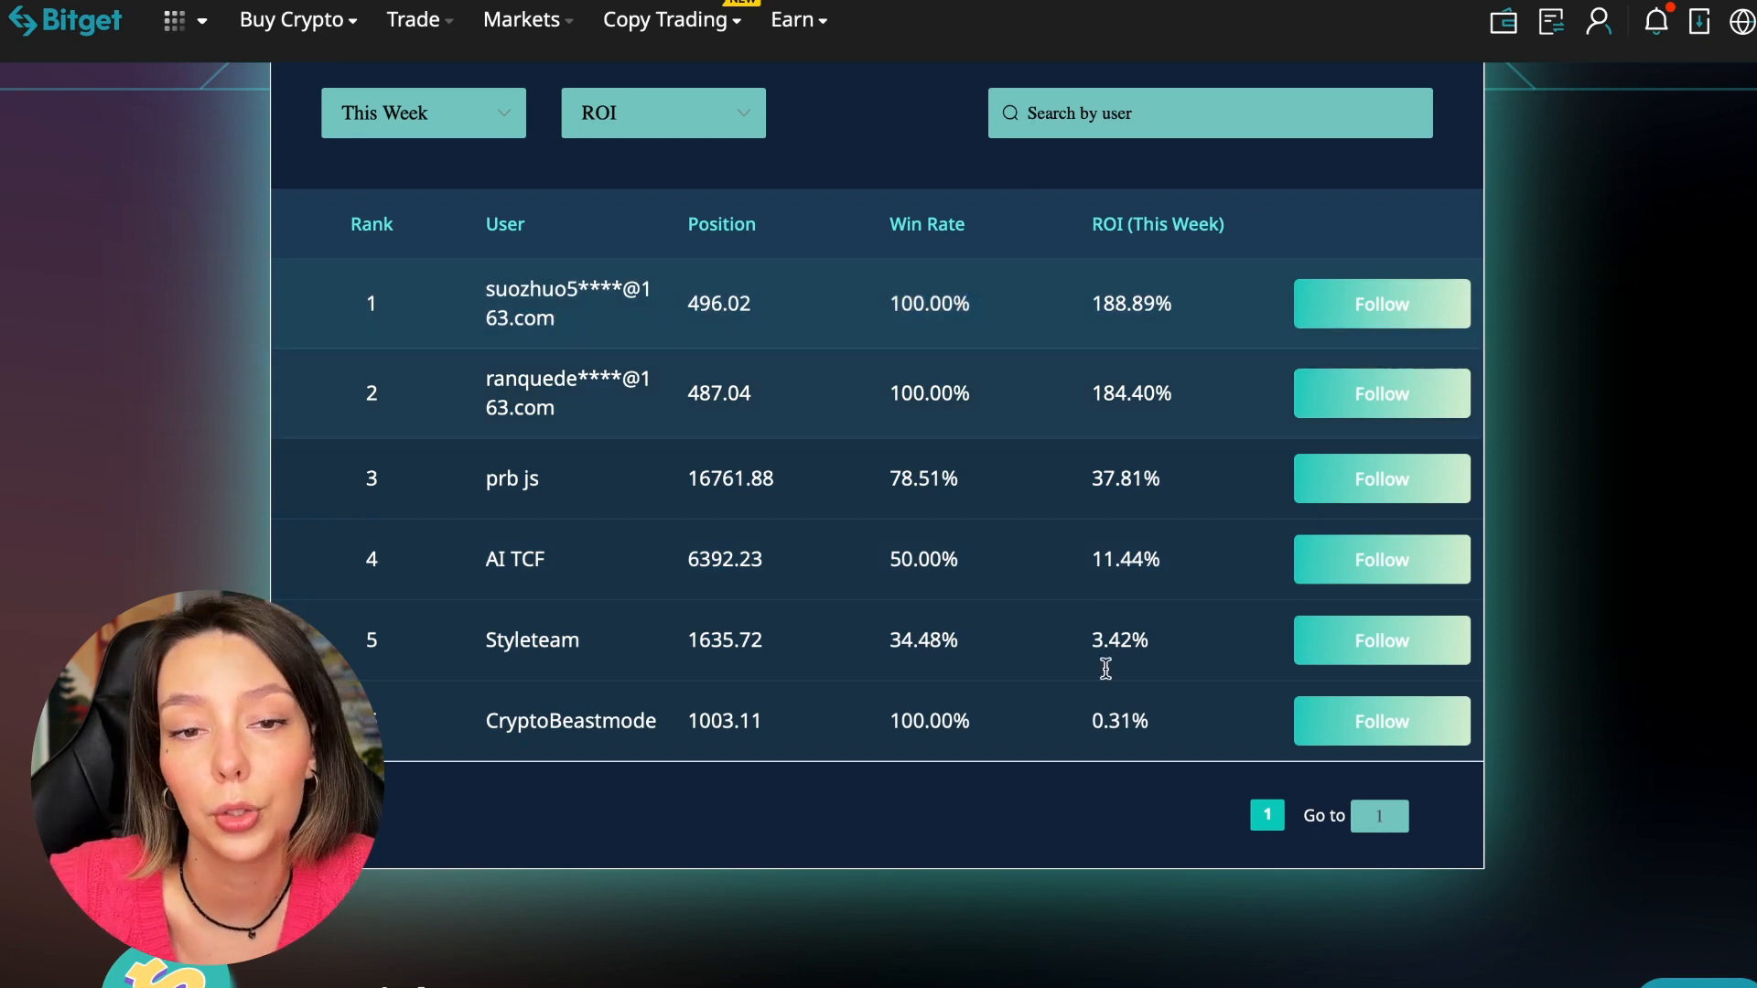
pyautogui.scroll(3)
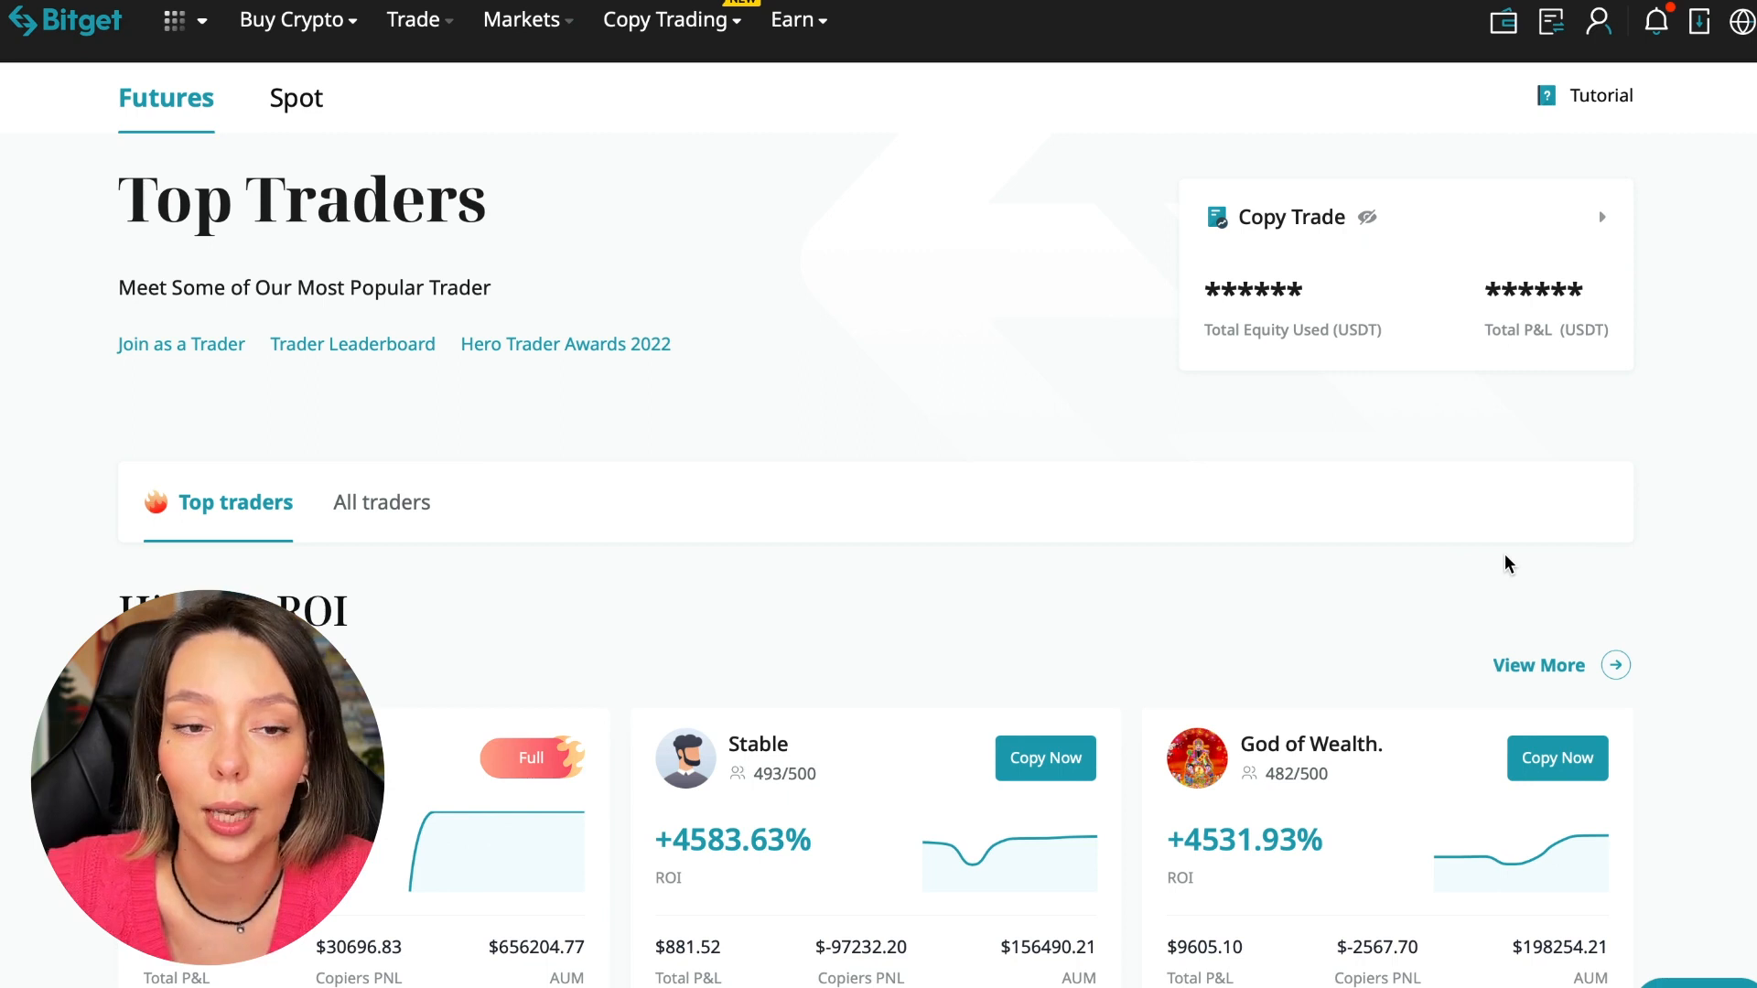
pyautogui.moveTo(886, 426)
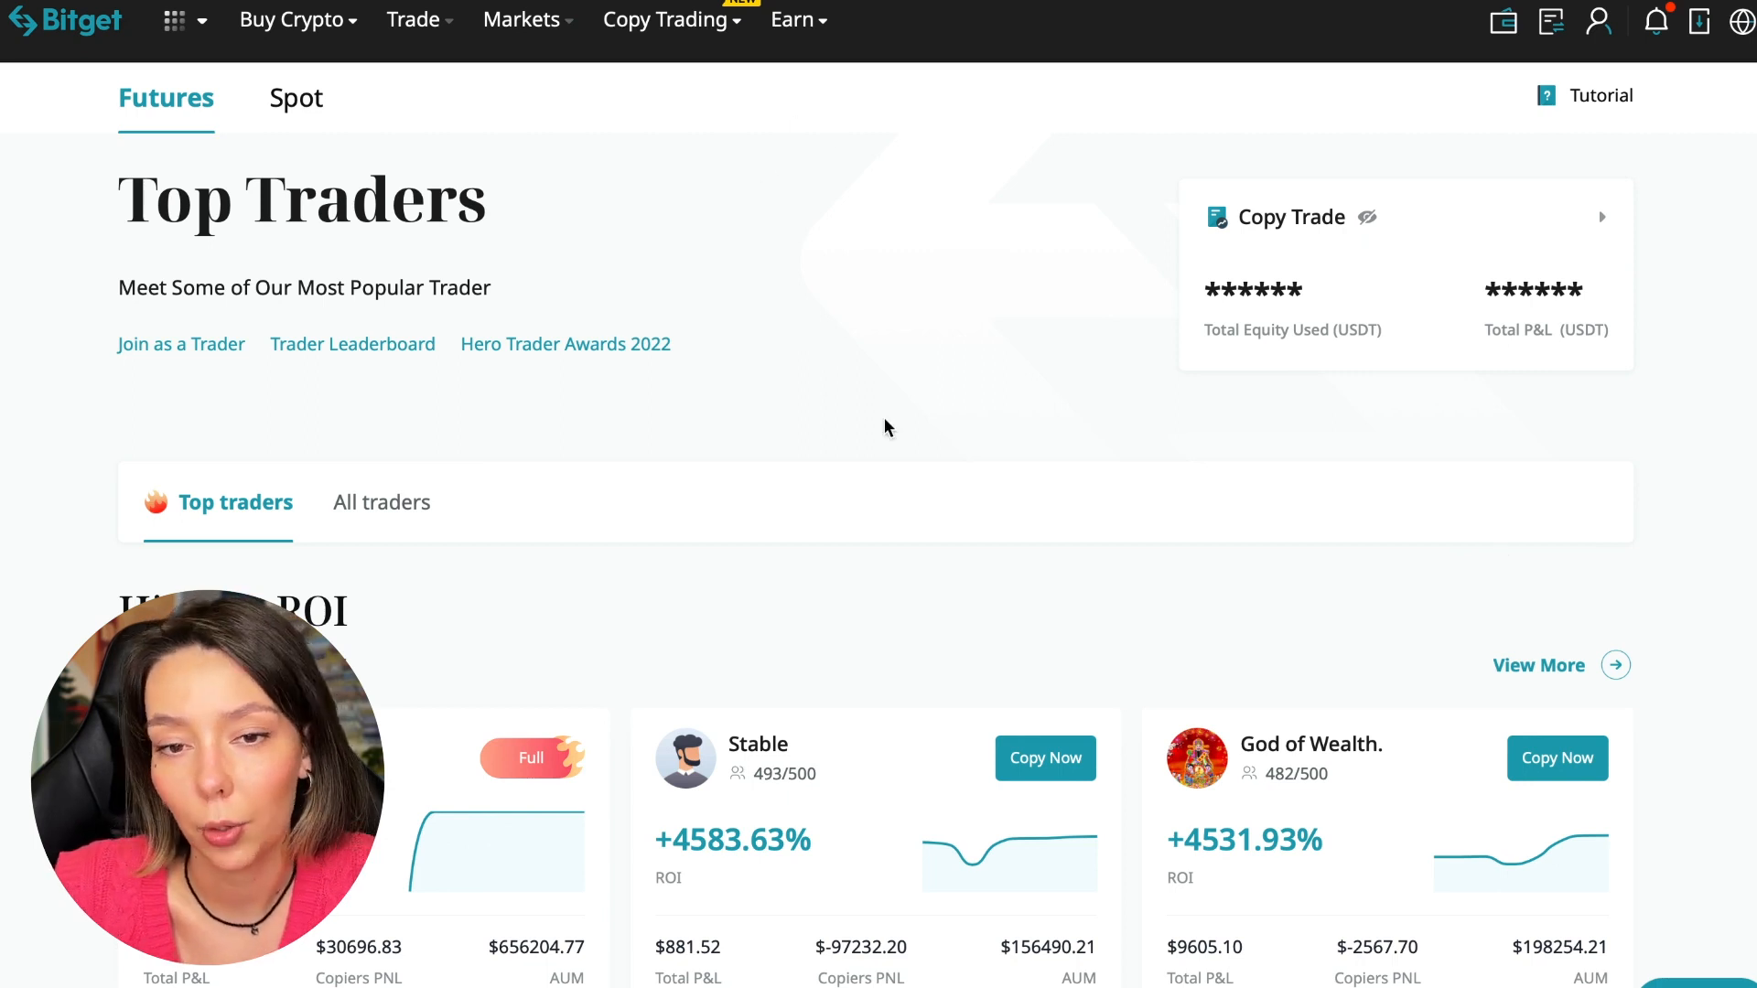
# - View the Spot top traders, return to Futures and scroll into the Highest ROI cards
pyautogui.click(294, 97)
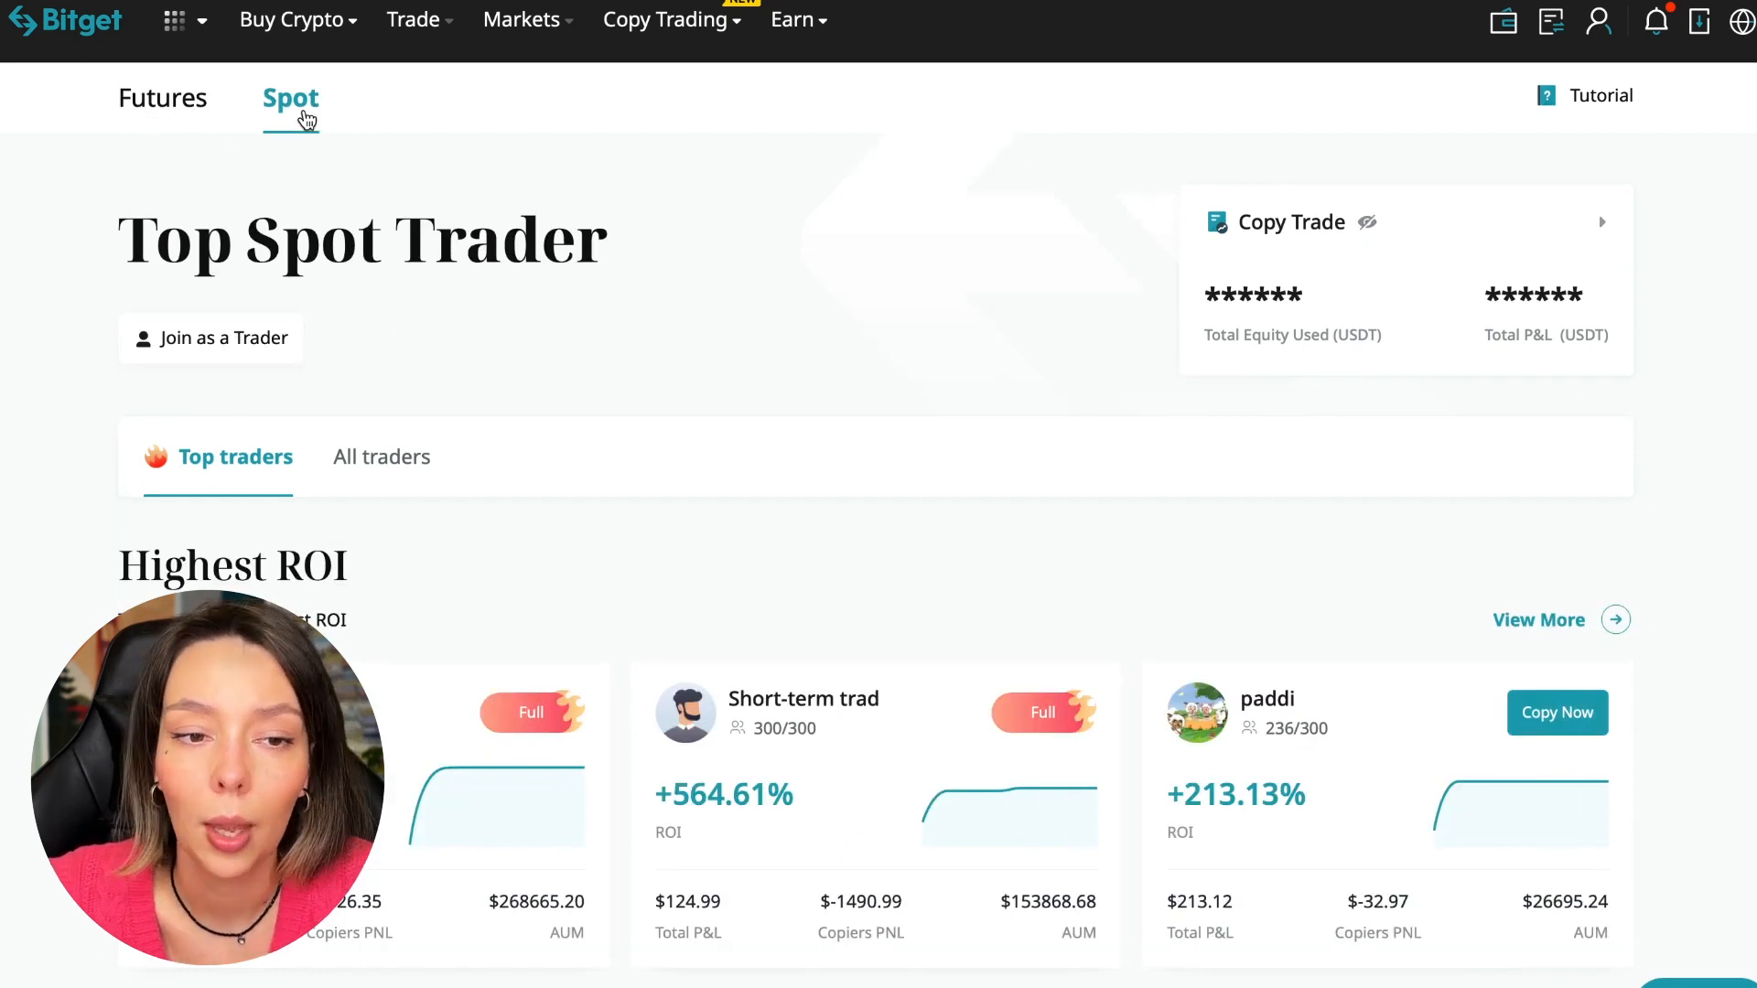
pyautogui.click(166, 97)
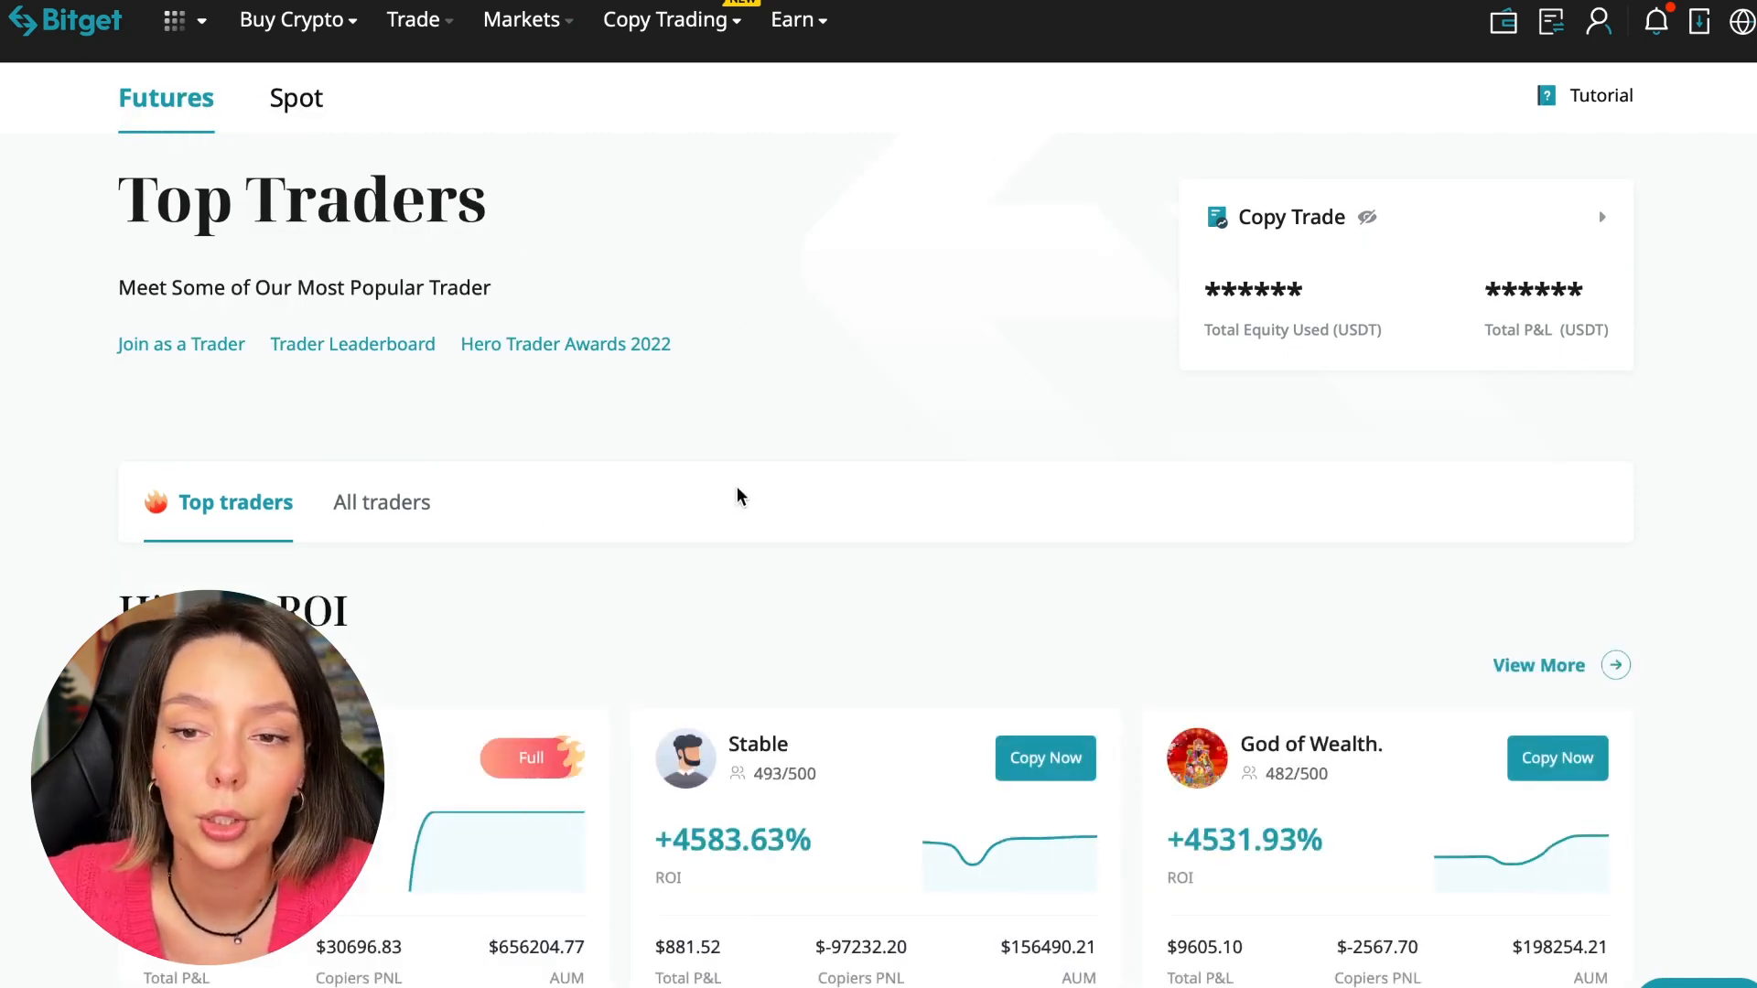
pyautogui.scroll(-3)
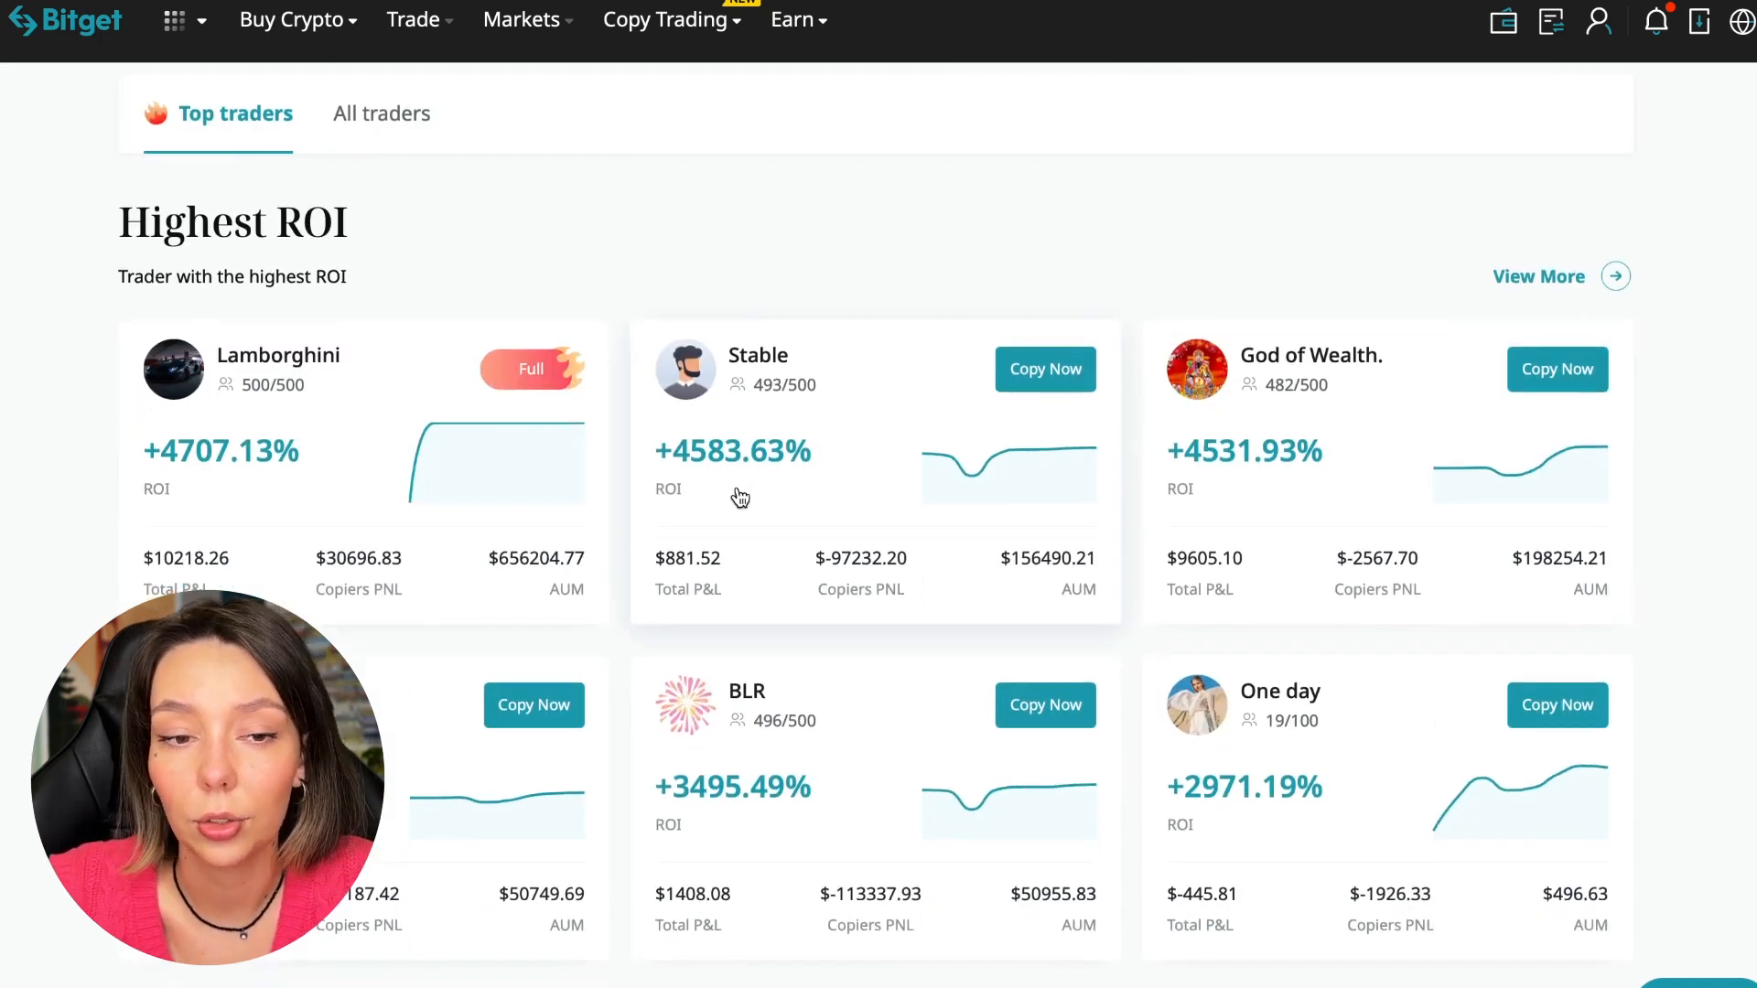
pyautogui.moveTo(789, 320)
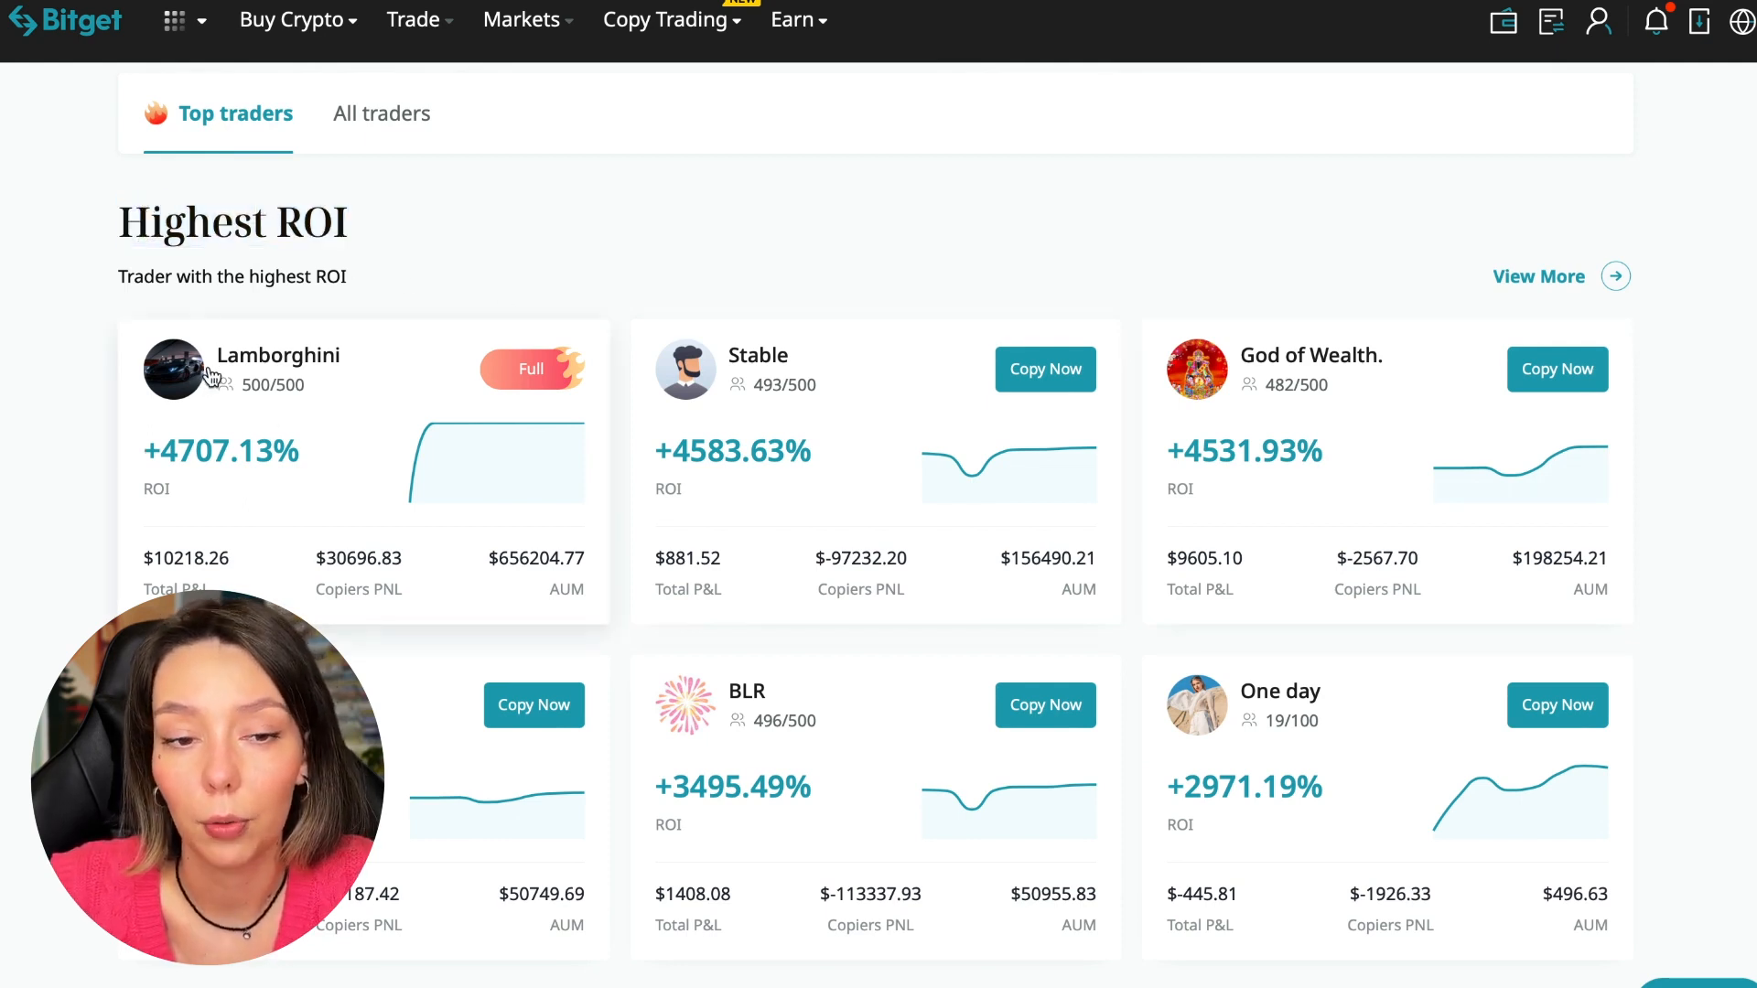
pyautogui.moveTo(189, 471)
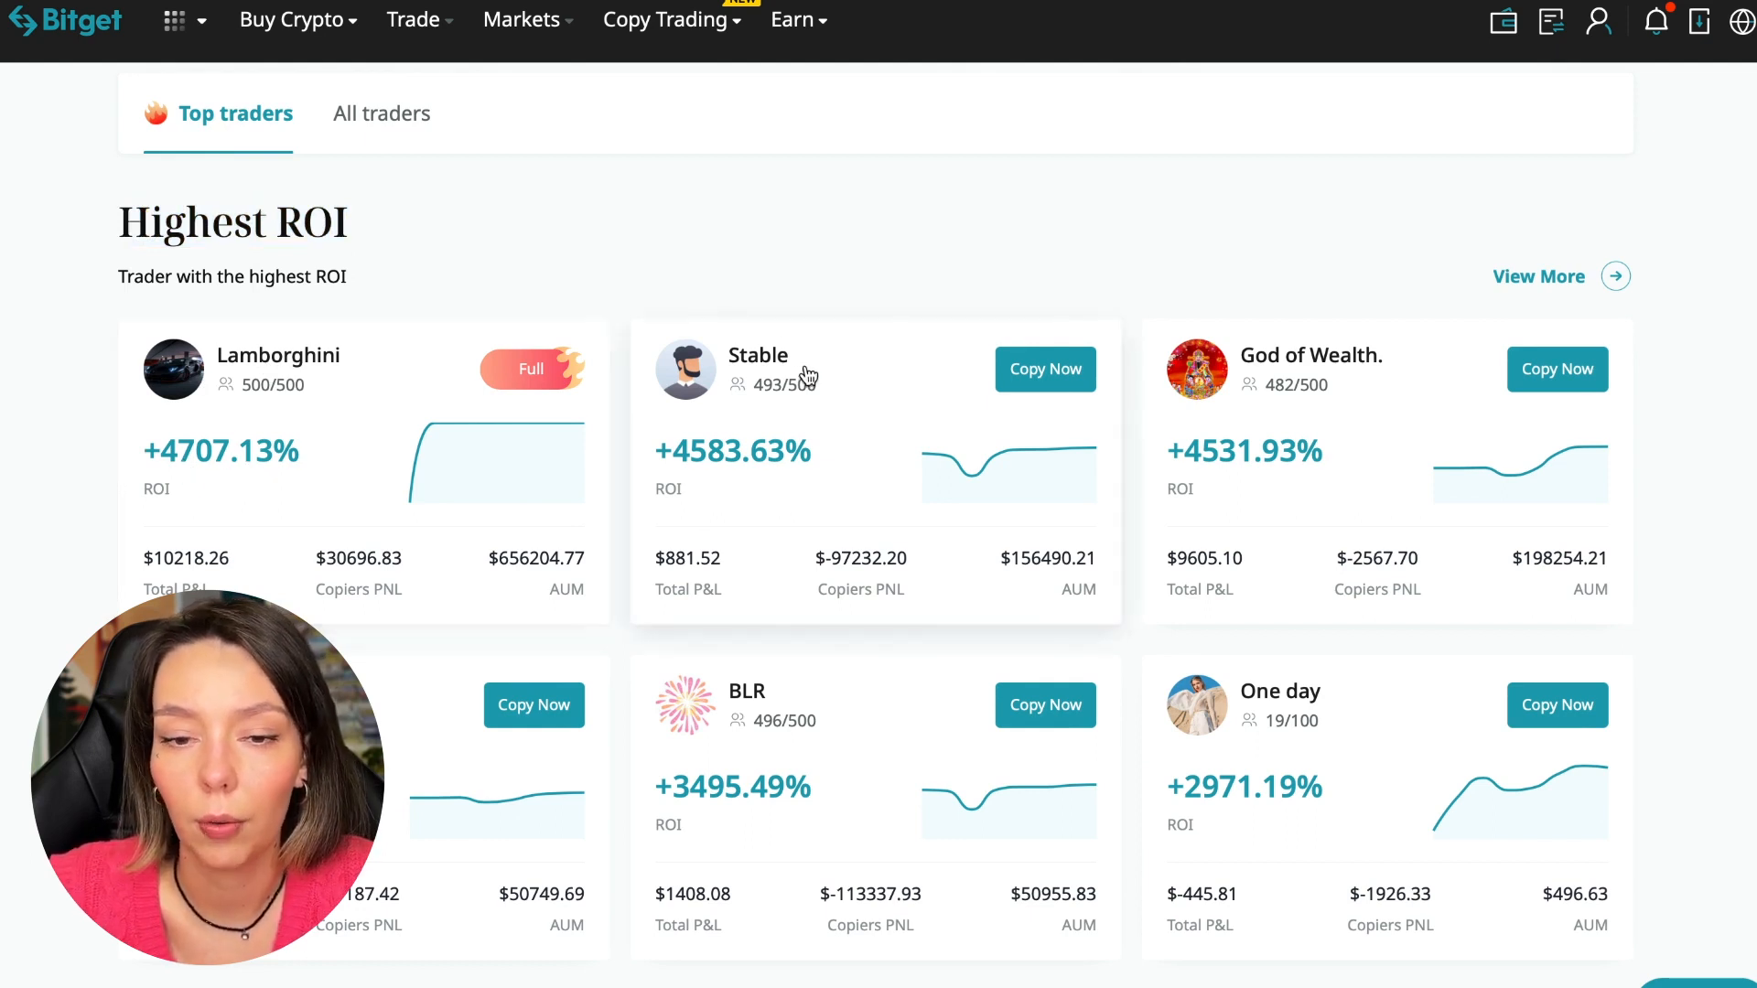
pyautogui.moveTo(670, 482)
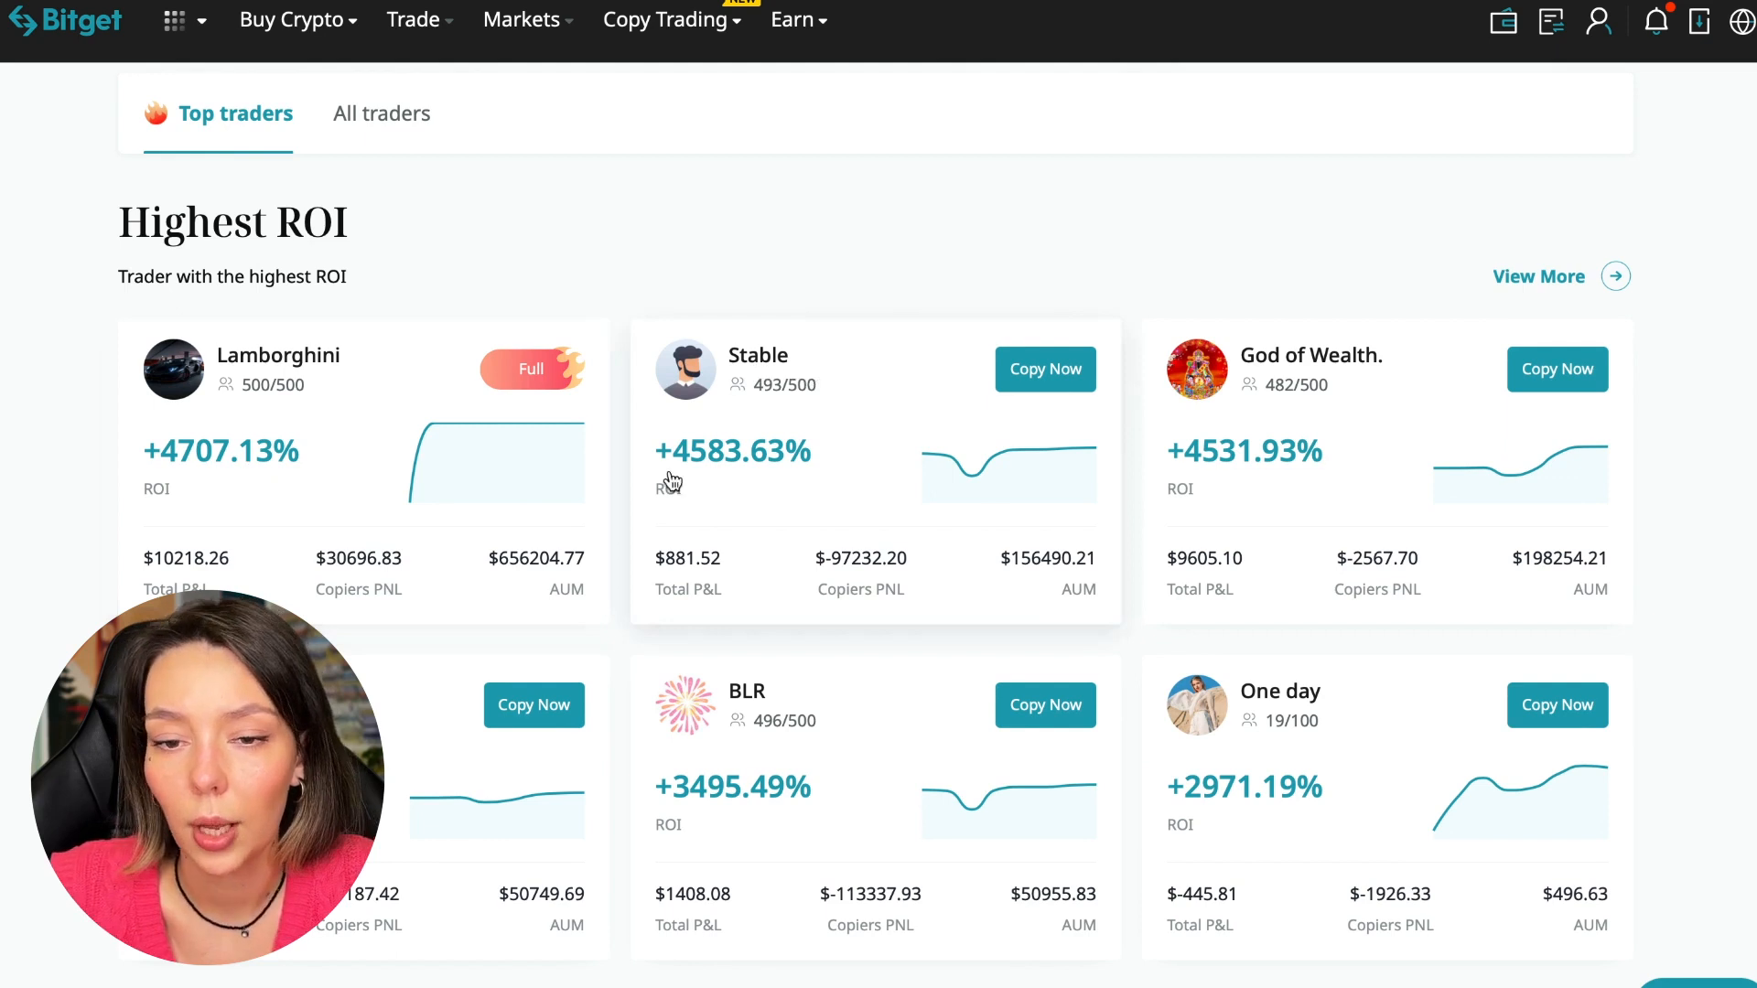
pyautogui.moveTo(1322, 385)
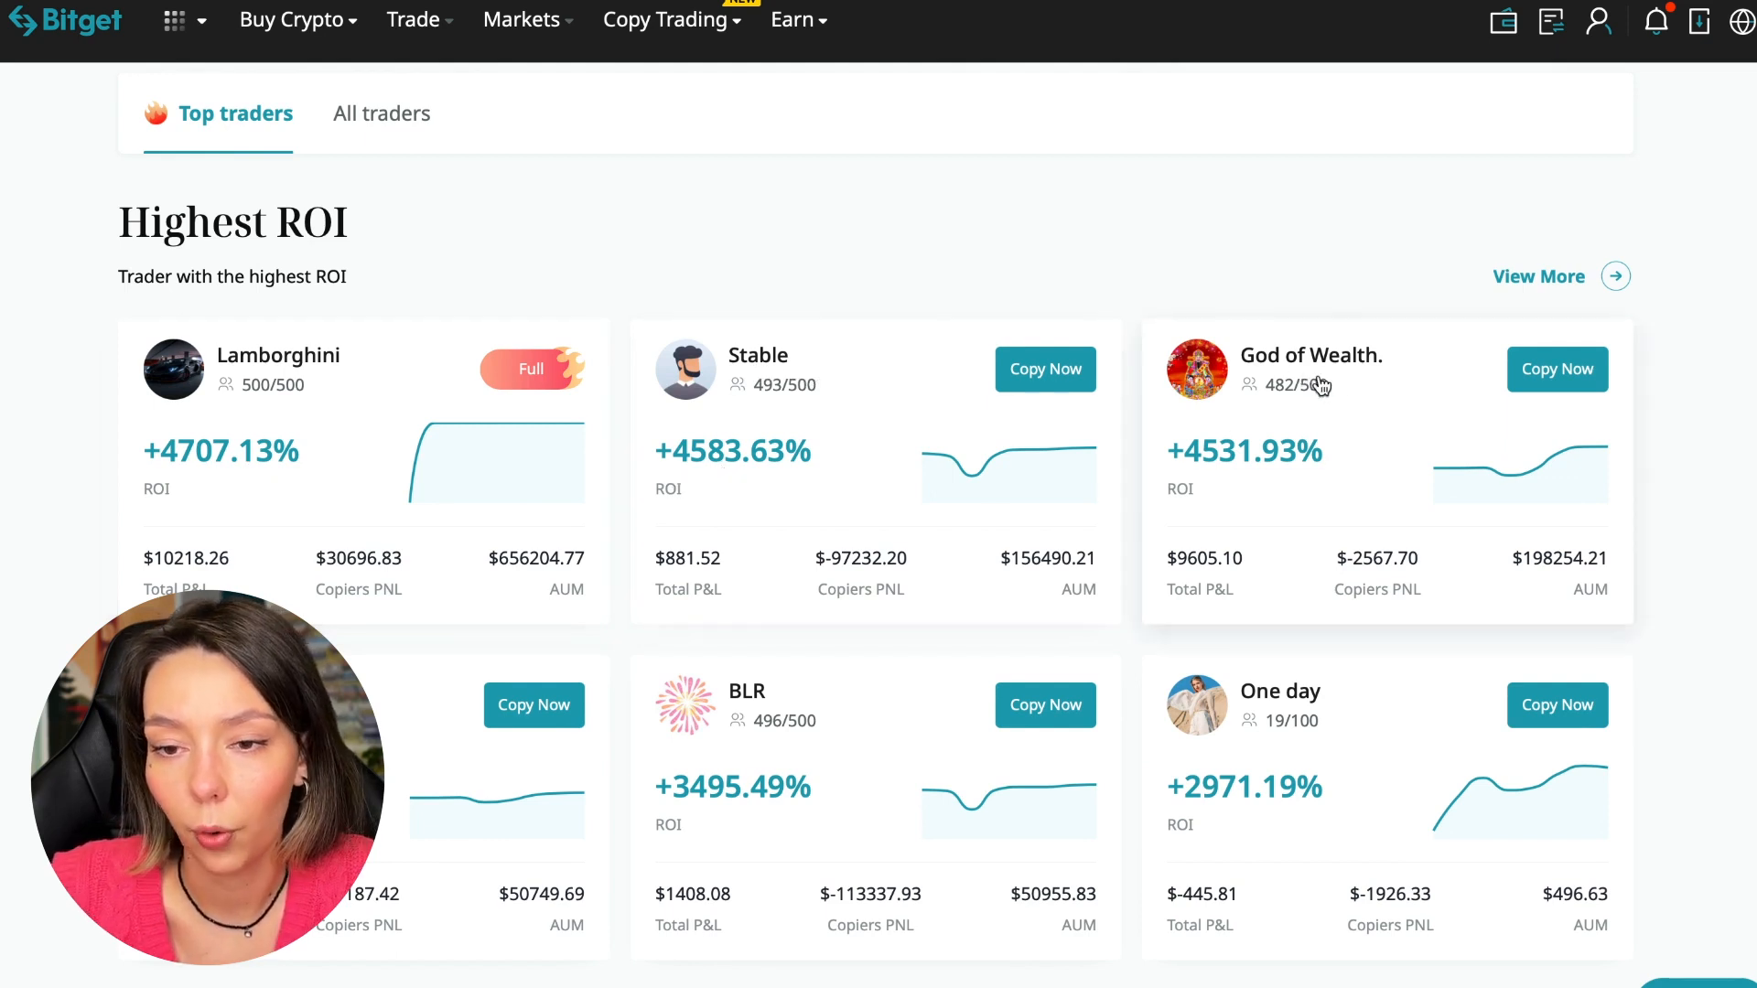
pyautogui.moveTo(877, 572)
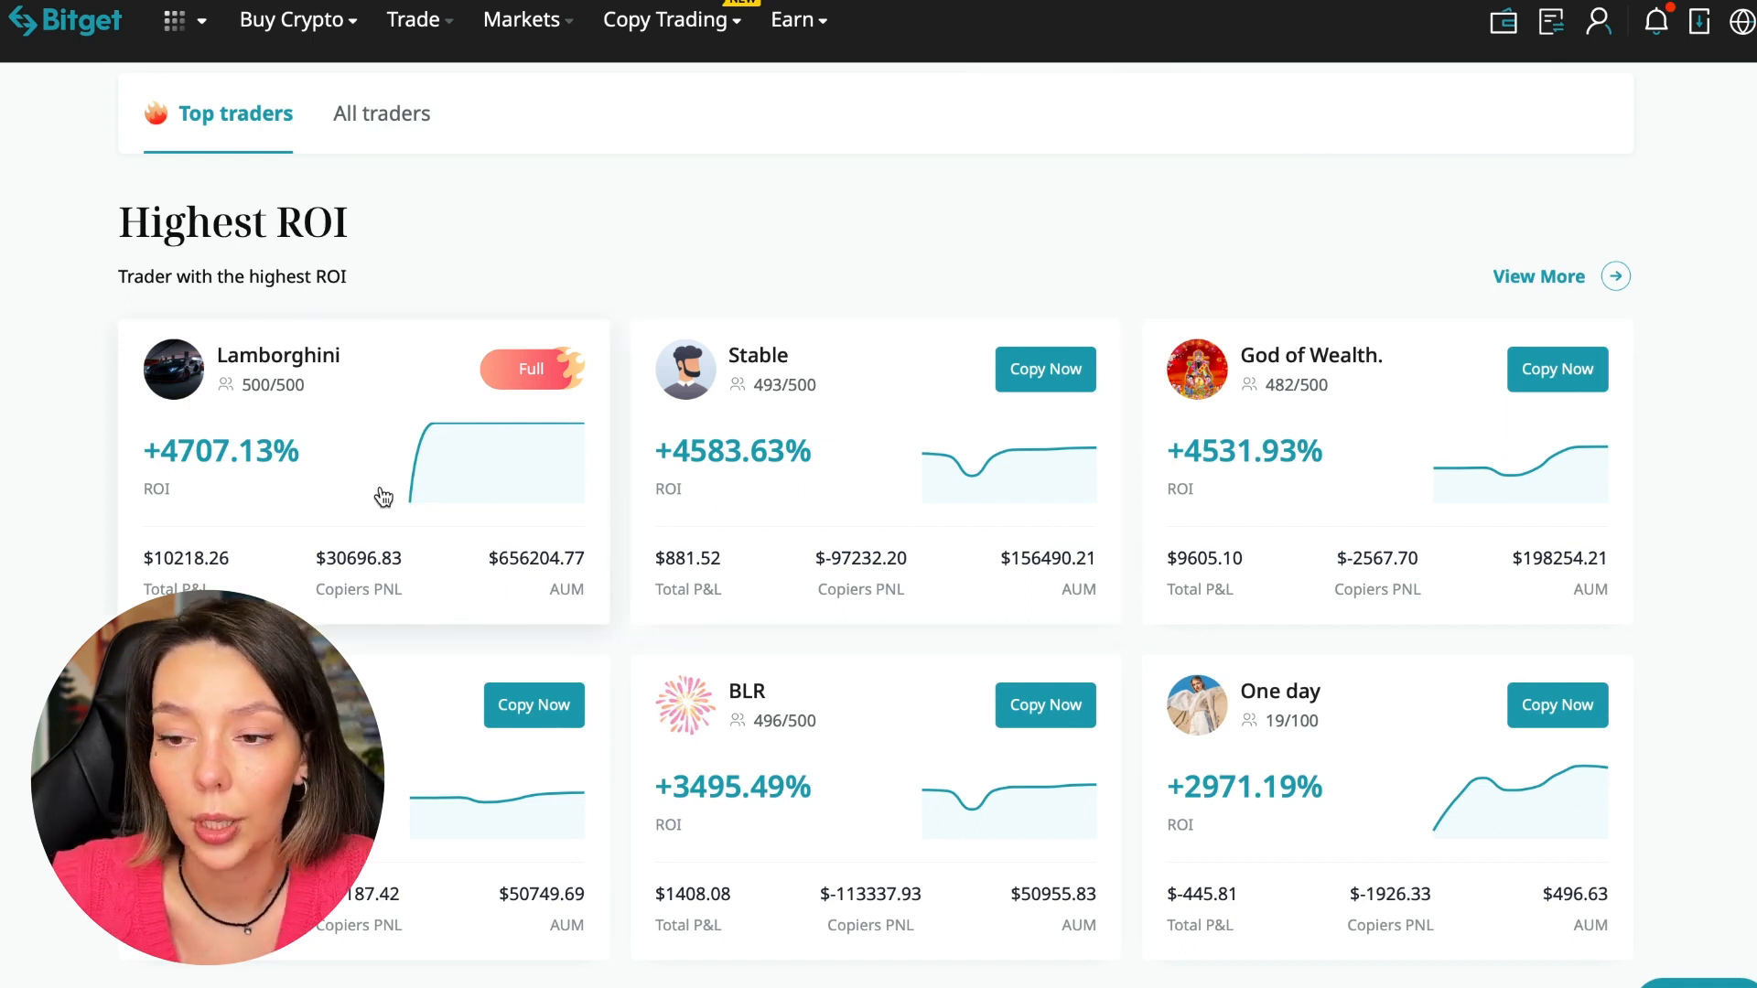
pyautogui.moveTo(505, 591)
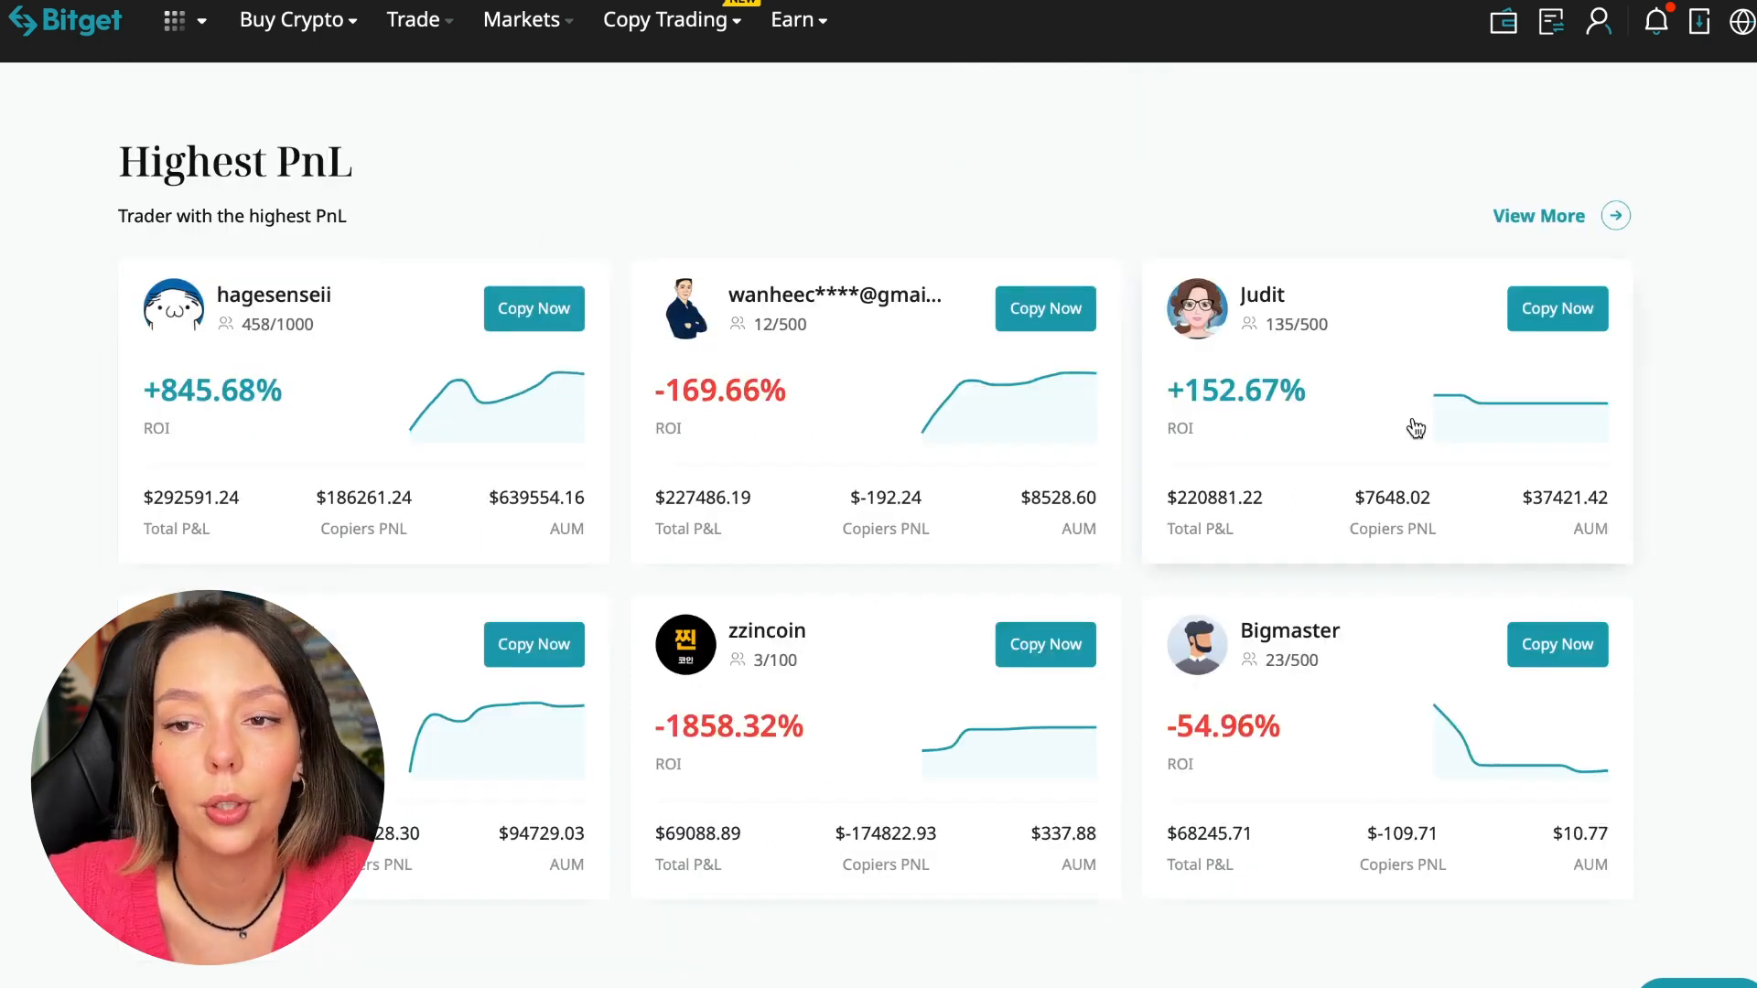
pyautogui.scroll(-3)
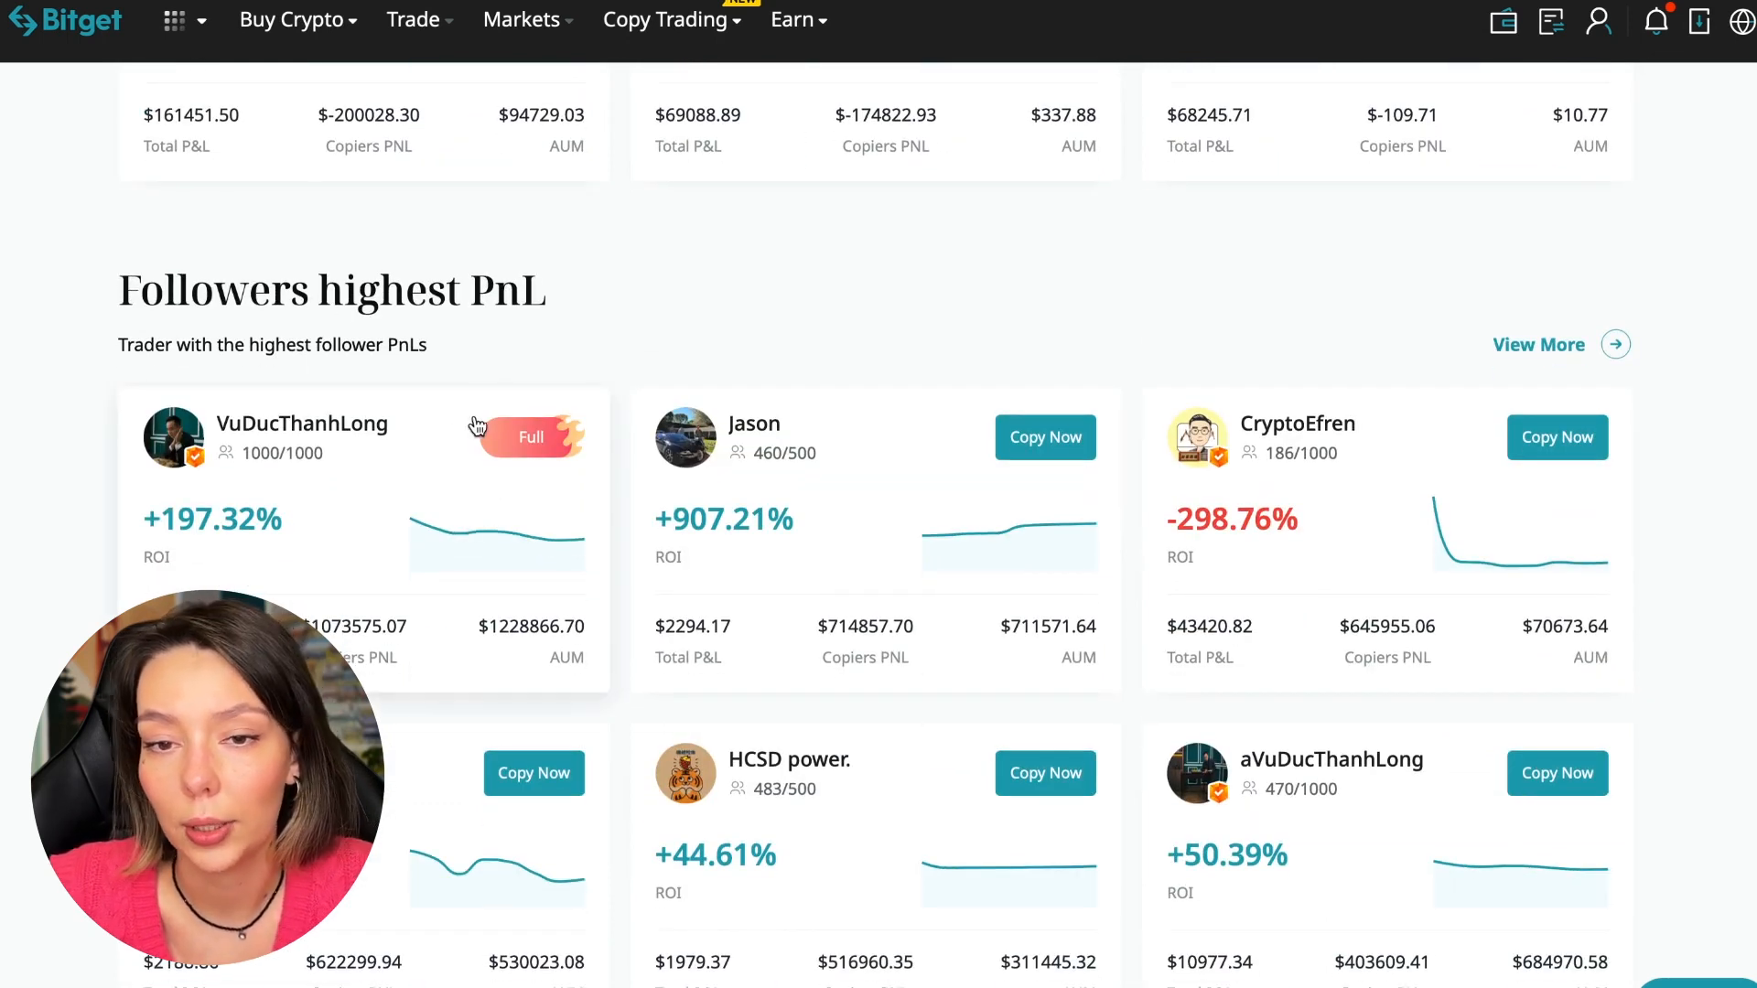
pyautogui.moveTo(348, 562)
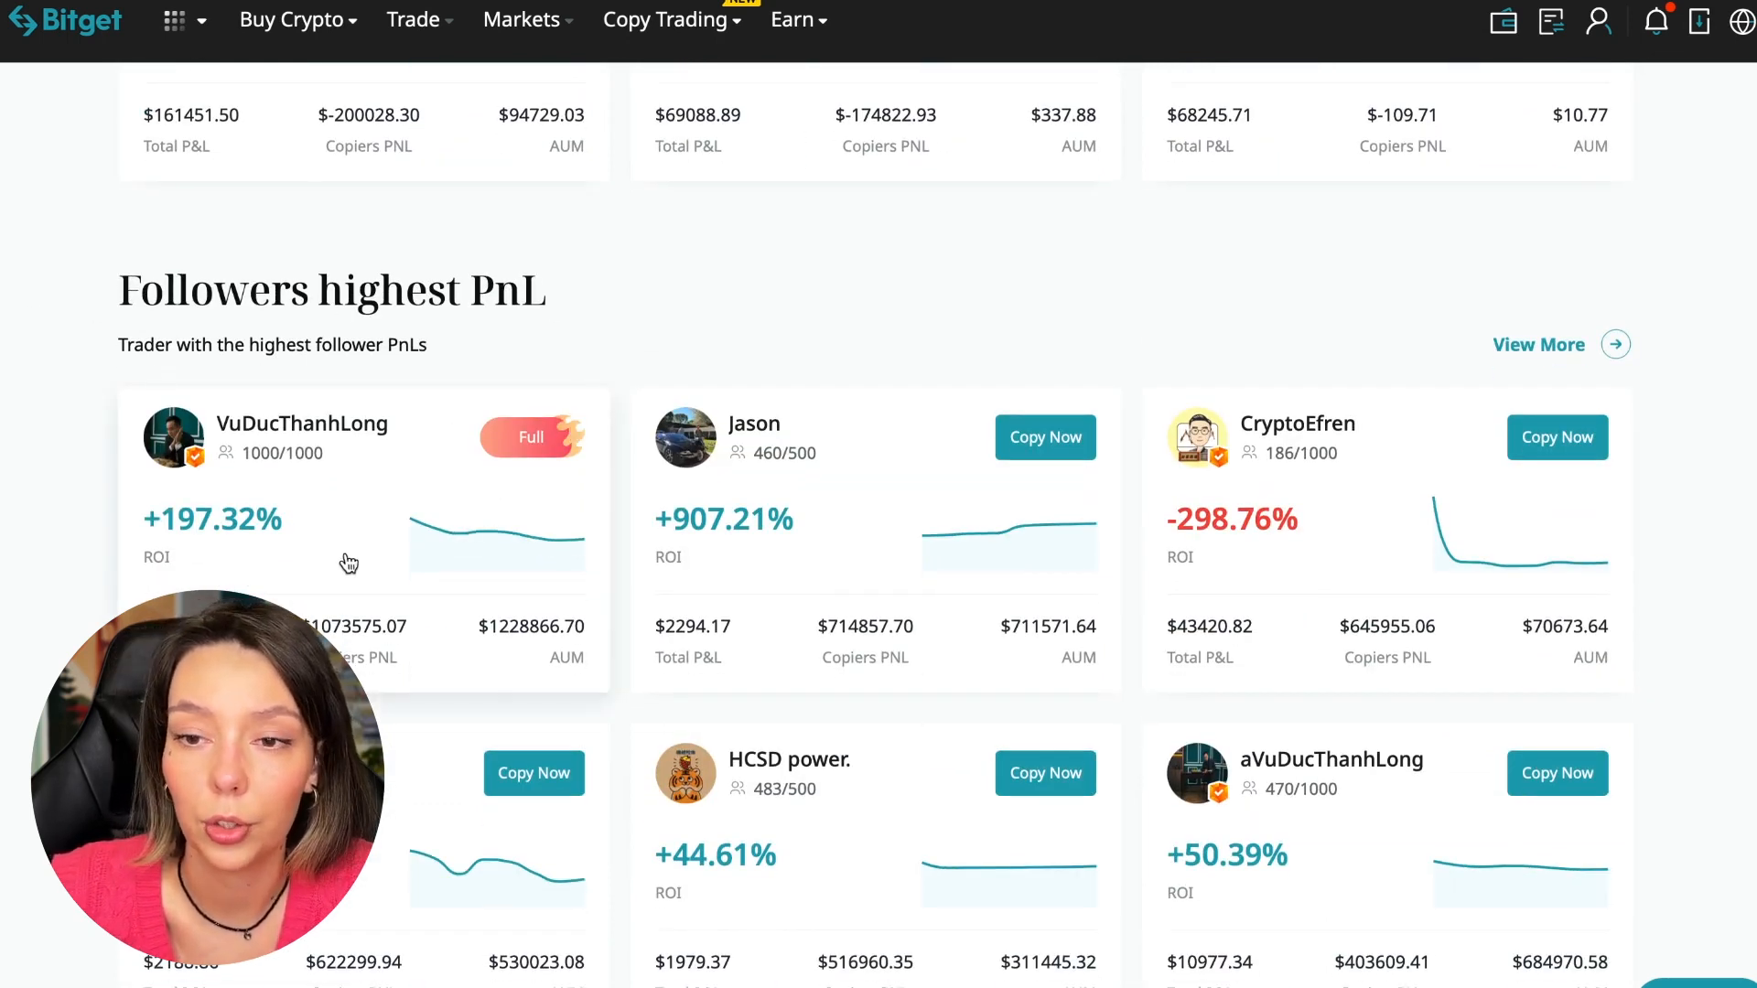
pyautogui.scroll(-3)
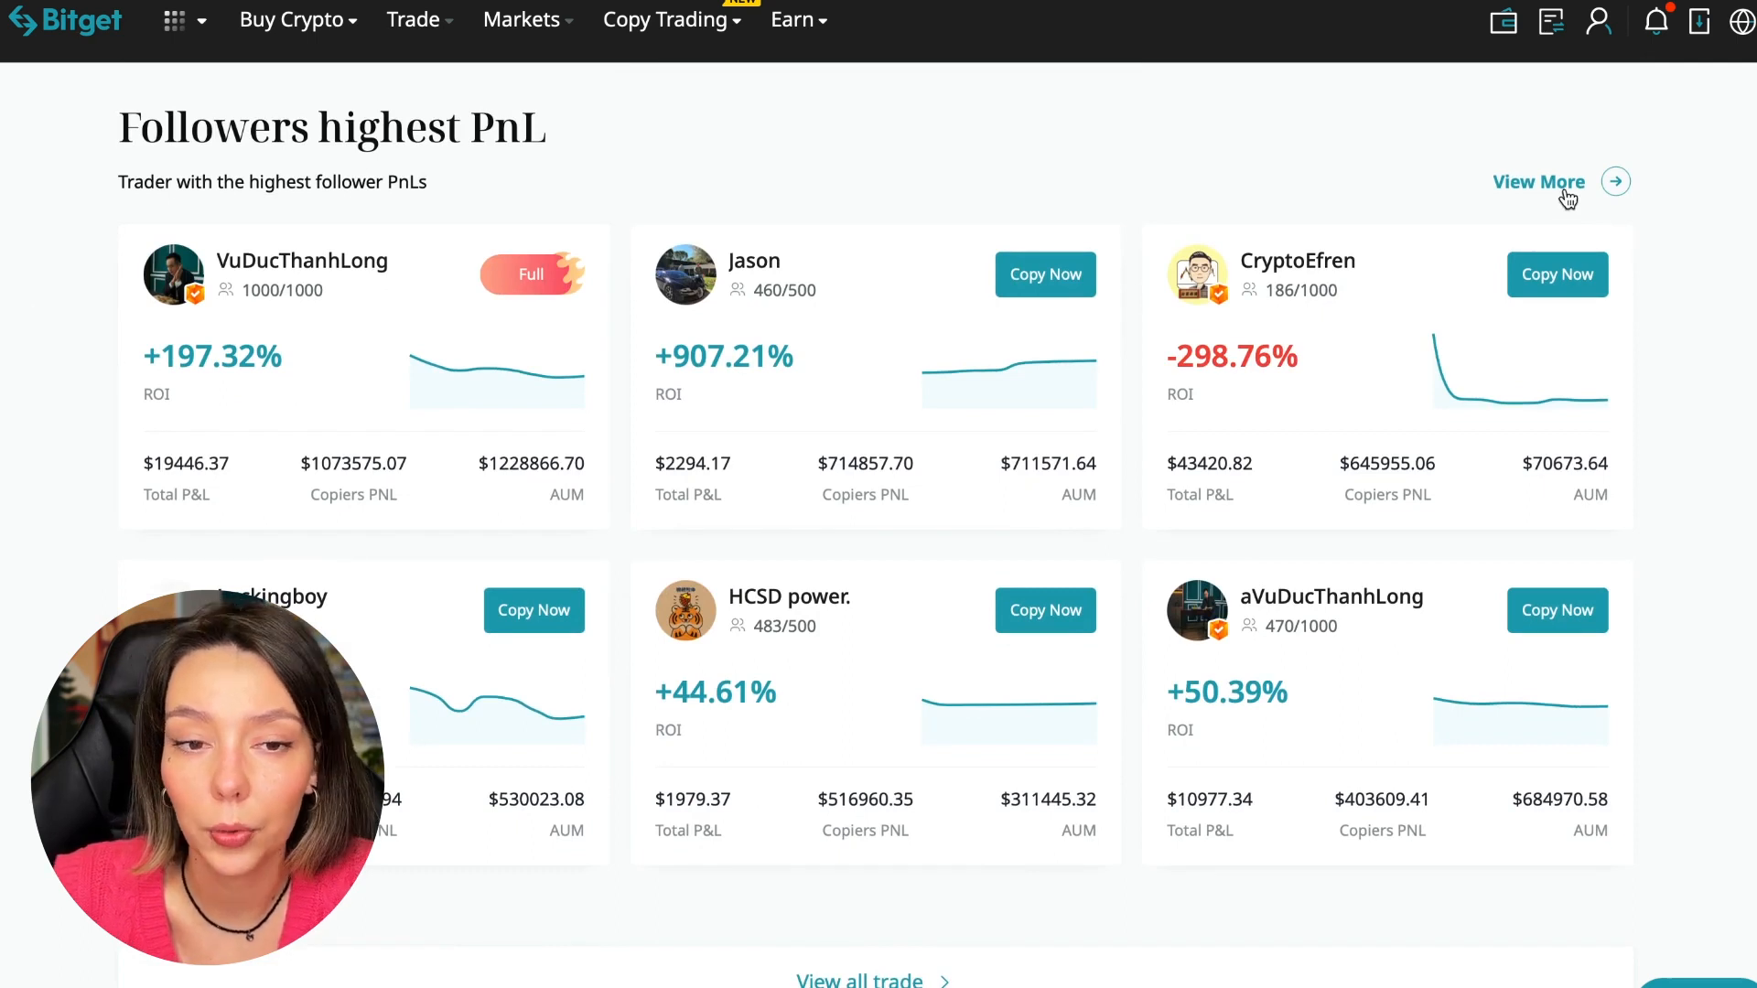
pyautogui.click(1537, 181)
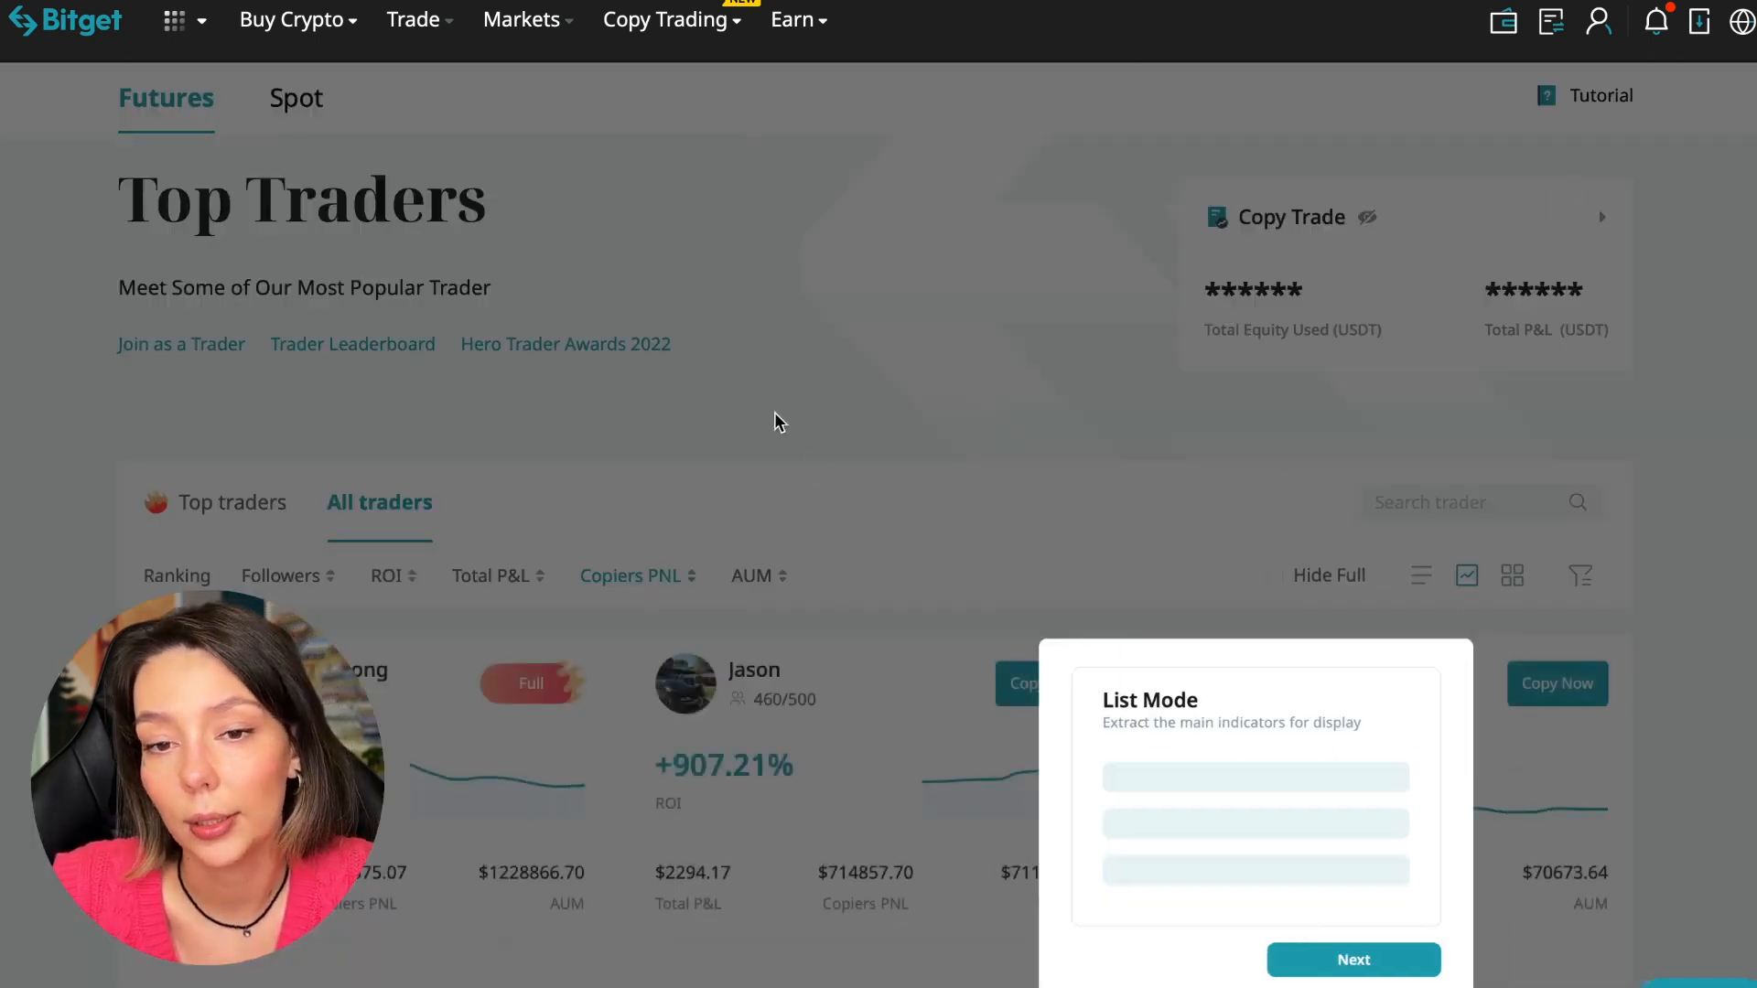
pyautogui.click(1353, 959)
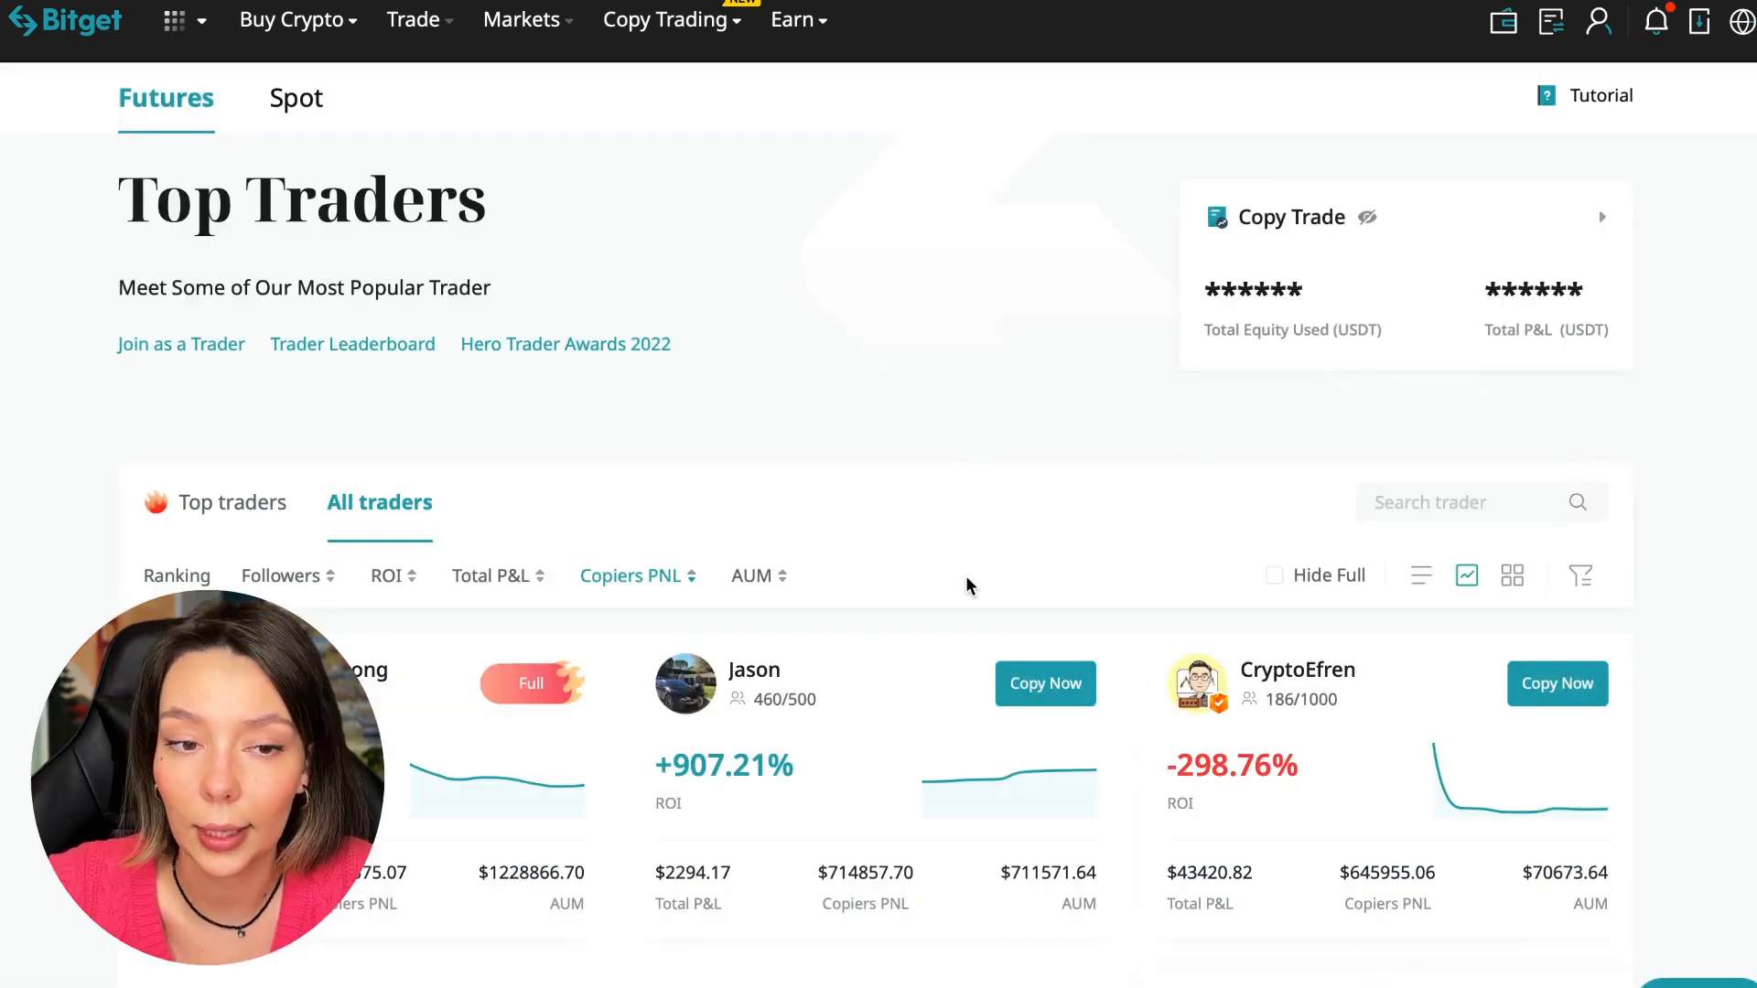
pyautogui.scroll(-3)
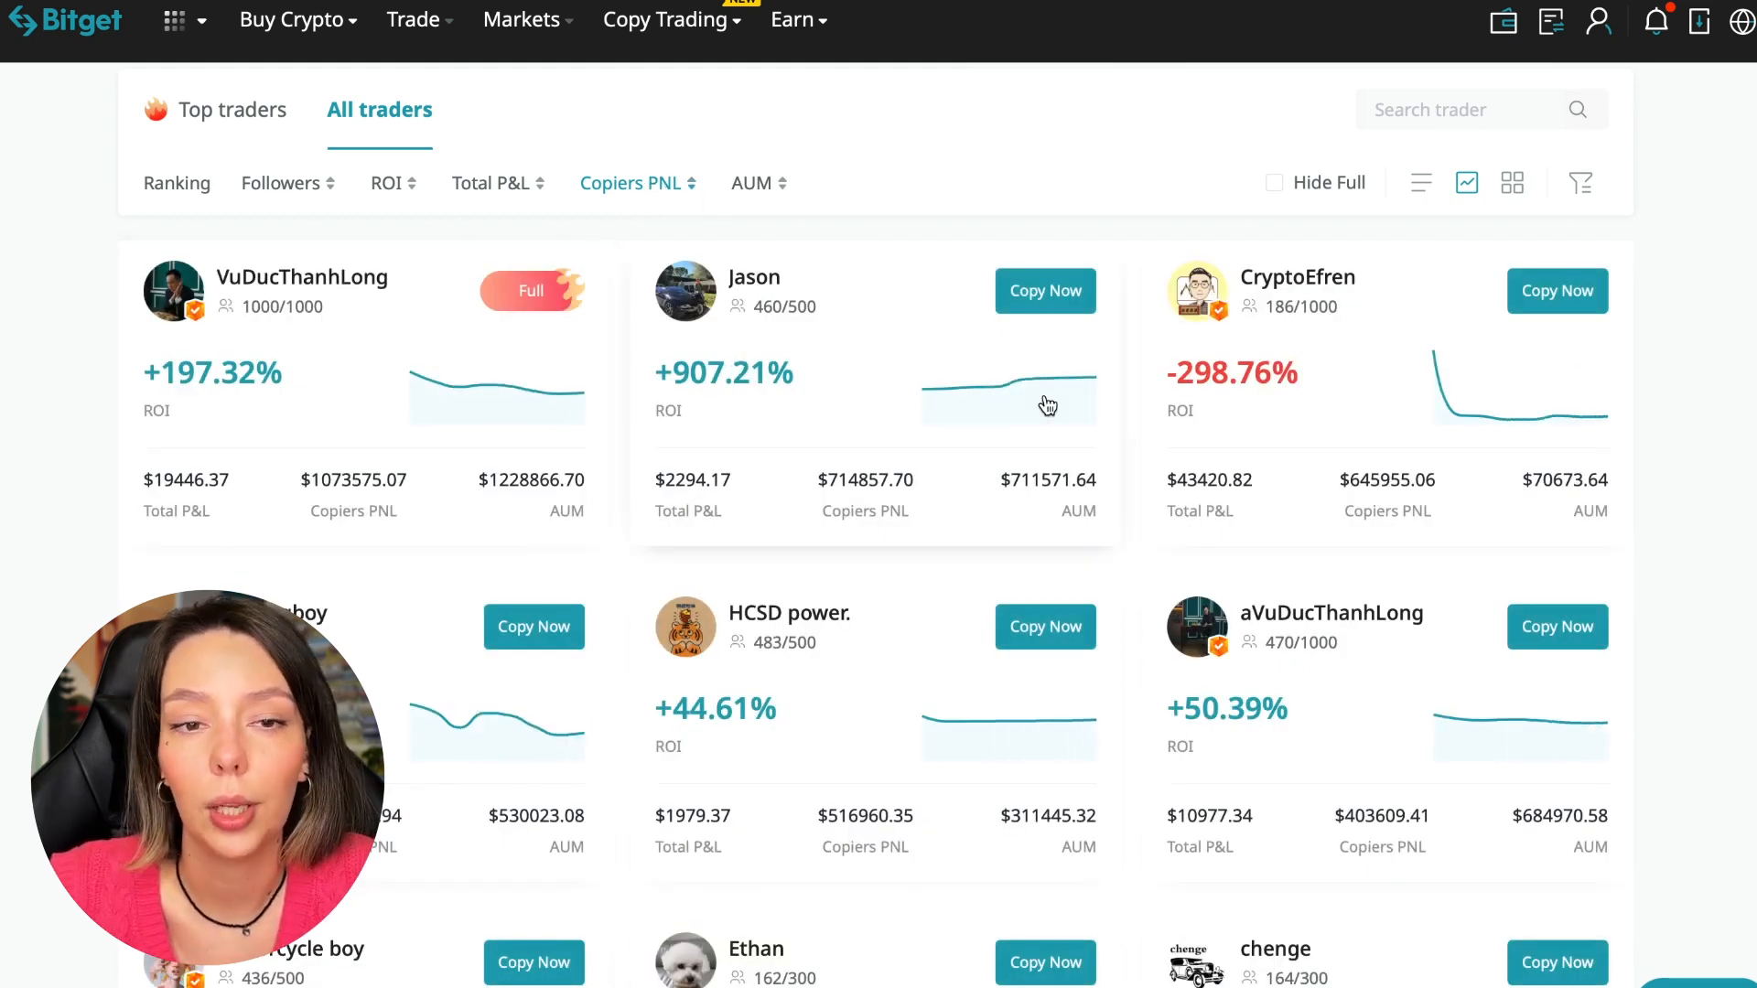
pyautogui.scroll(3)
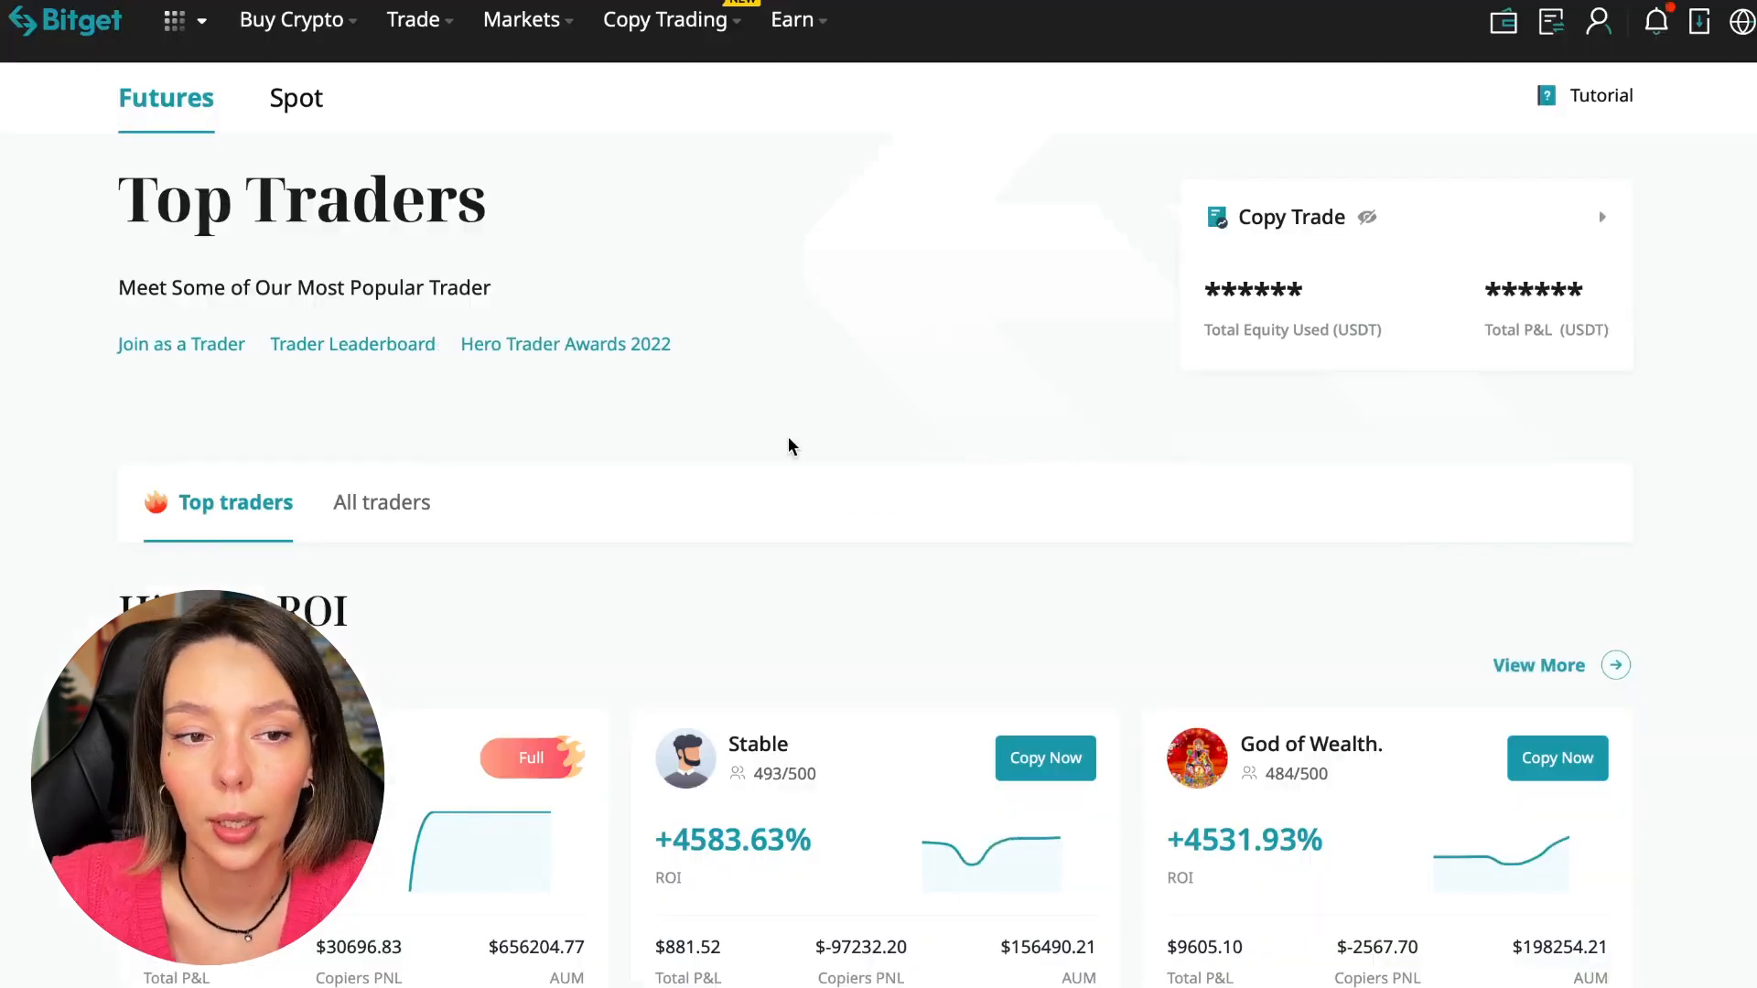
# - Show the full All traders list and sort it by Followers, Ranking, then ROI in both orders
pyautogui.click(380, 502)
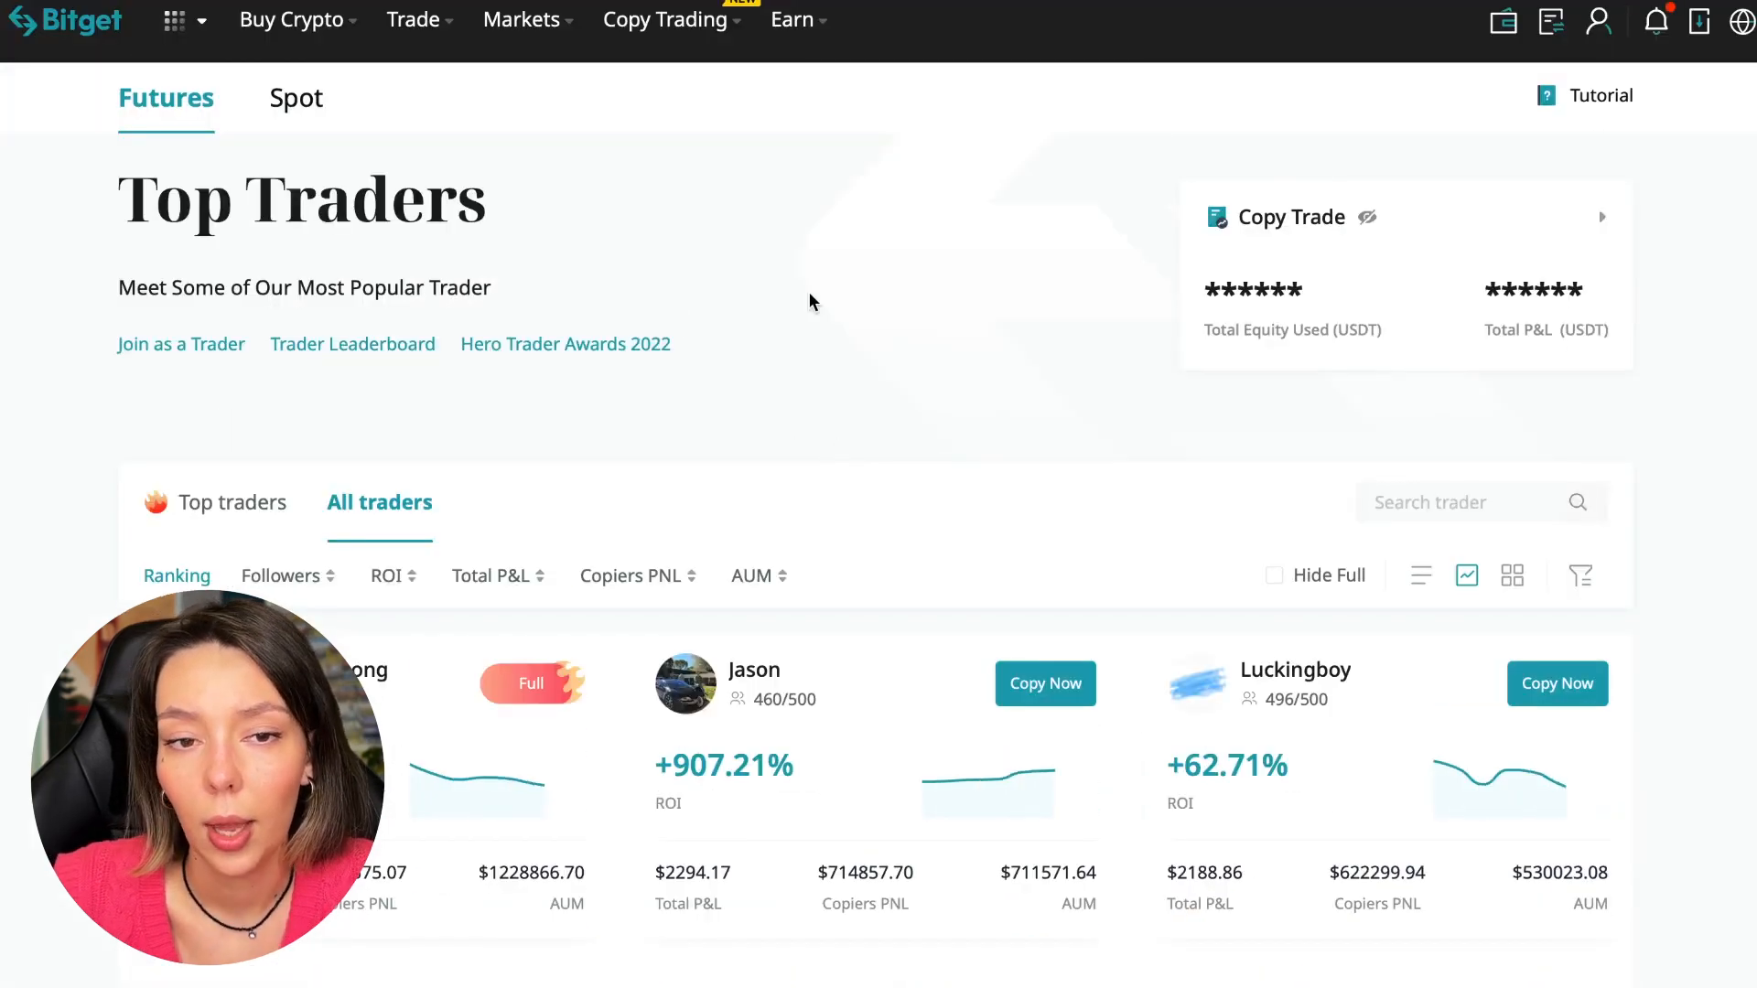
pyautogui.scroll(-3)
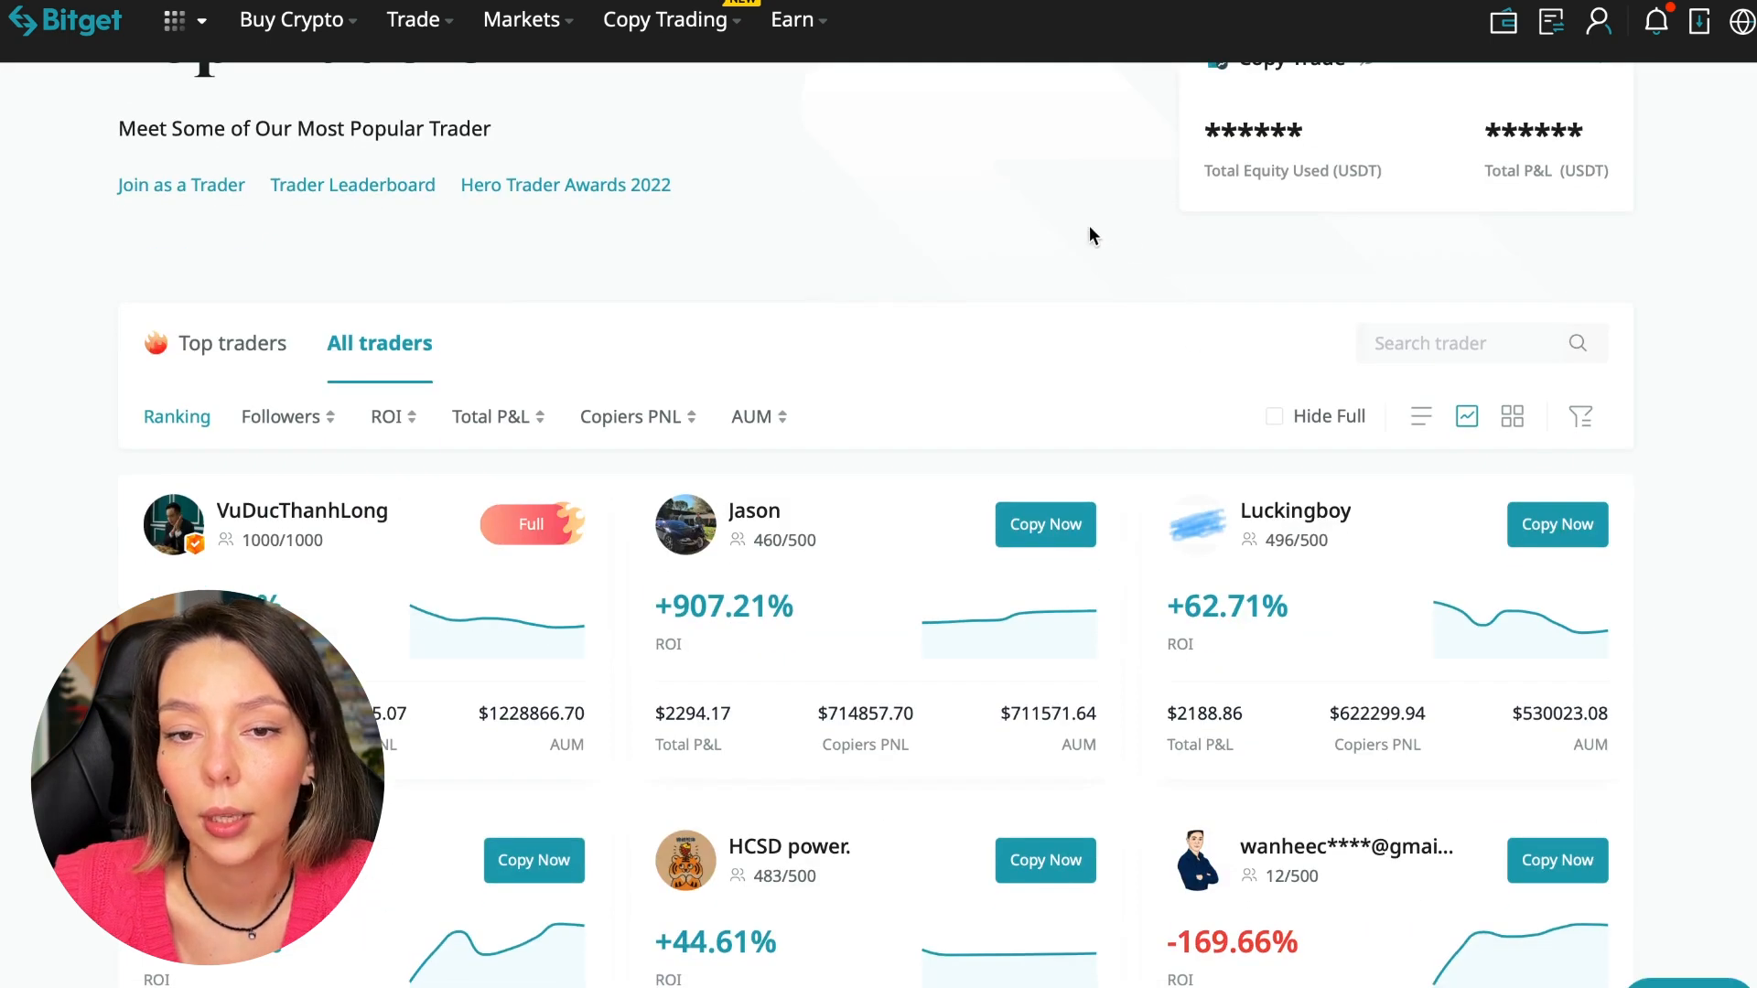
pyautogui.moveTo(967, 262)
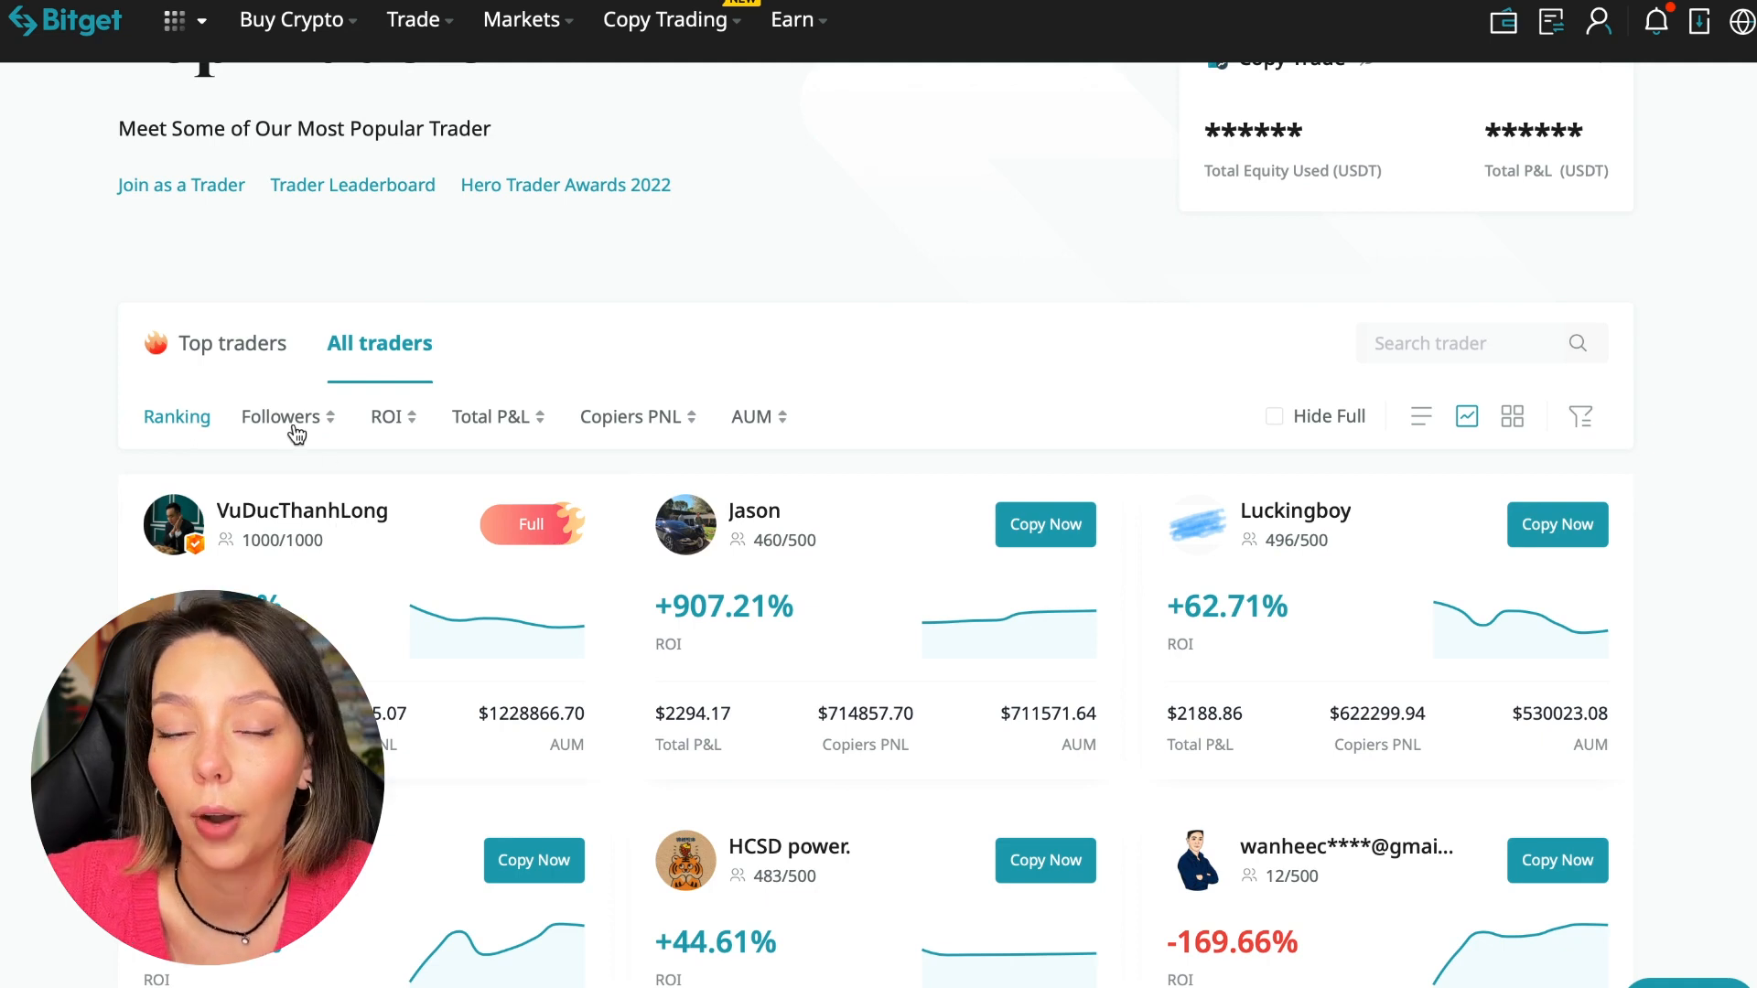
pyautogui.click(282, 415)
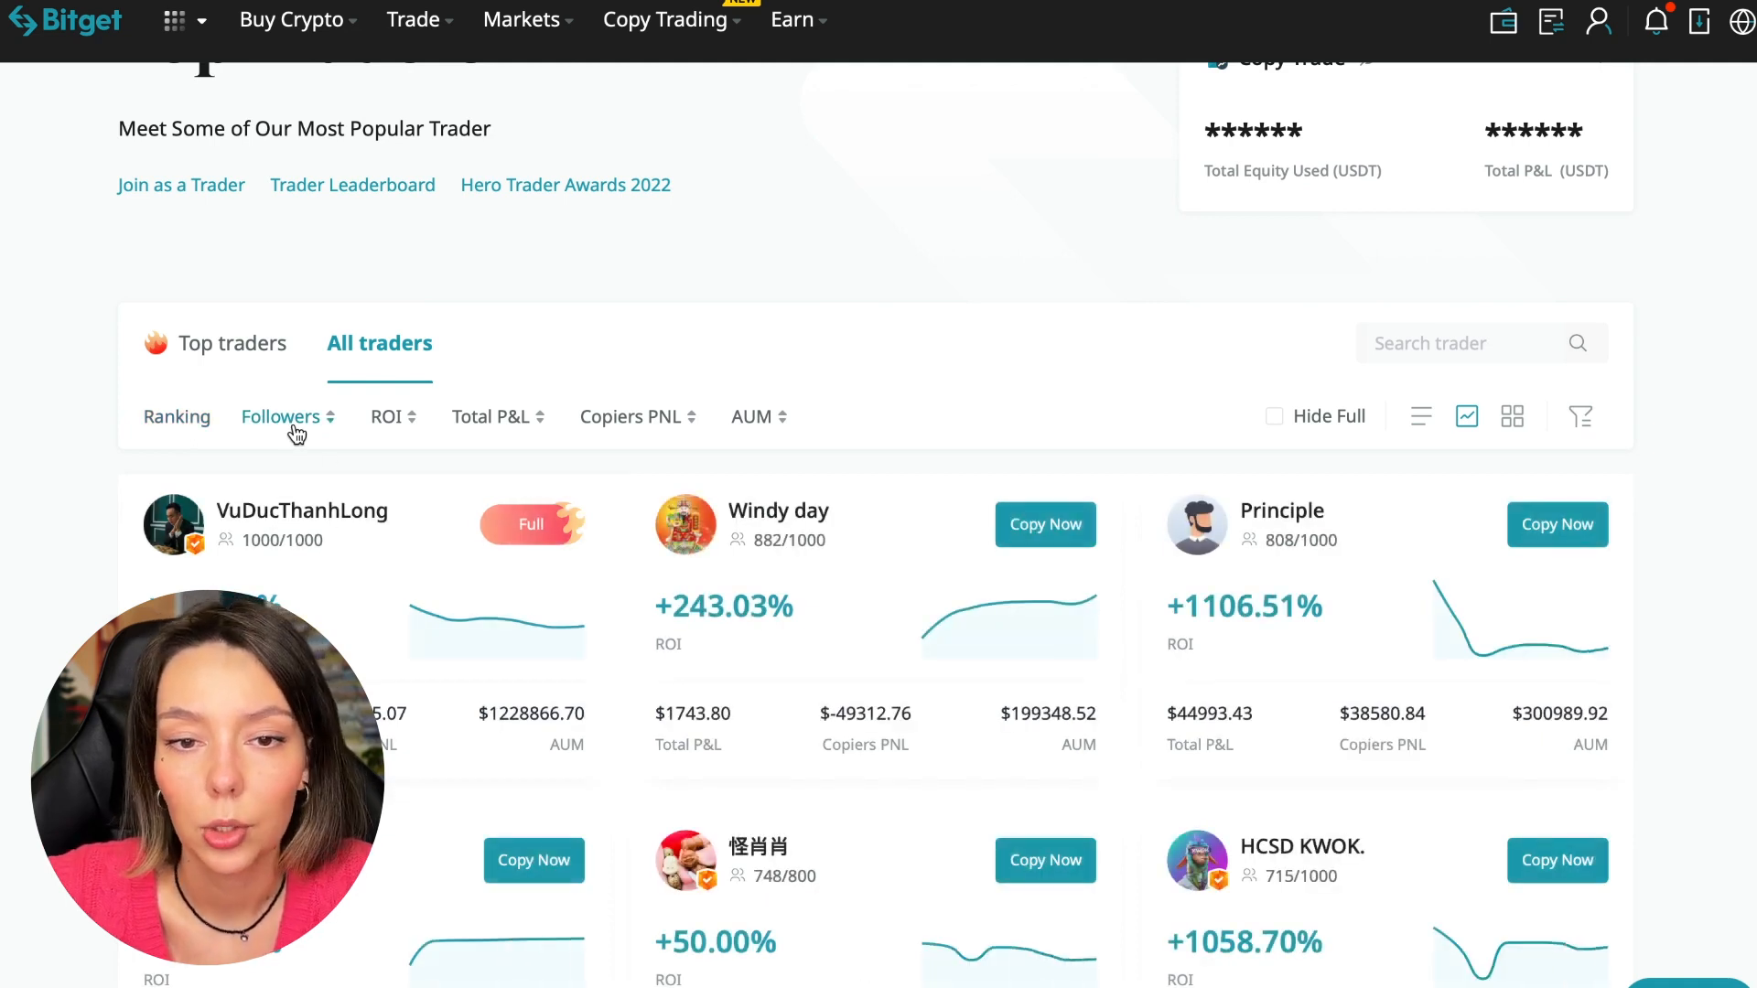
pyautogui.click(176, 415)
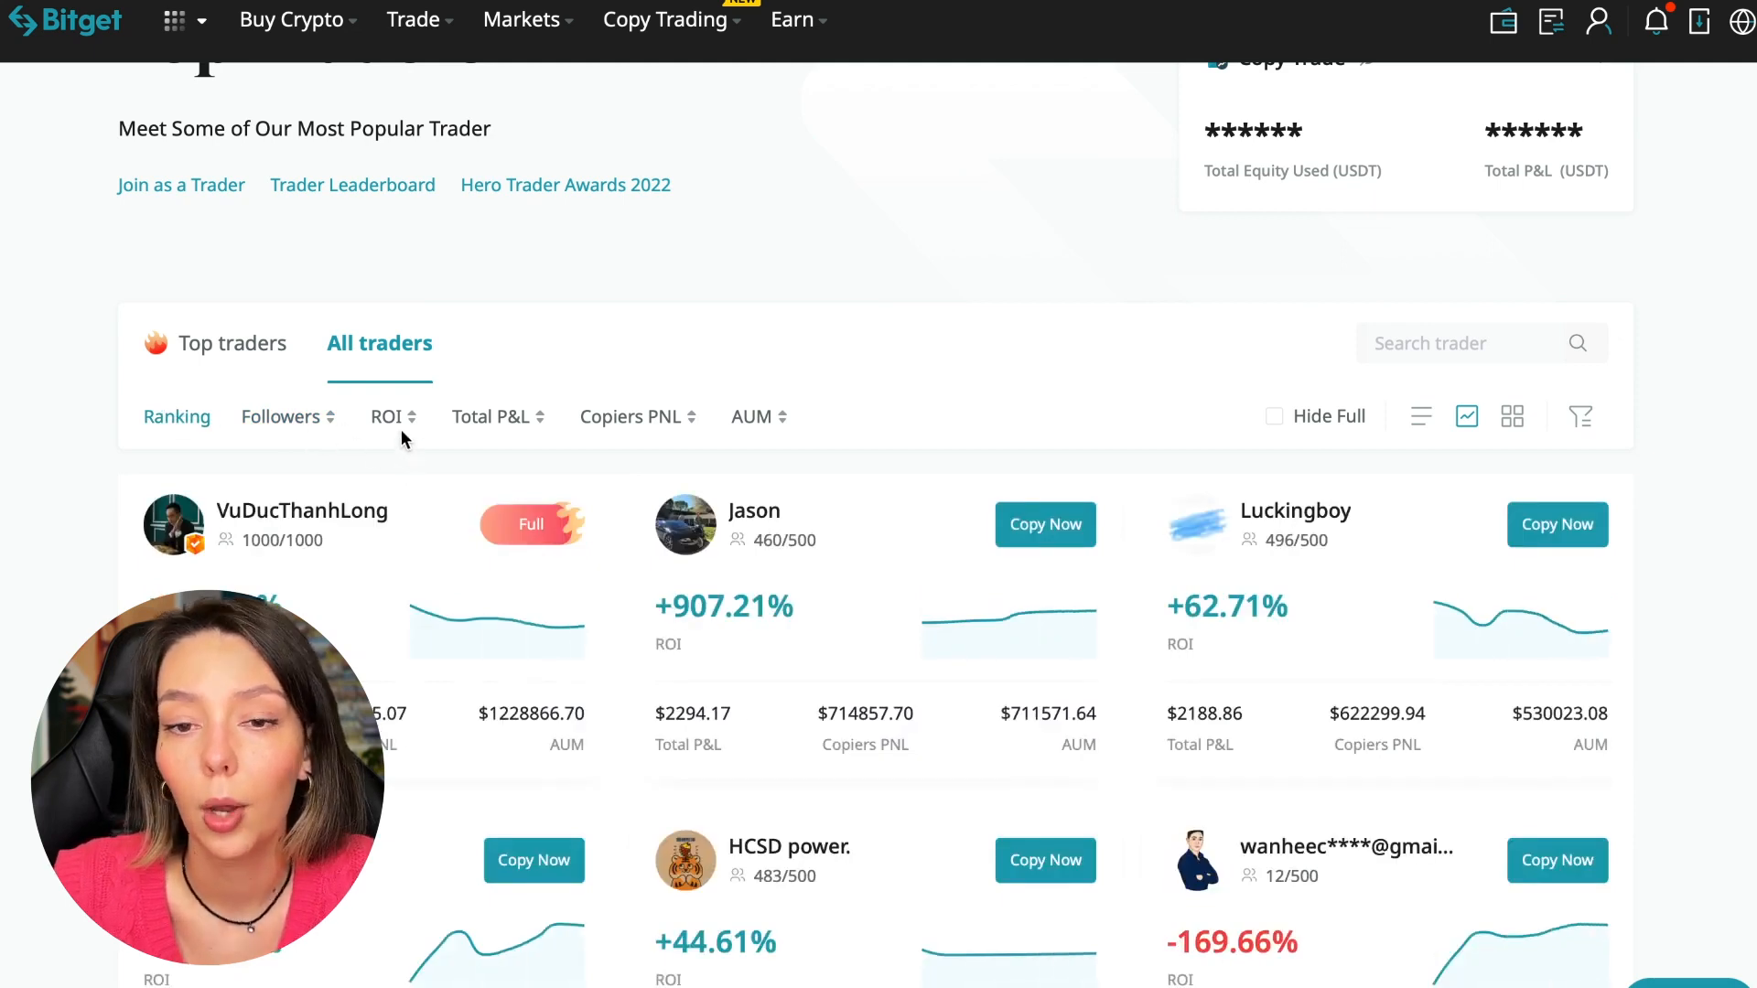
pyautogui.click(386, 418)
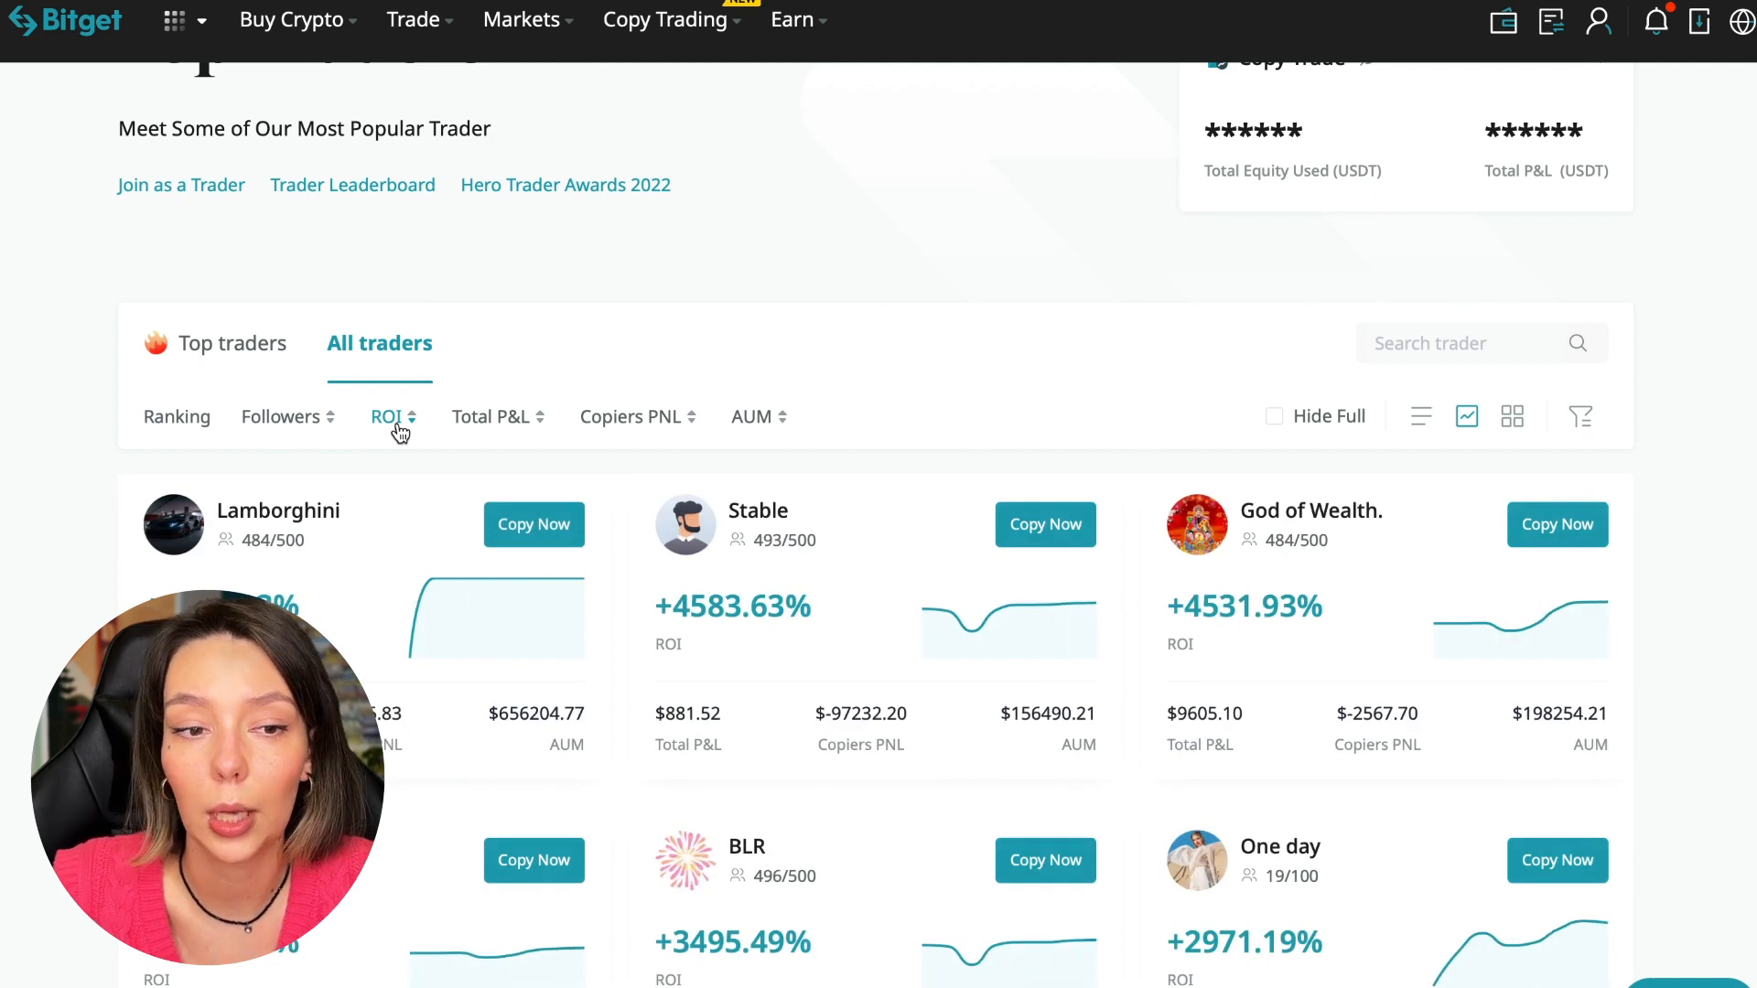
pyautogui.click(388, 416)
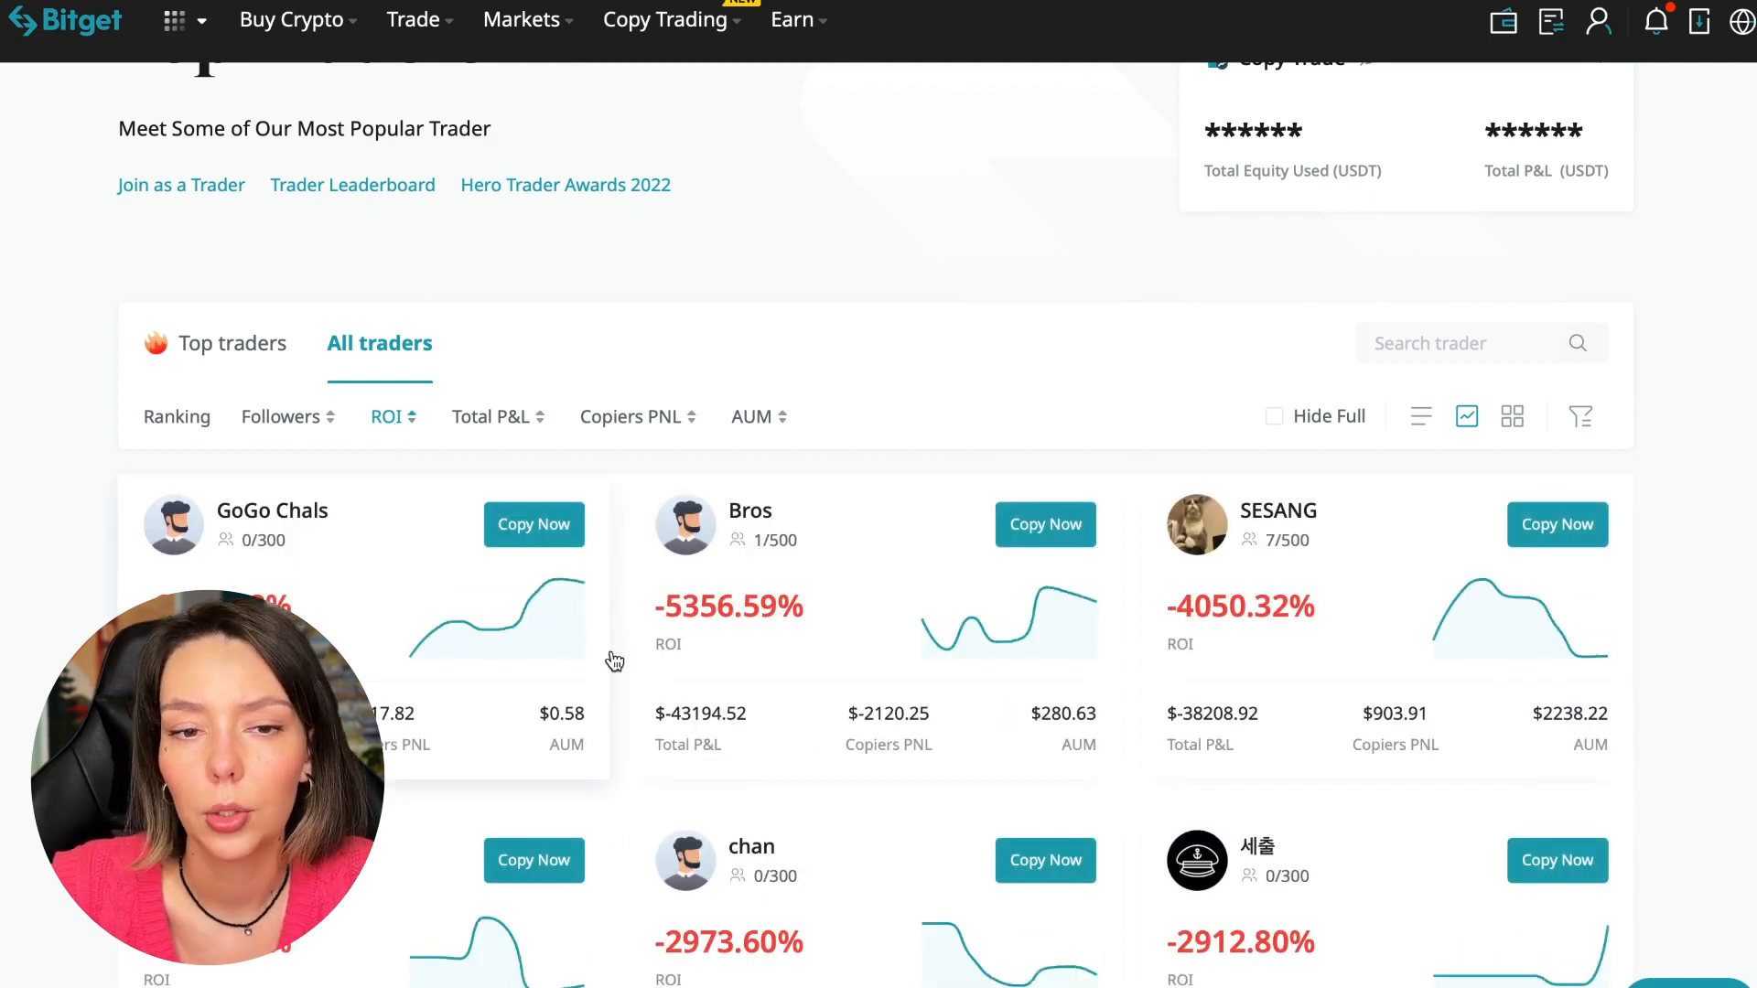
pyautogui.moveTo(427, 657)
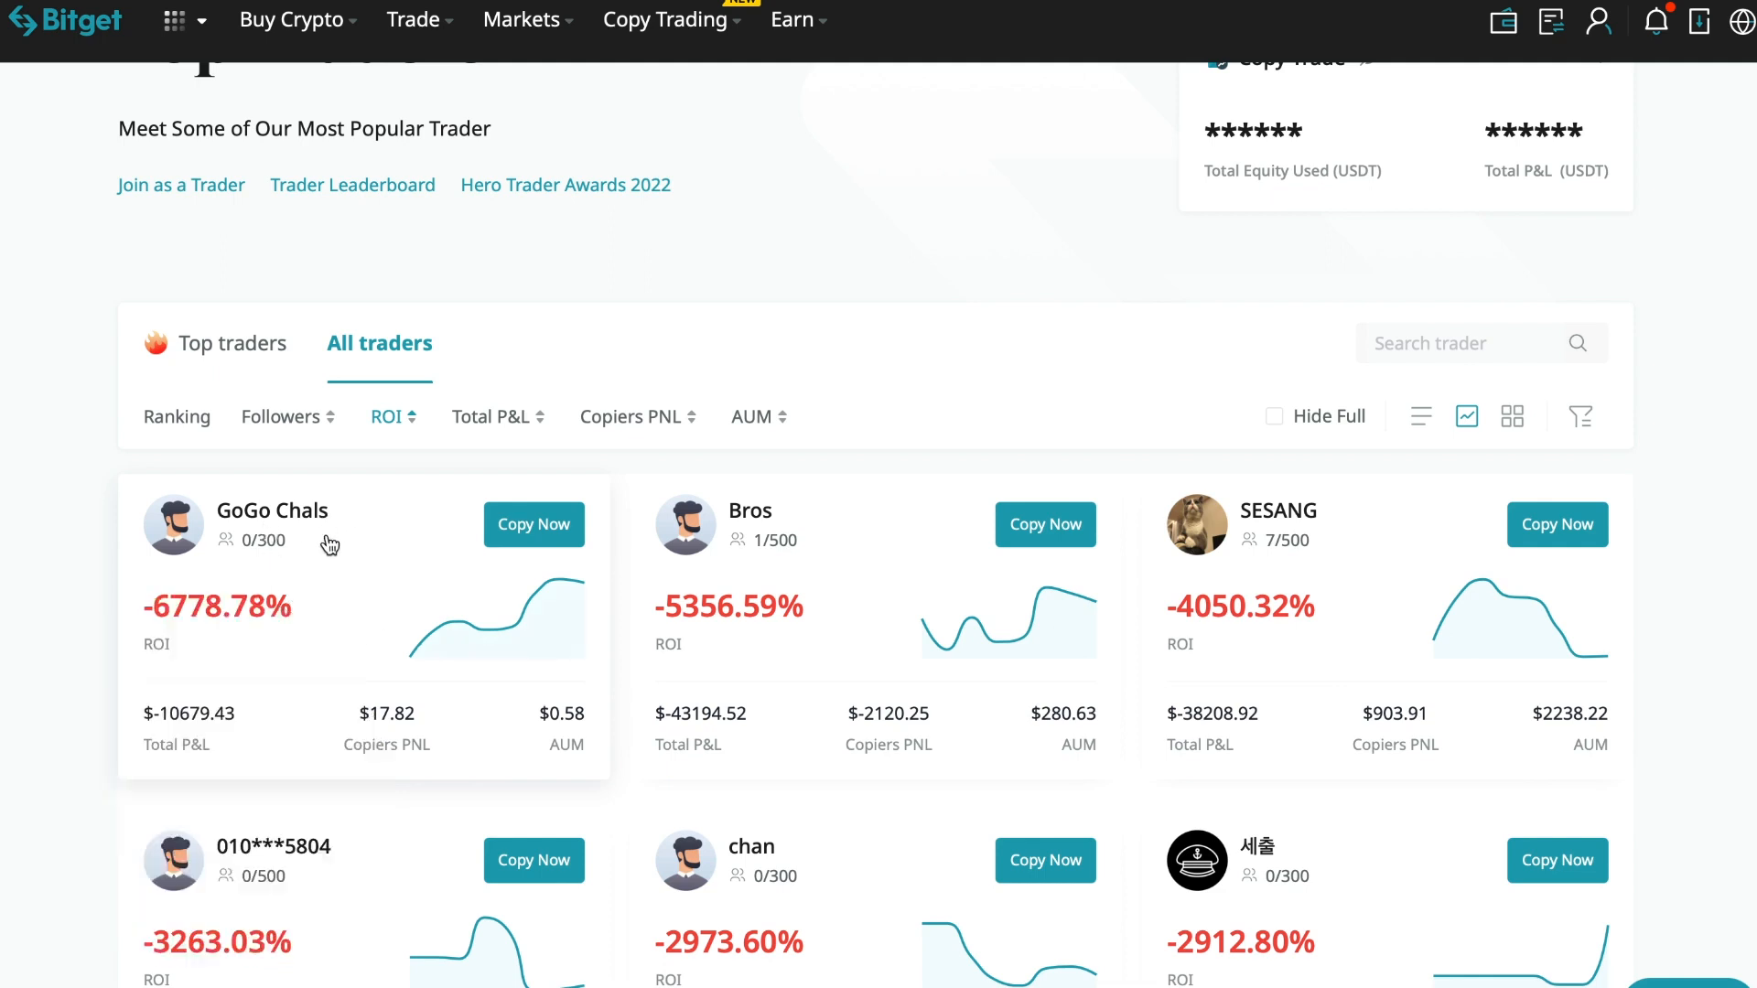
pyautogui.moveTo(243, 571)
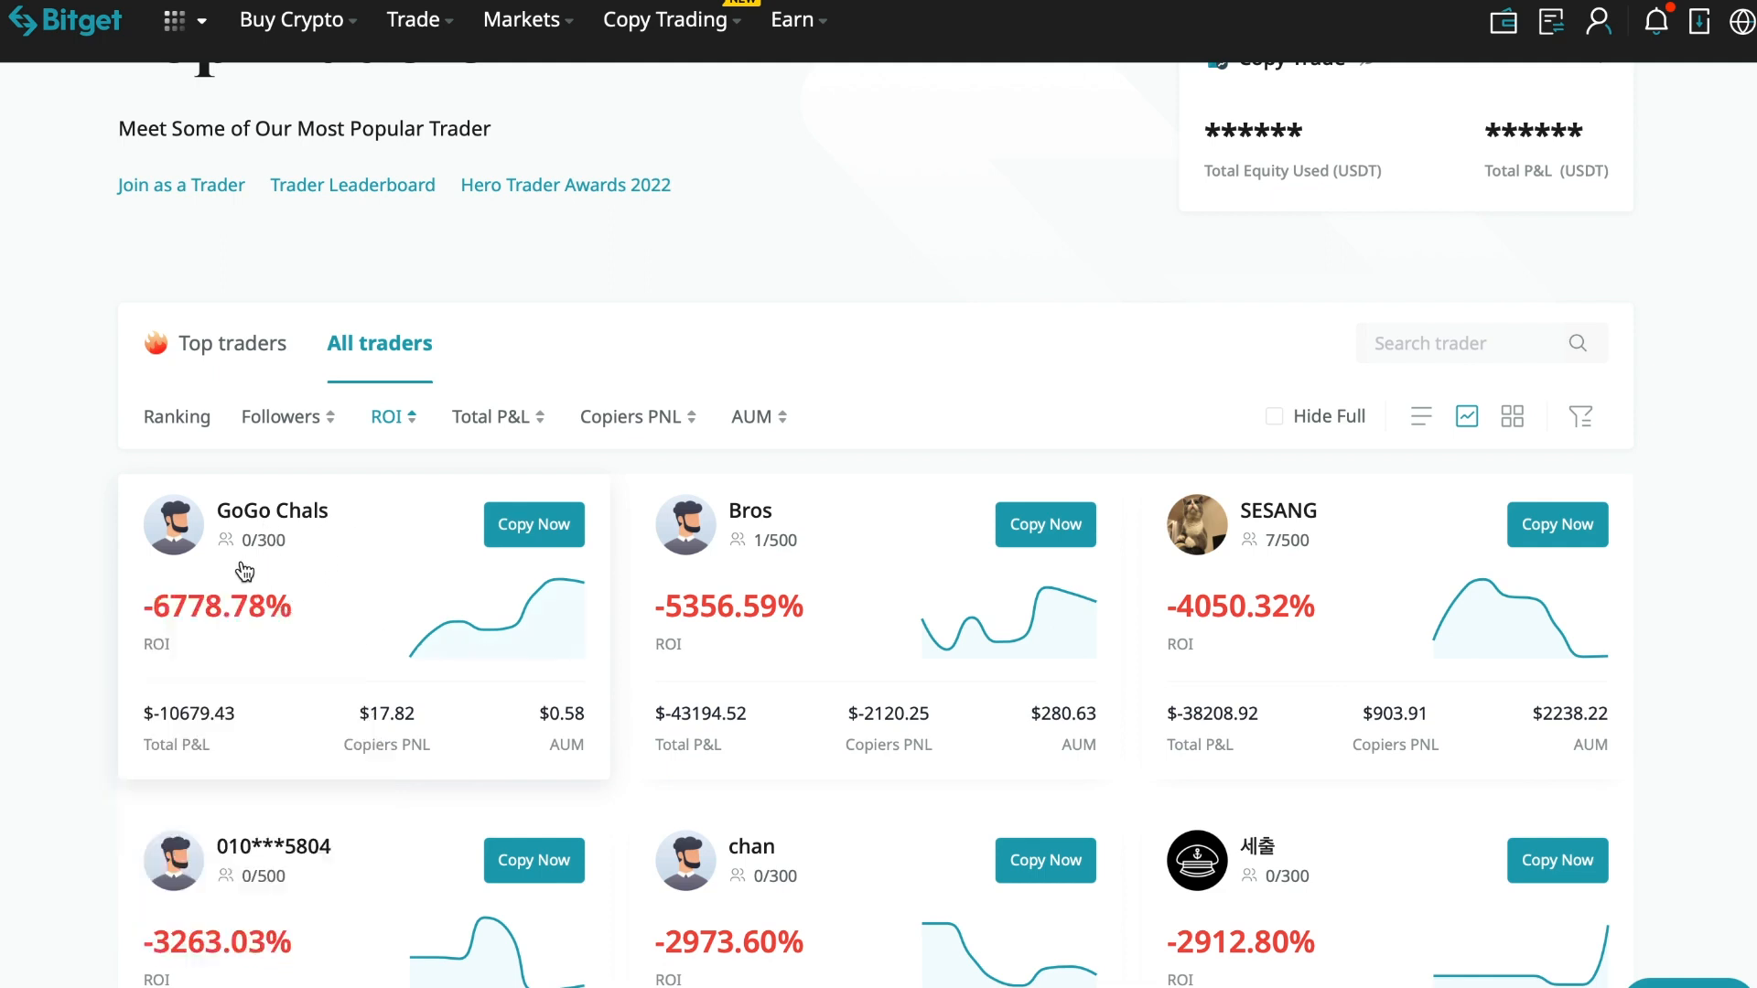
pyautogui.moveTo(326, 657)
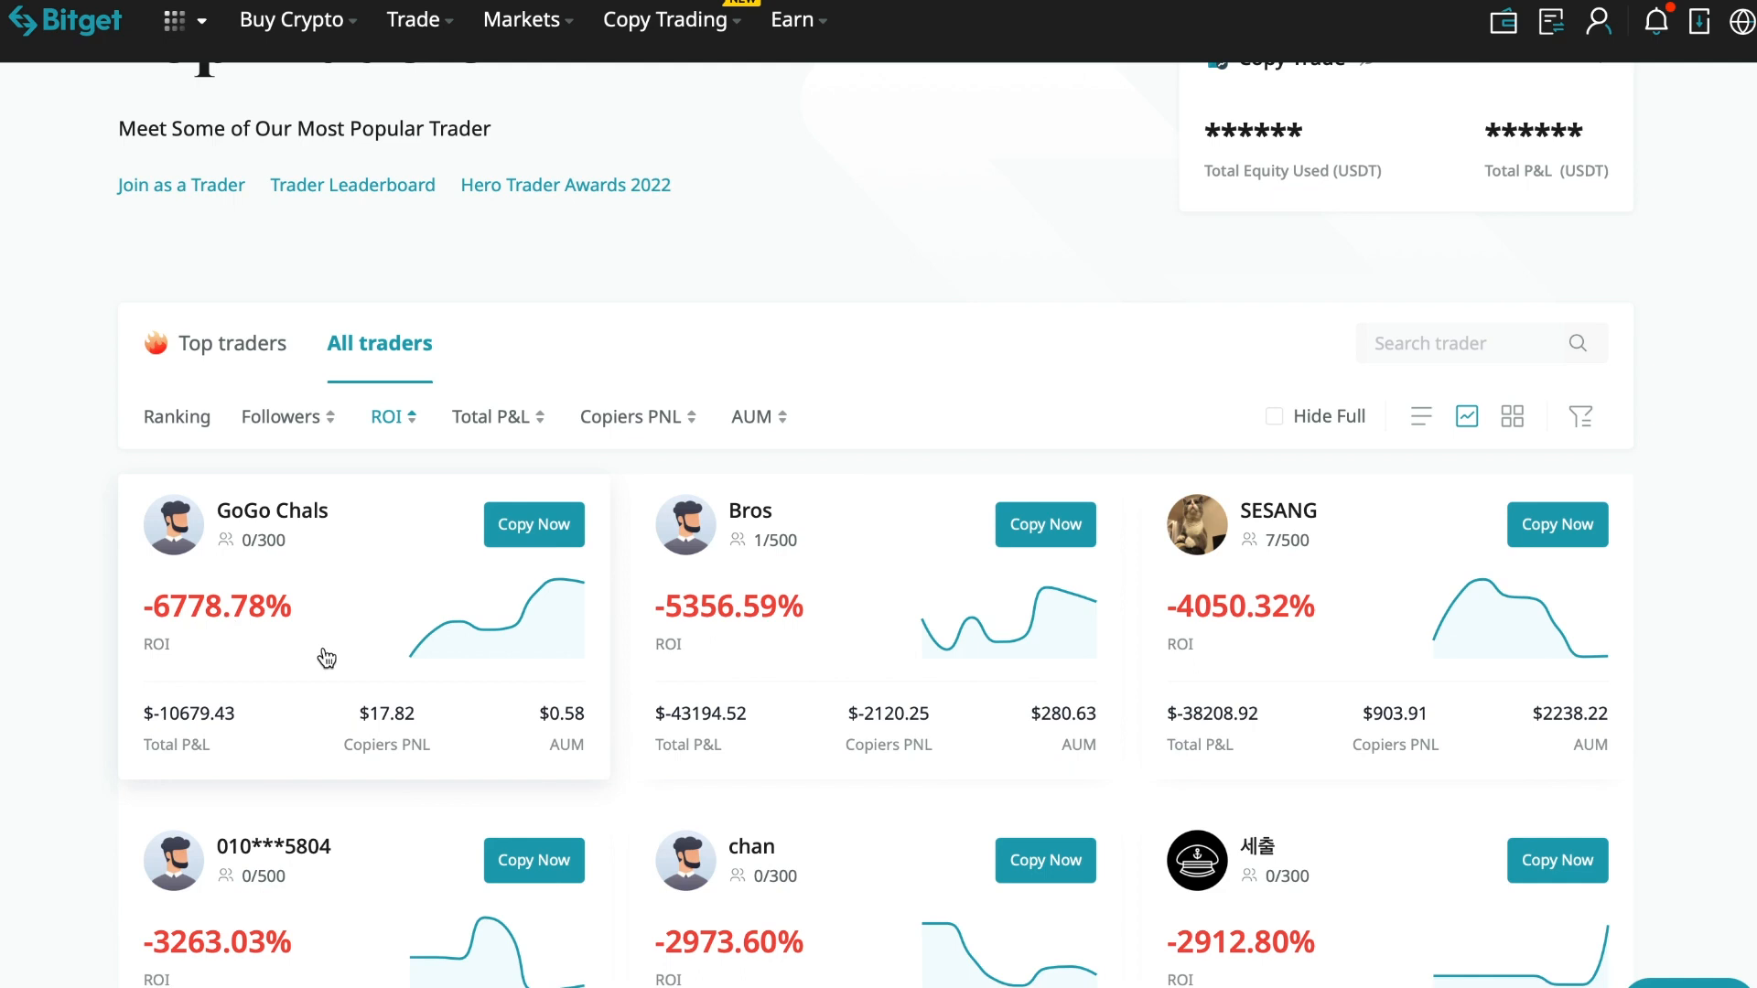
pyautogui.moveTo(364, 655)
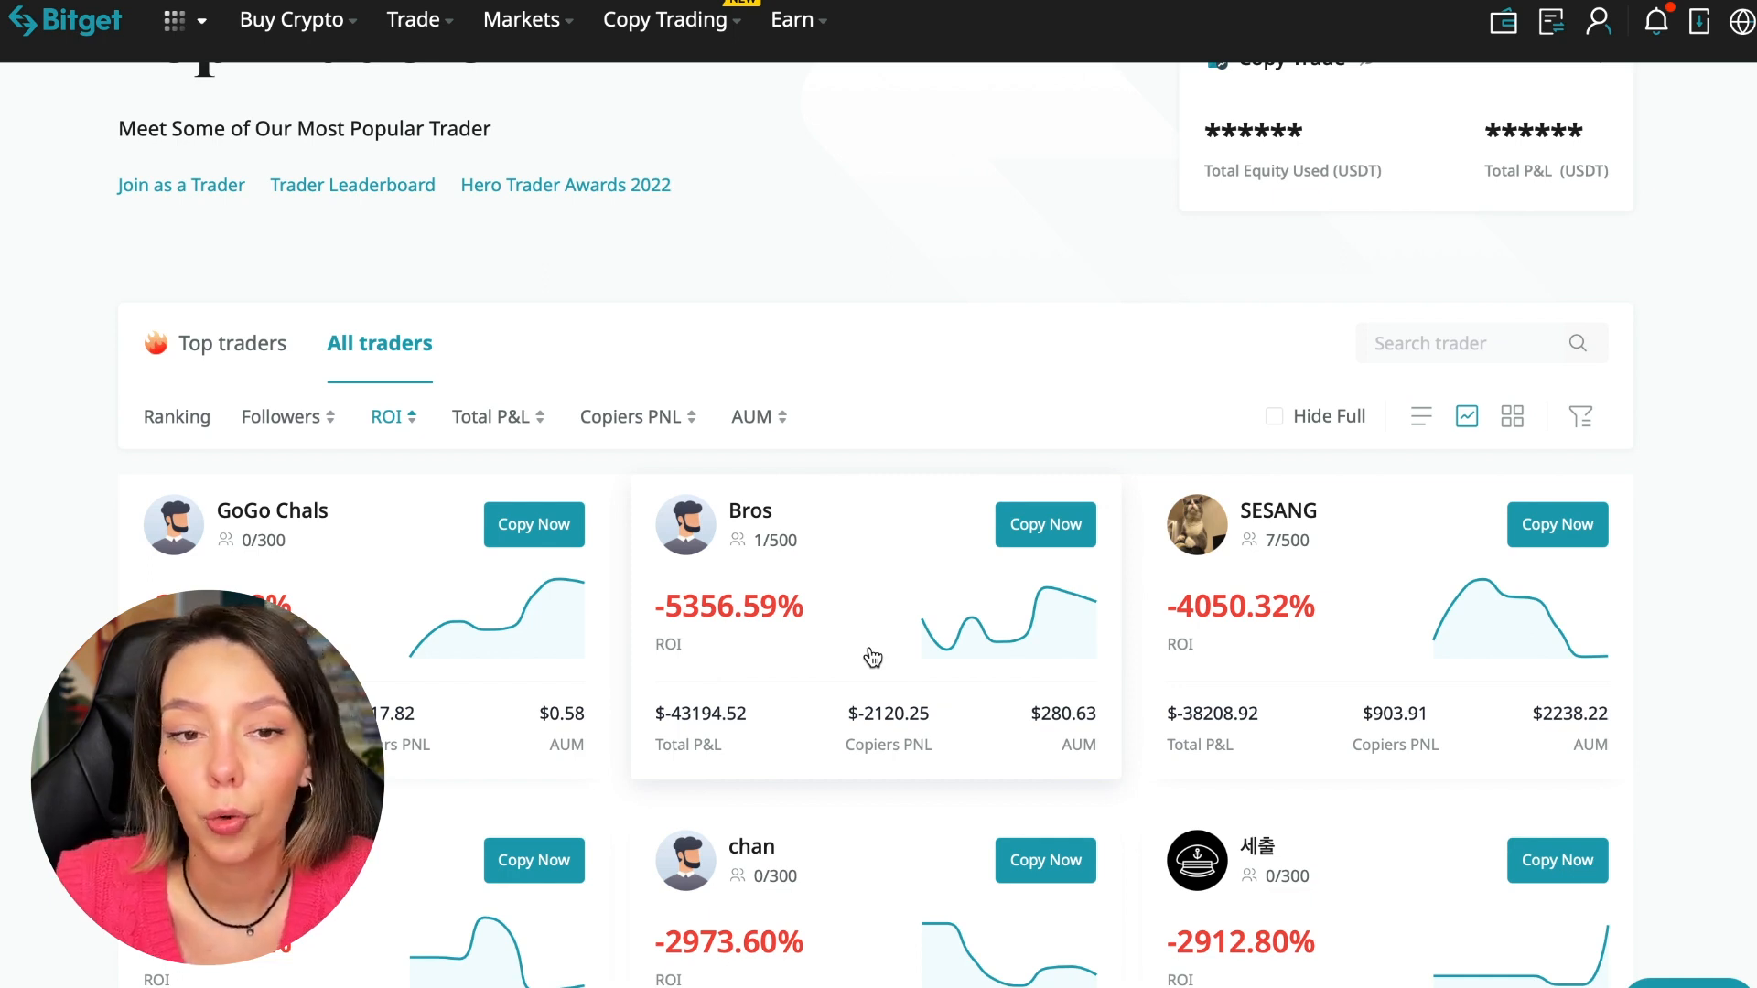
pyautogui.moveTo(925, 397)
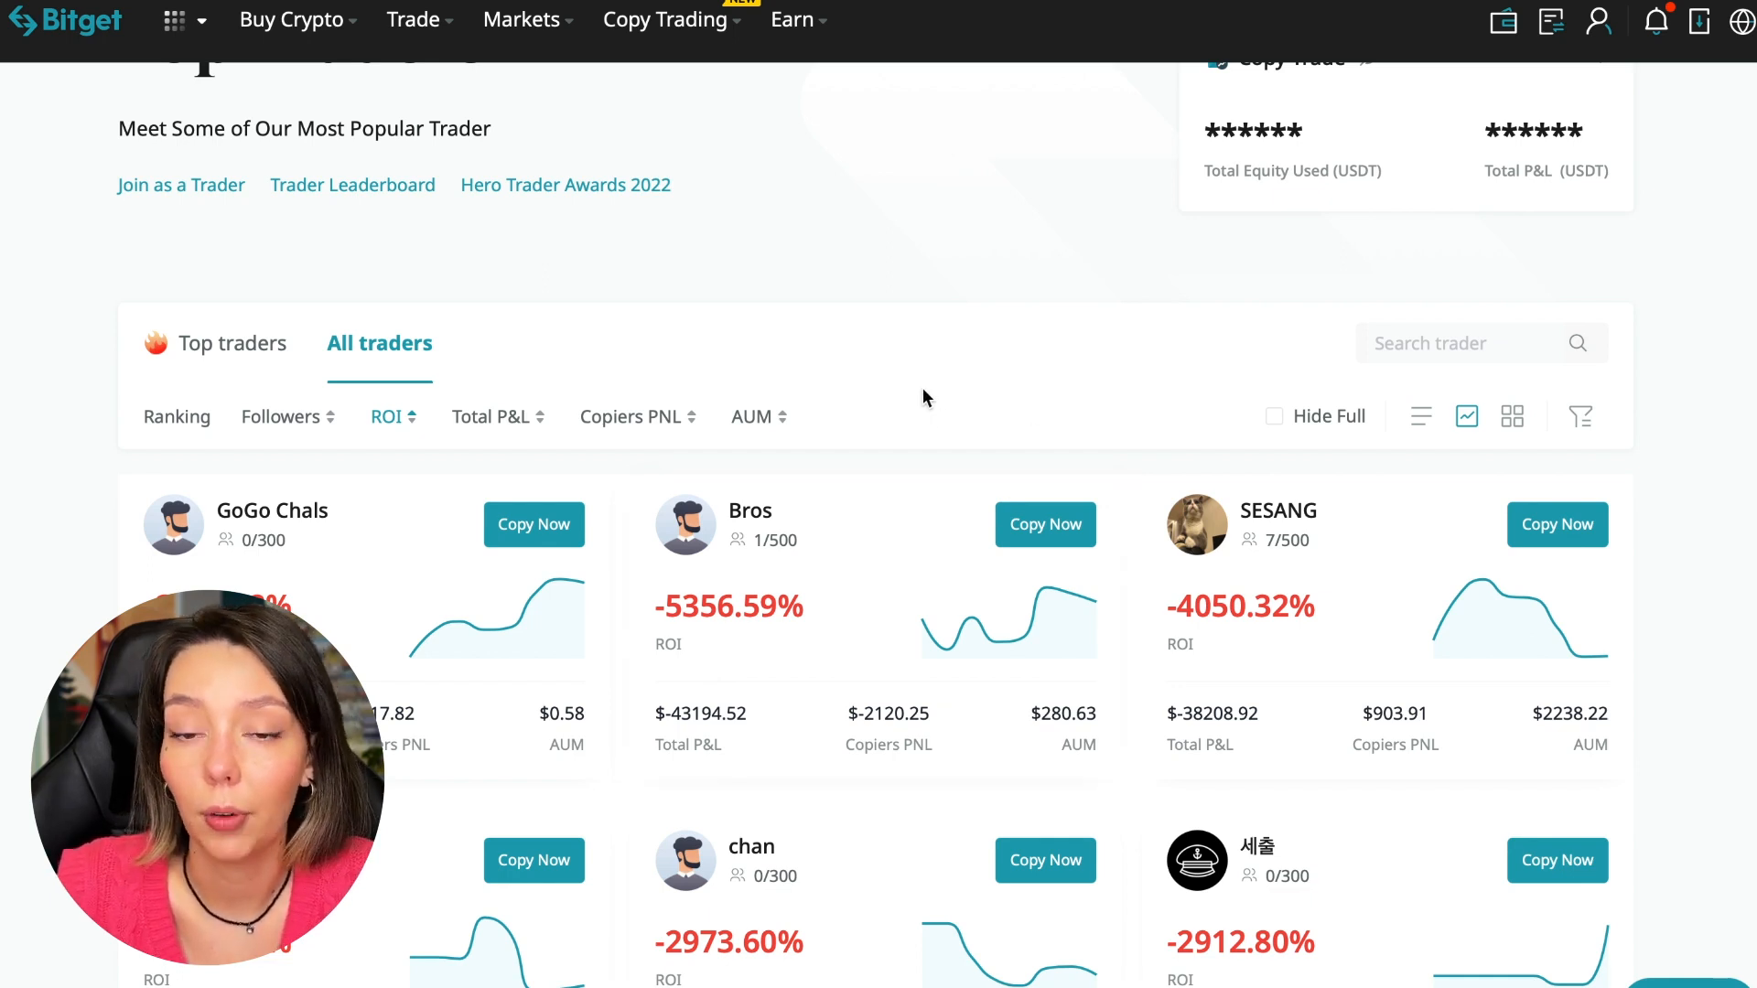
pyautogui.moveTo(386, 441)
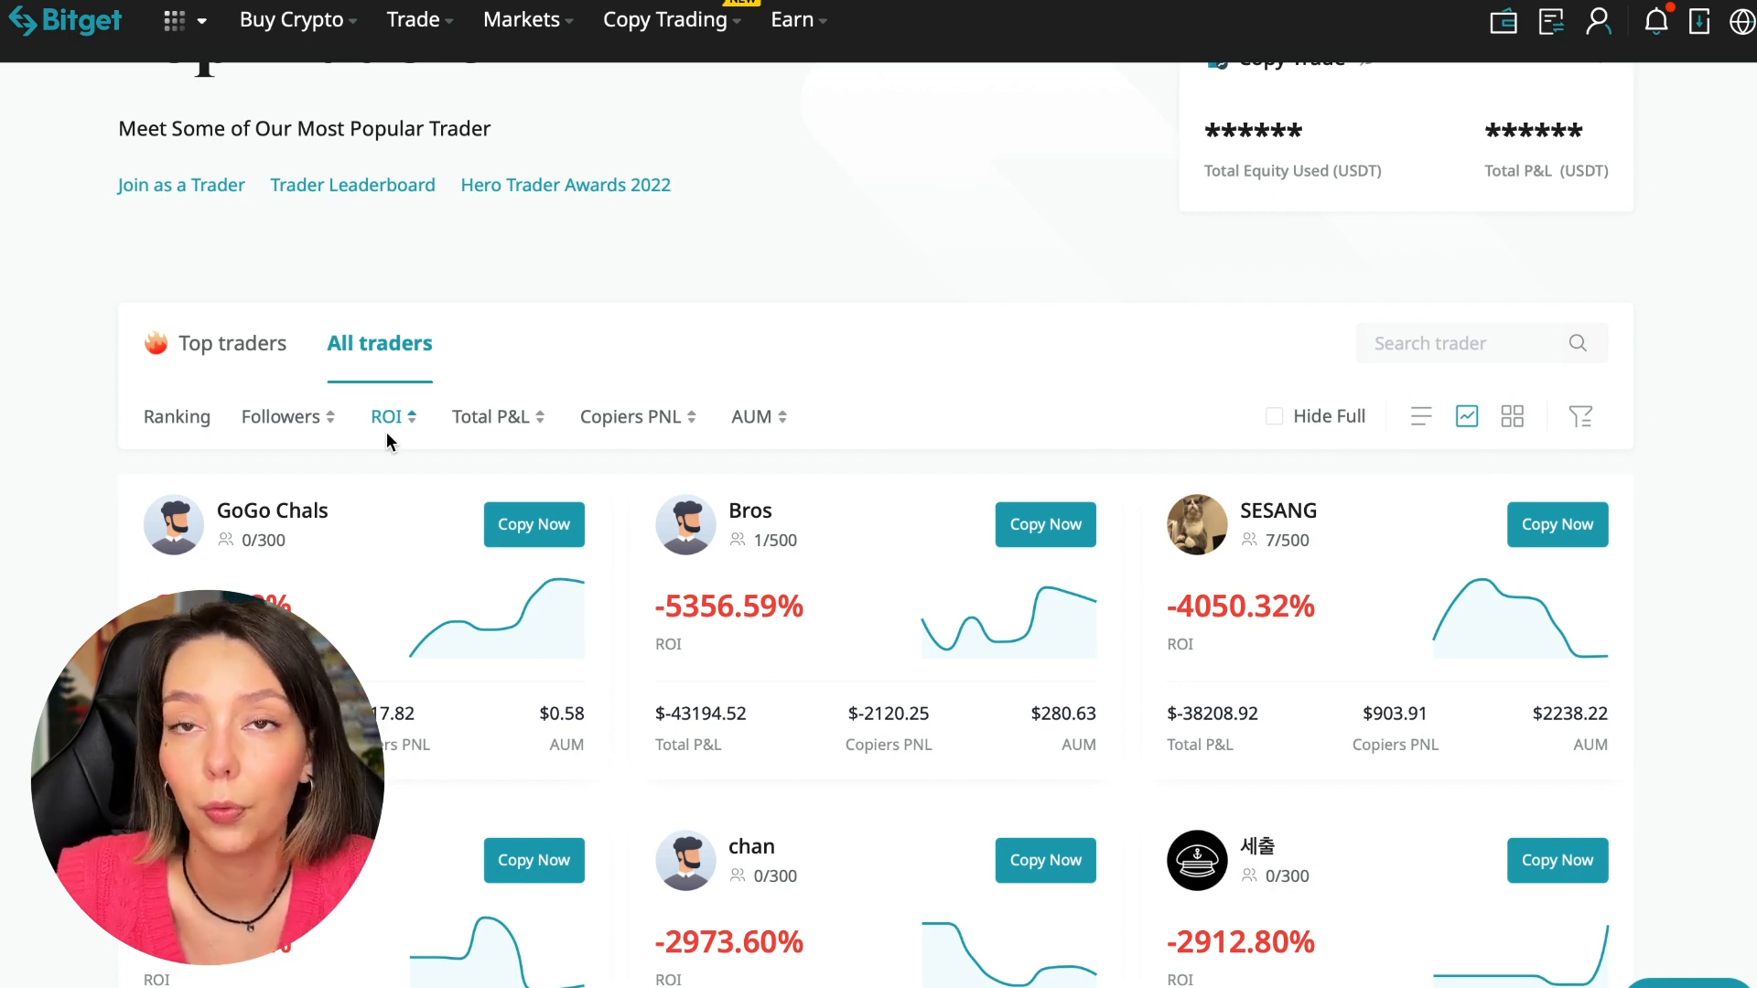
pyautogui.scroll(-3)
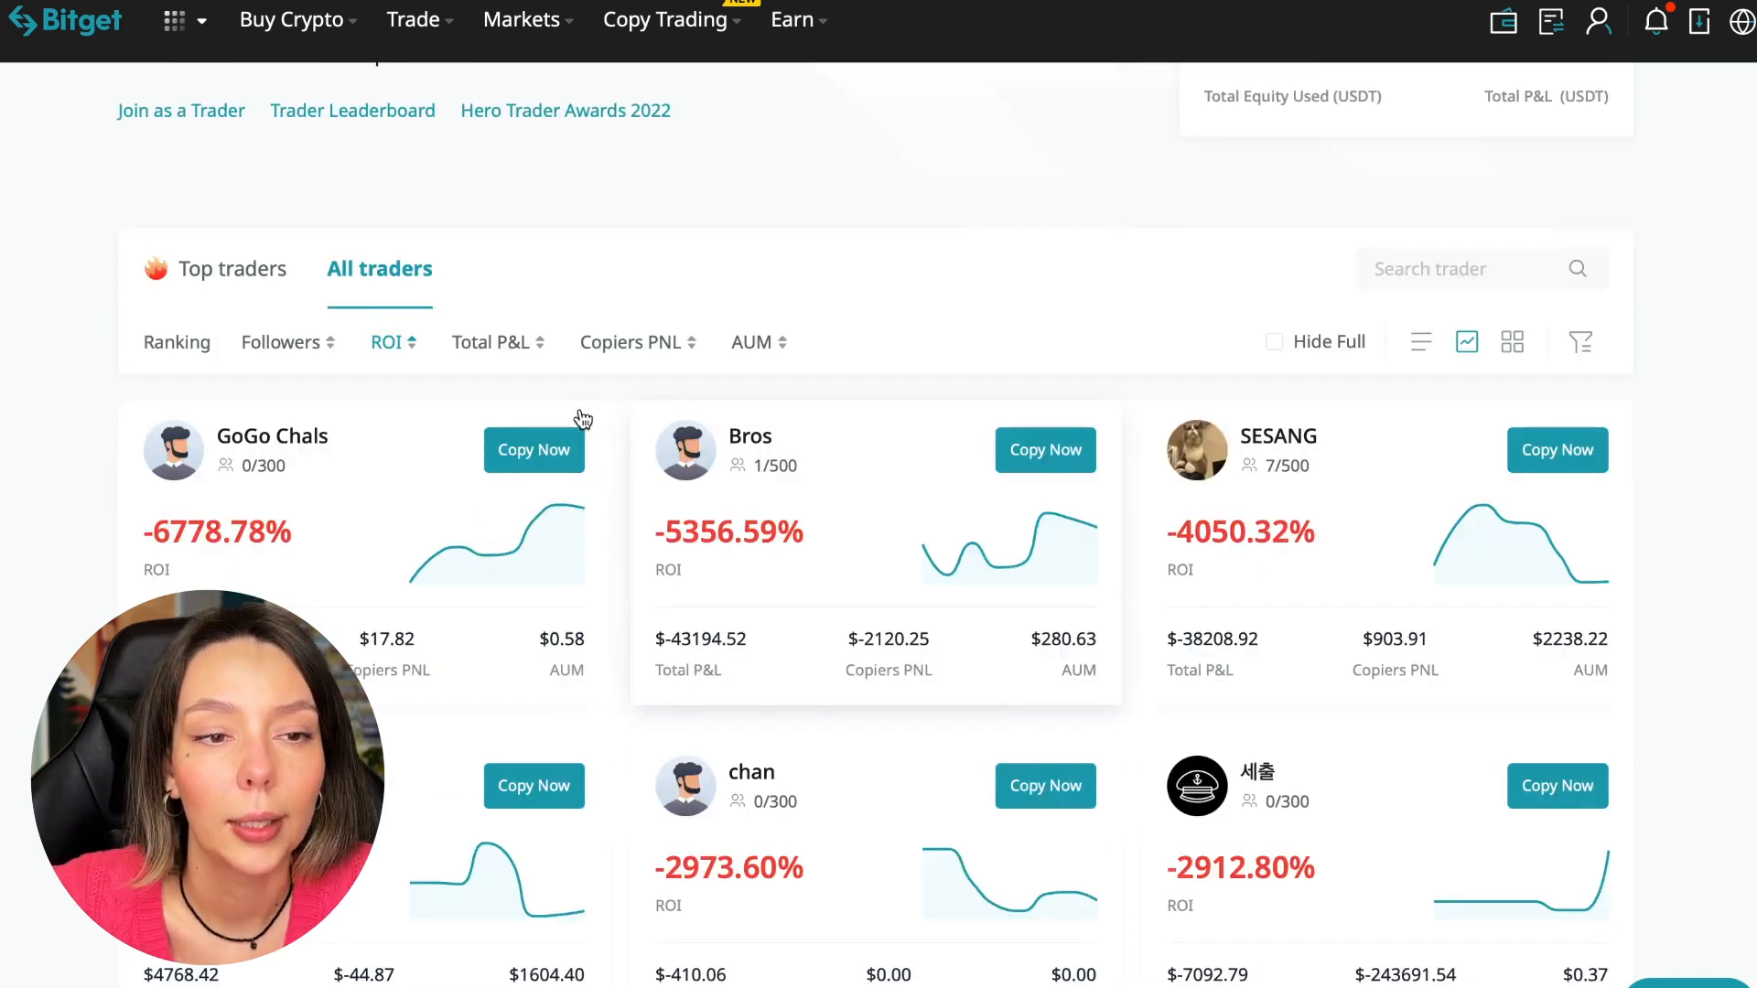
pyautogui.click(491, 343)
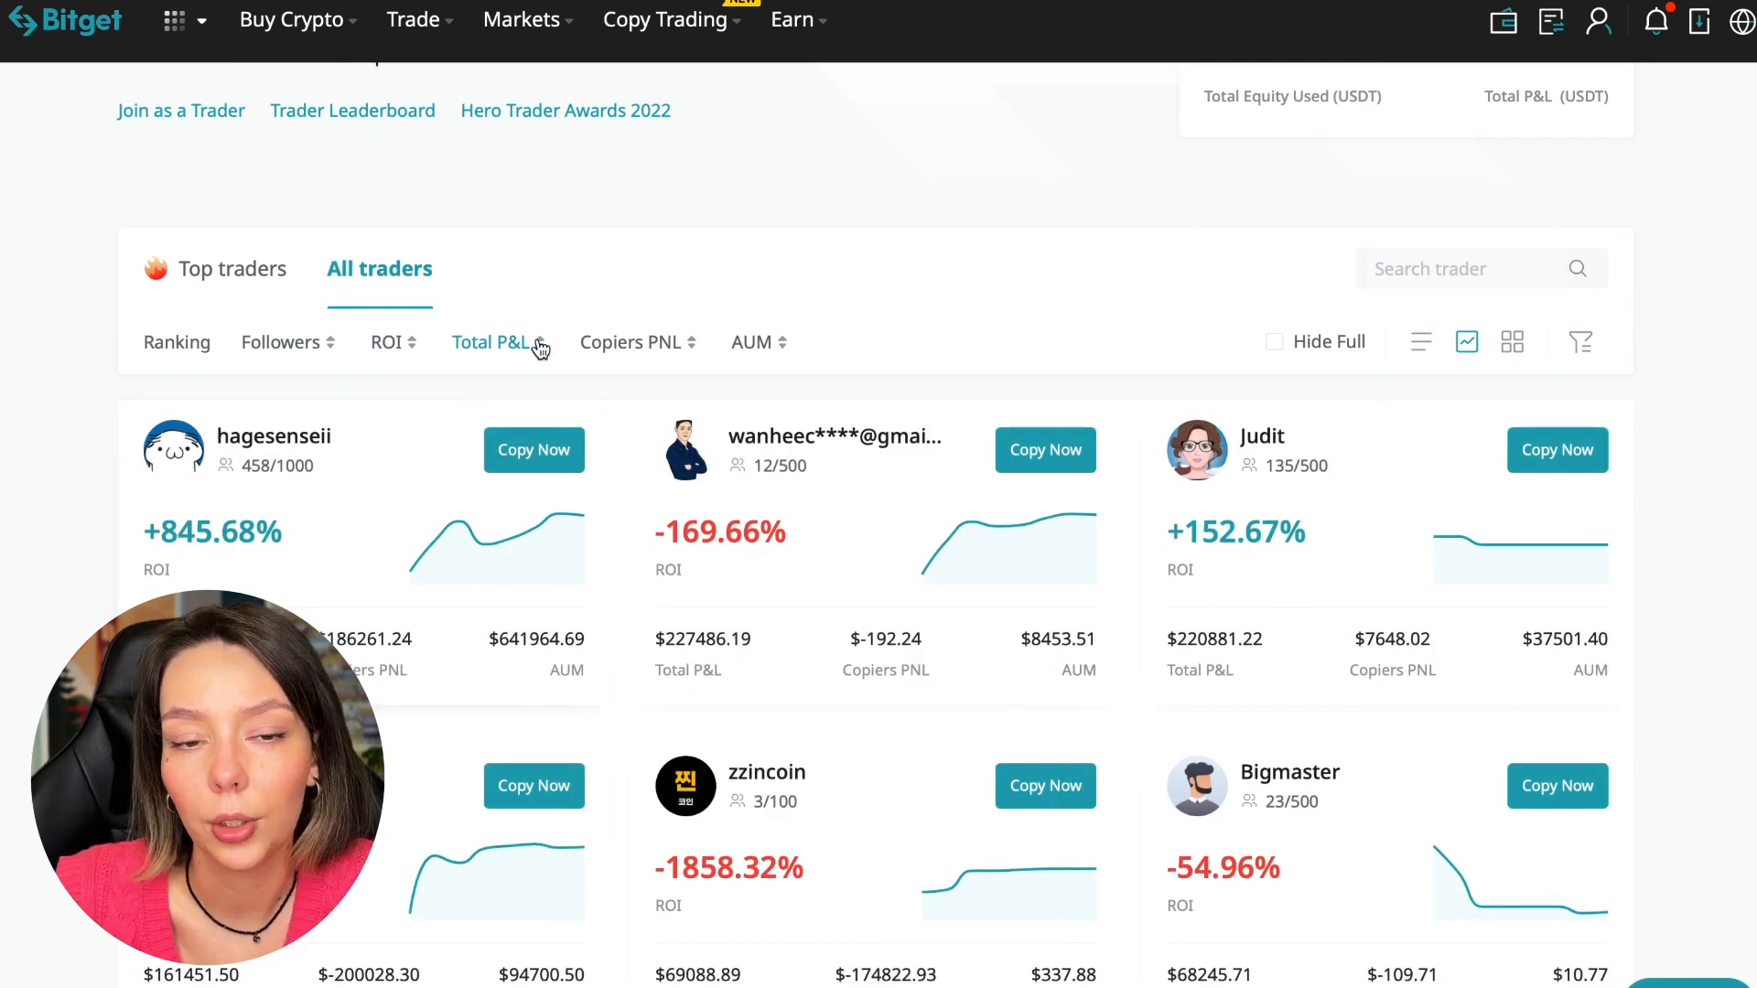
pyautogui.moveTo(657, 588)
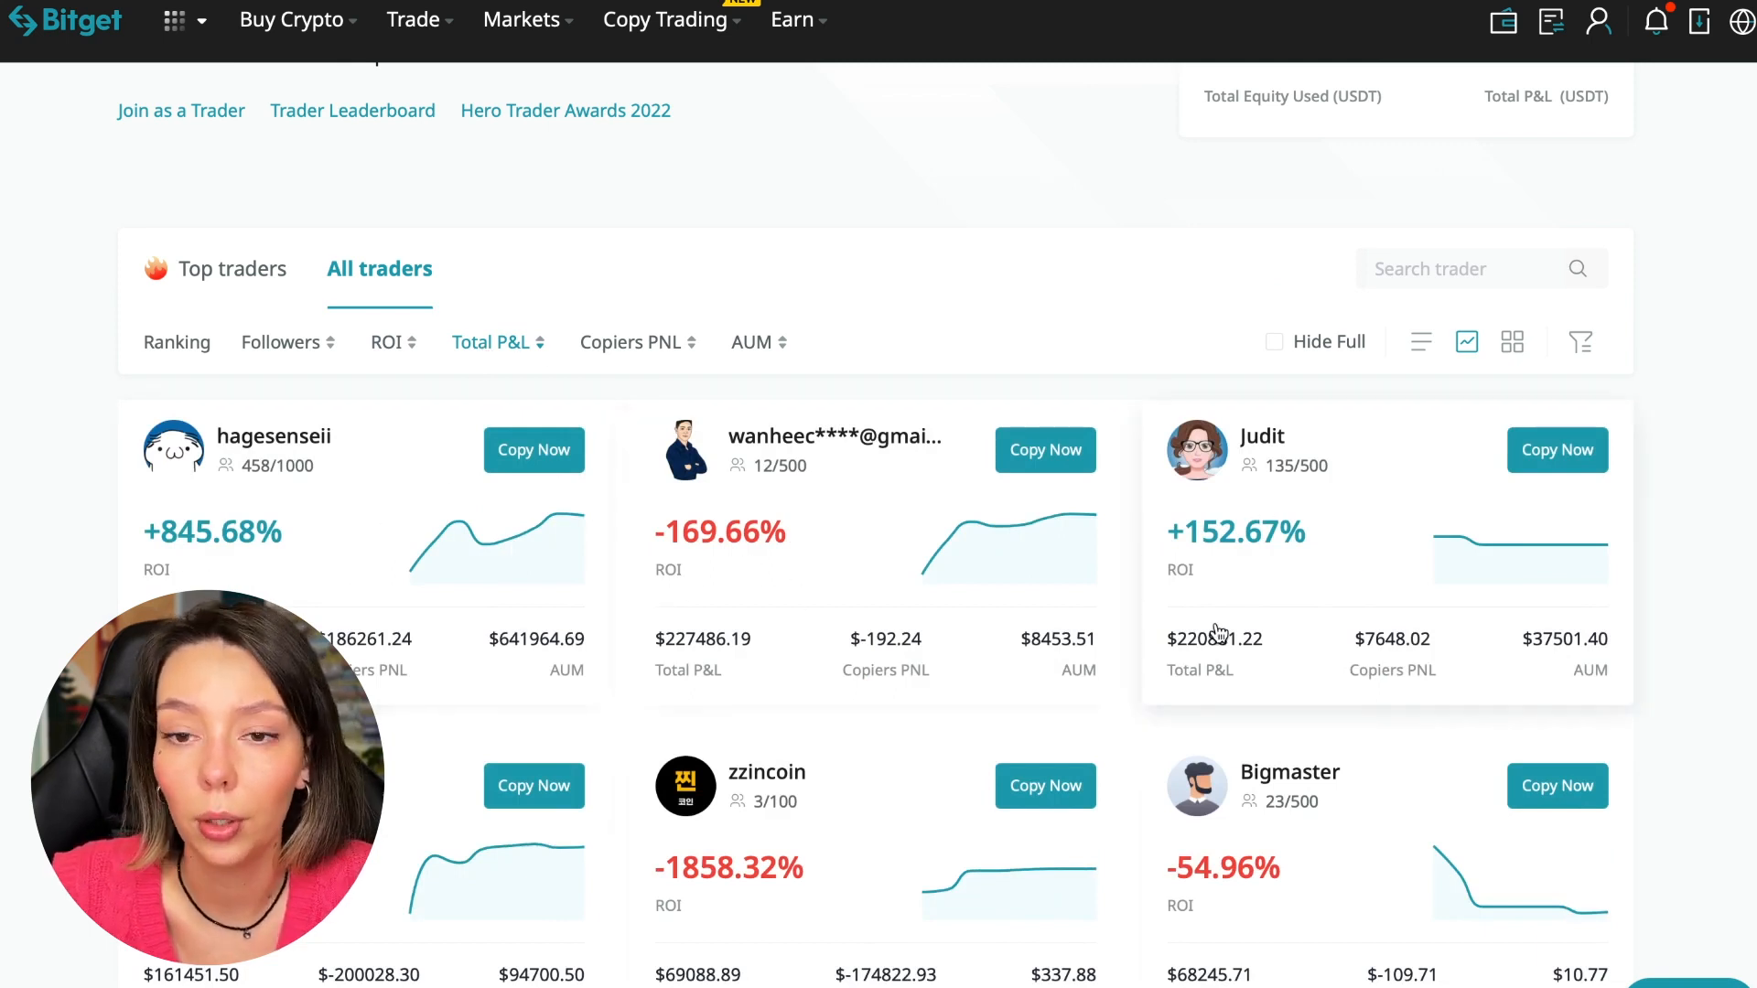
pyautogui.scroll(-3)
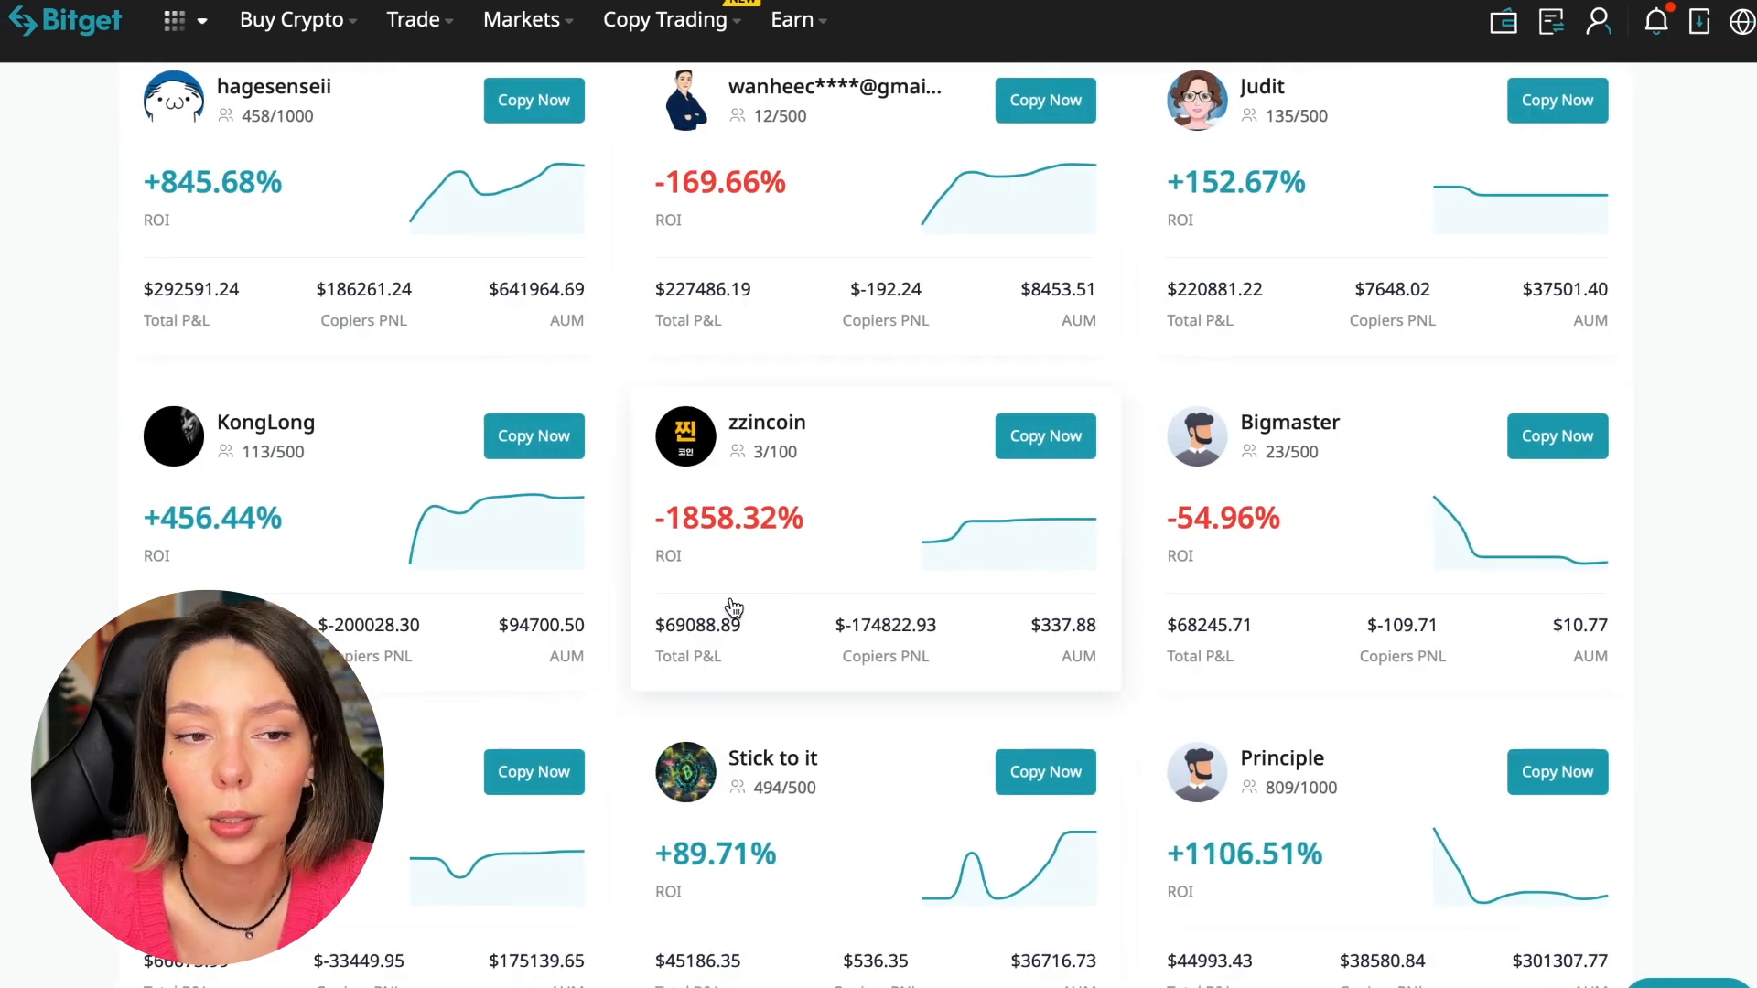
pyautogui.scroll(3)
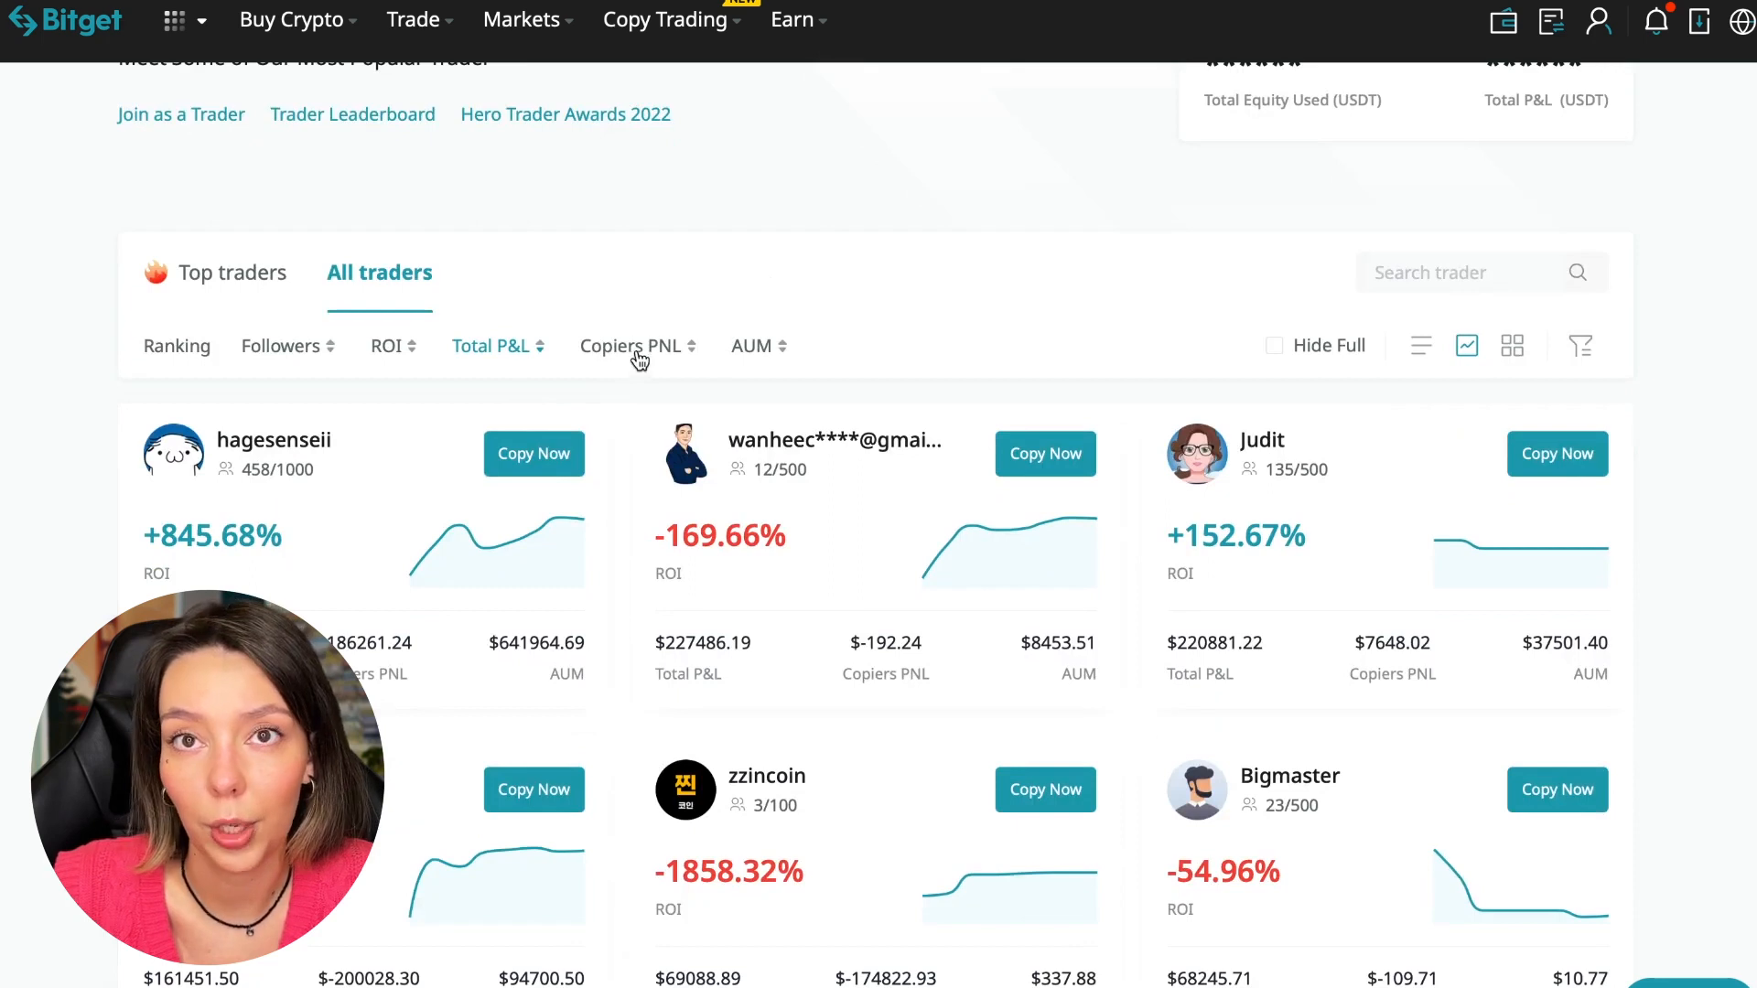
# - Sort the traders by Copiers PNL and then by AUM, with motorcycle boy leading
pyautogui.click(629, 346)
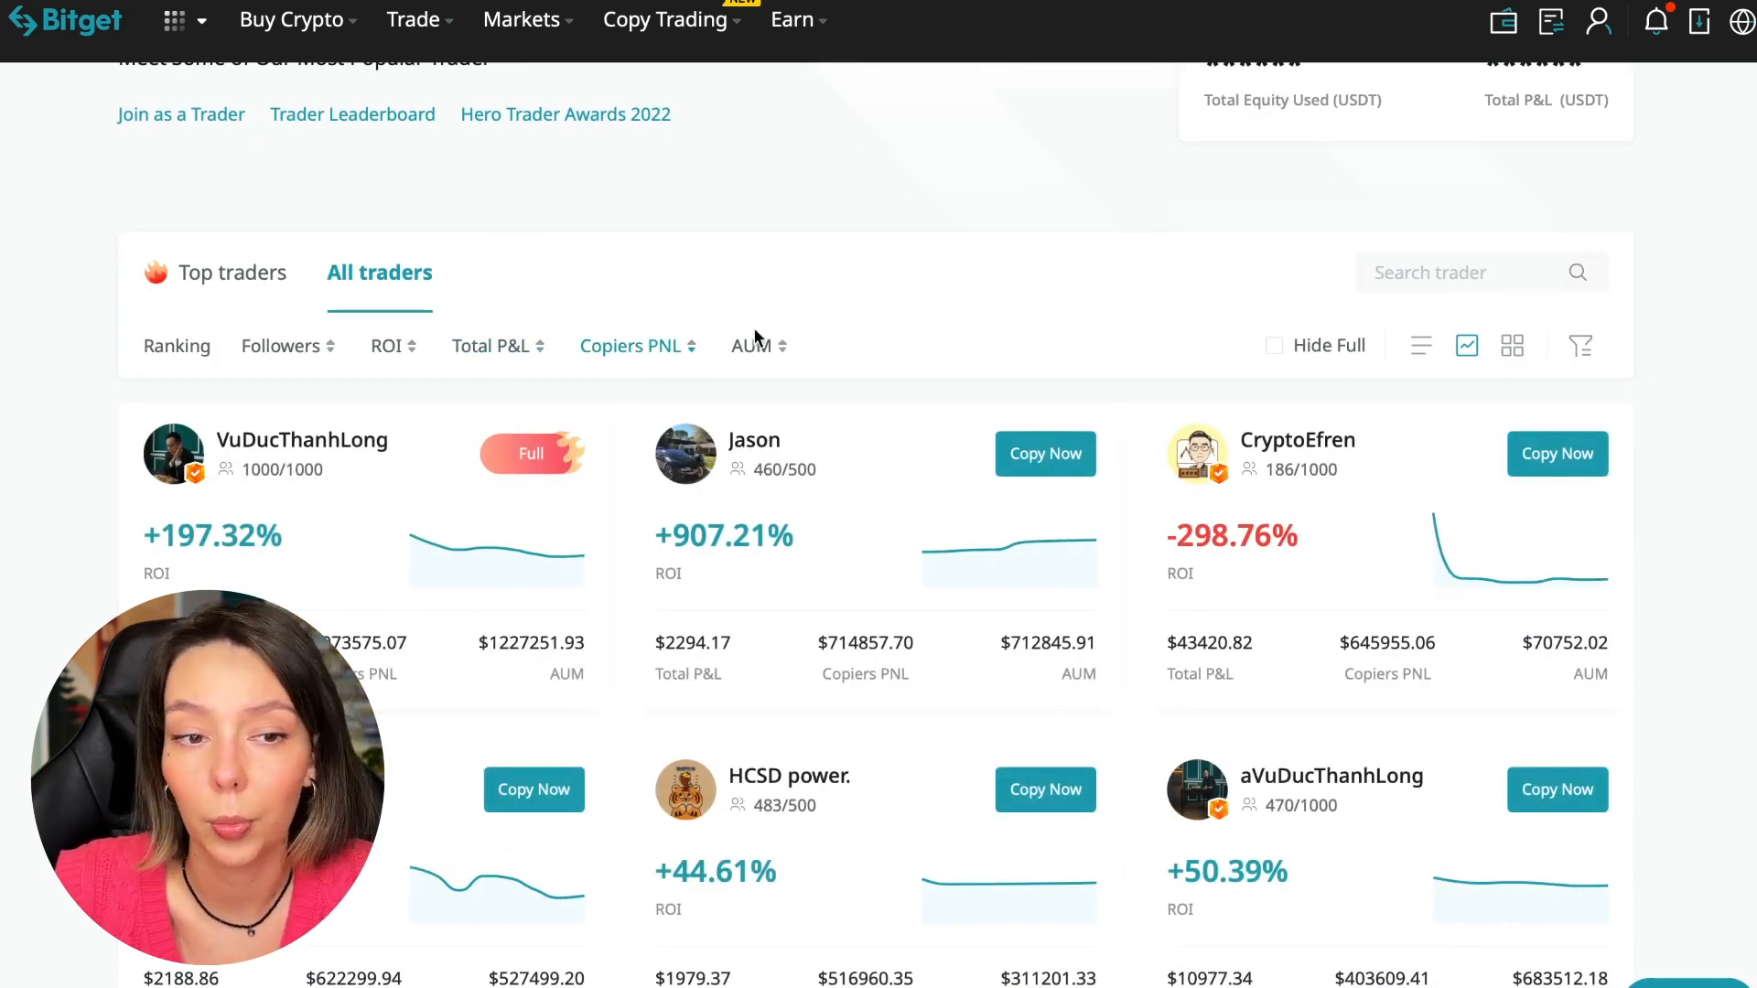
pyautogui.click(757, 346)
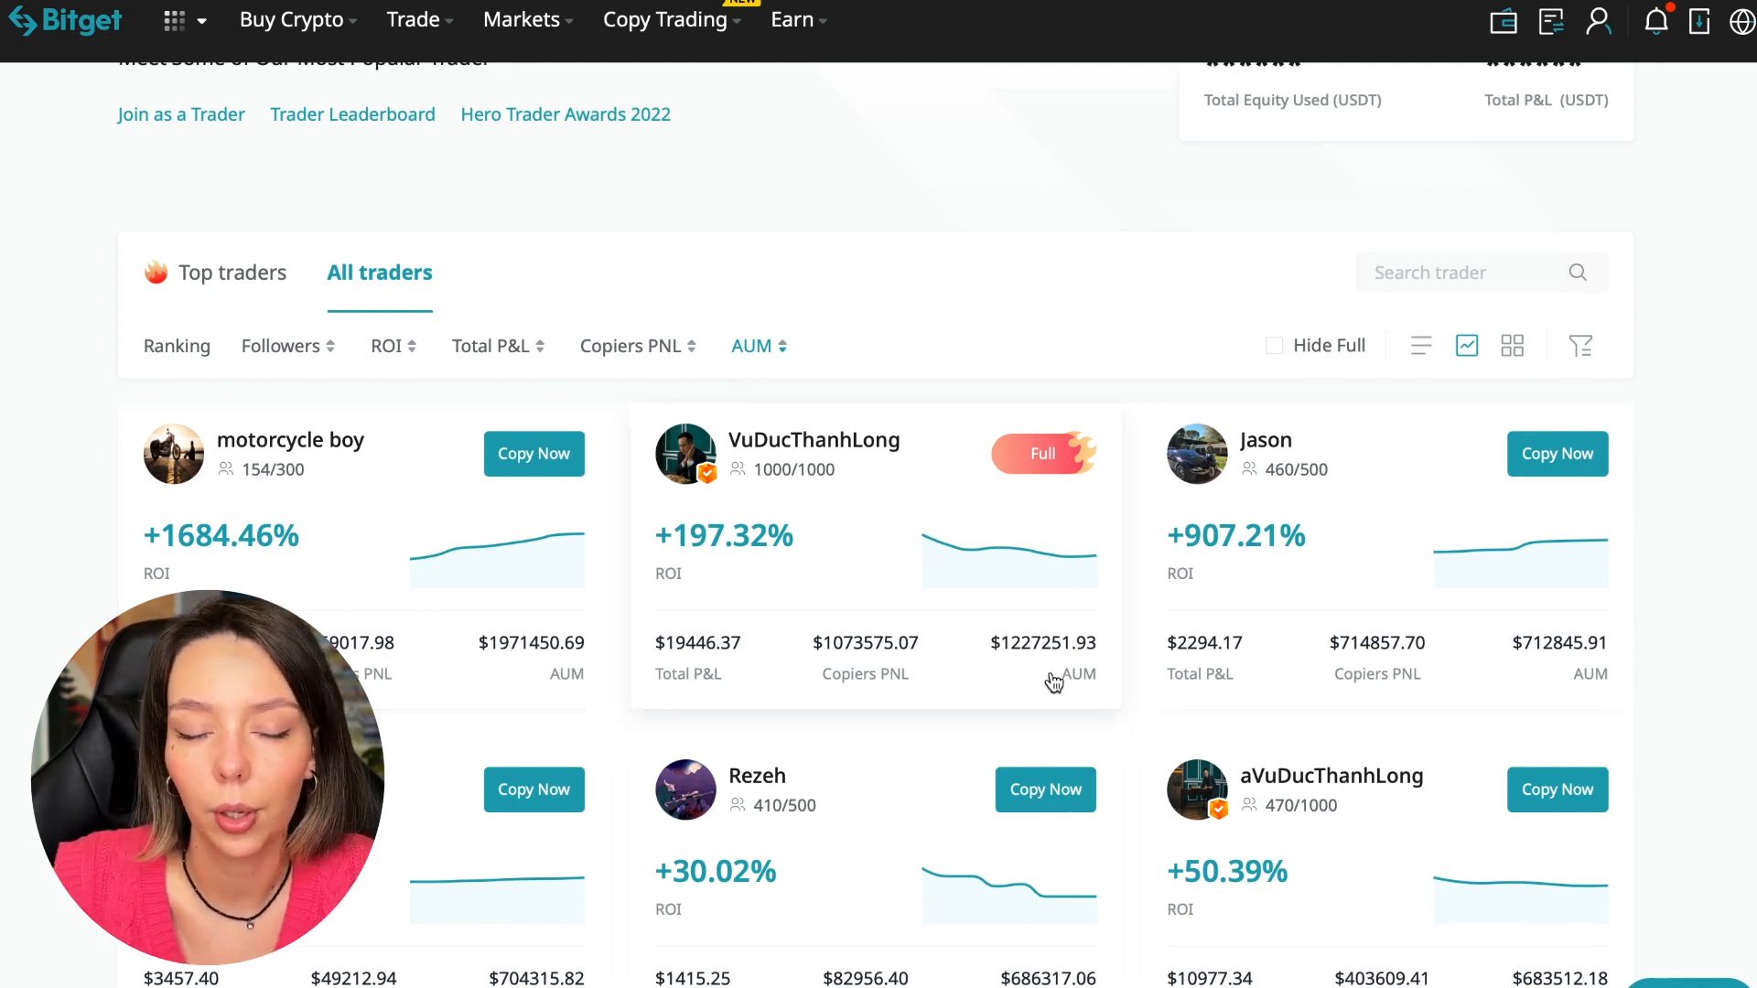
pyautogui.moveTo(1023, 661)
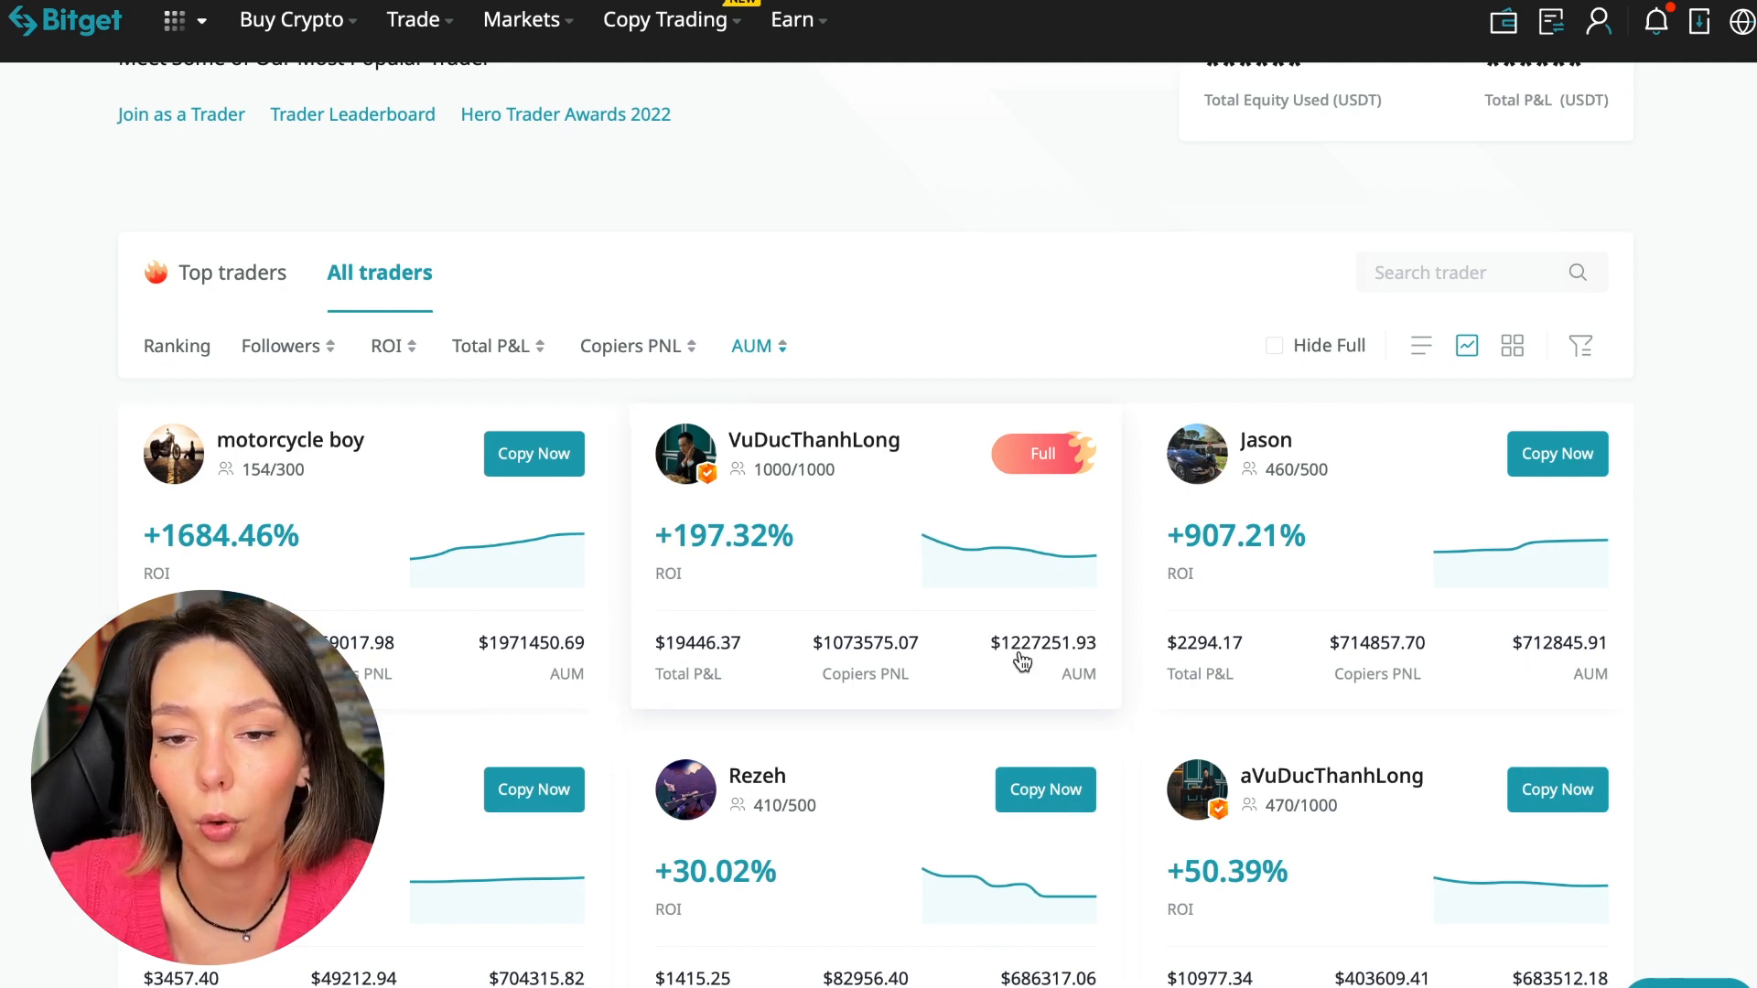
pyautogui.scroll(-3)
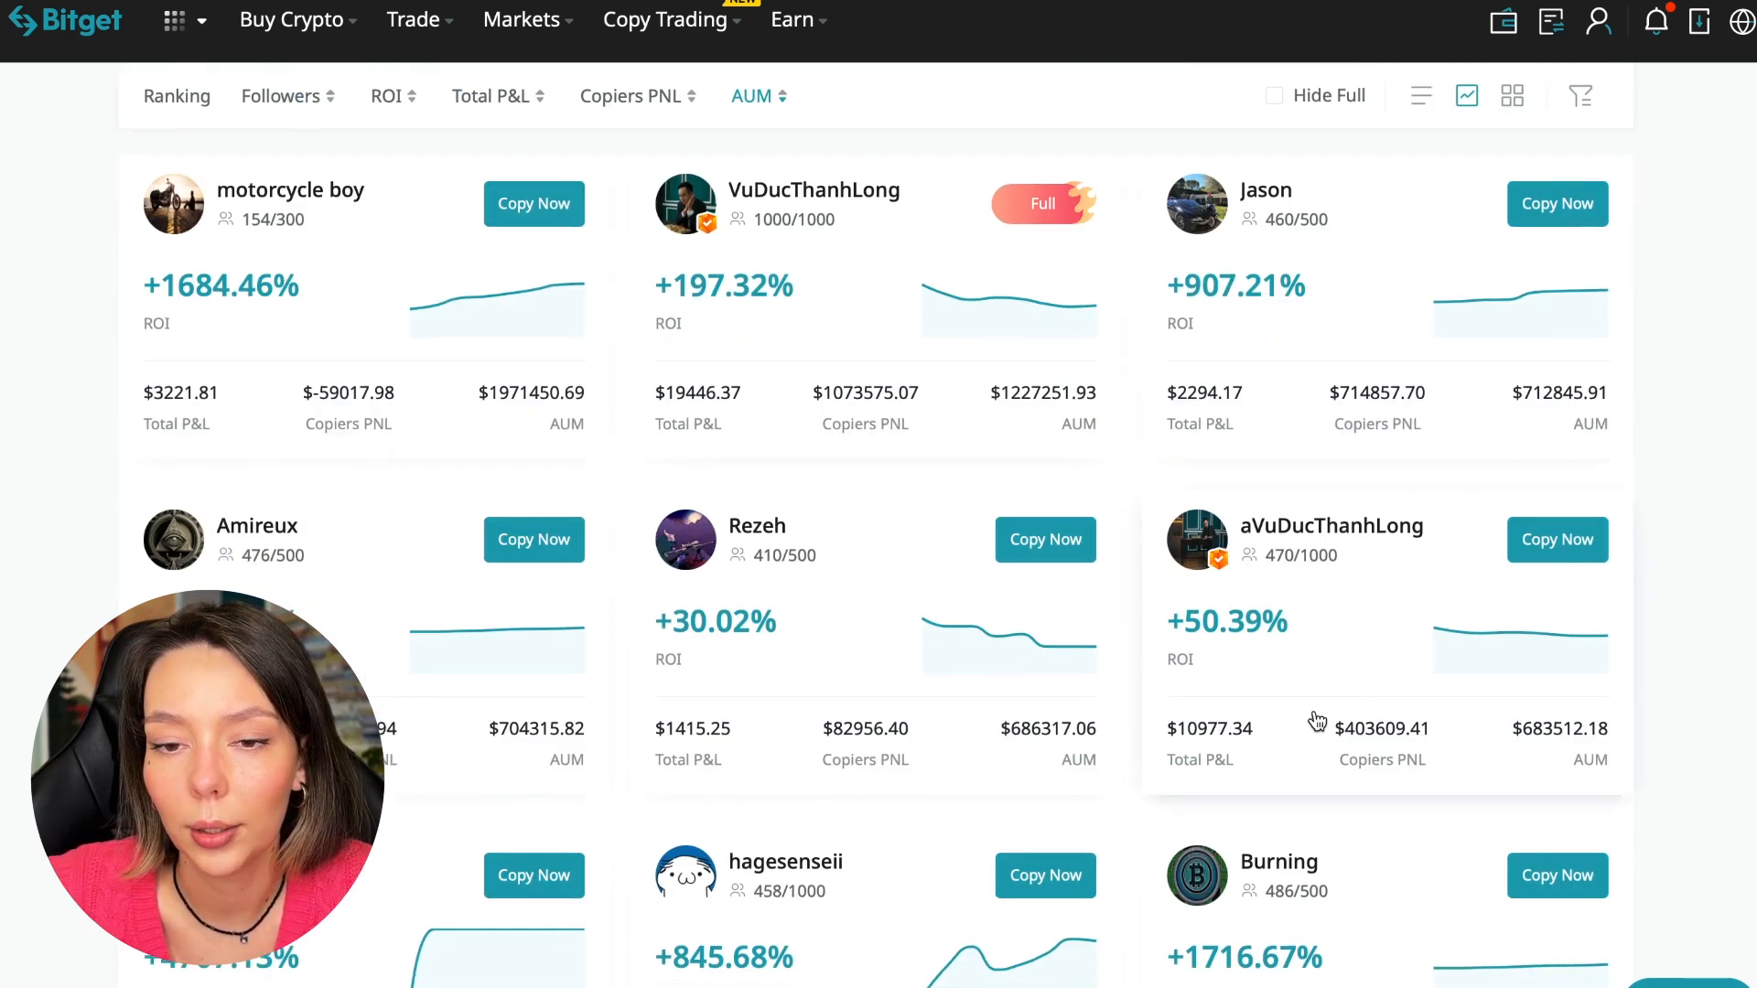
pyautogui.scroll(-3)
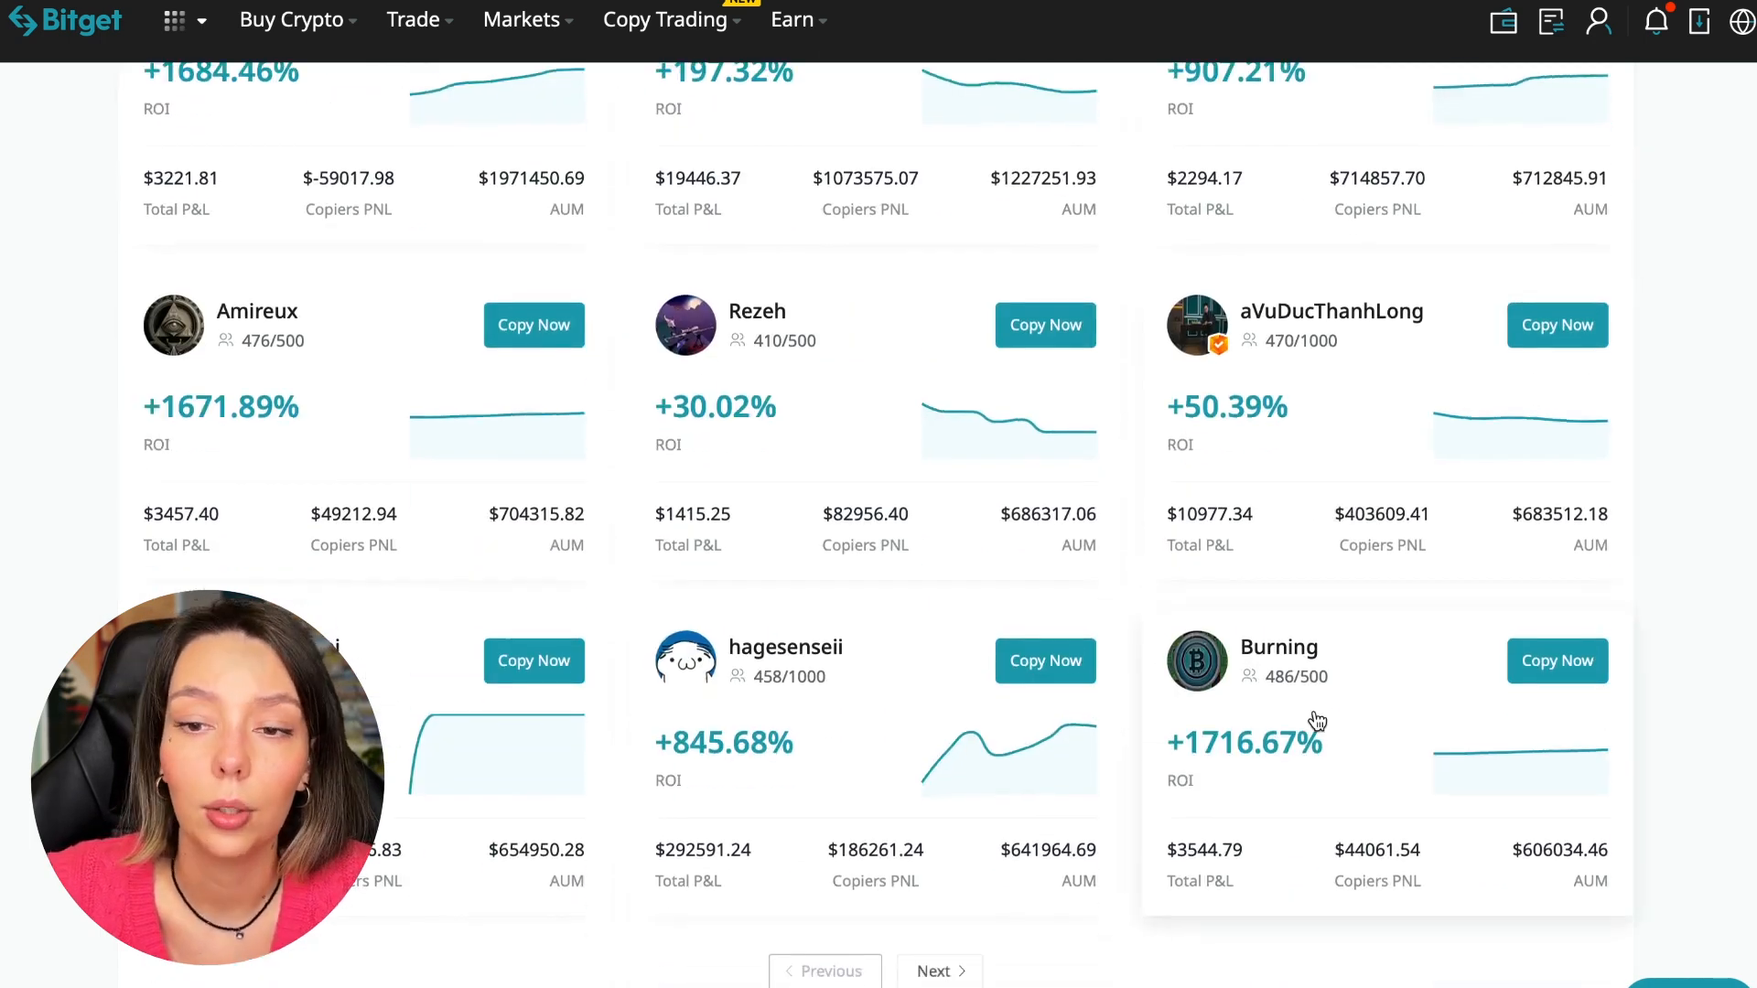
pyautogui.scroll(-3)
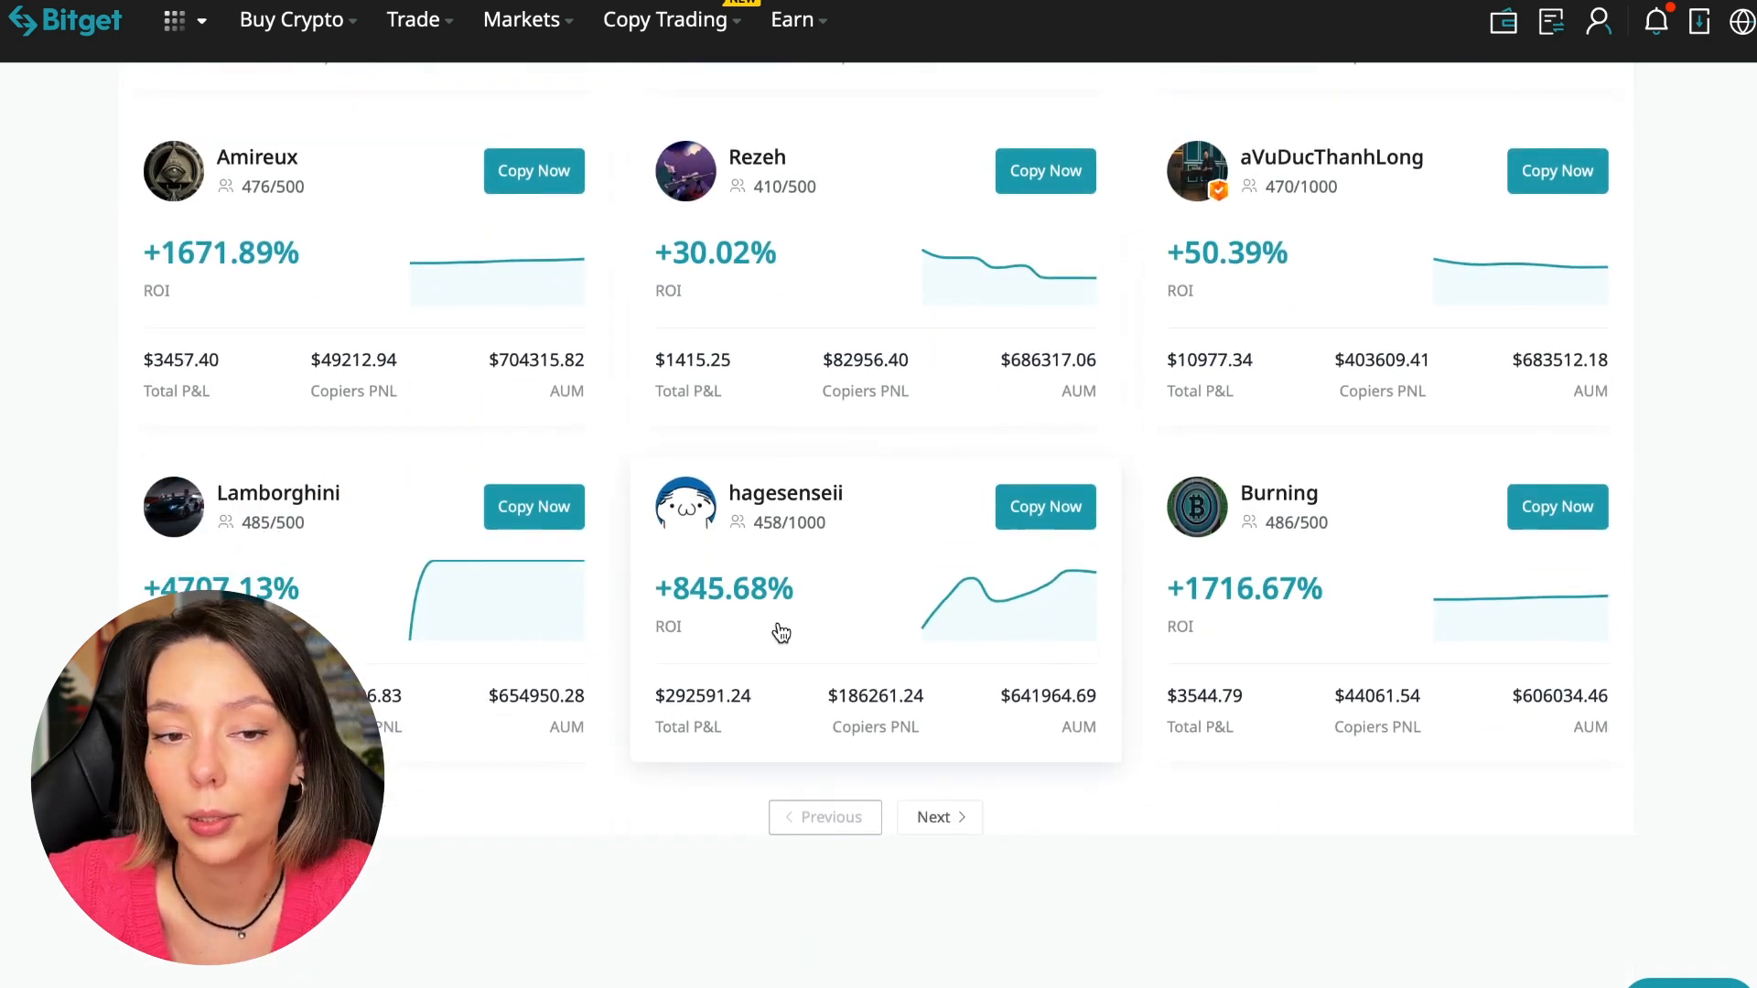
pyautogui.scroll(3)
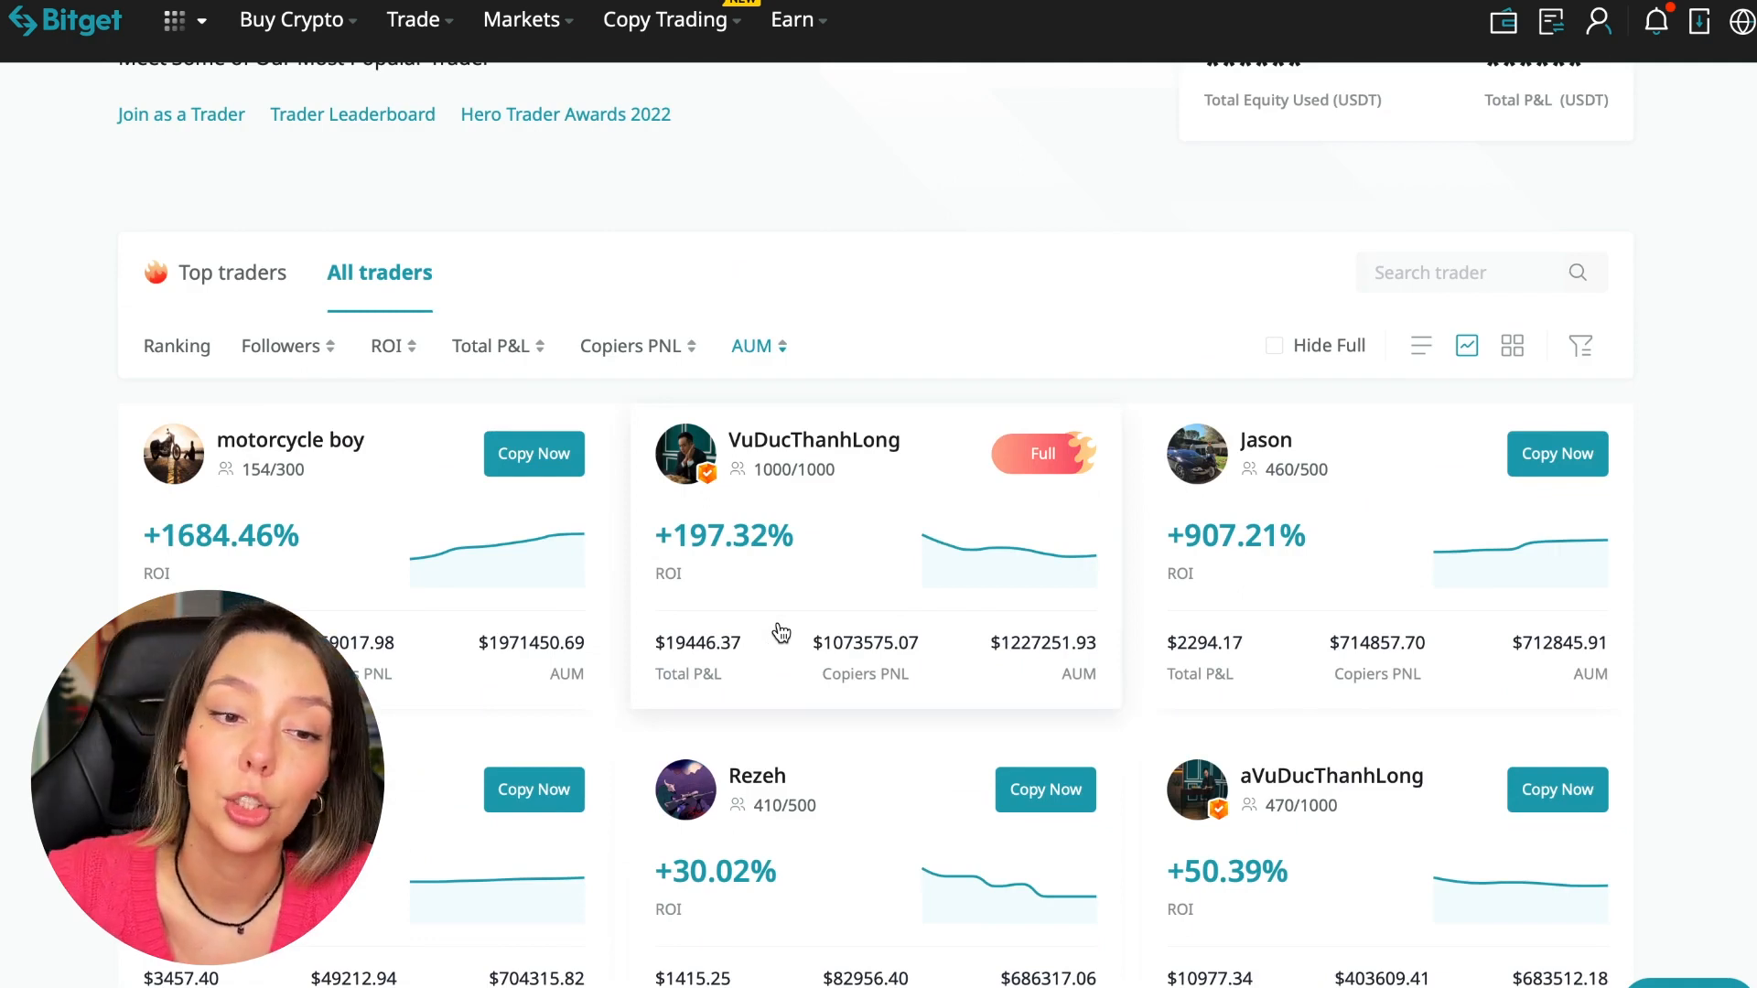
pyautogui.moveTo(708, 470)
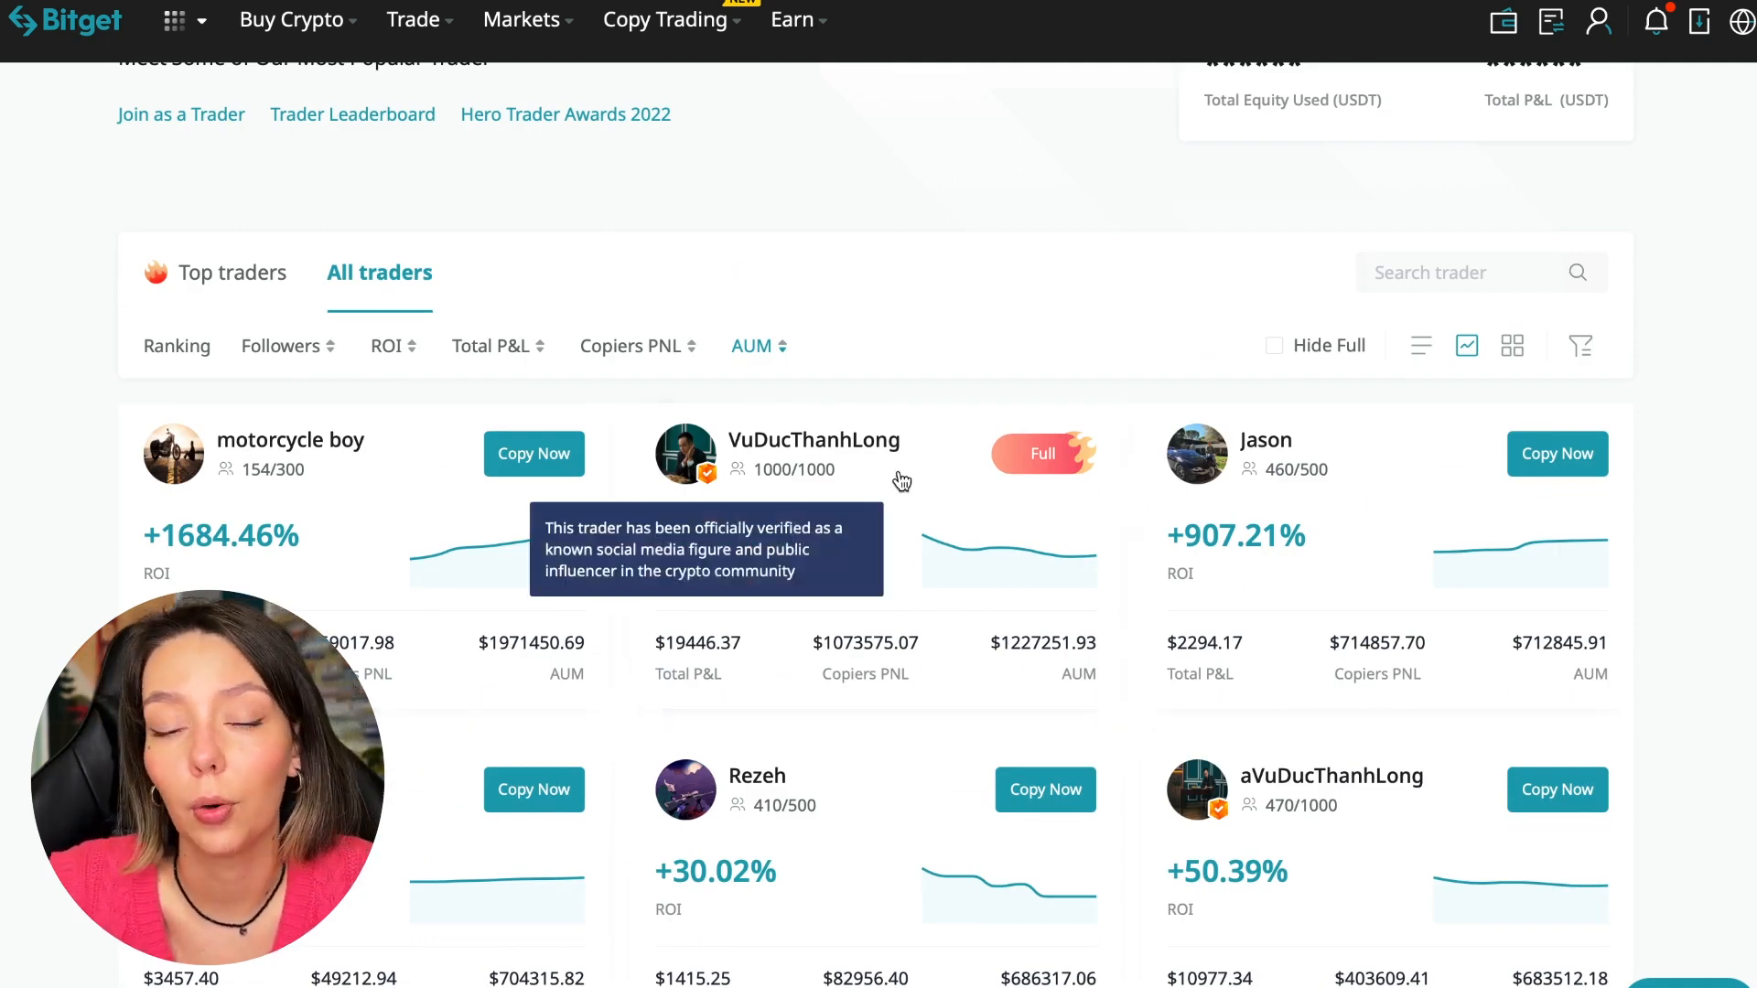
pyautogui.moveTo(877, 479)
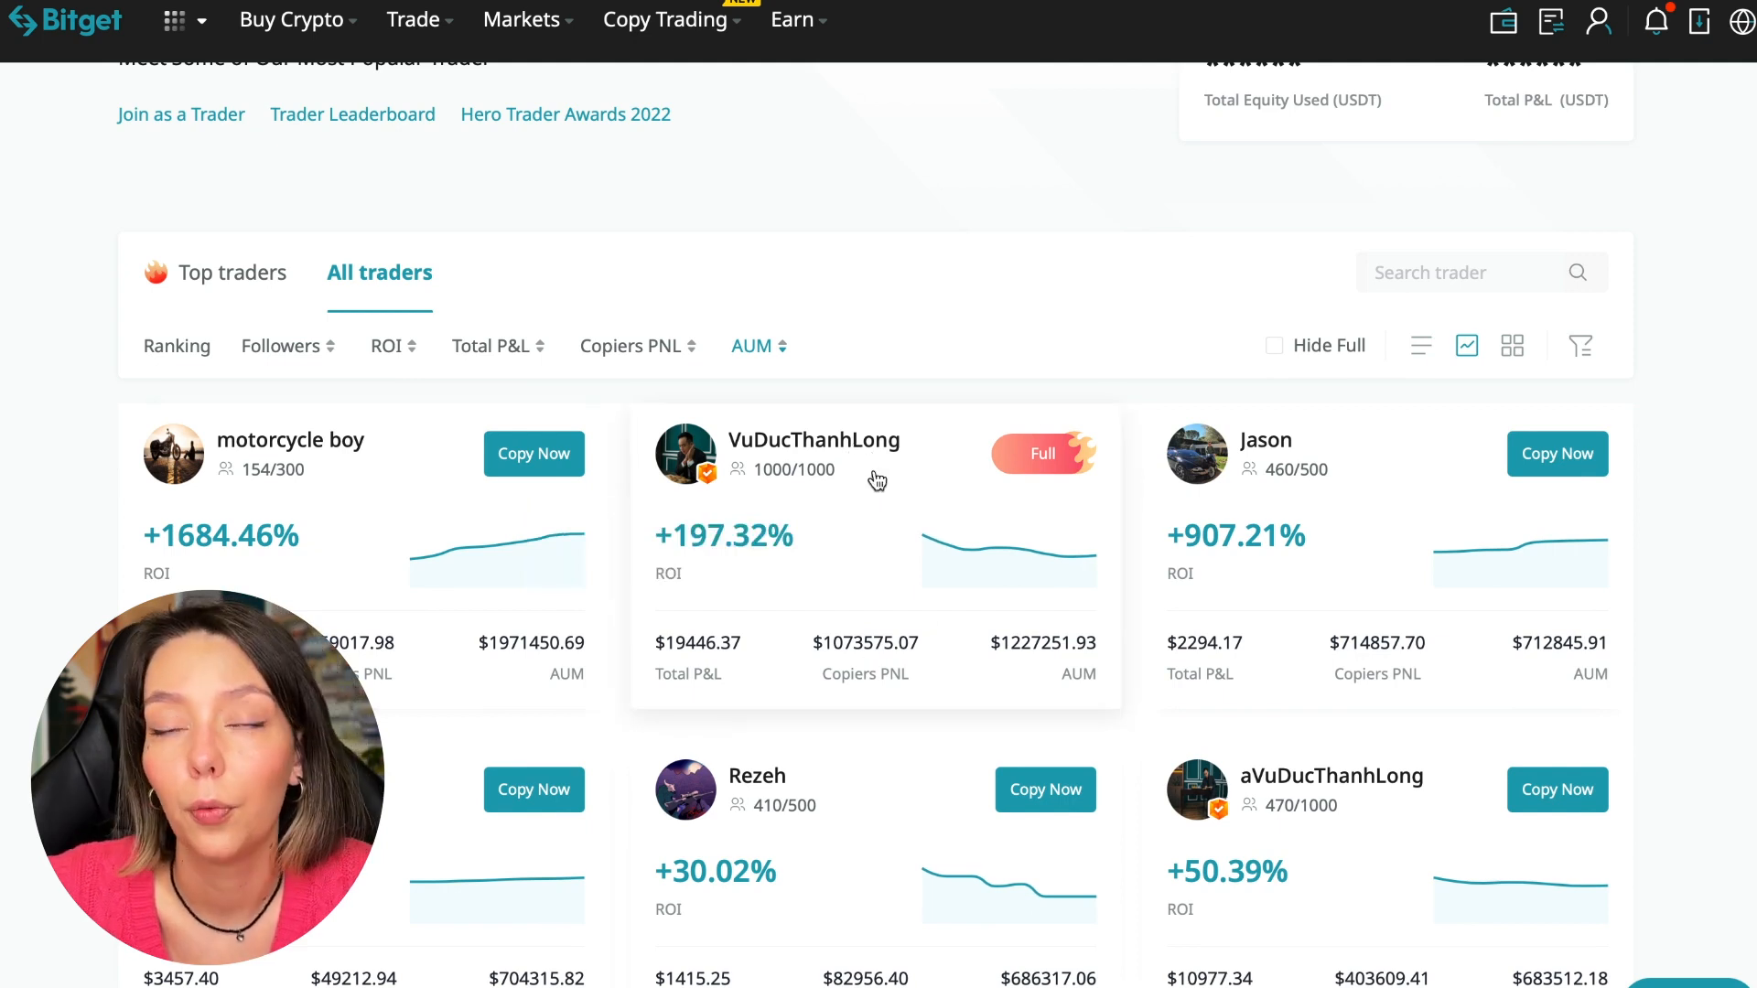
pyautogui.click(814, 439)
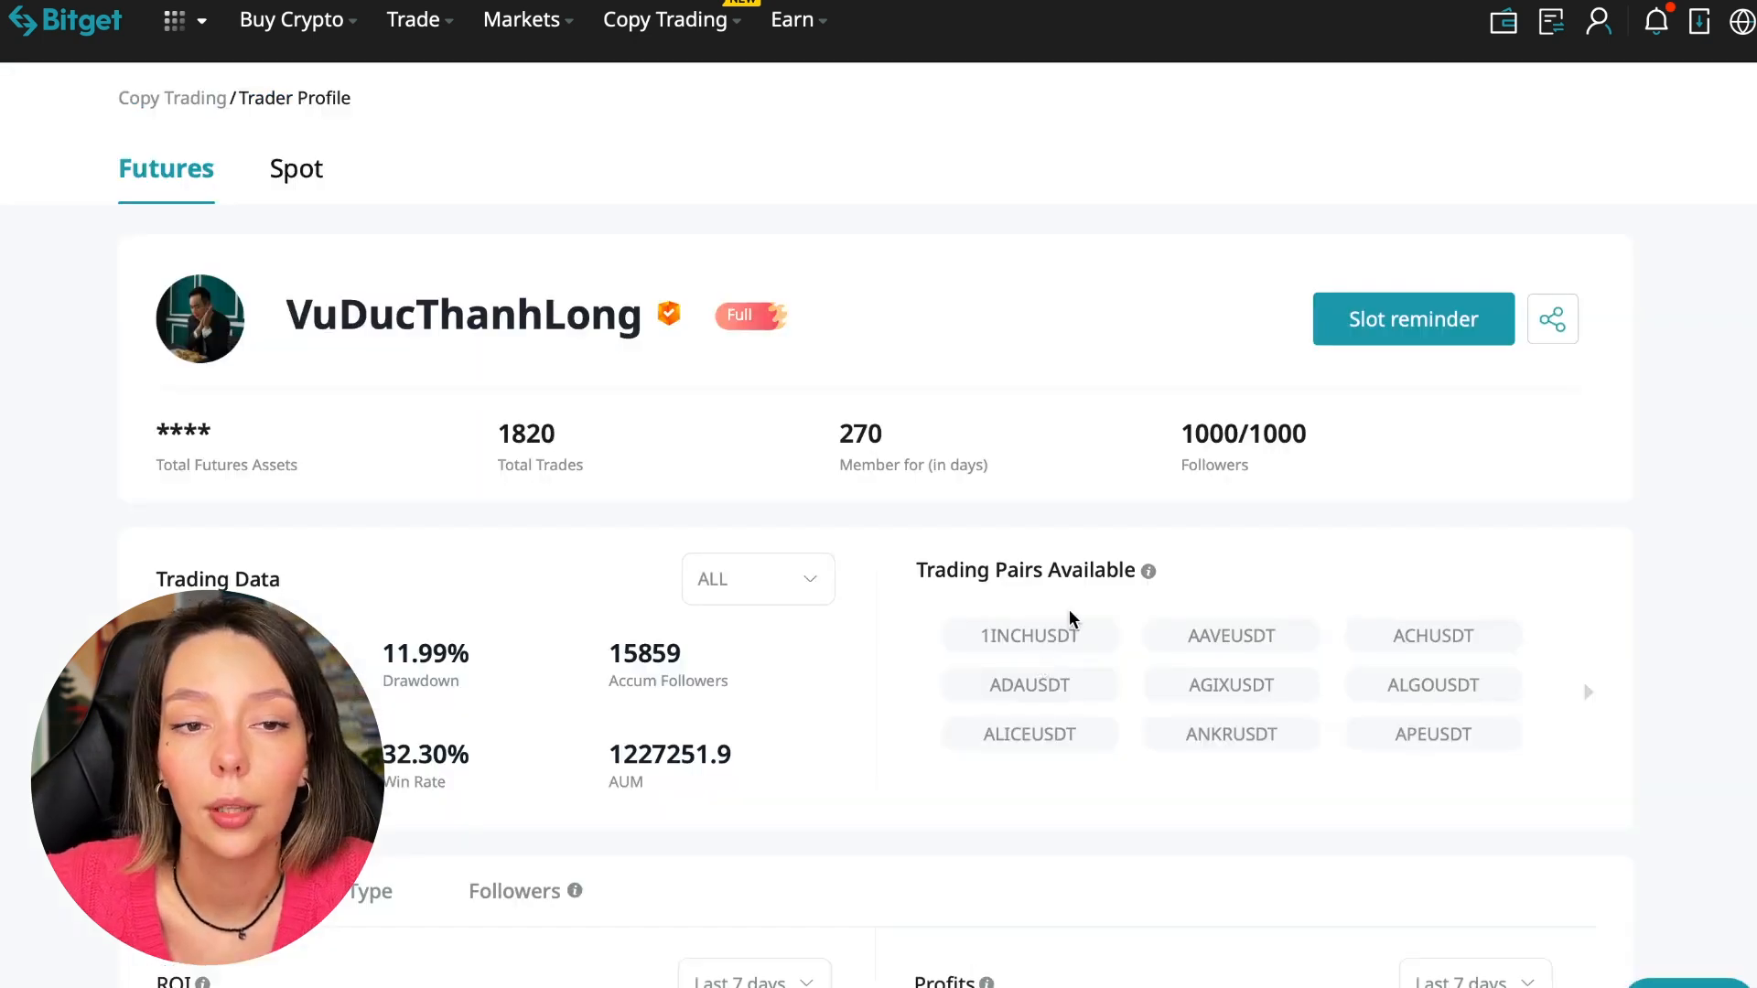
pyautogui.moveTo(941, 374)
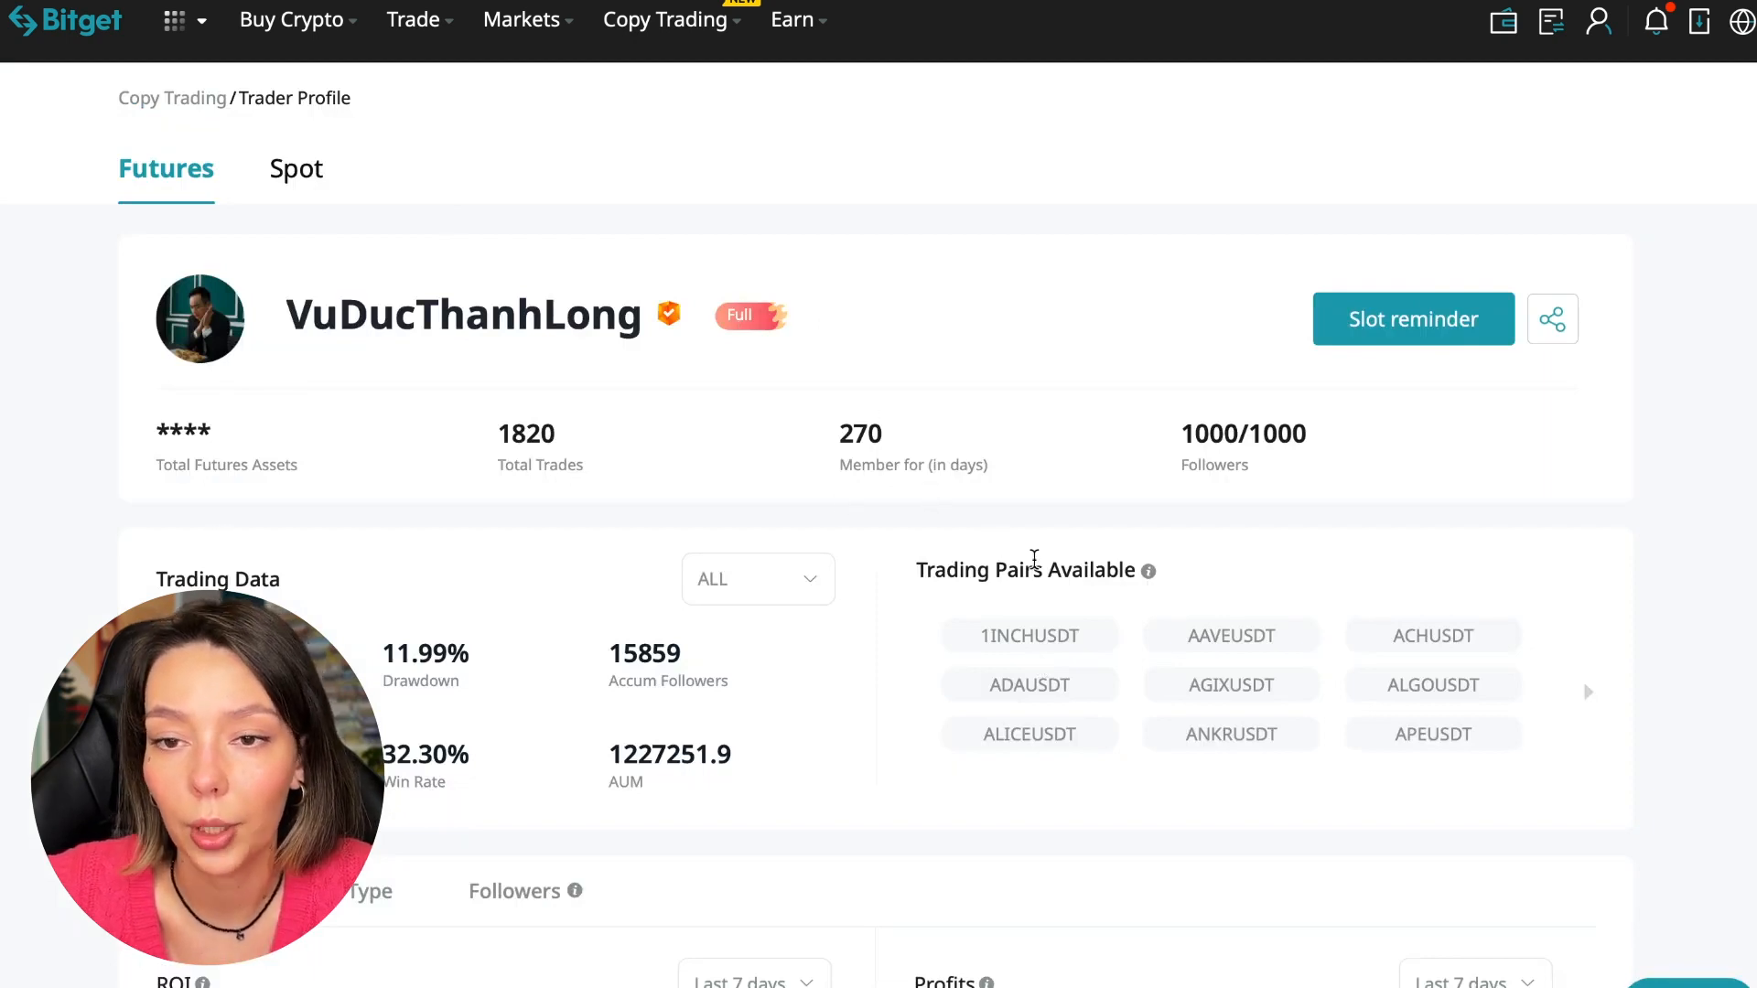
pyautogui.moveTo(1527, 658)
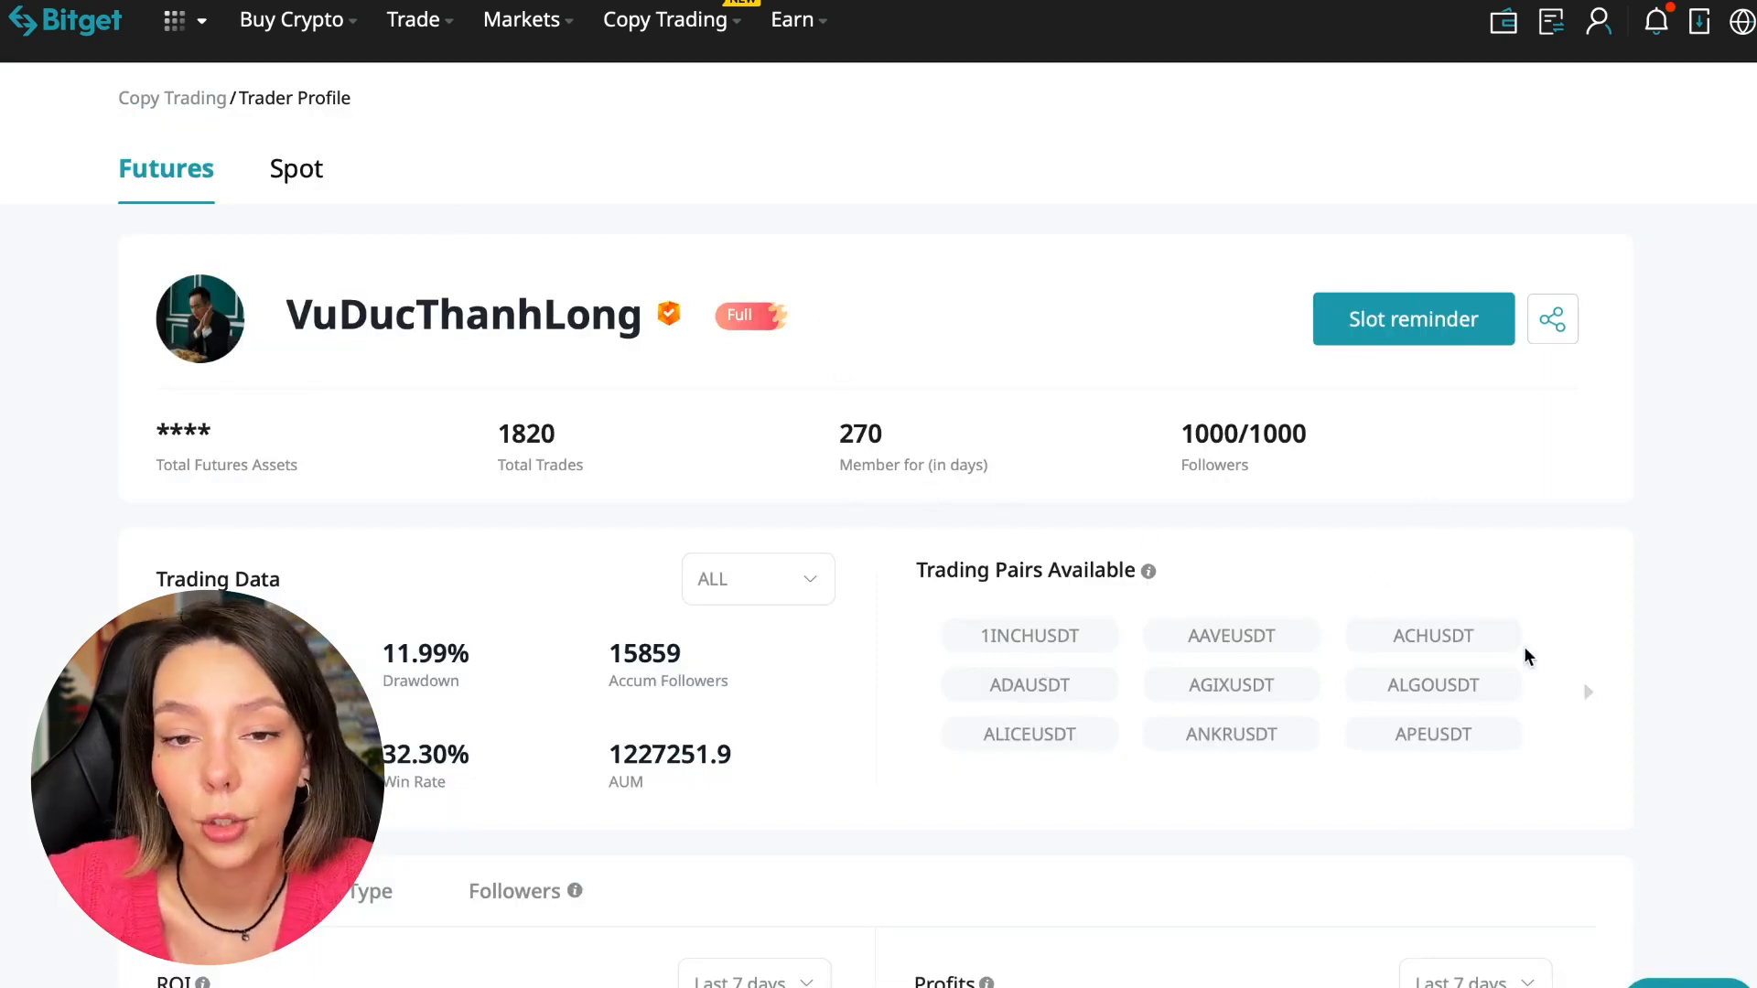
pyautogui.moveTo(1444, 838)
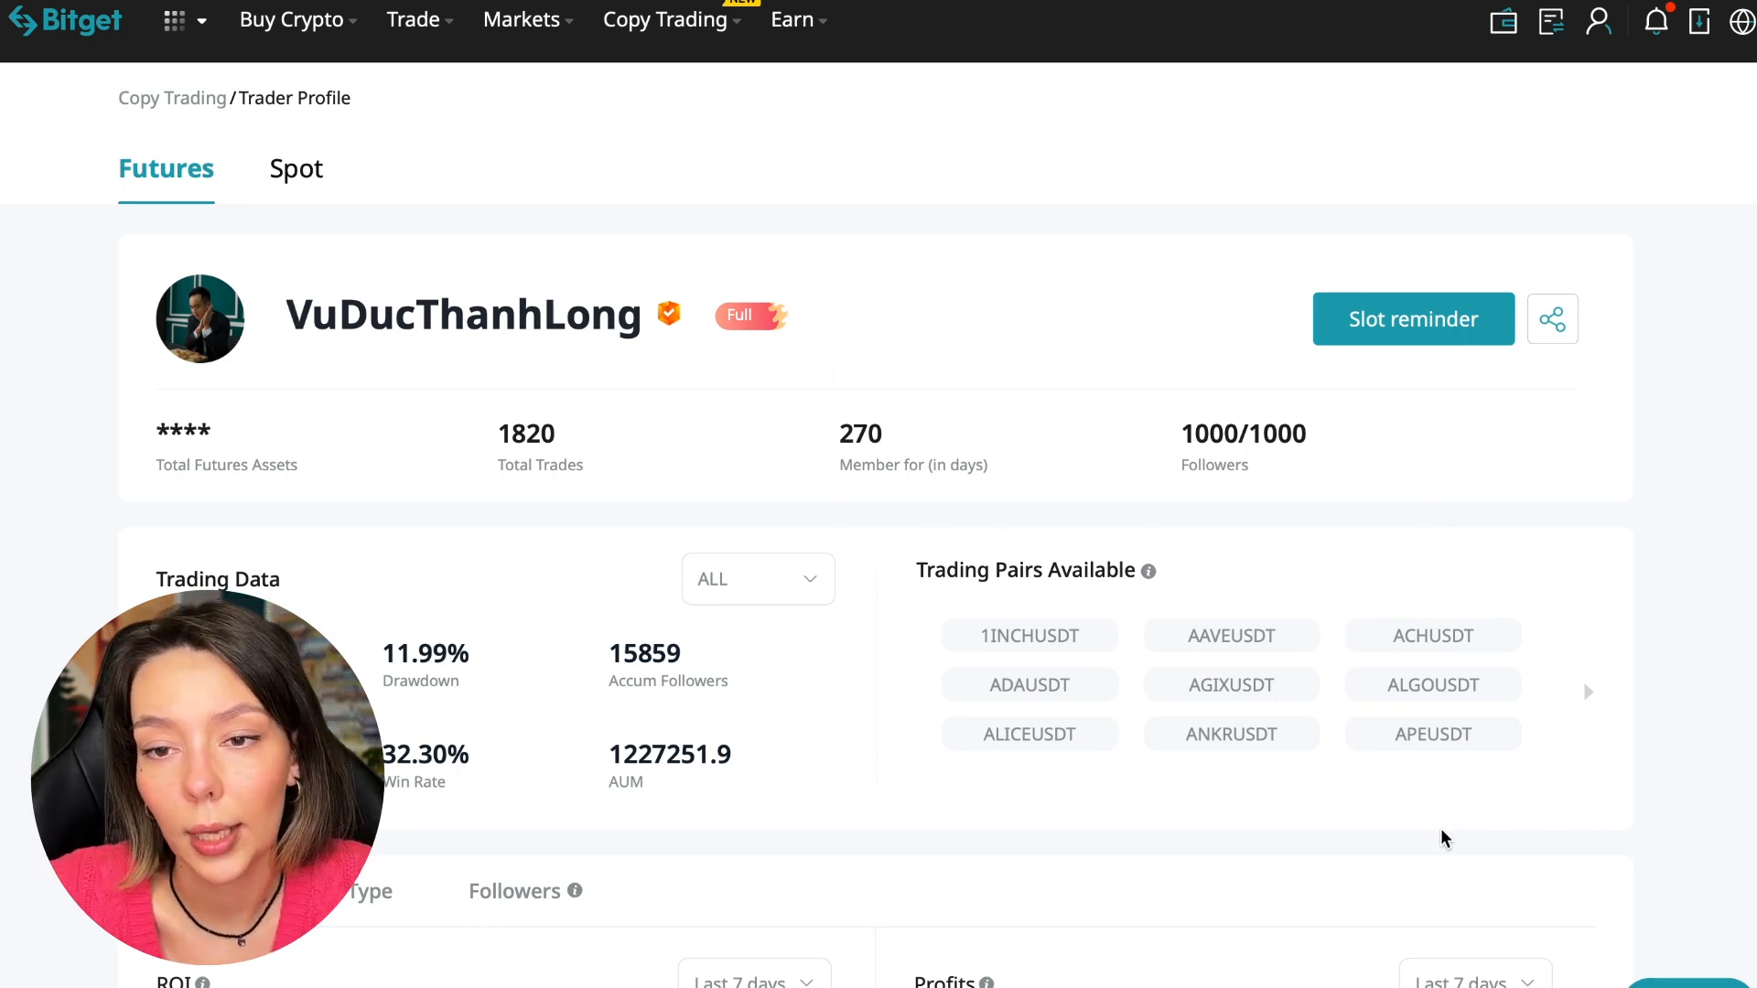
pyautogui.moveTo(785, 609)
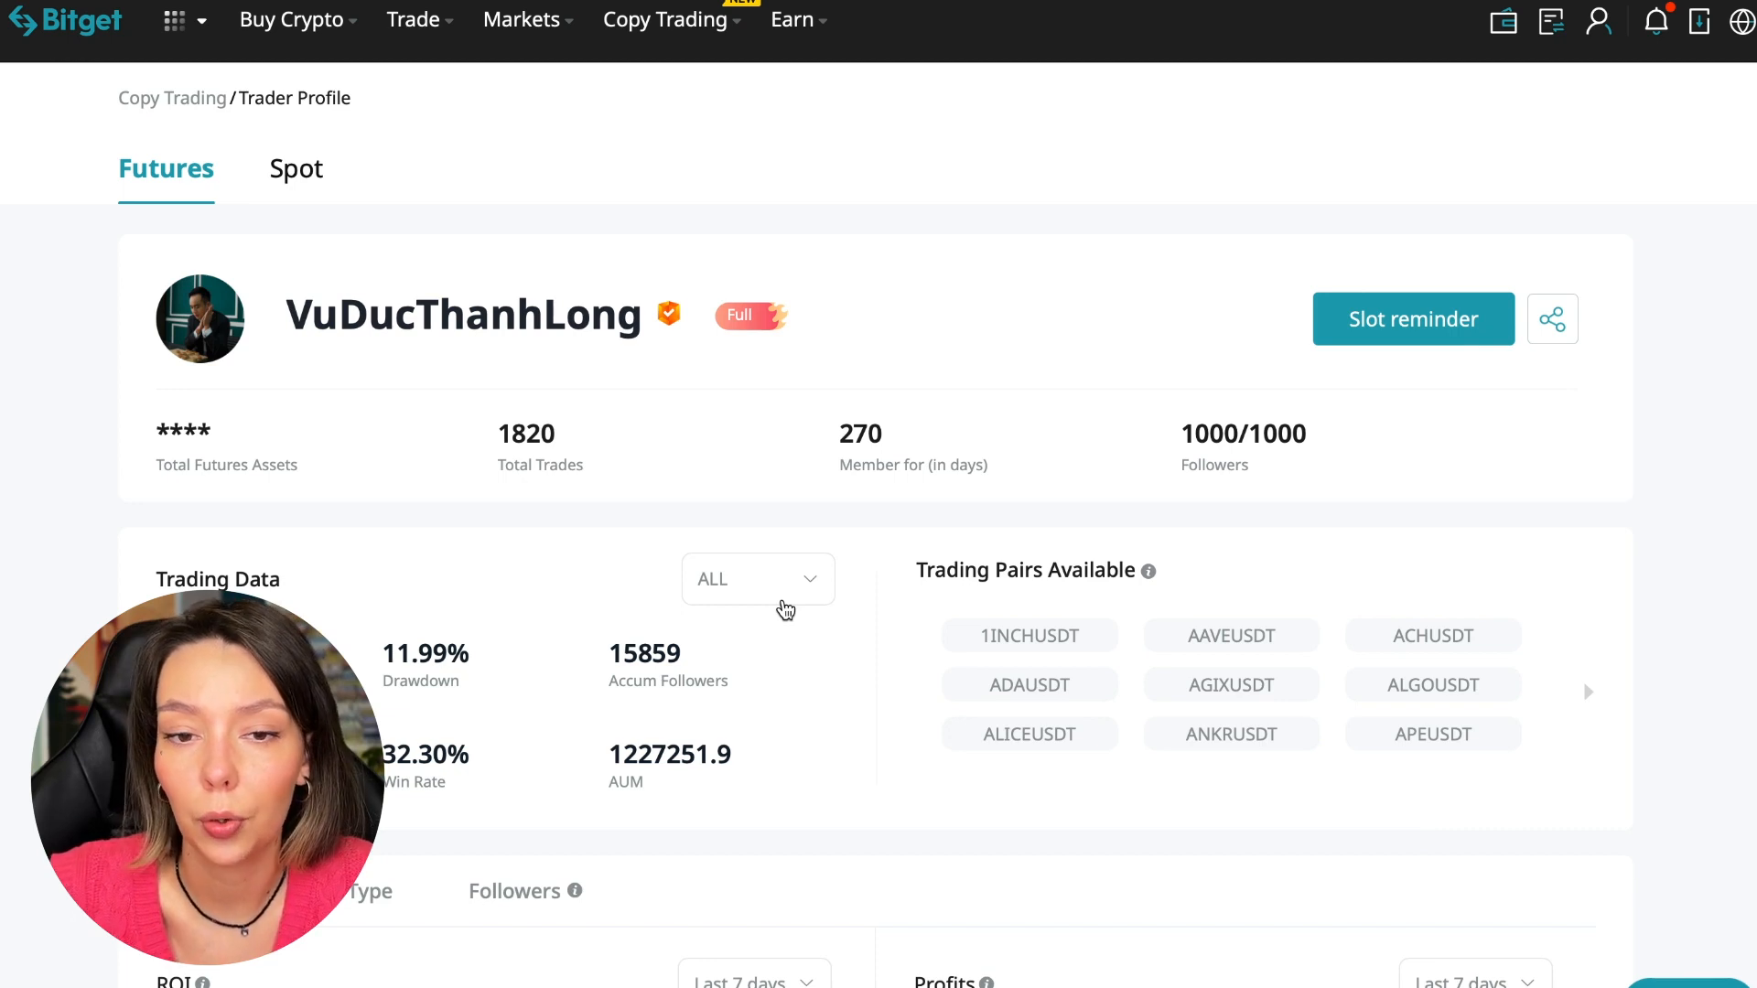
pyautogui.click(1413, 318)
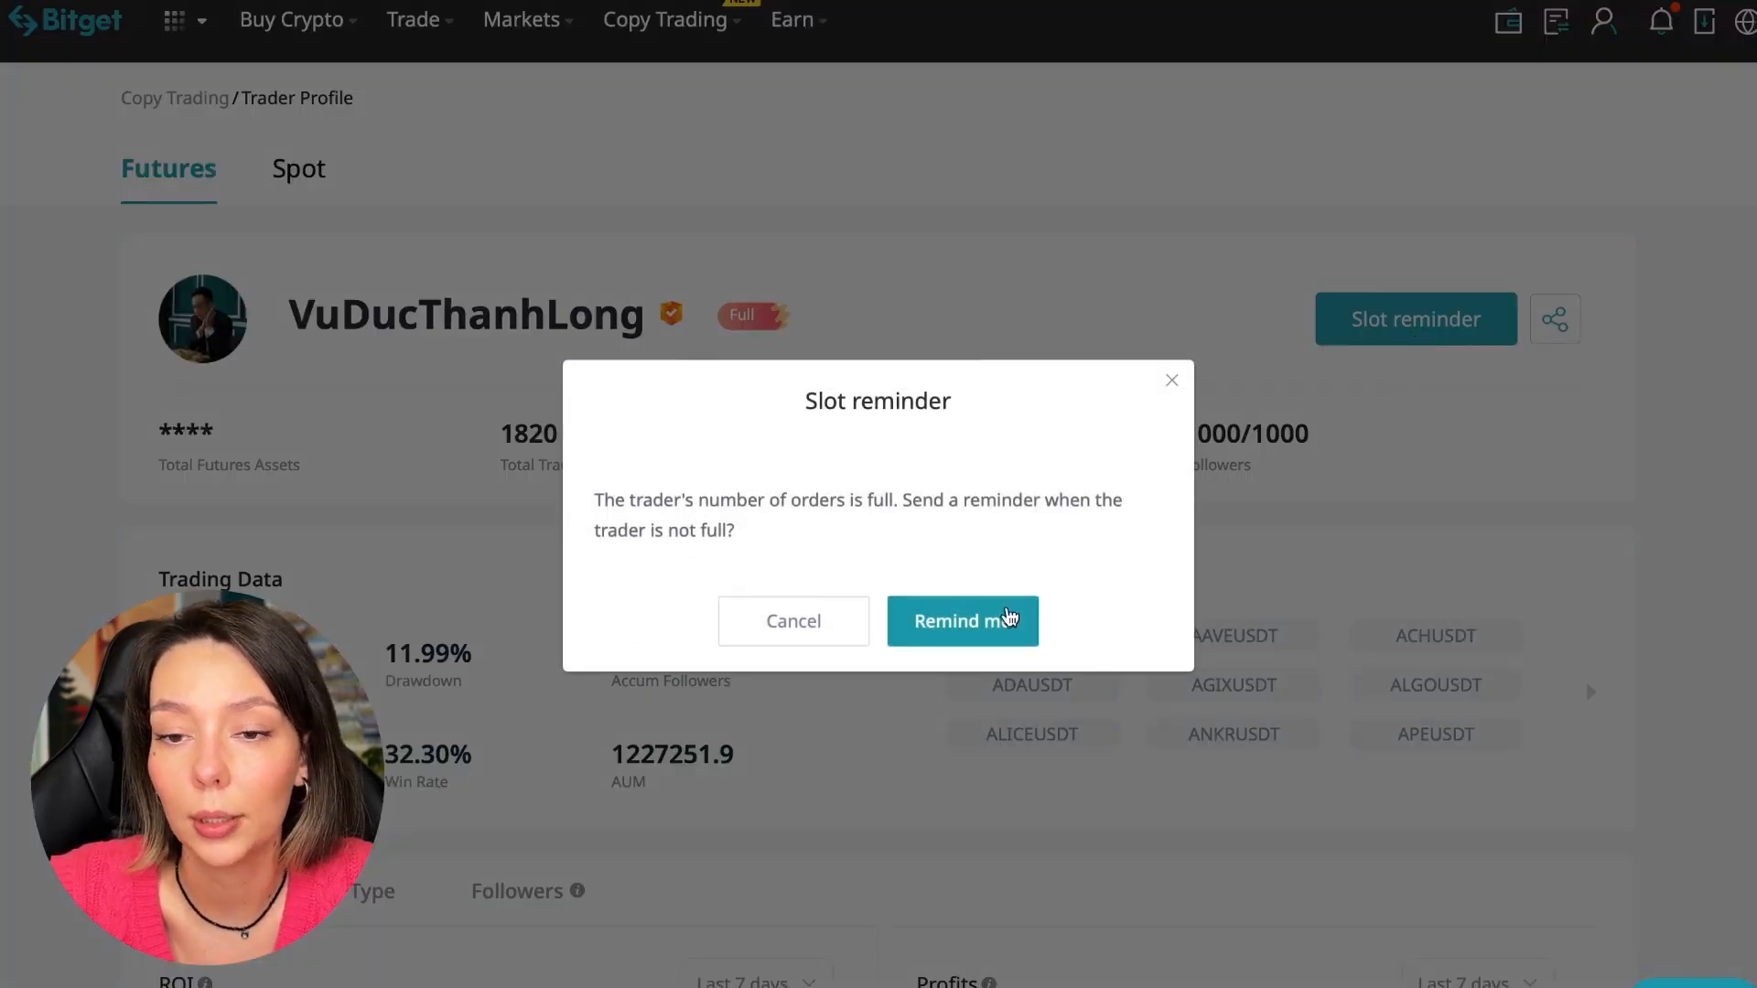
pyautogui.click(961, 621)
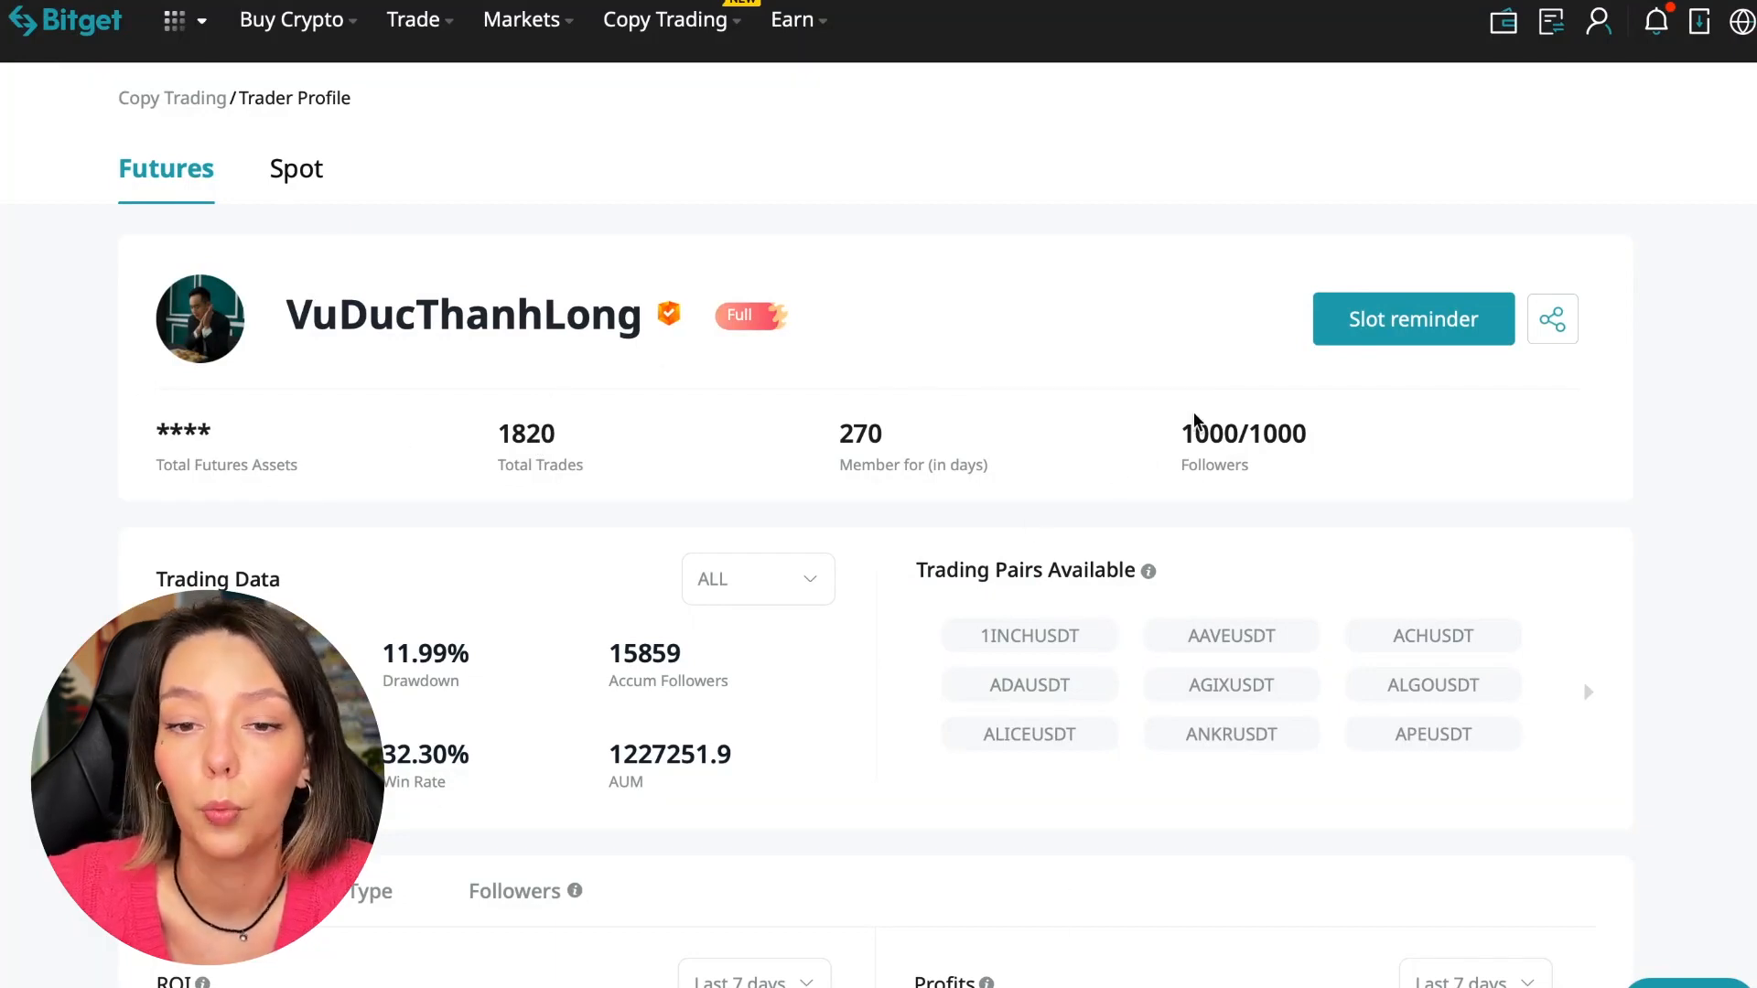
pyautogui.moveTo(485, 573)
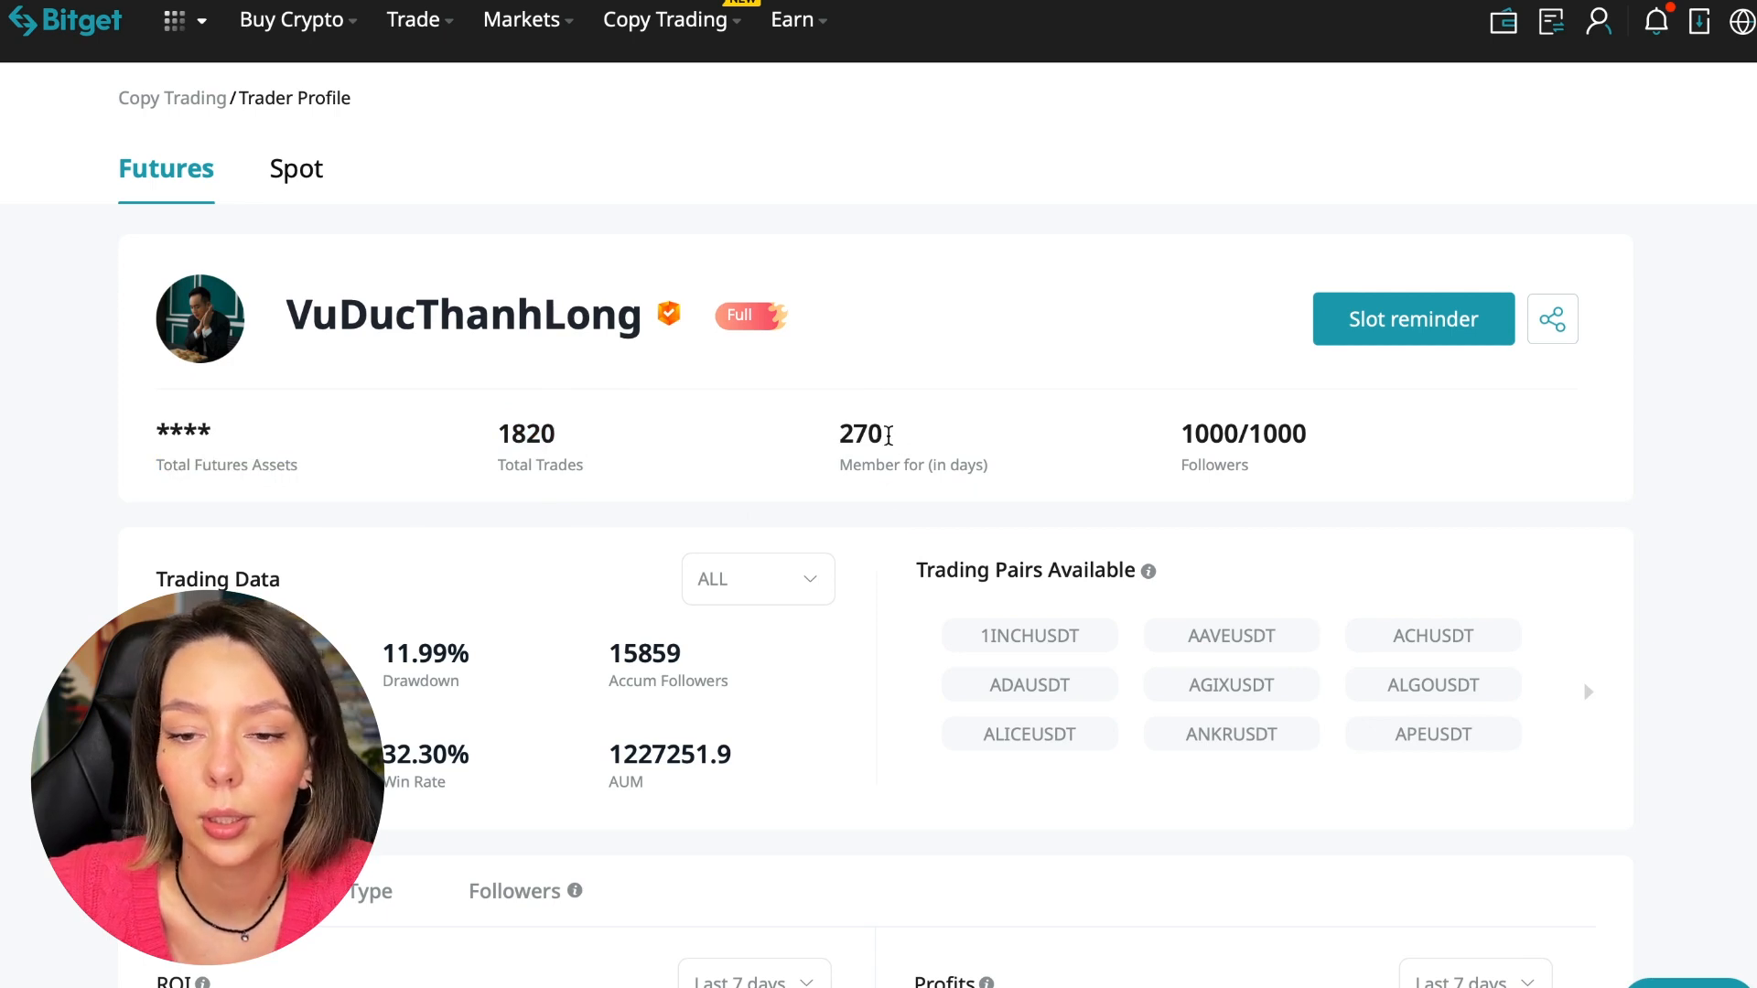
pyautogui.scroll(-3)
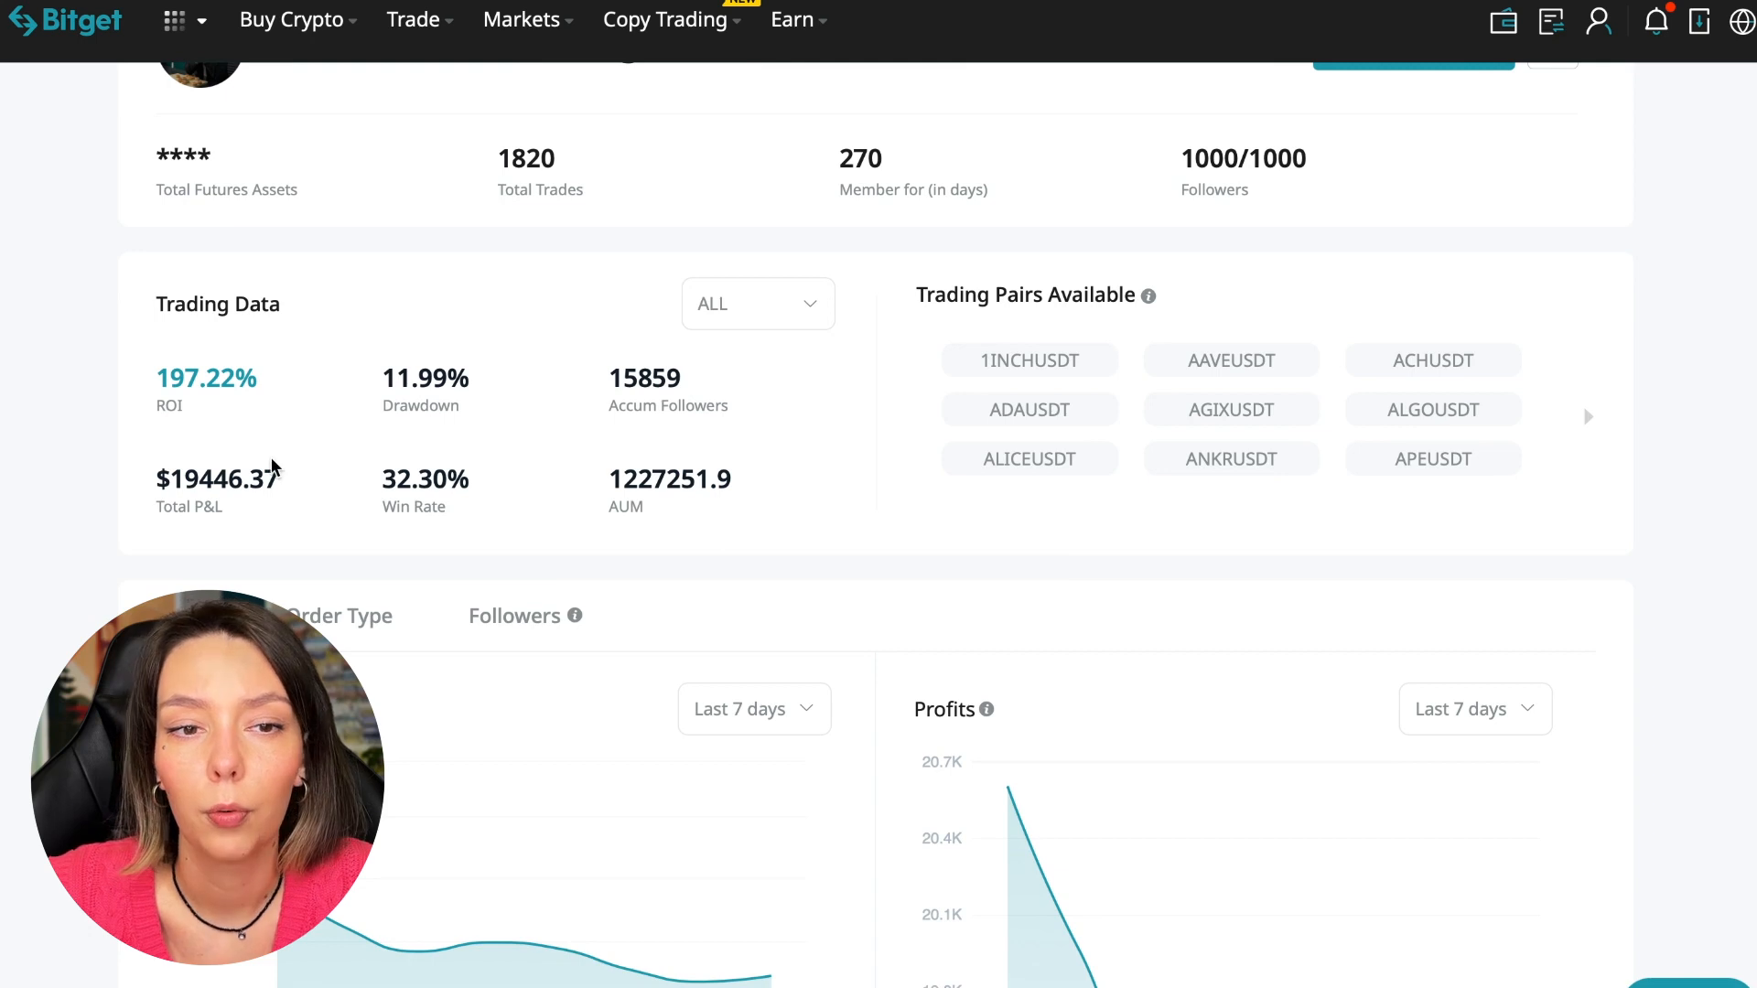
pyautogui.moveTo(498, 401)
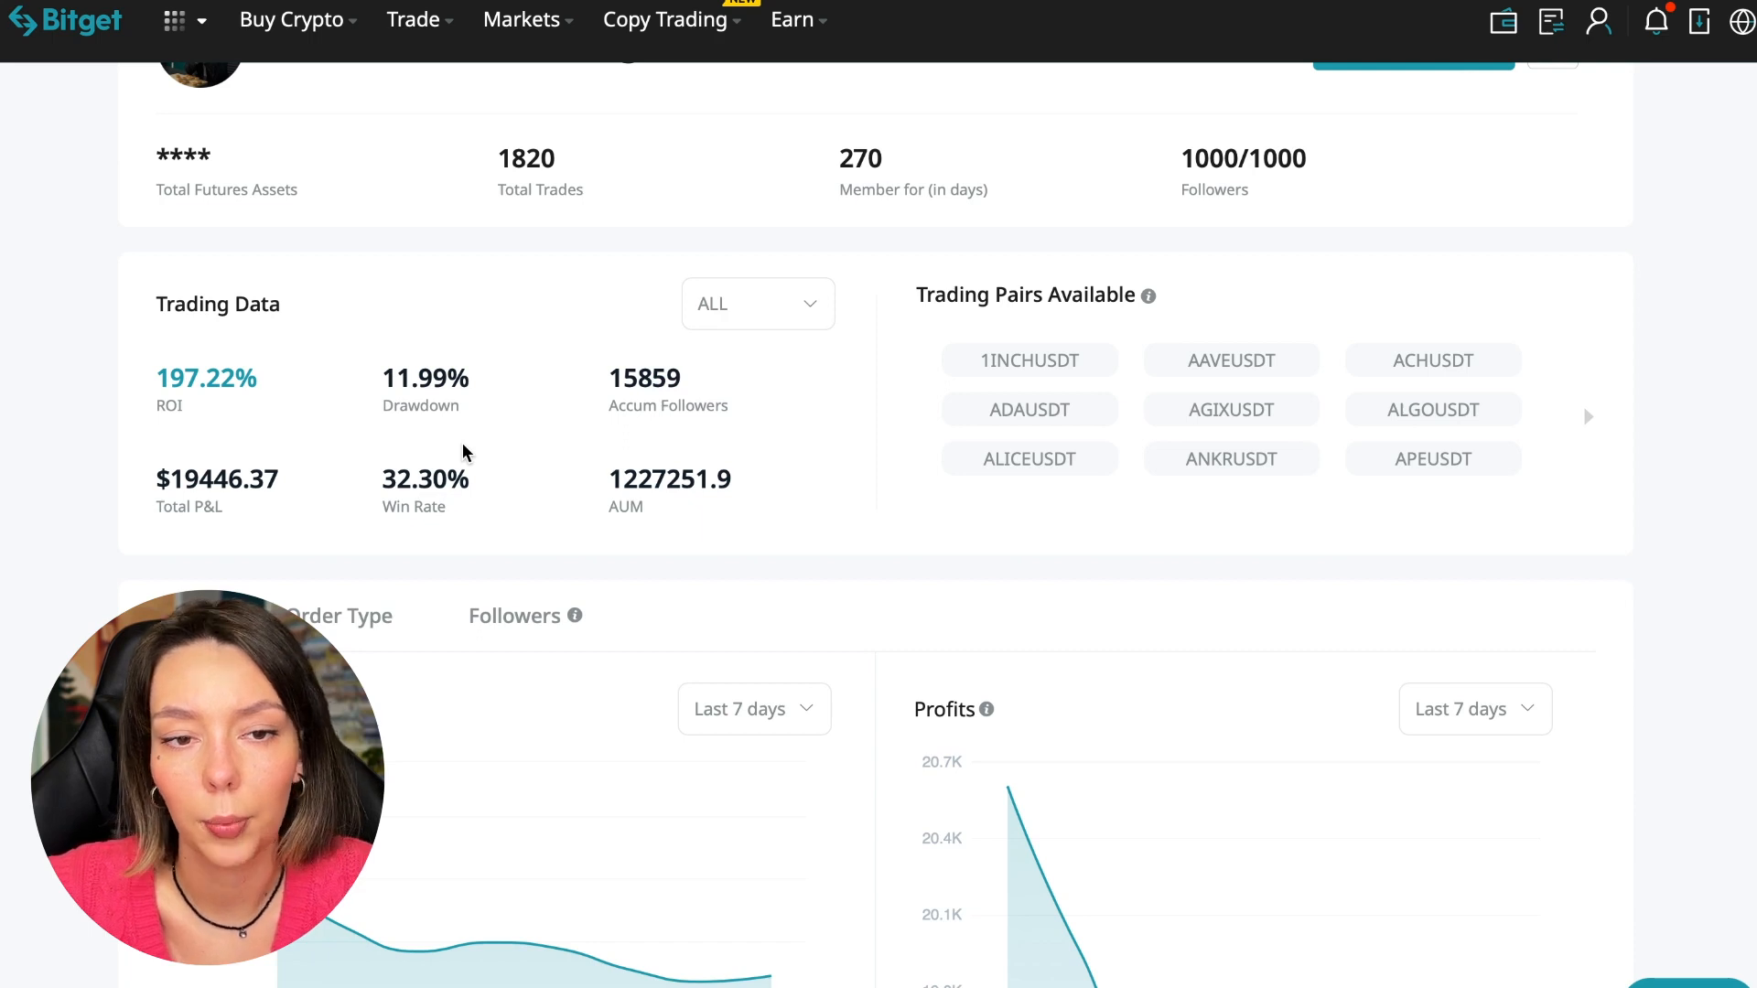
pyautogui.moveTo(481, 350)
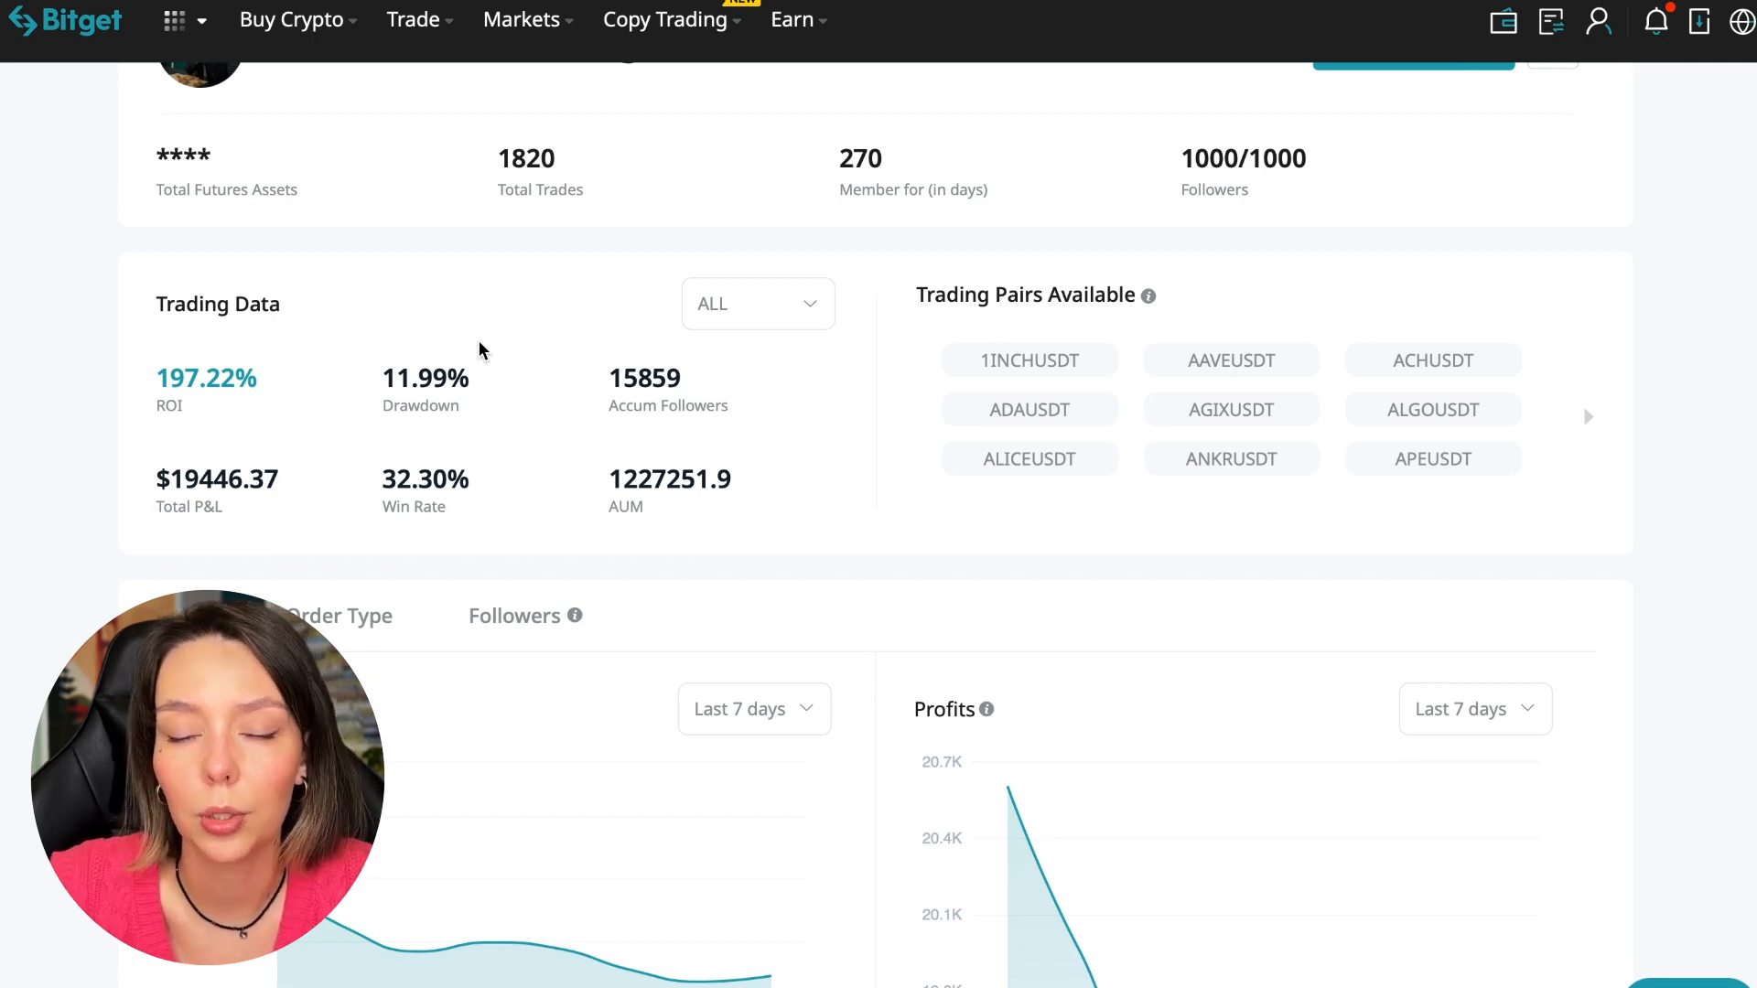
pyautogui.moveTo(776, 458)
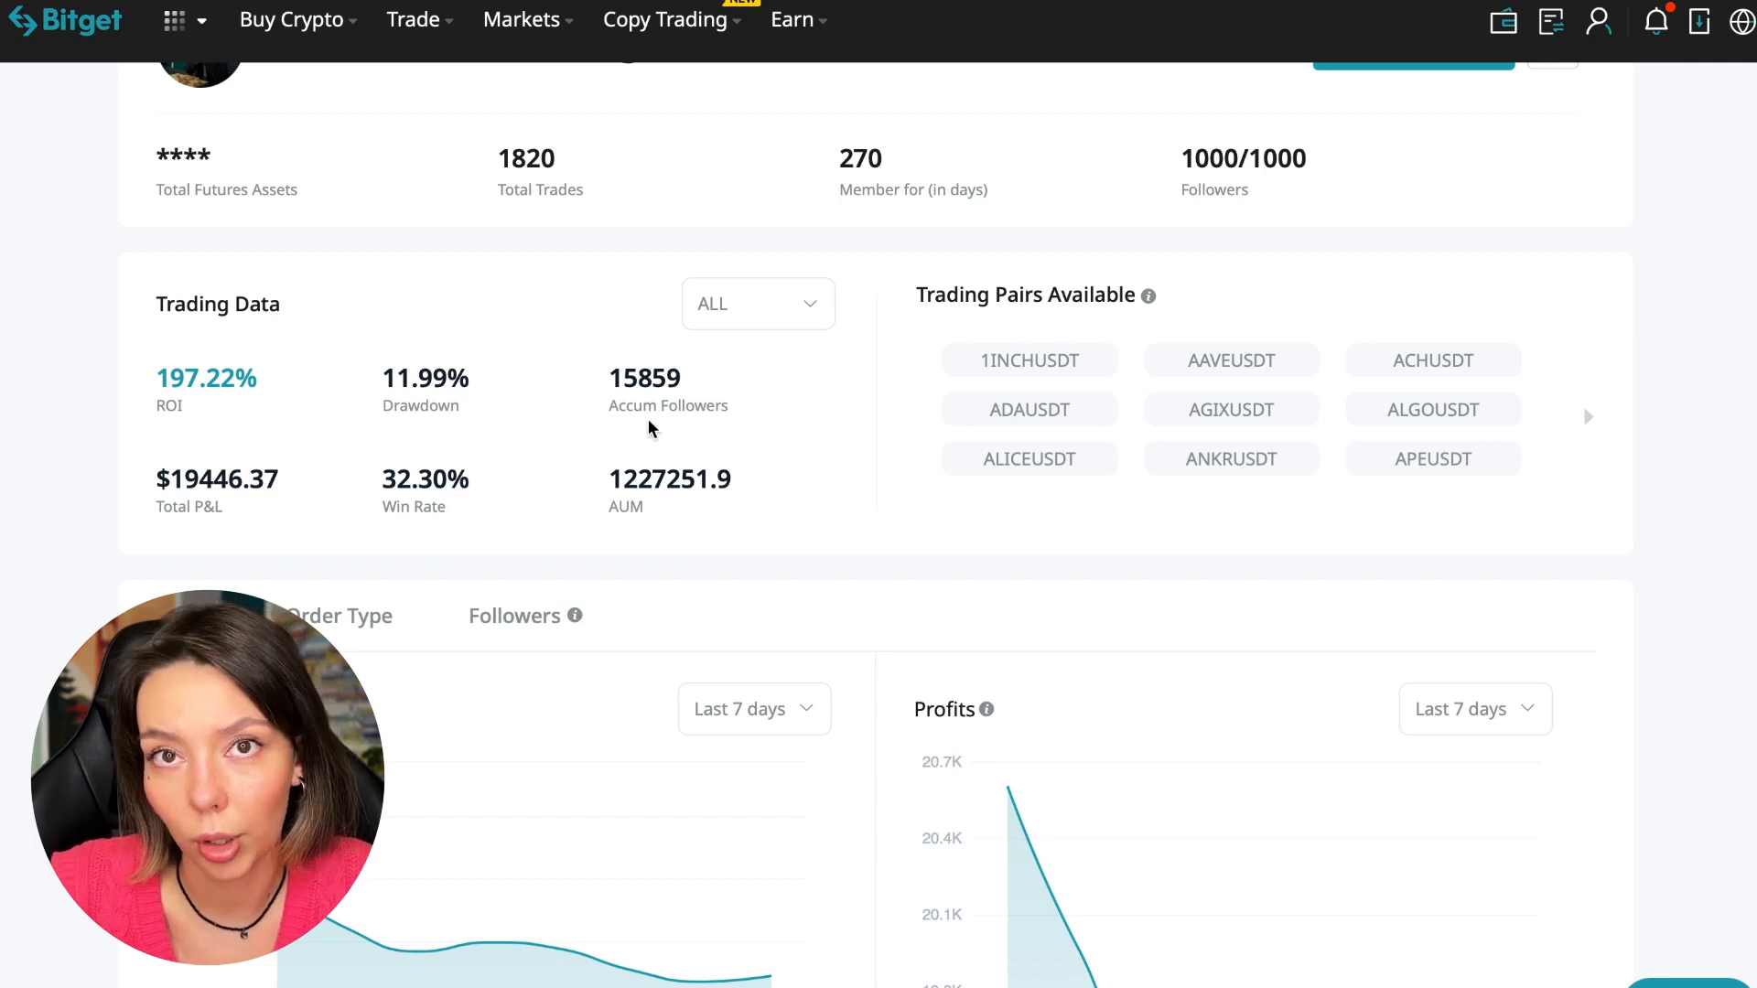
pyautogui.moveTo(703, 377)
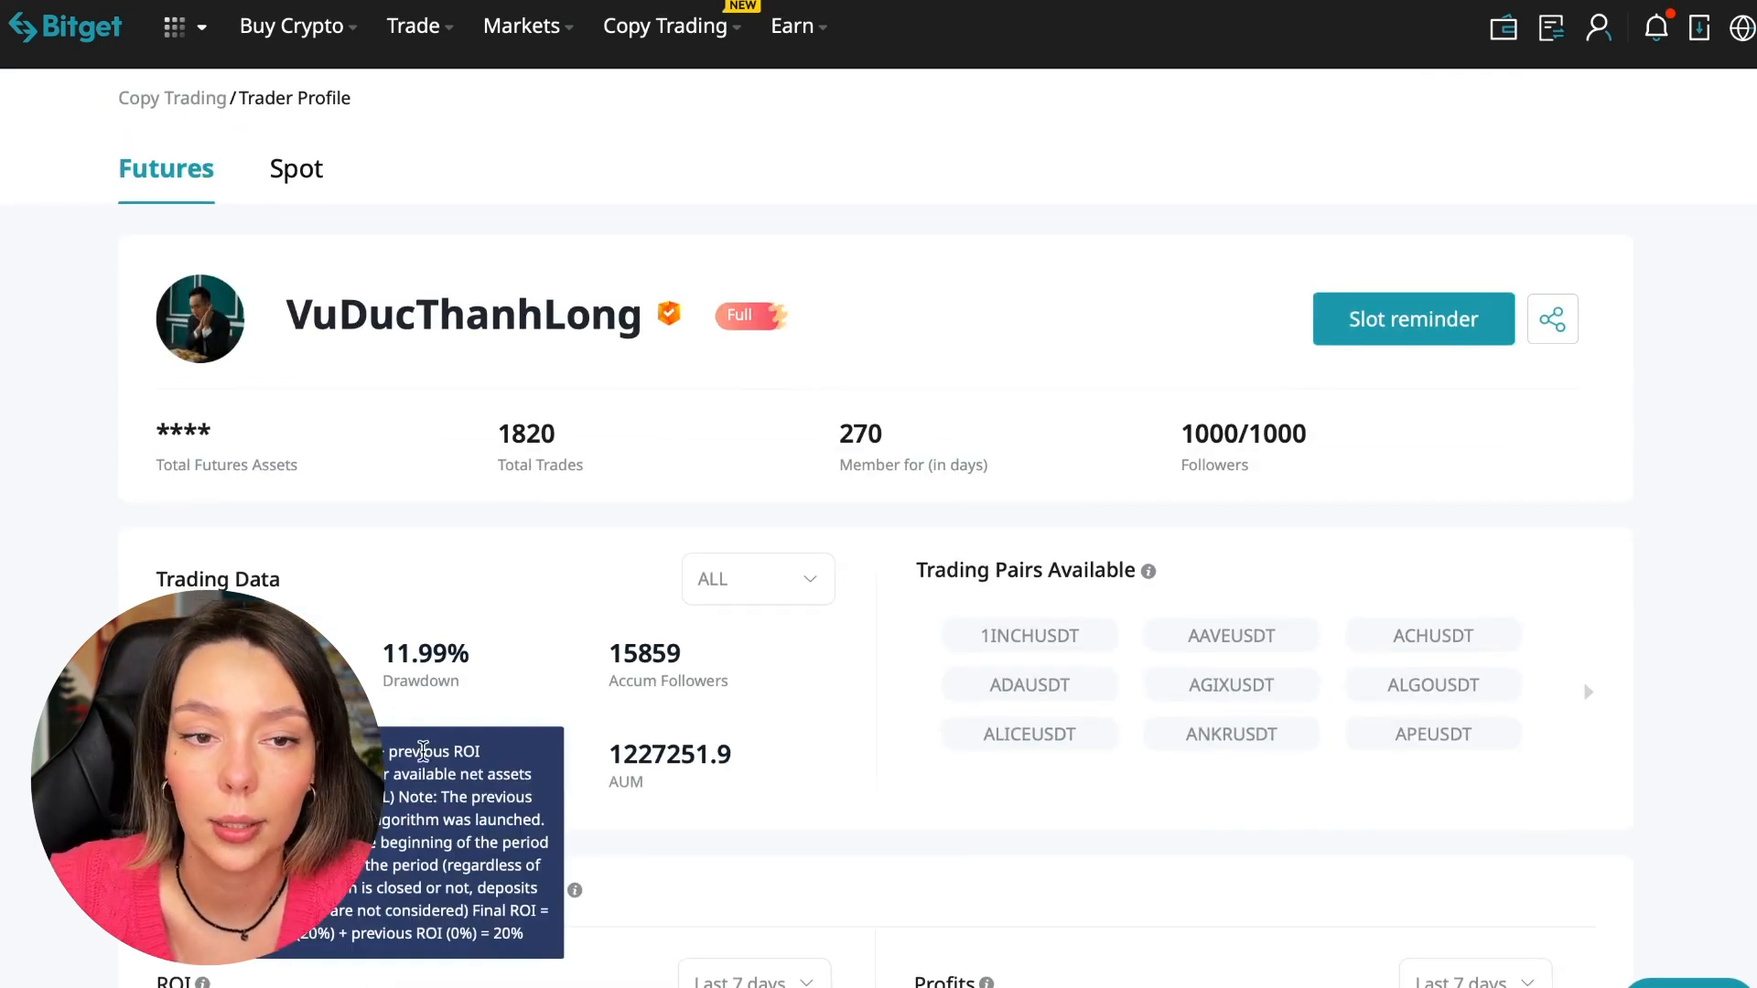
pyautogui.moveTo(895, 727)
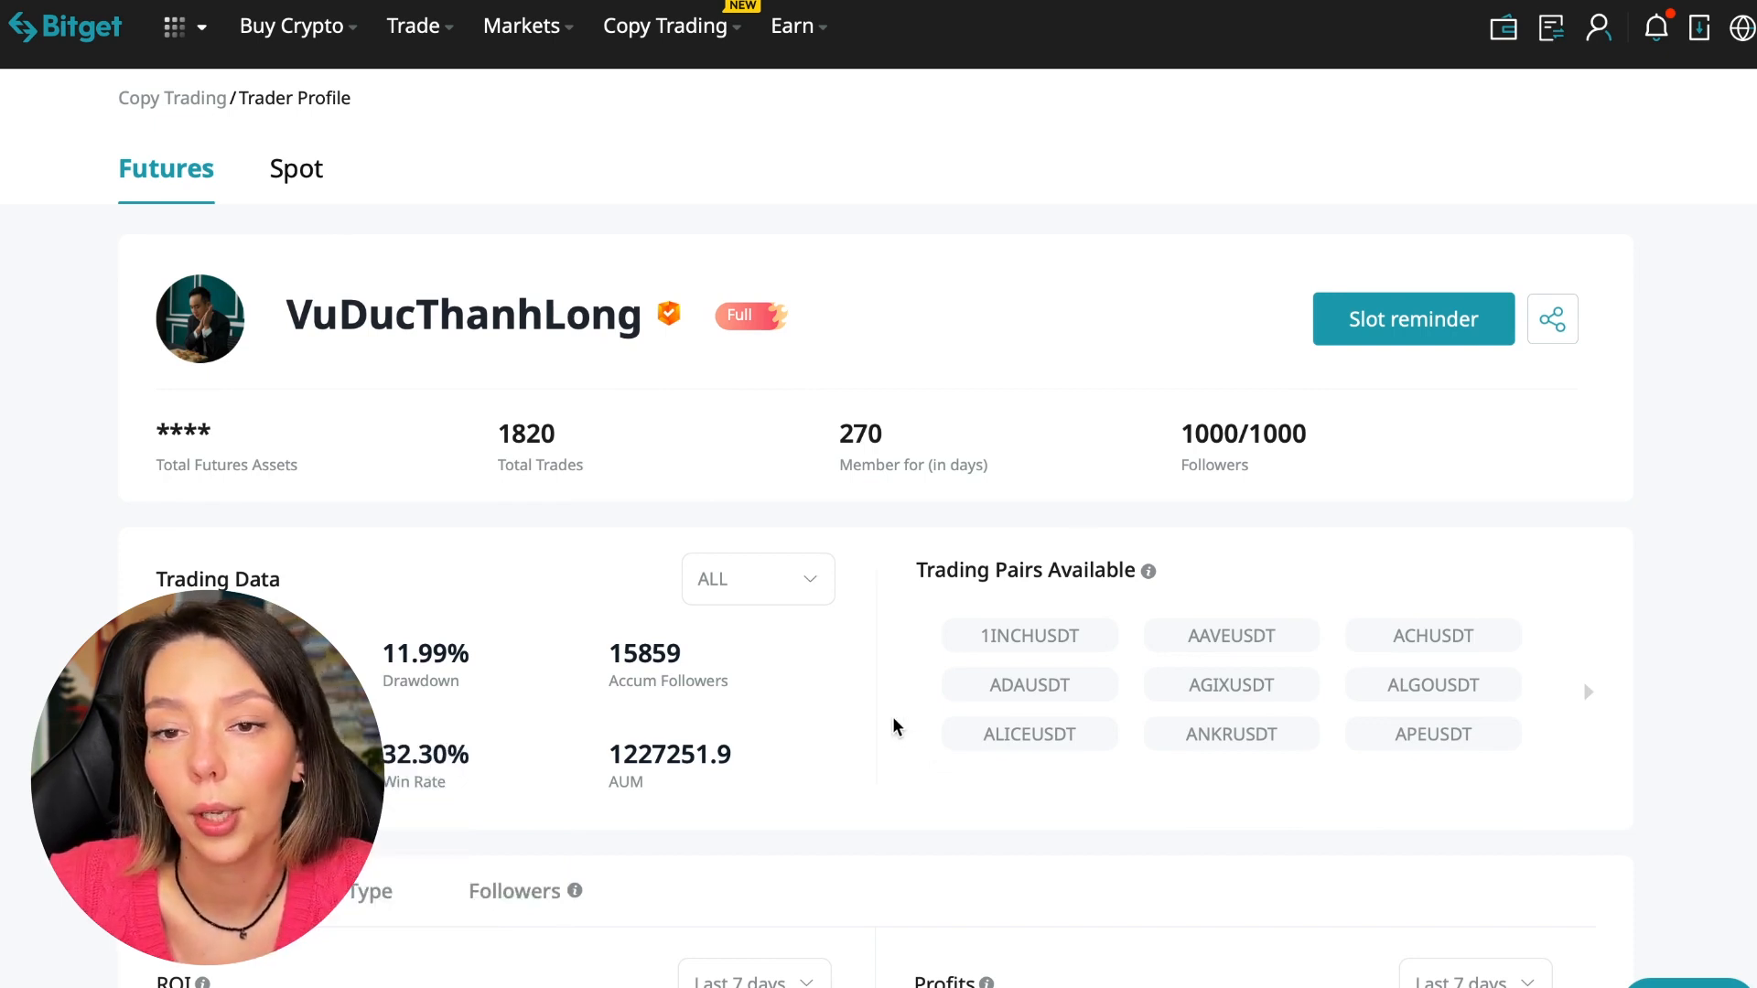
pyautogui.scroll(-3)
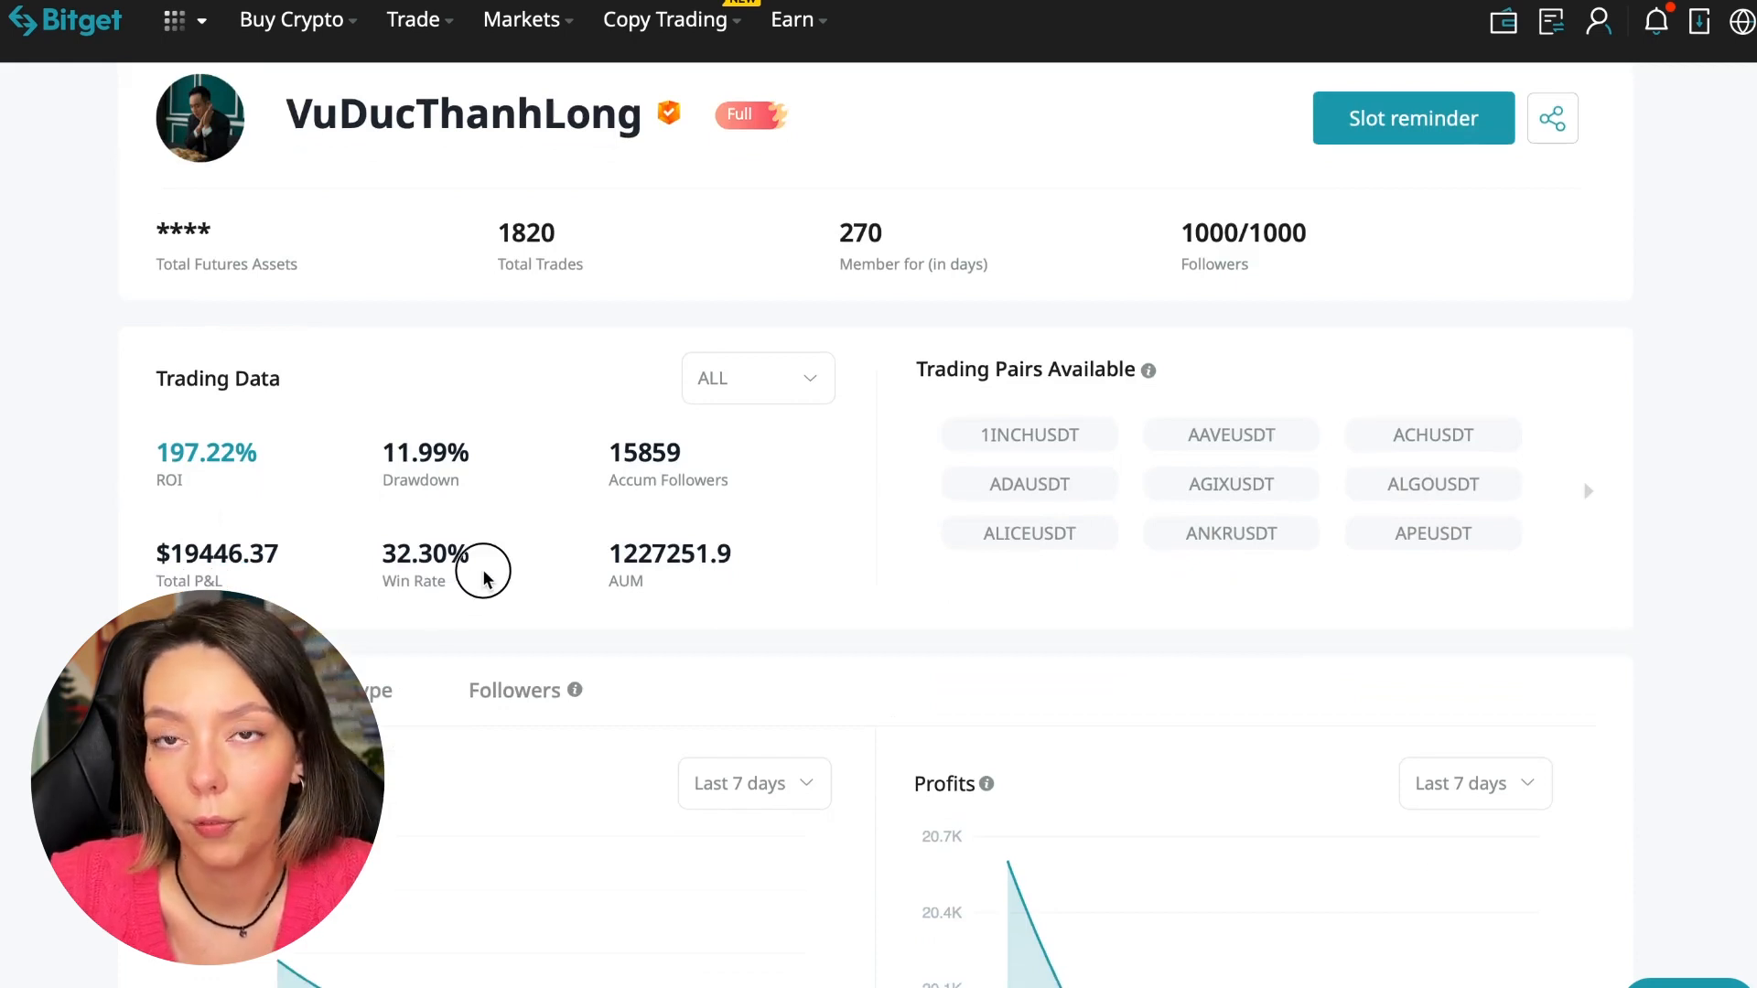
pyautogui.moveTo(626, 566)
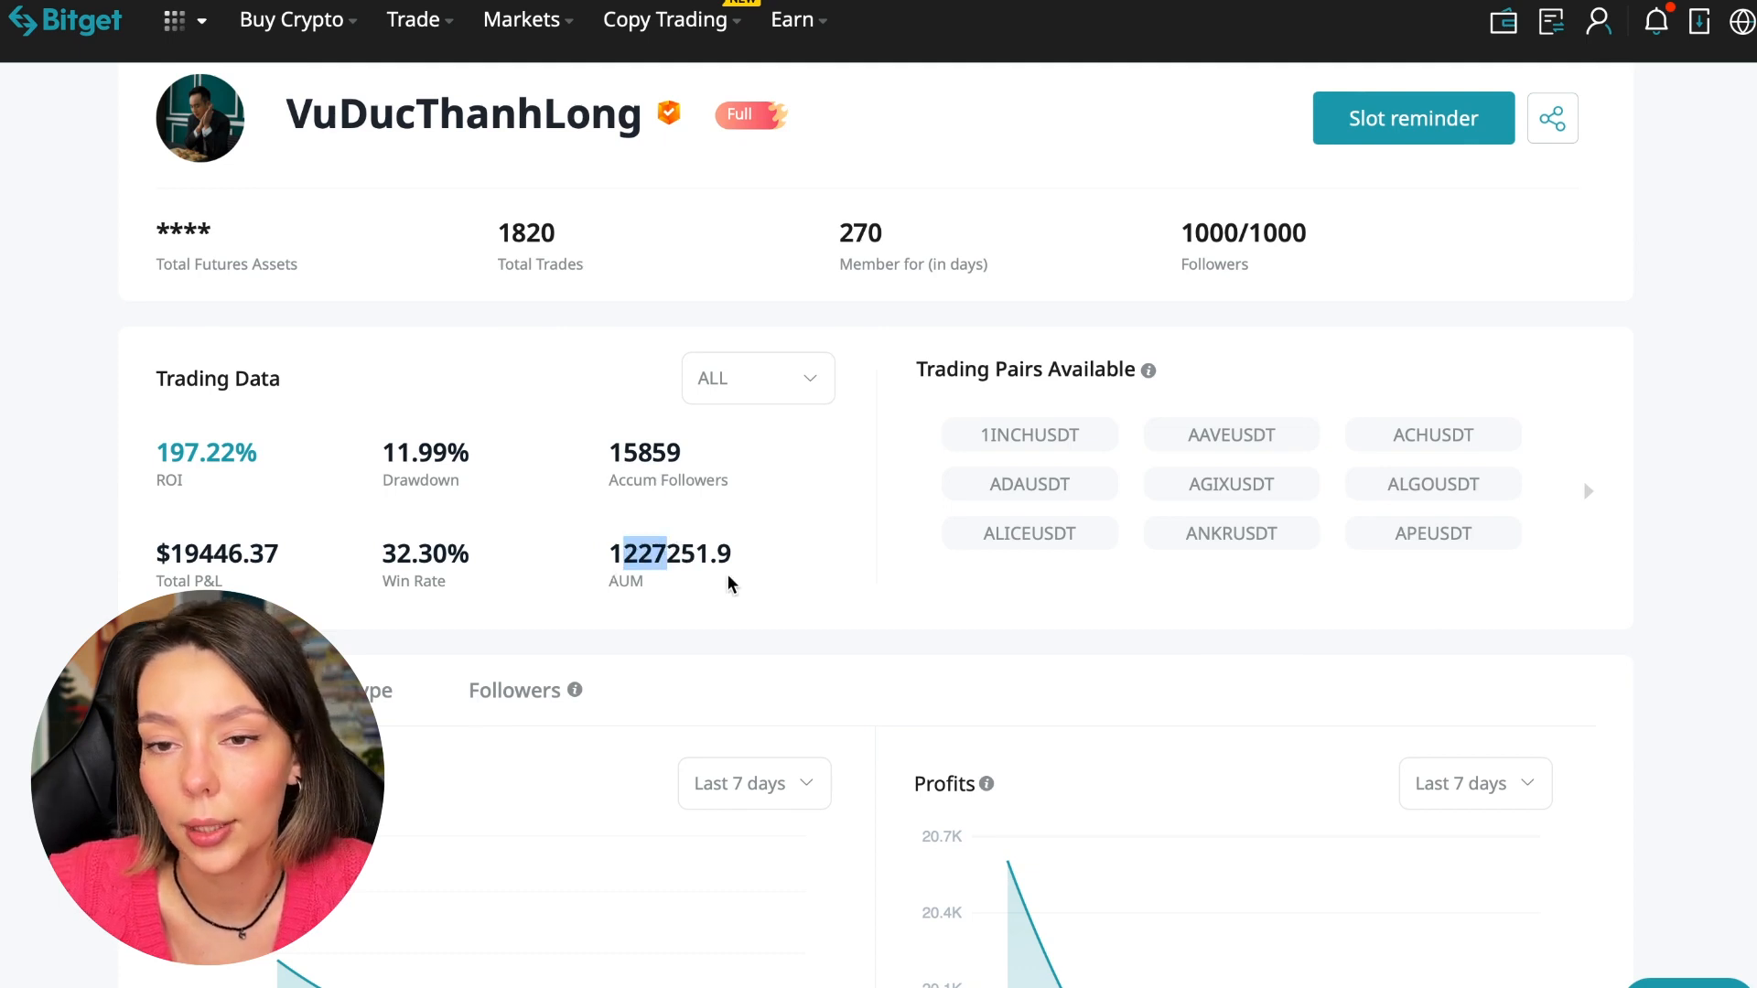
pyautogui.scroll(-3)
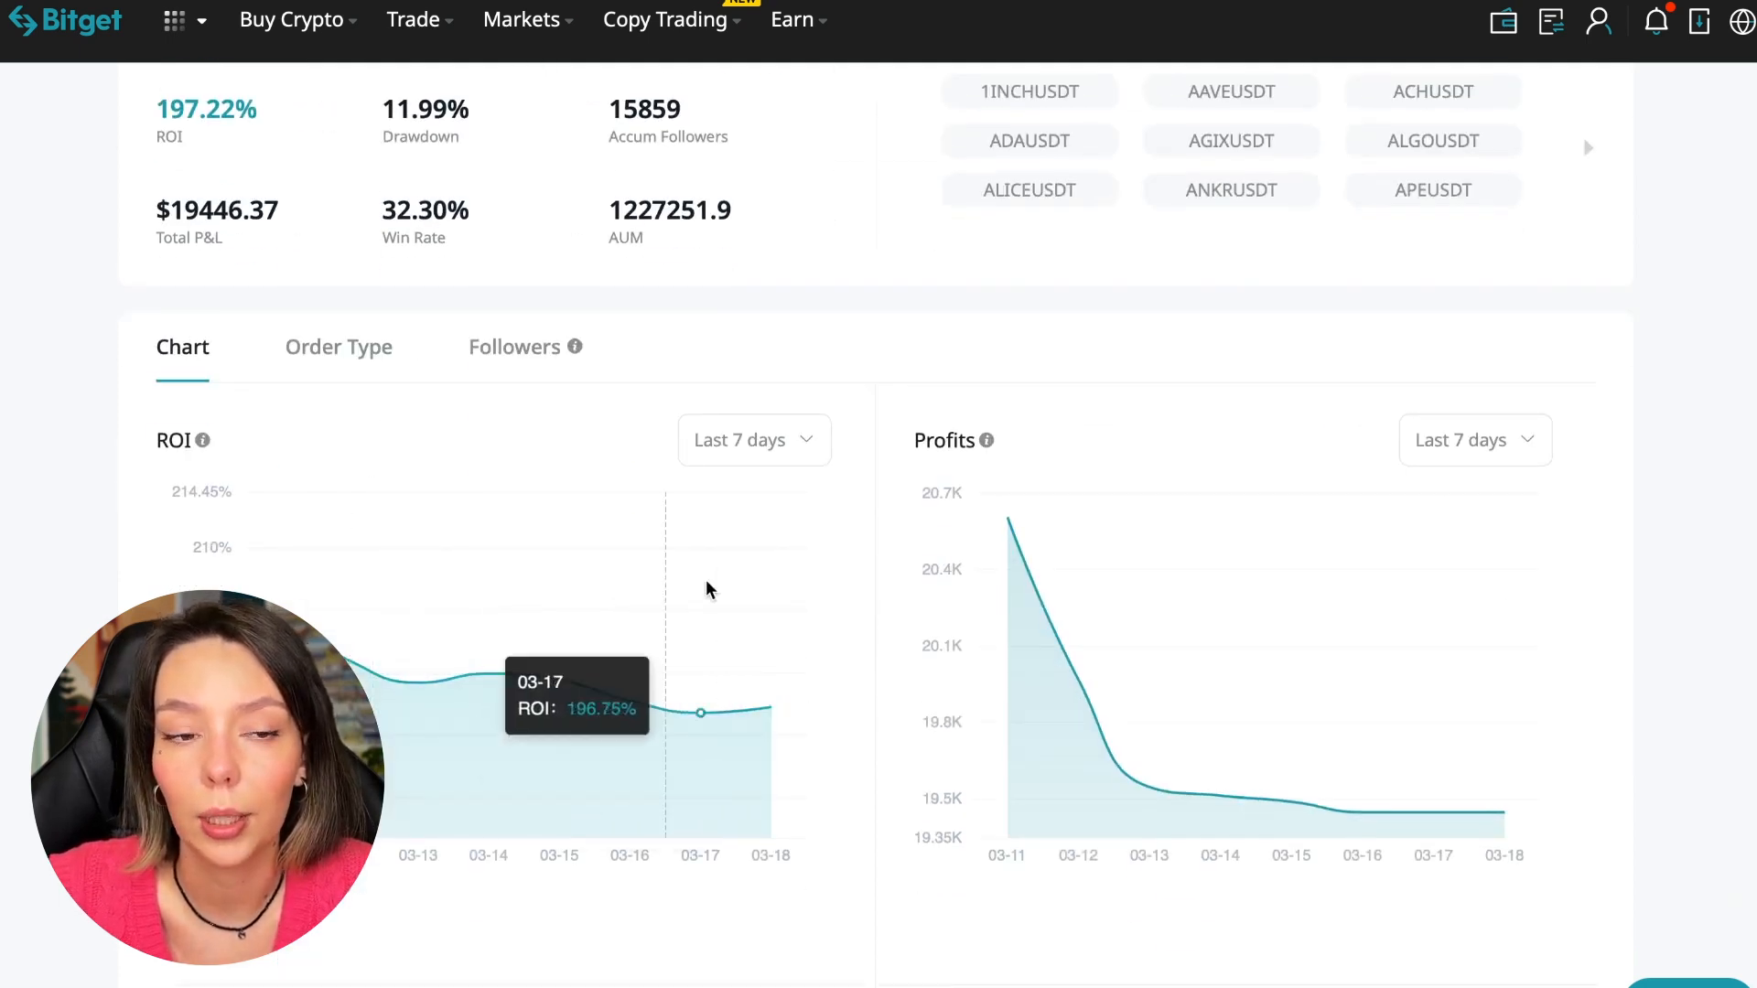
pyautogui.moveTo(734, 697)
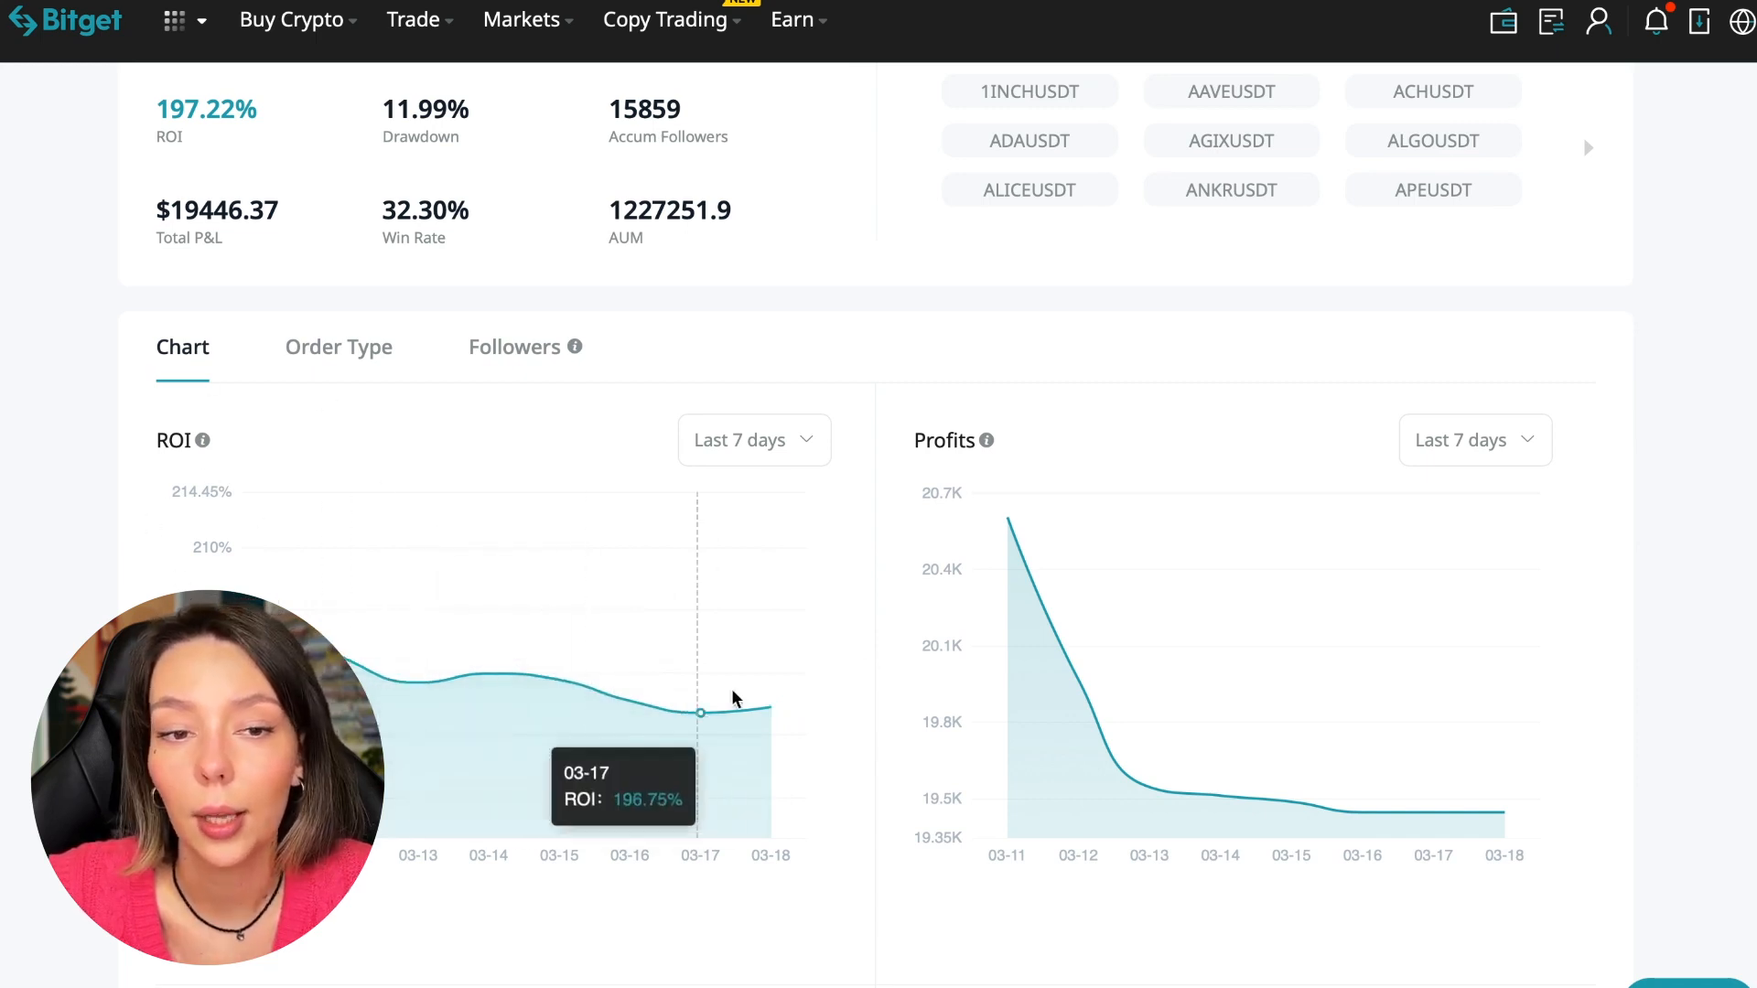
# - Set the ROI and Profits charts to cover the last 1 month
pyautogui.click(752, 439)
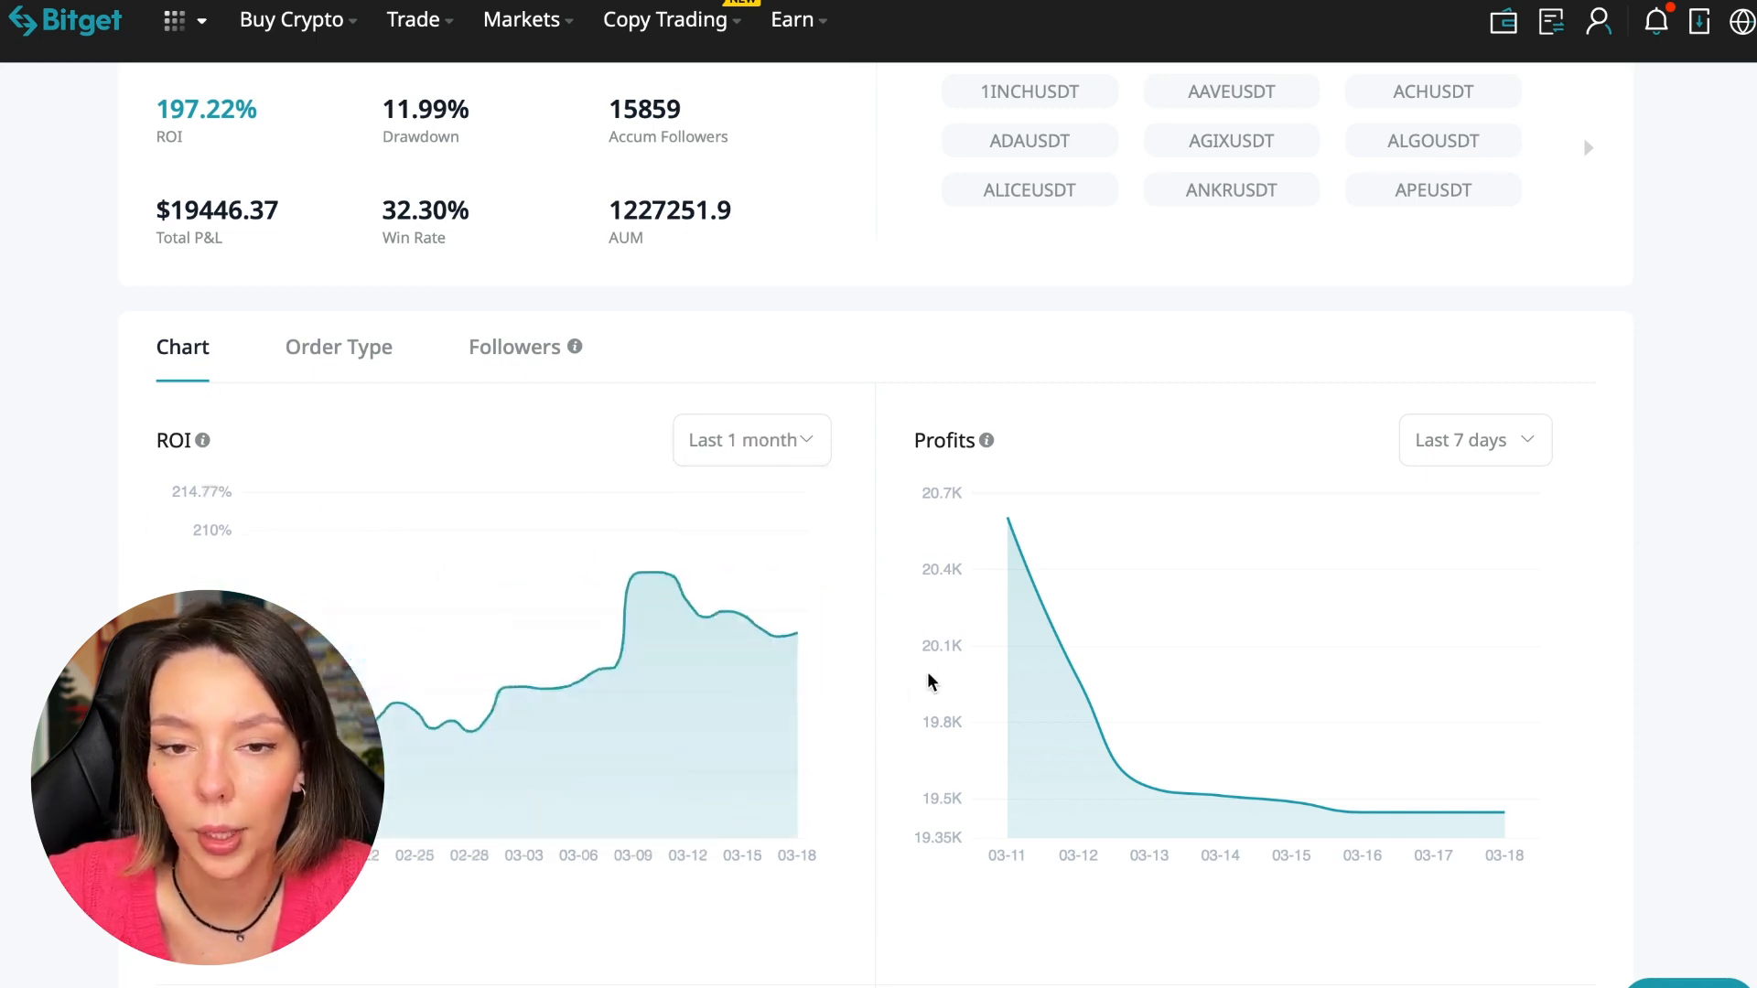
pyautogui.moveTo(615, 737)
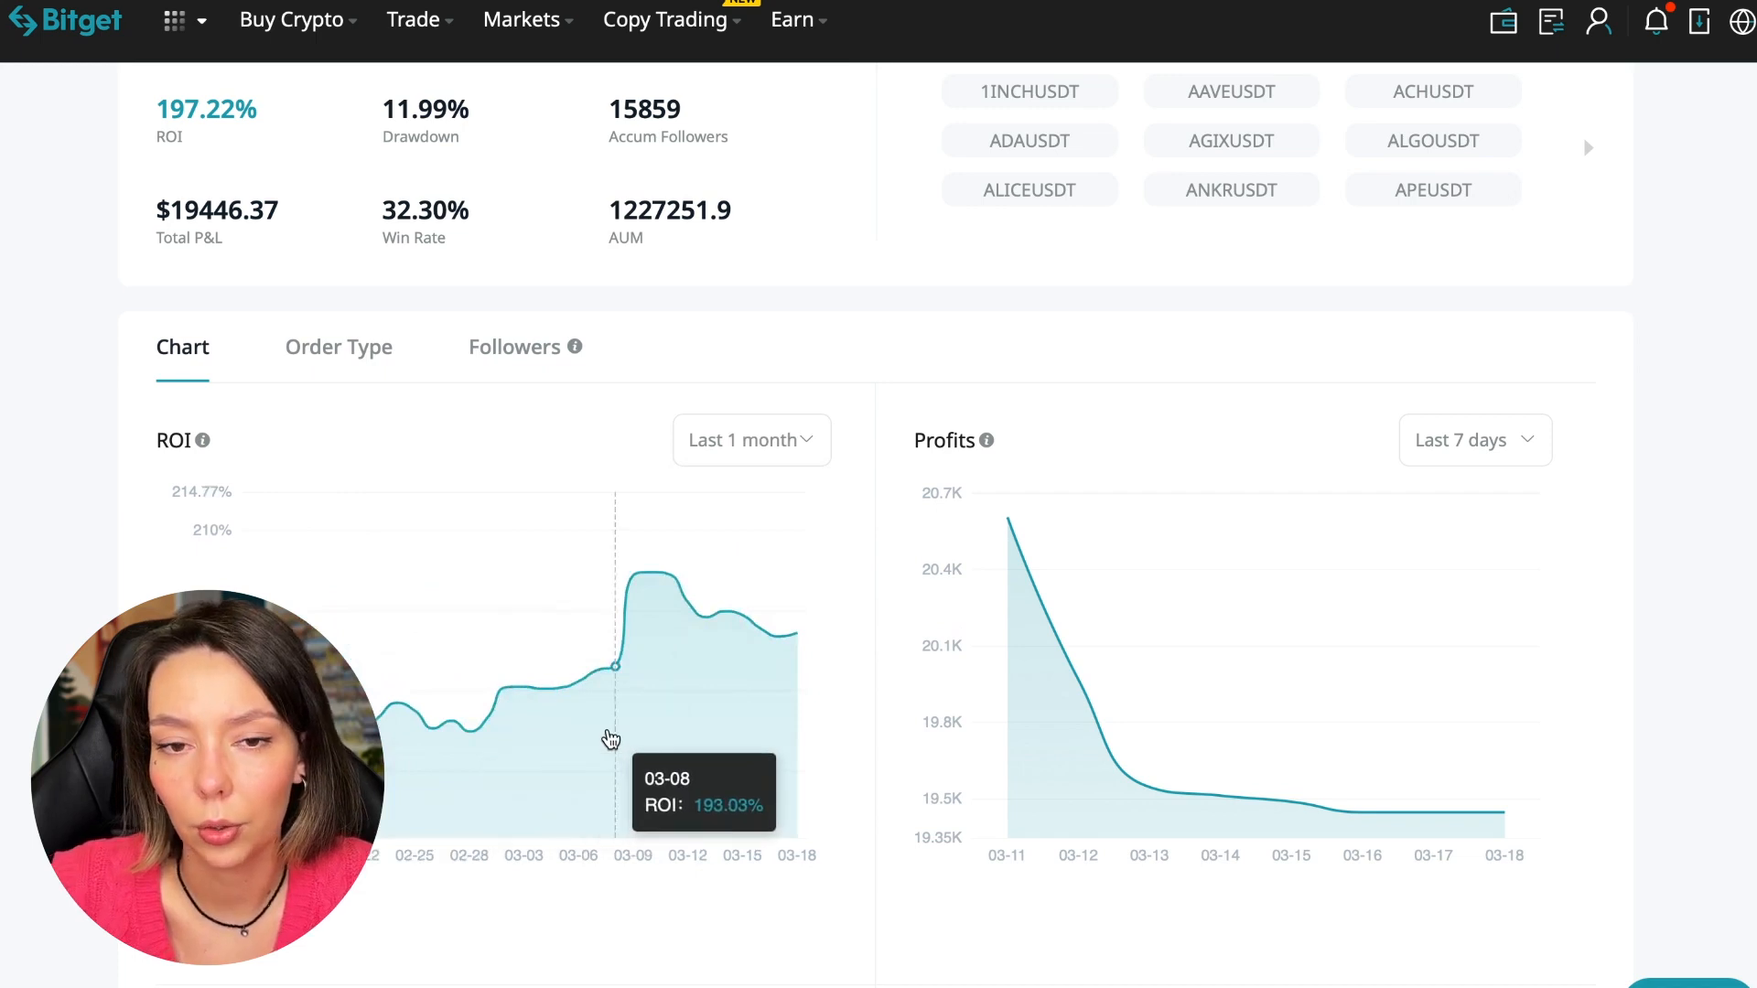
pyautogui.moveTo(575, 712)
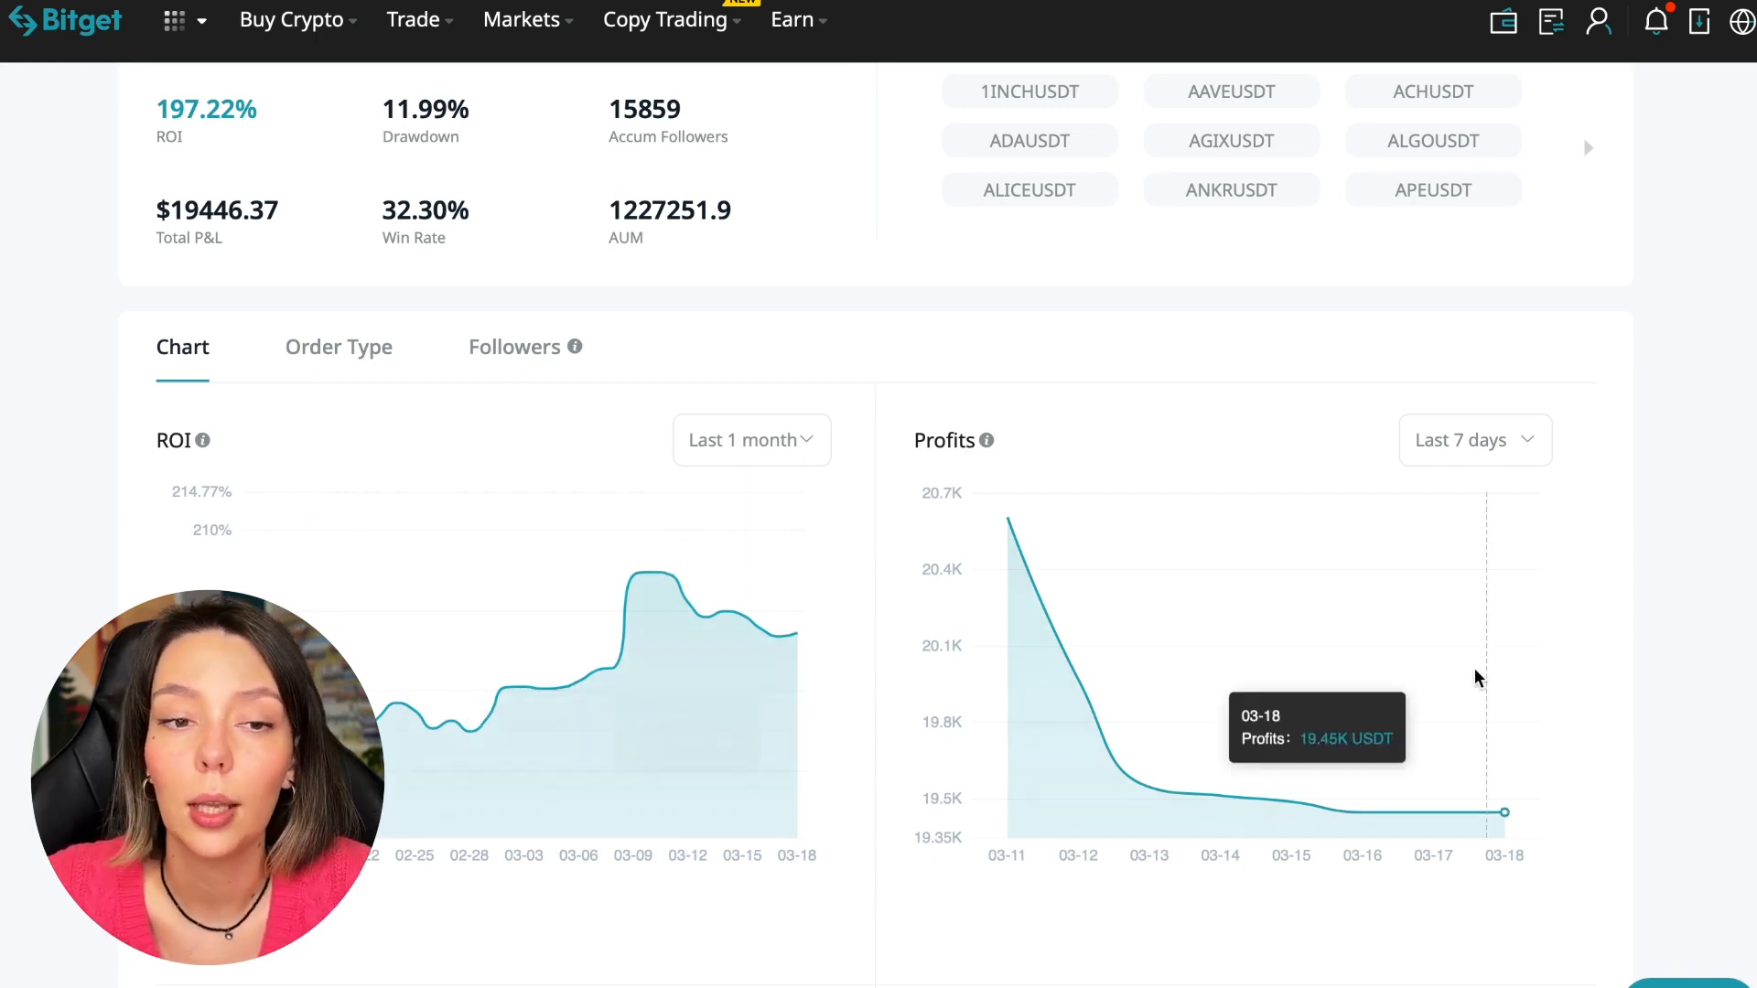
pyautogui.click(1473, 439)
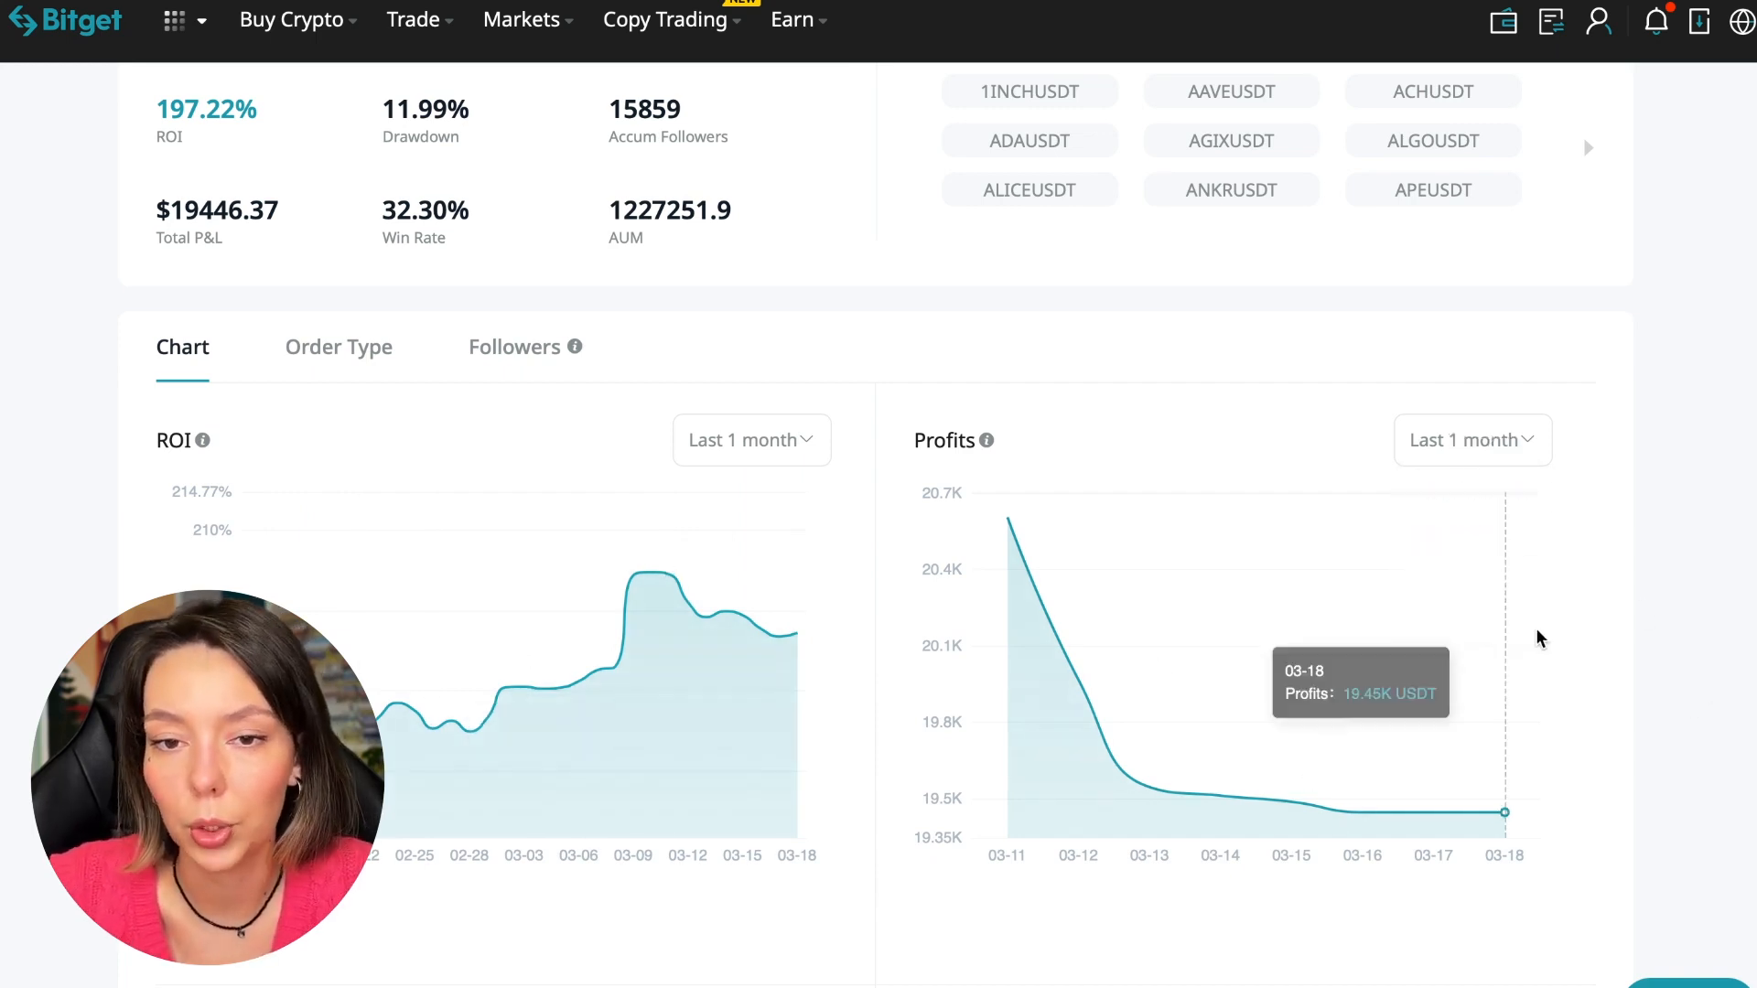
pyautogui.moveTo(1382, 684)
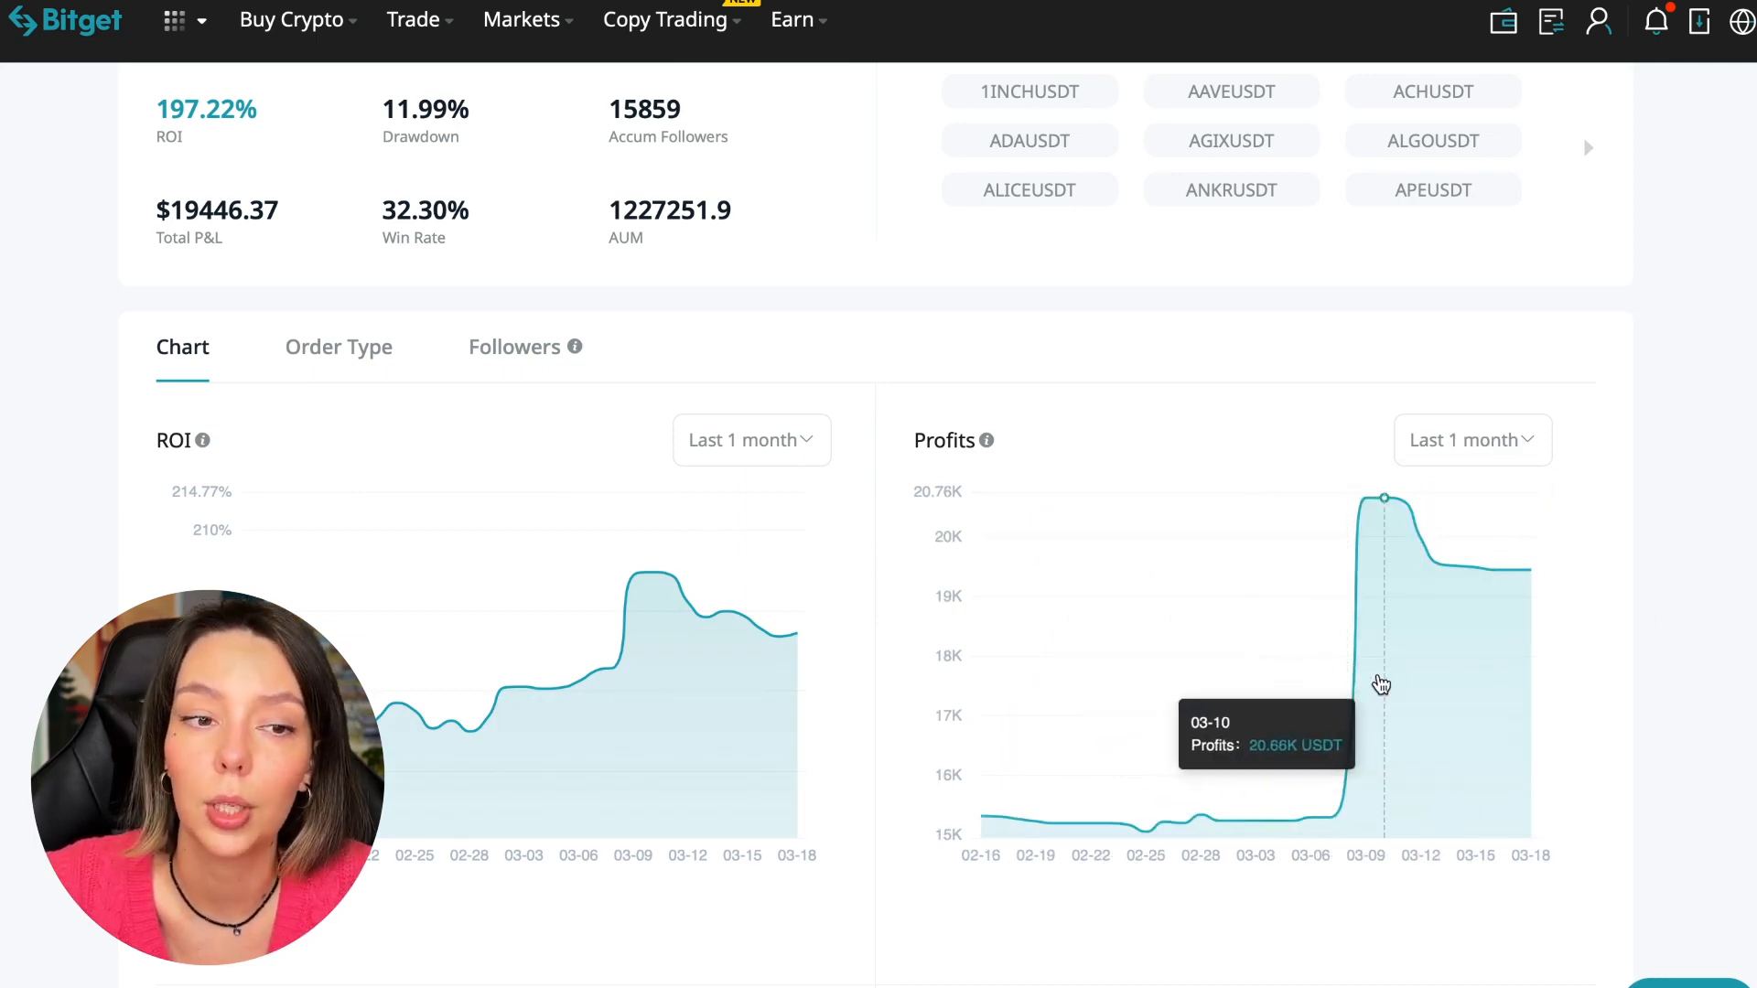
pyautogui.moveTo(1323, 640)
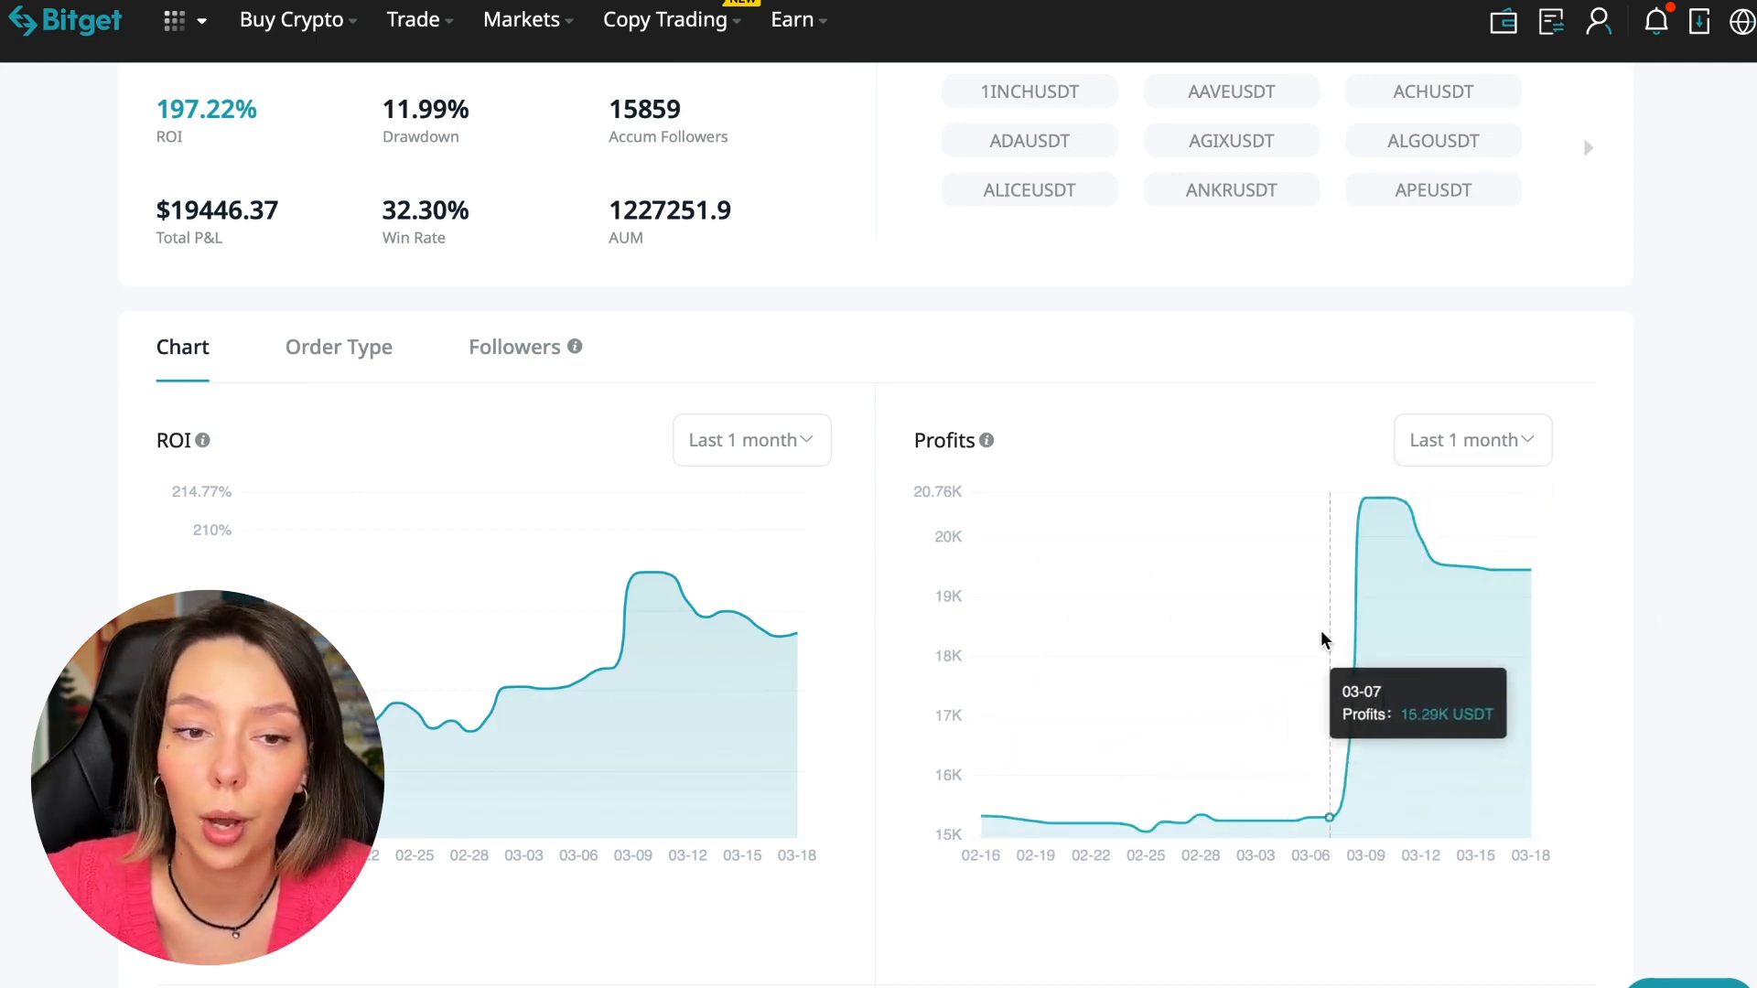
pyautogui.moveTo(1362, 770)
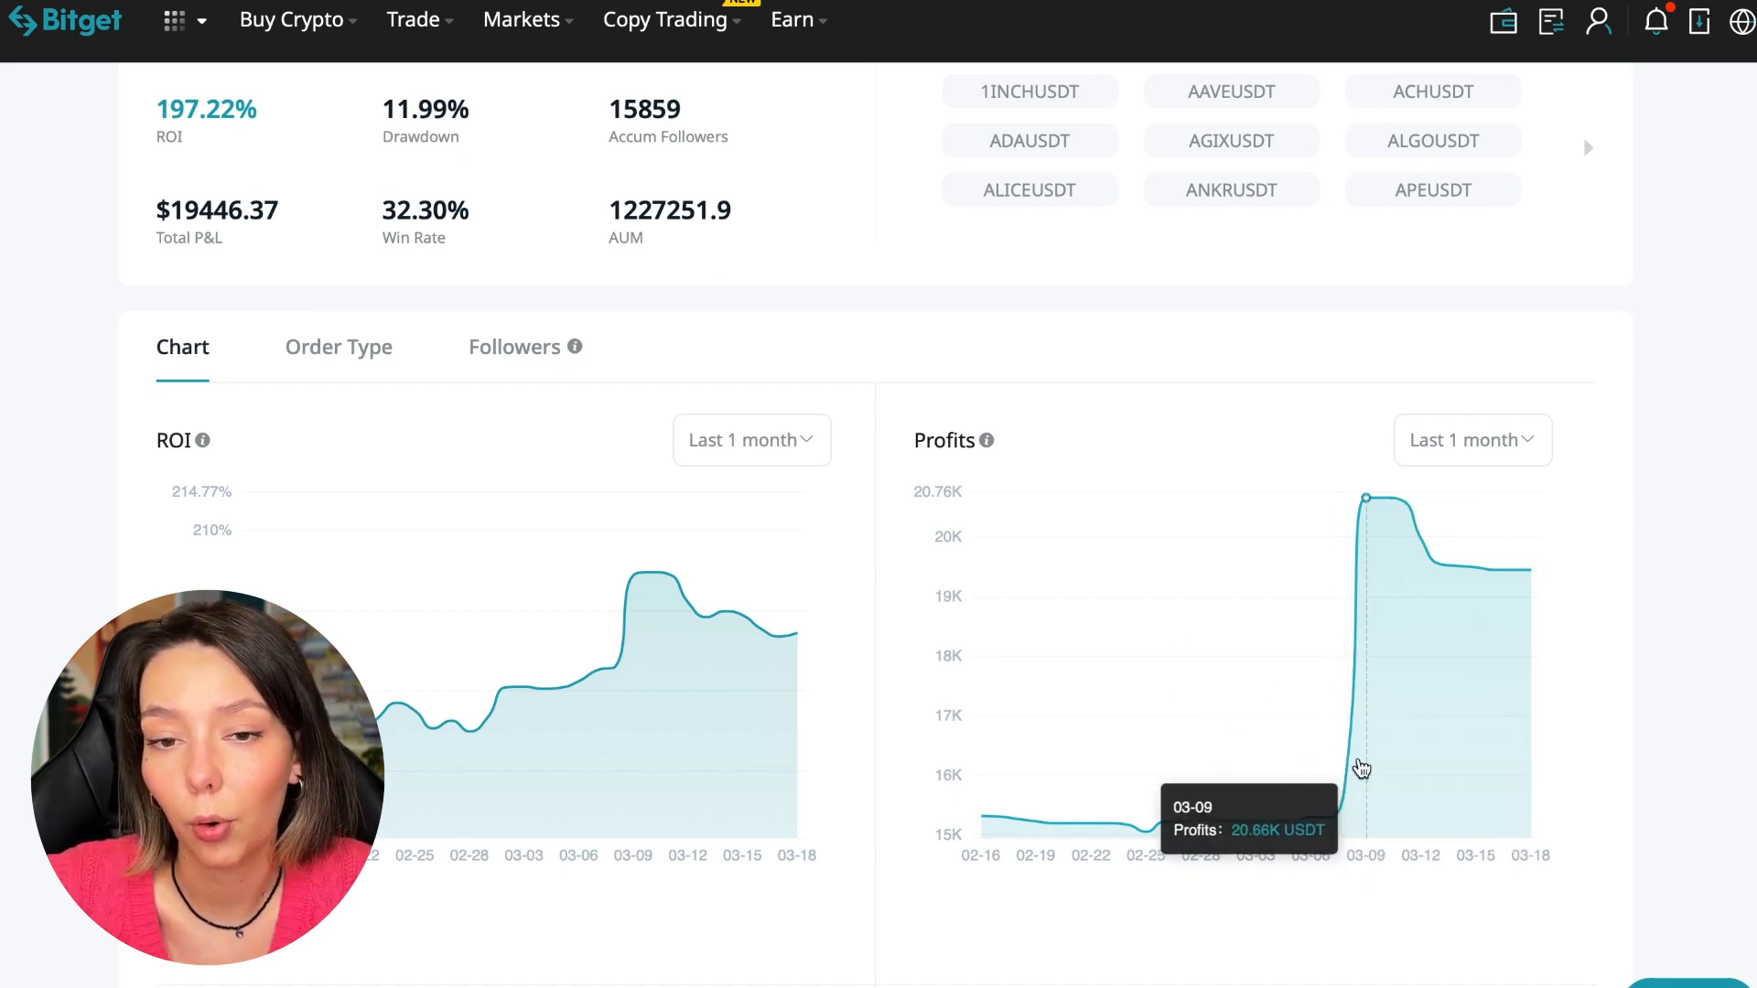
pyautogui.moveTo(1441, 566)
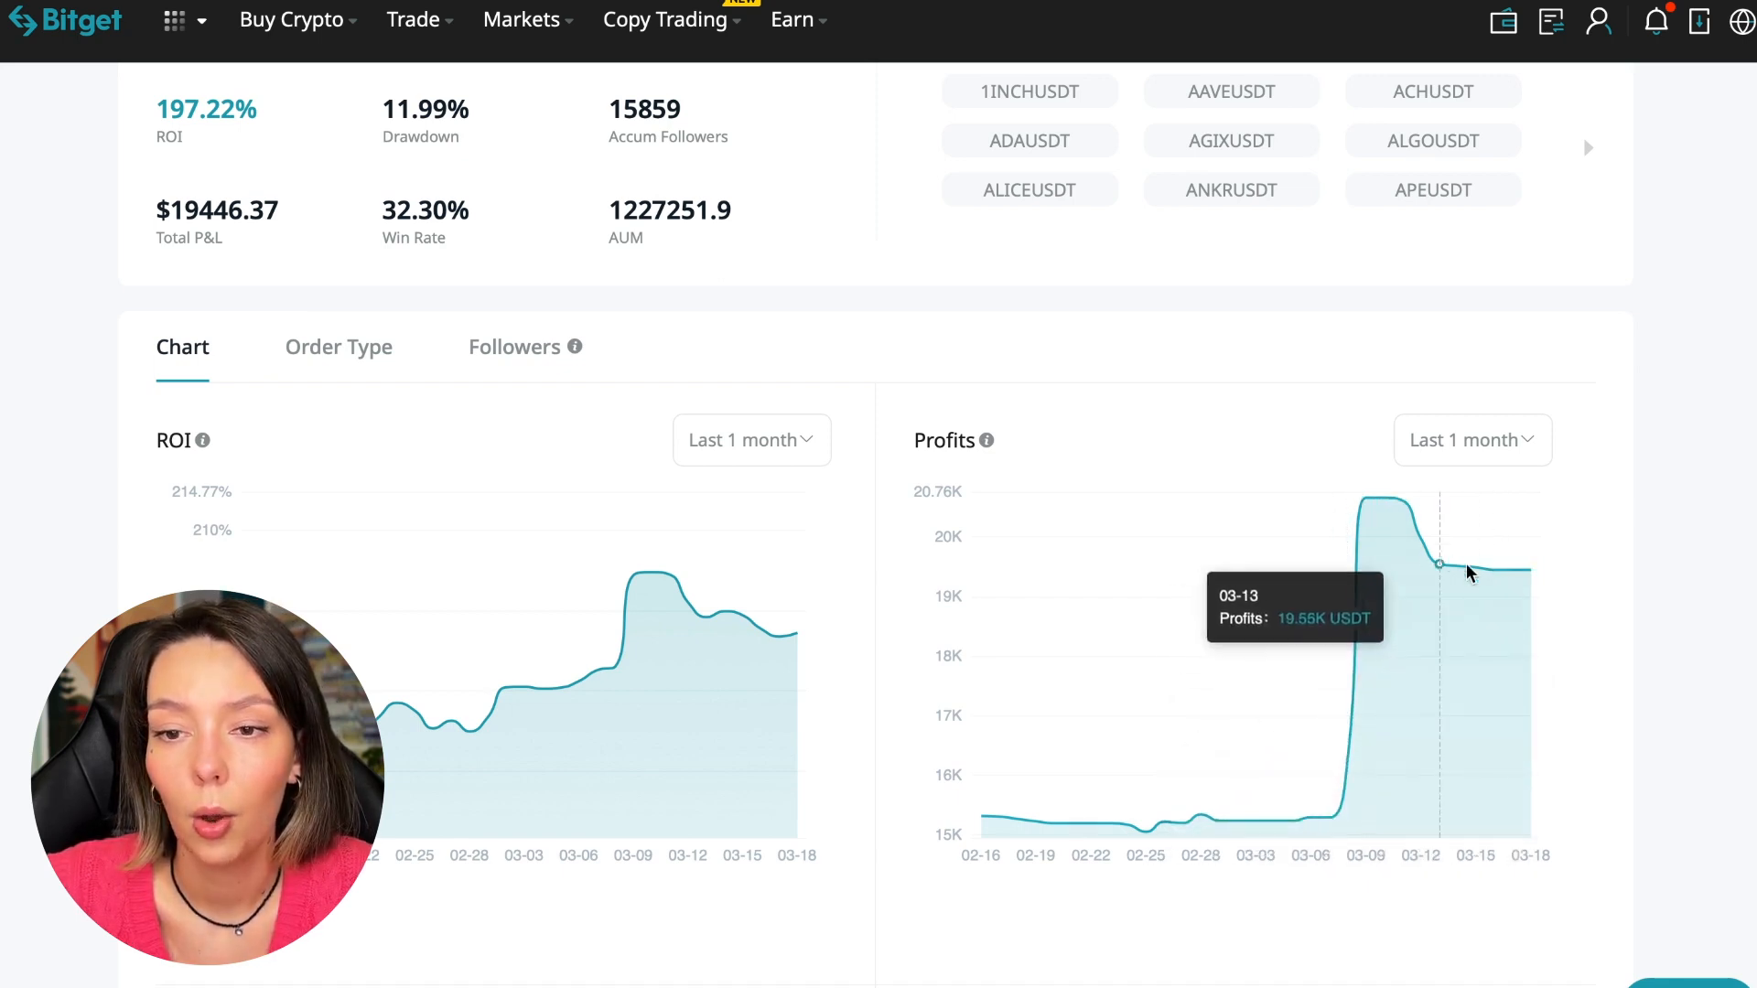
pyautogui.moveTo(1664, 558)
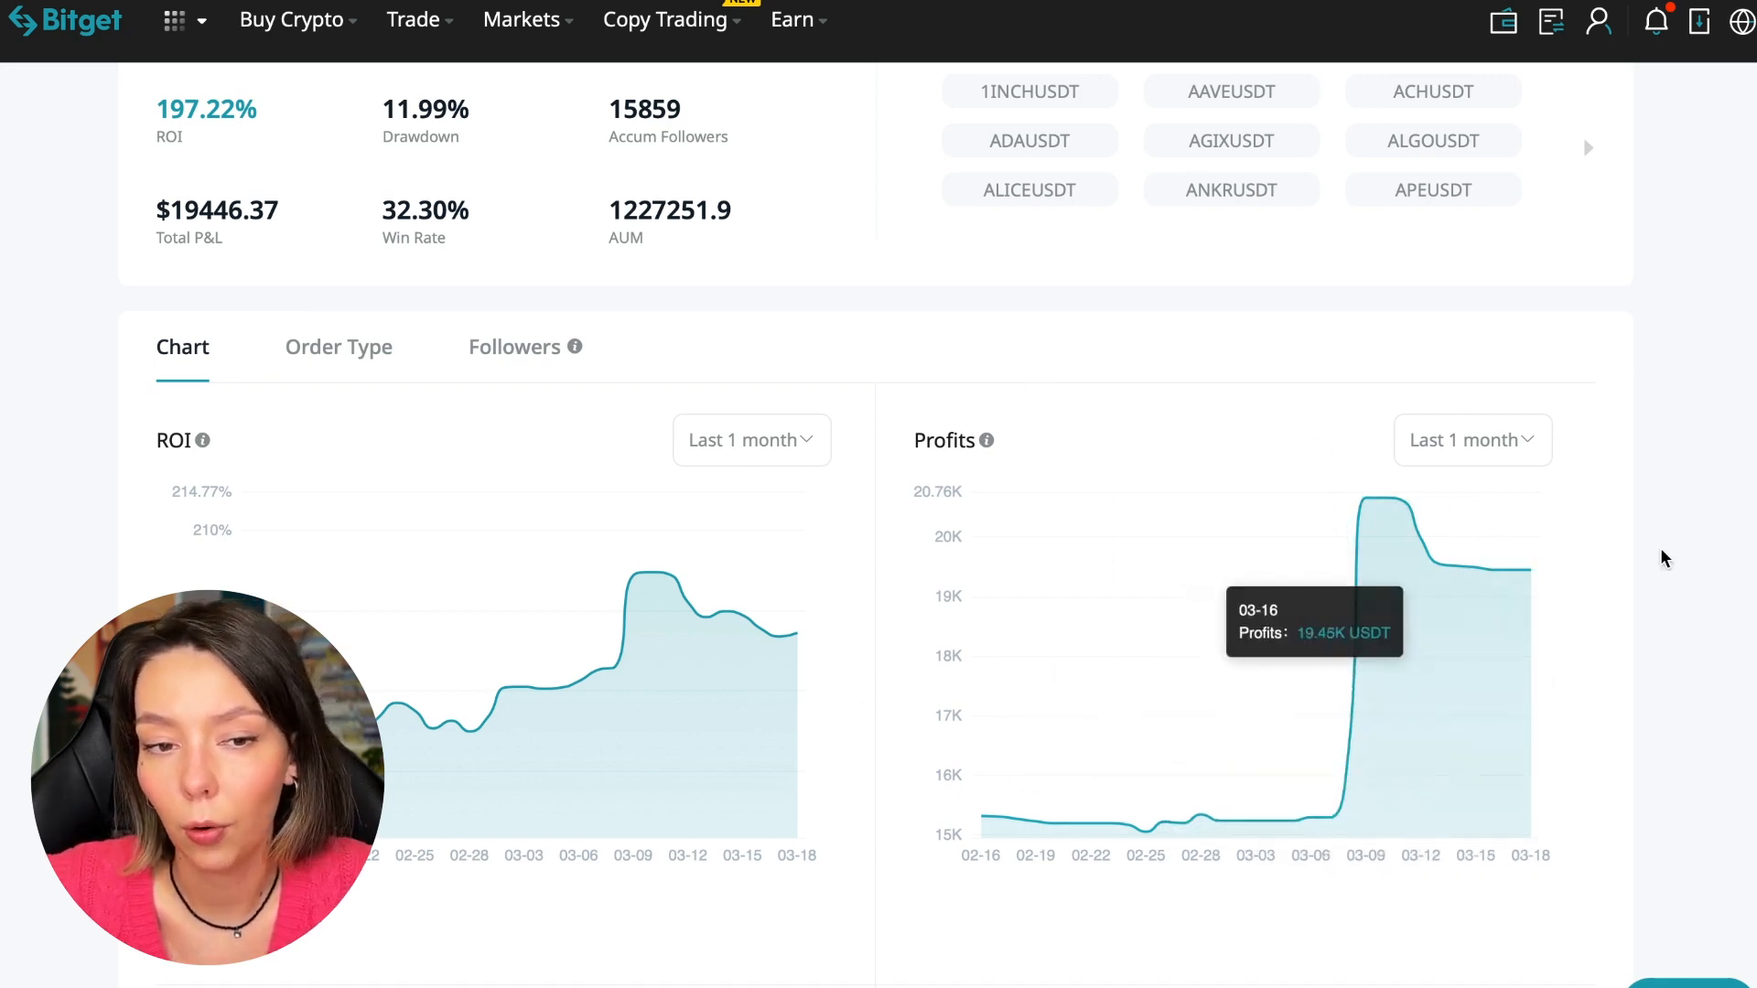
# - Scroll to the Preferred Trading Pairs (BTCUSDT 52.38%) and Position Hold Duration charts
pyautogui.scroll(-3)
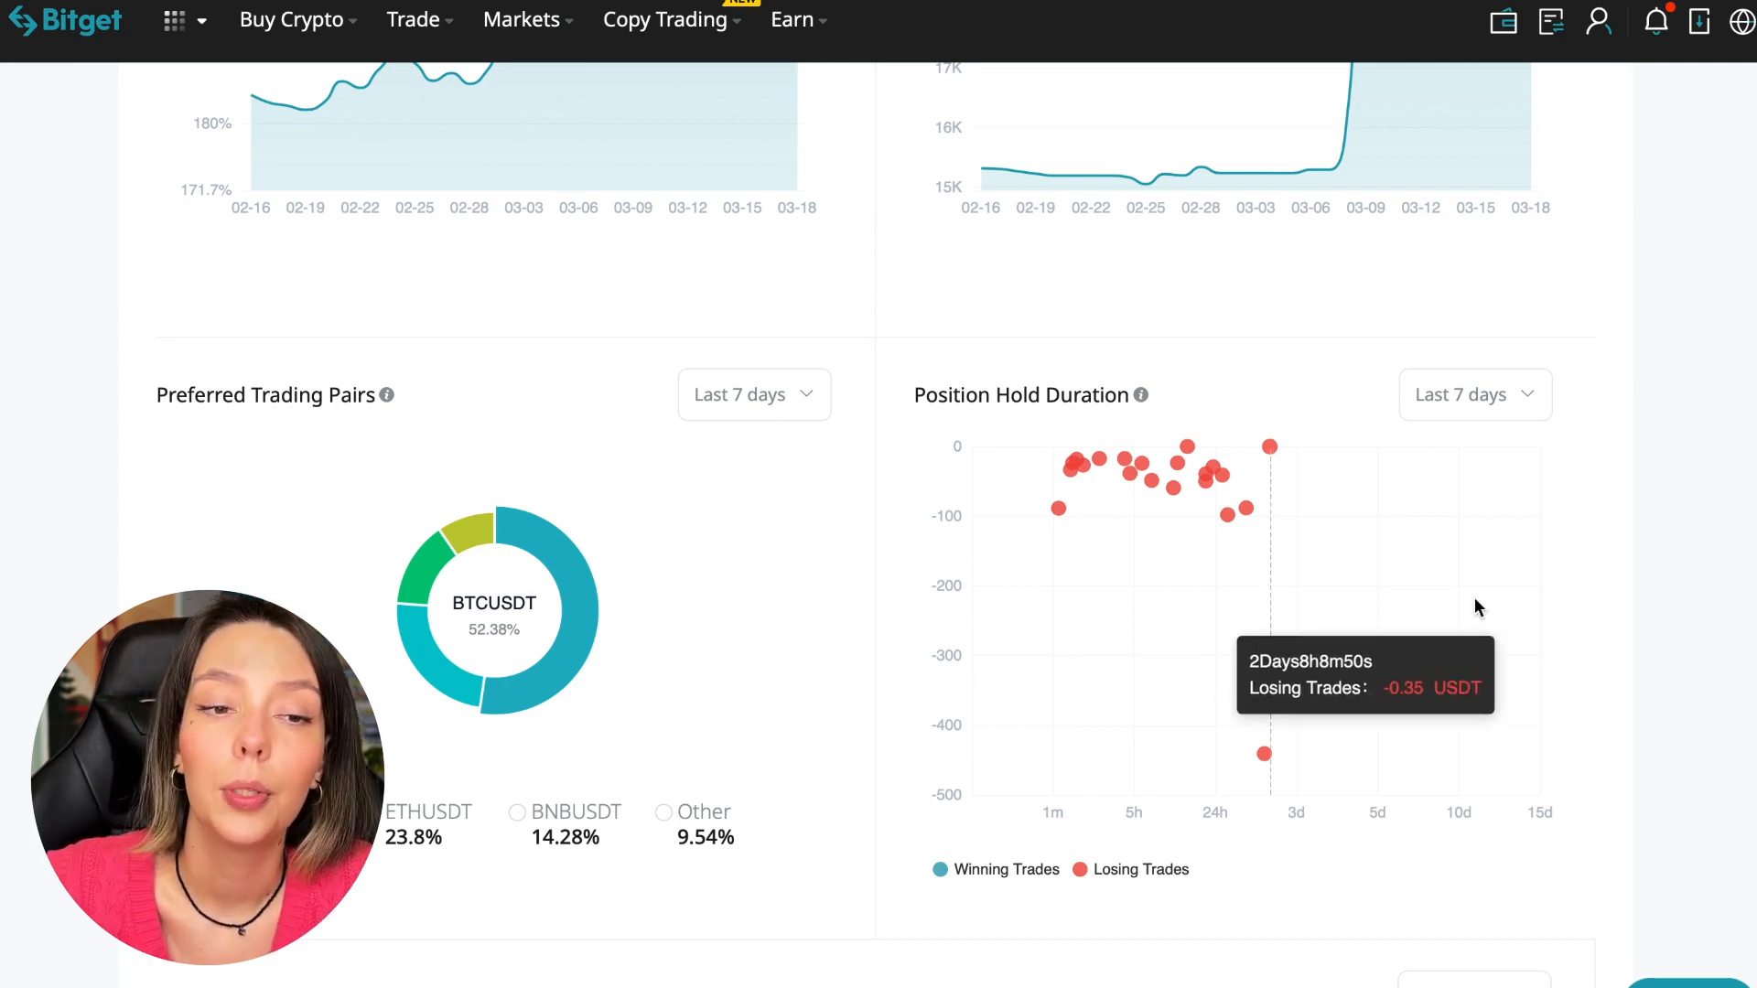
pyautogui.moveTo(1288, 501)
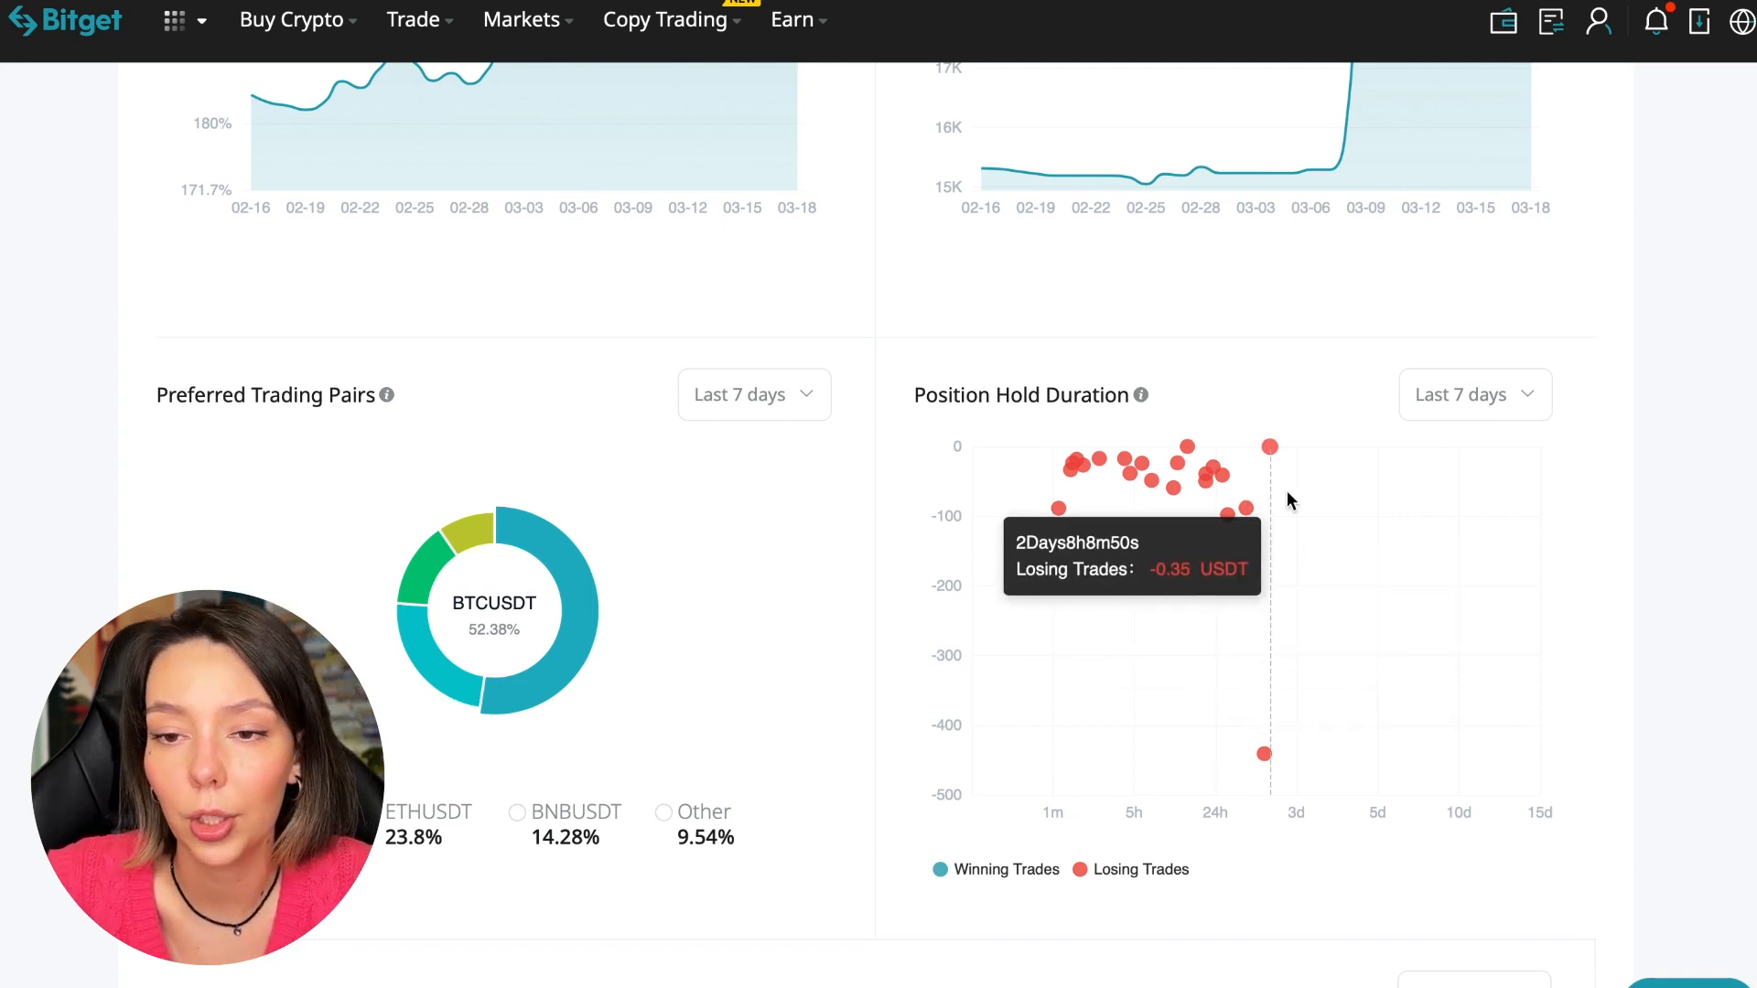
pyautogui.moveTo(1223, 518)
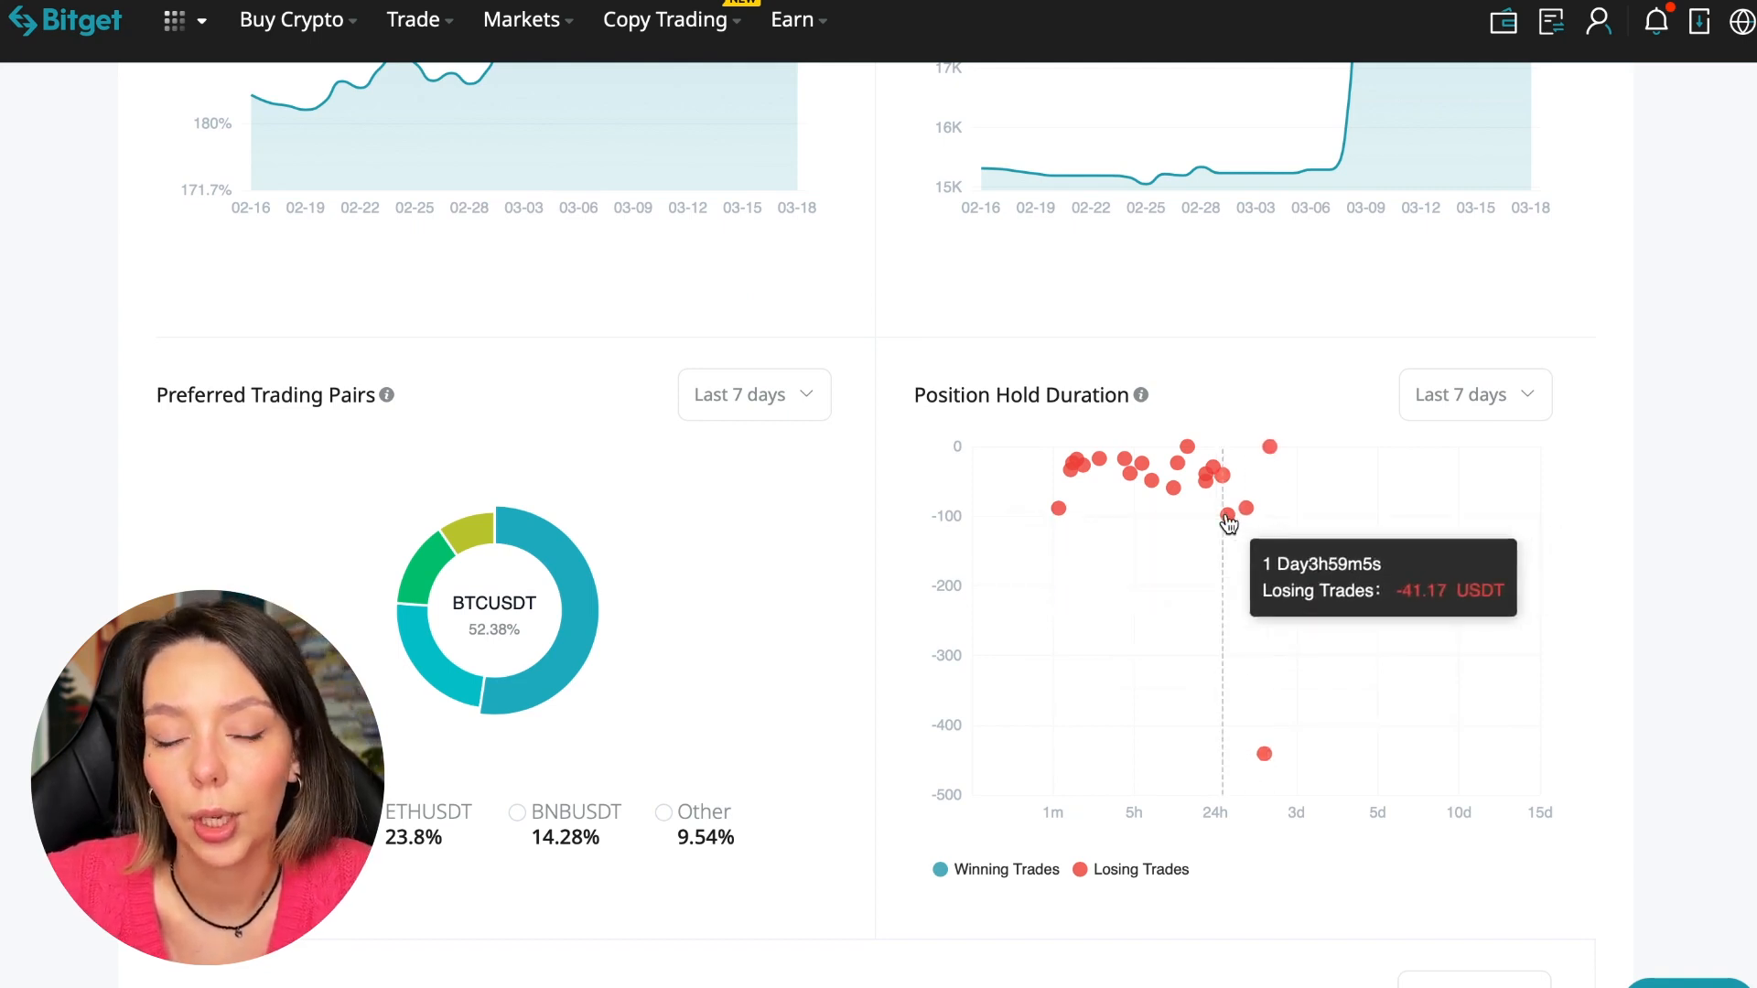
pyautogui.moveTo(1060, 504)
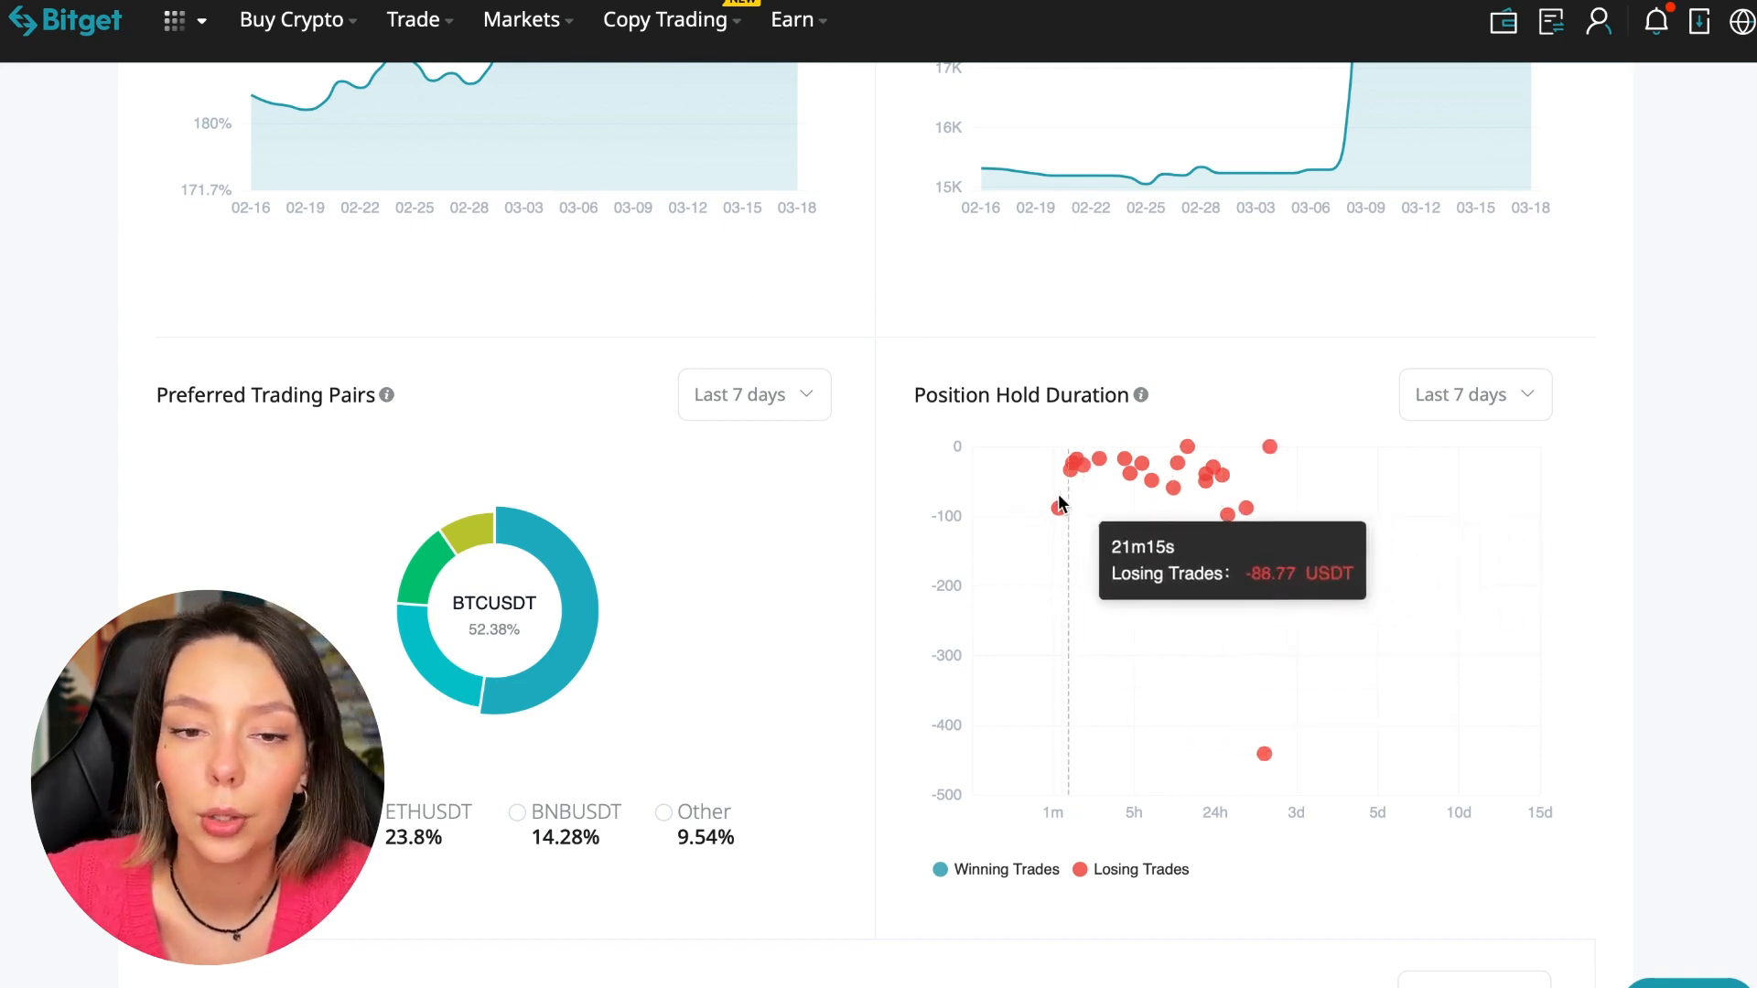
pyautogui.moveTo(1070, 476)
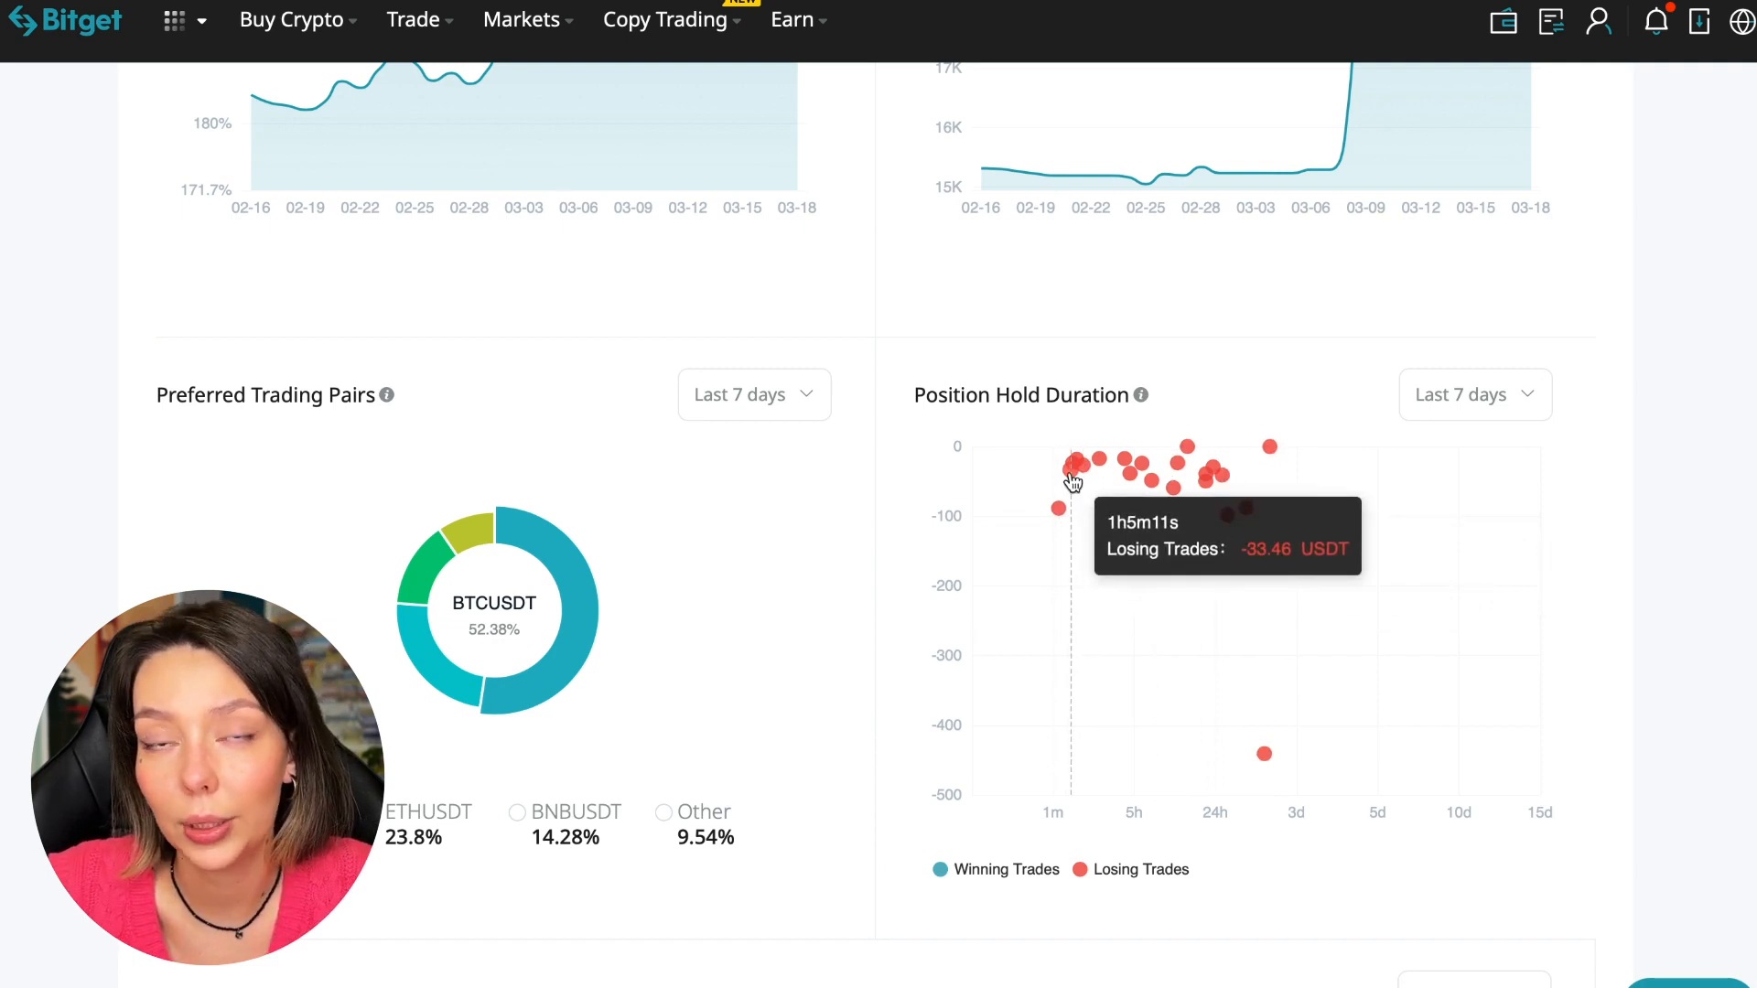
pyautogui.moveTo(1098, 470)
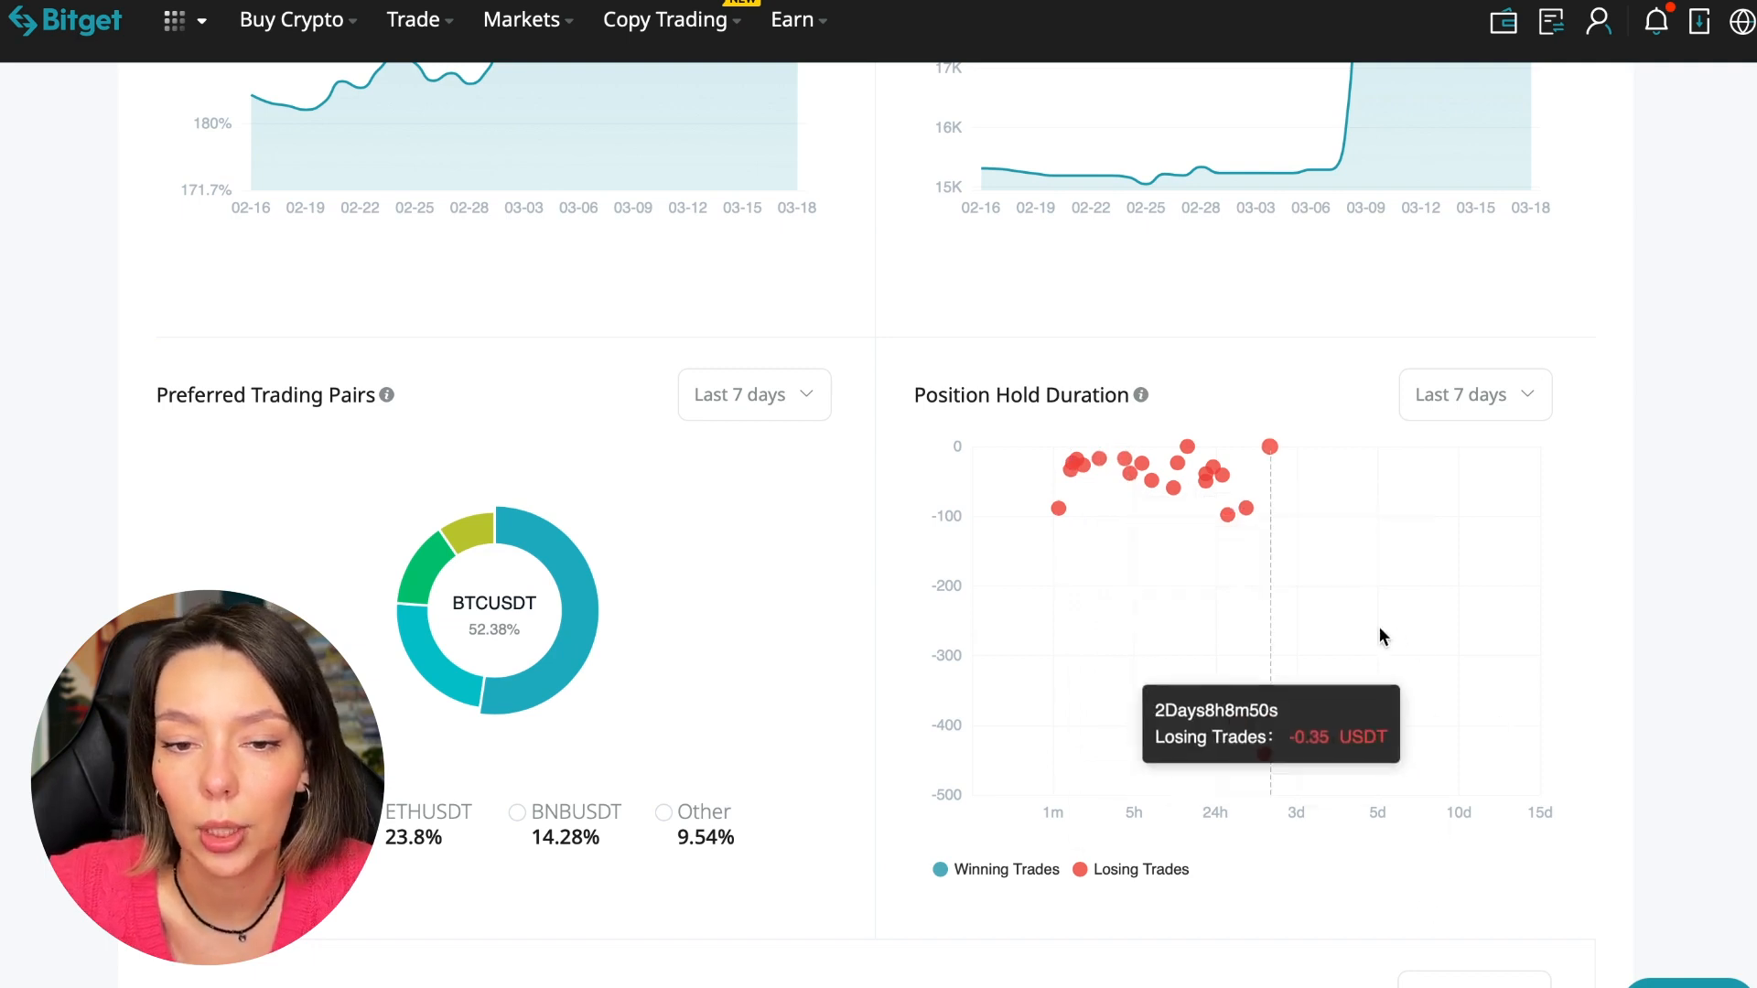
pyautogui.moveTo(1208, 551)
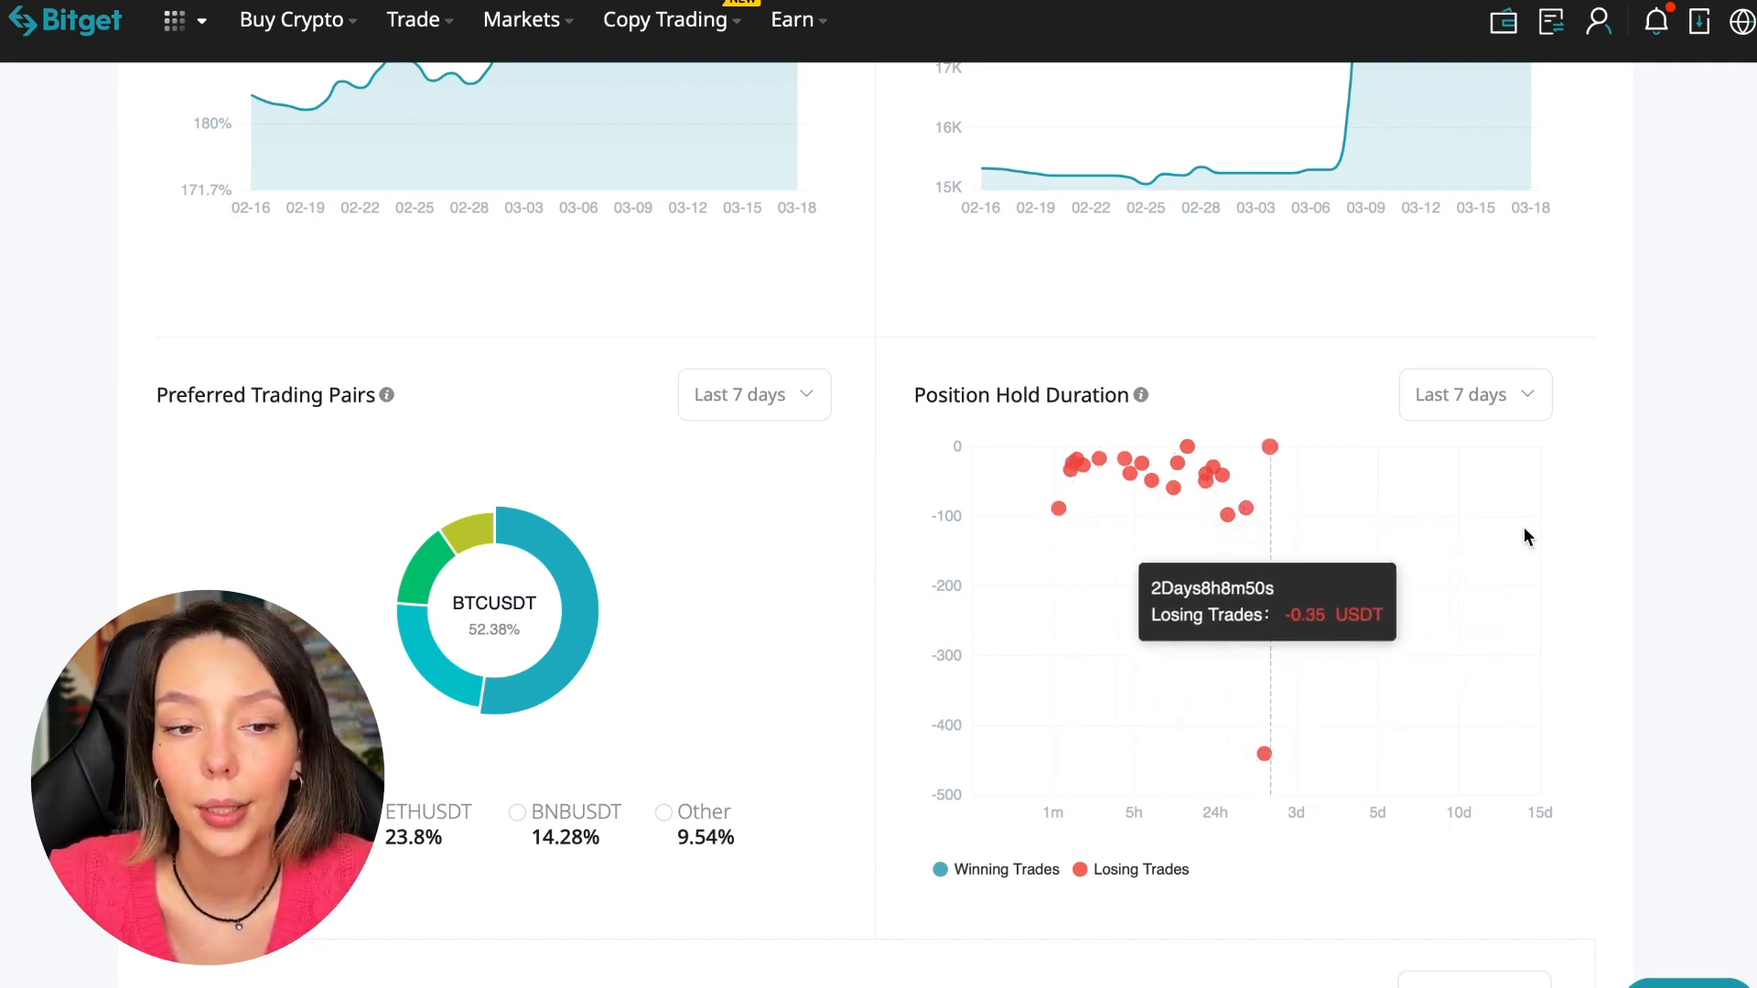
pyautogui.moveTo(1331, 617)
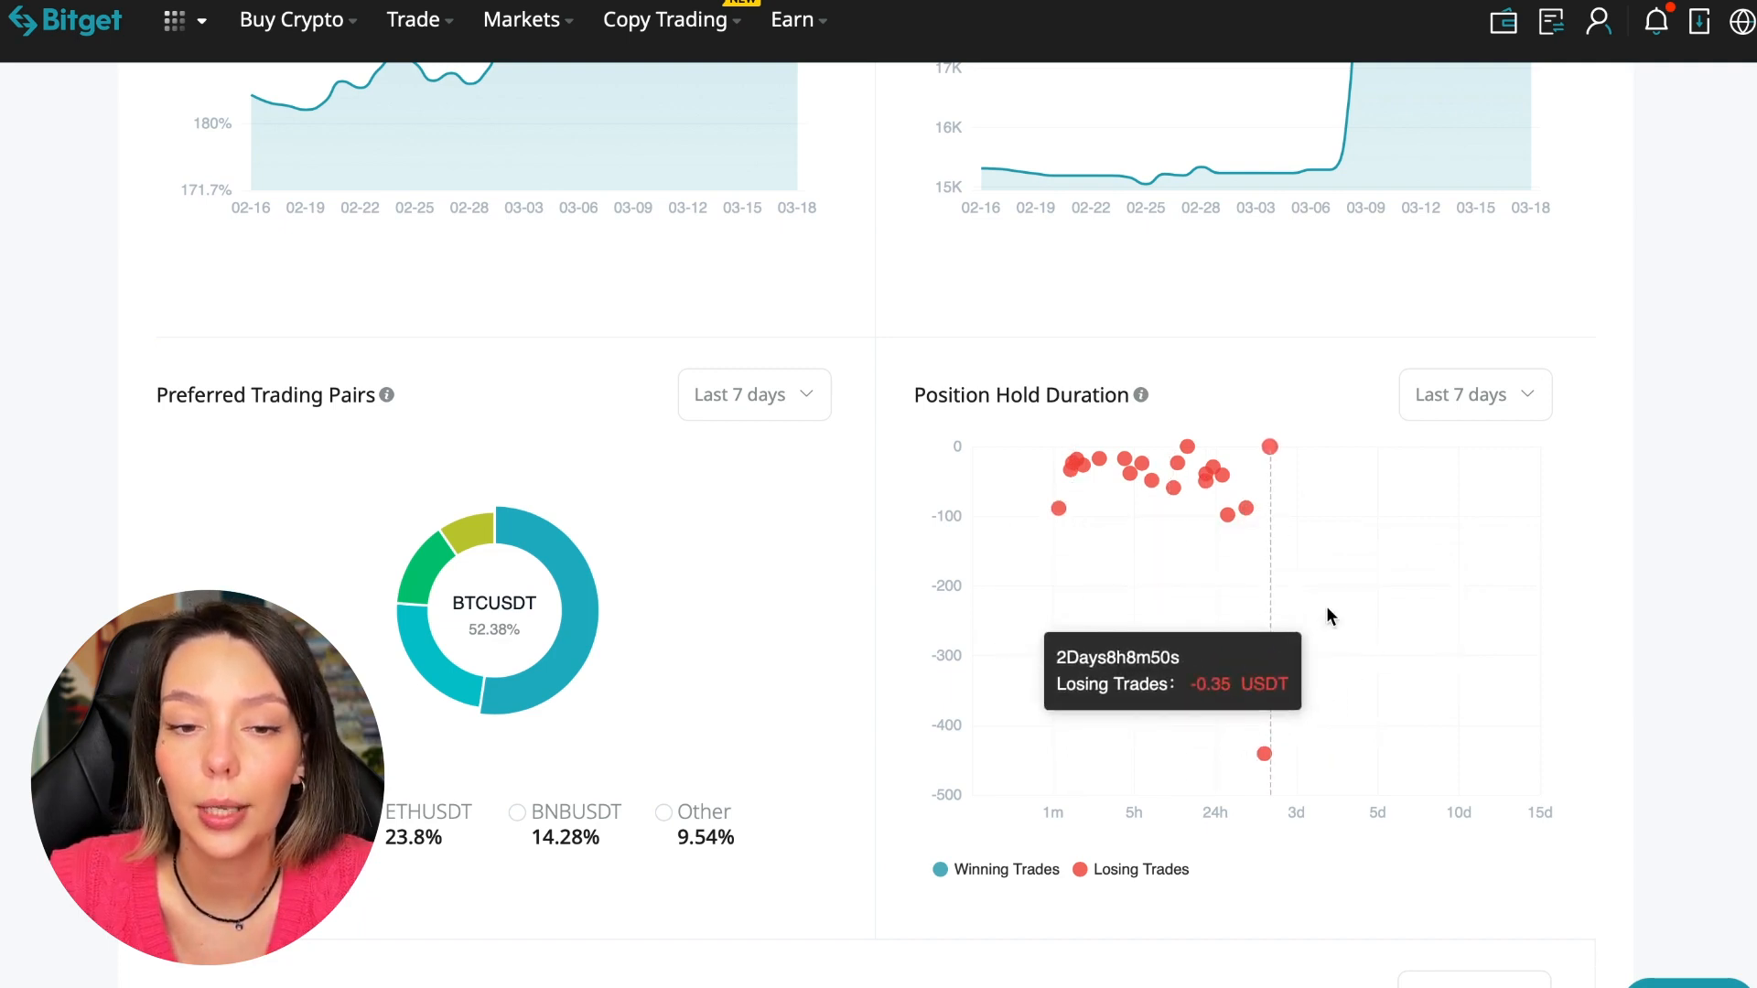
pyautogui.moveTo(1221, 569)
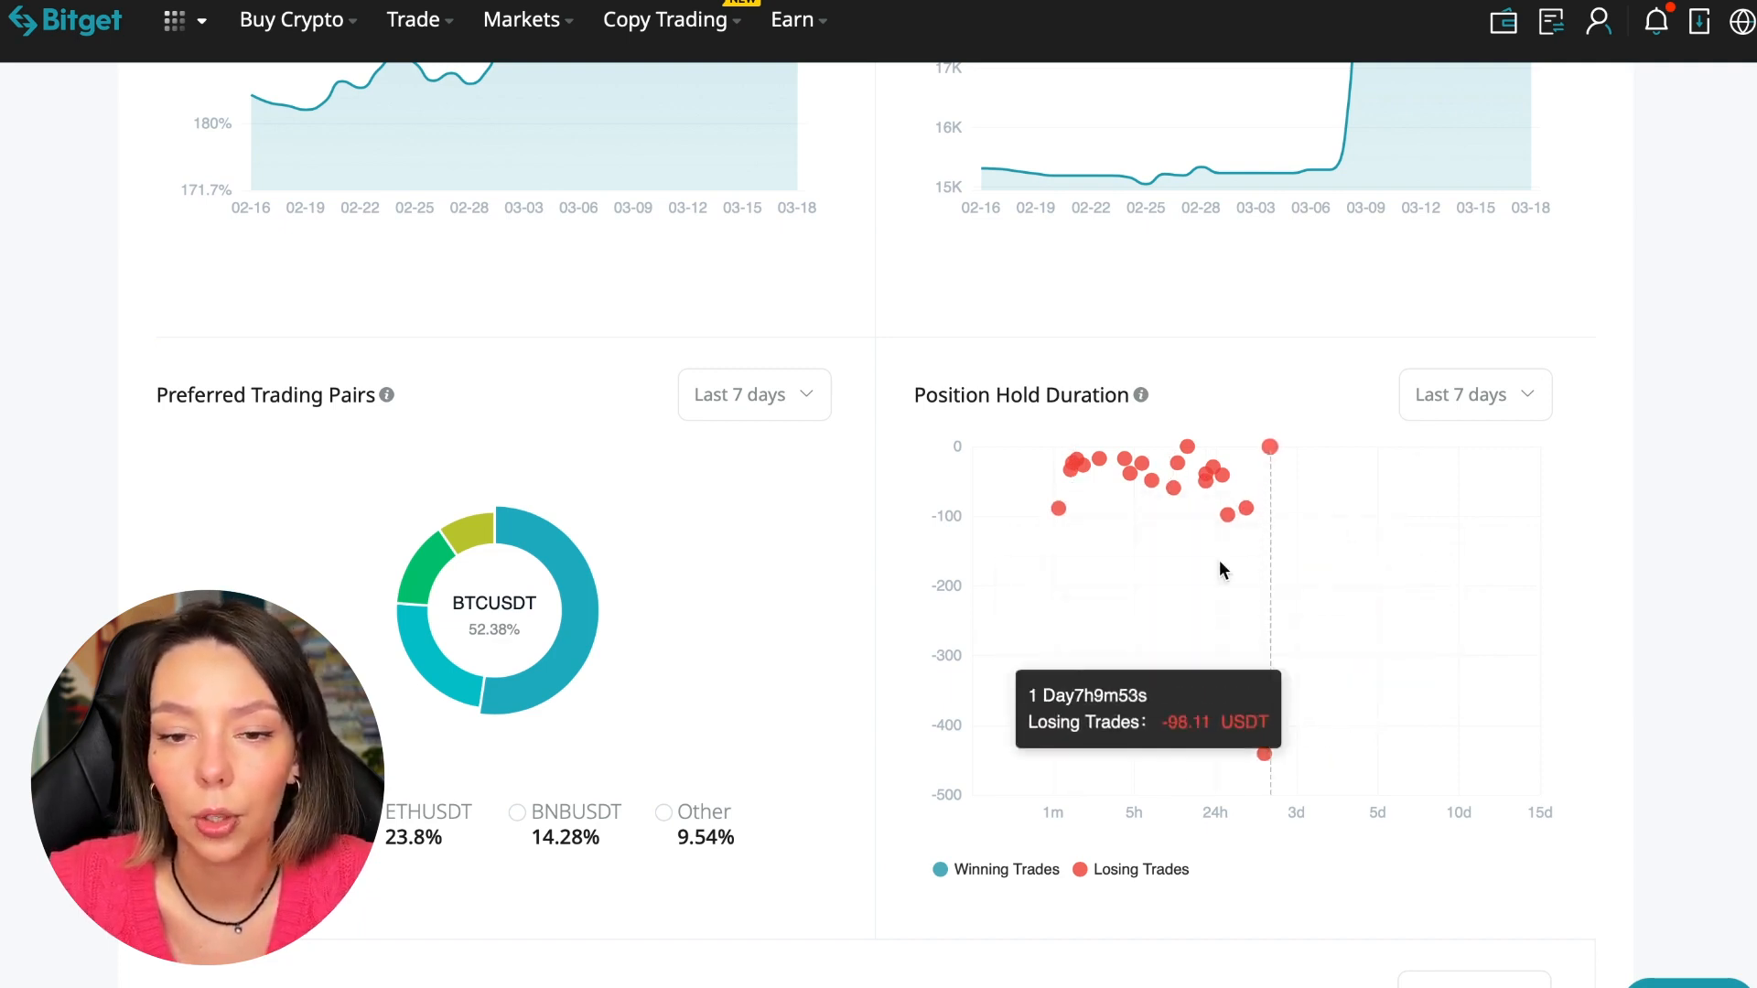
pyautogui.moveTo(1270, 468)
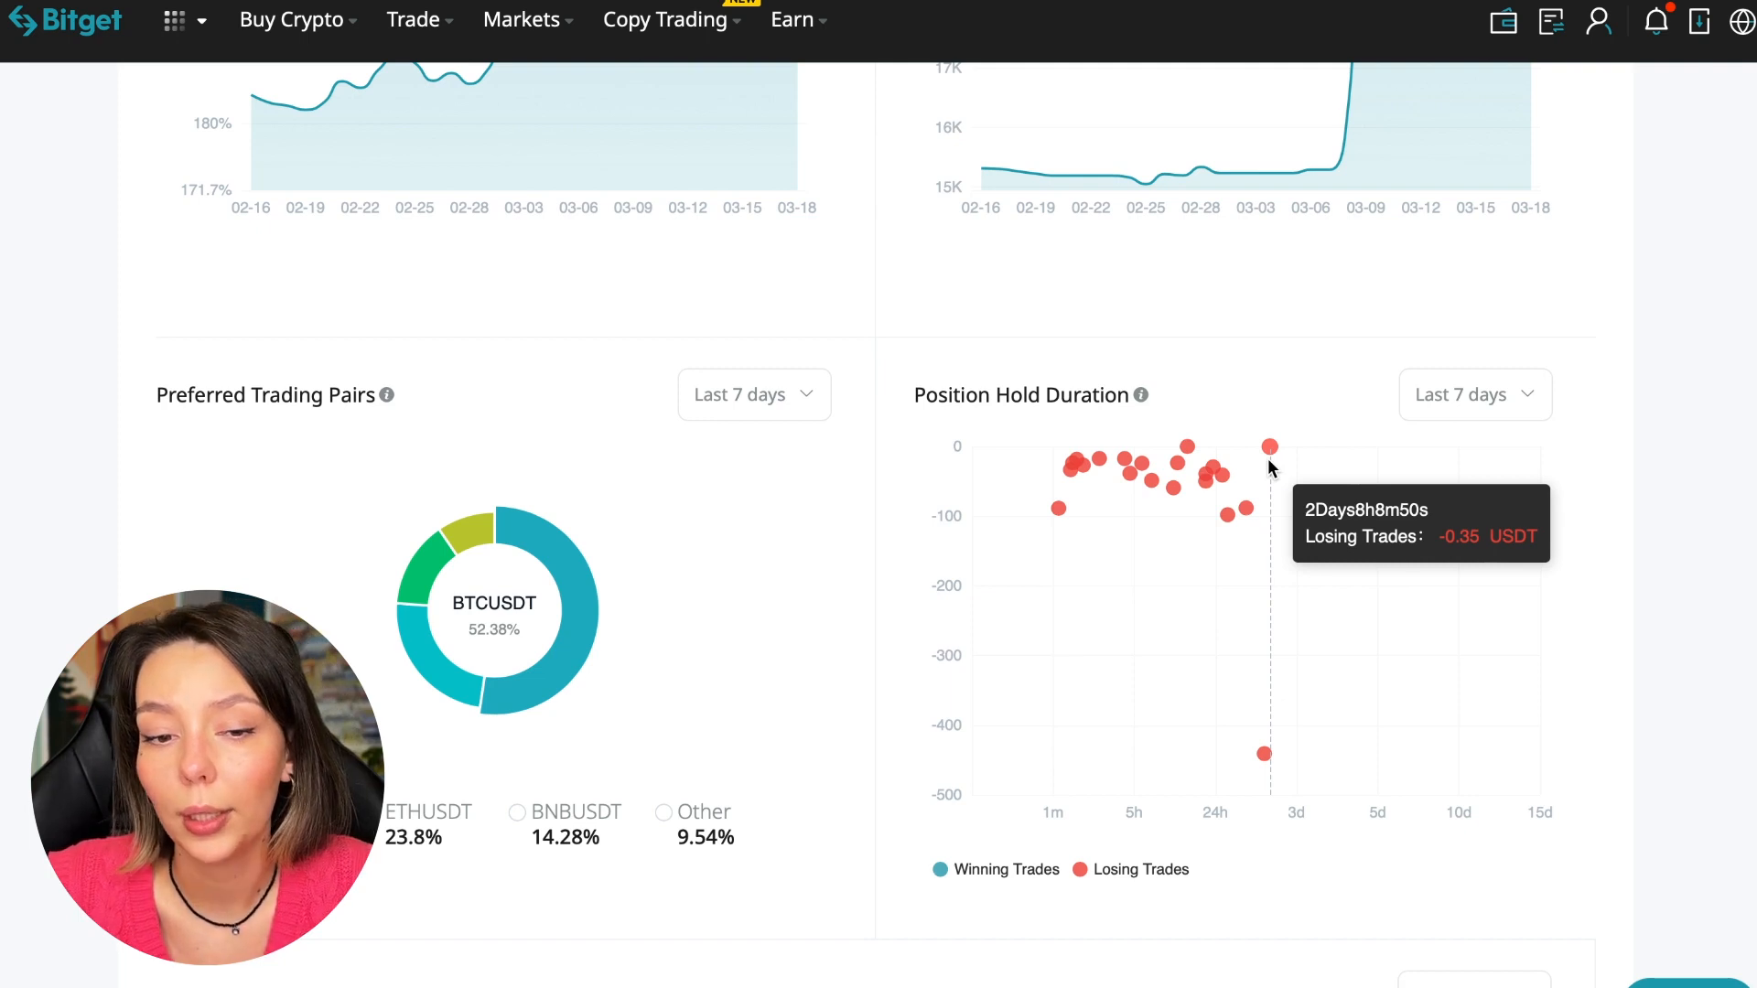
pyautogui.moveTo(1051, 470)
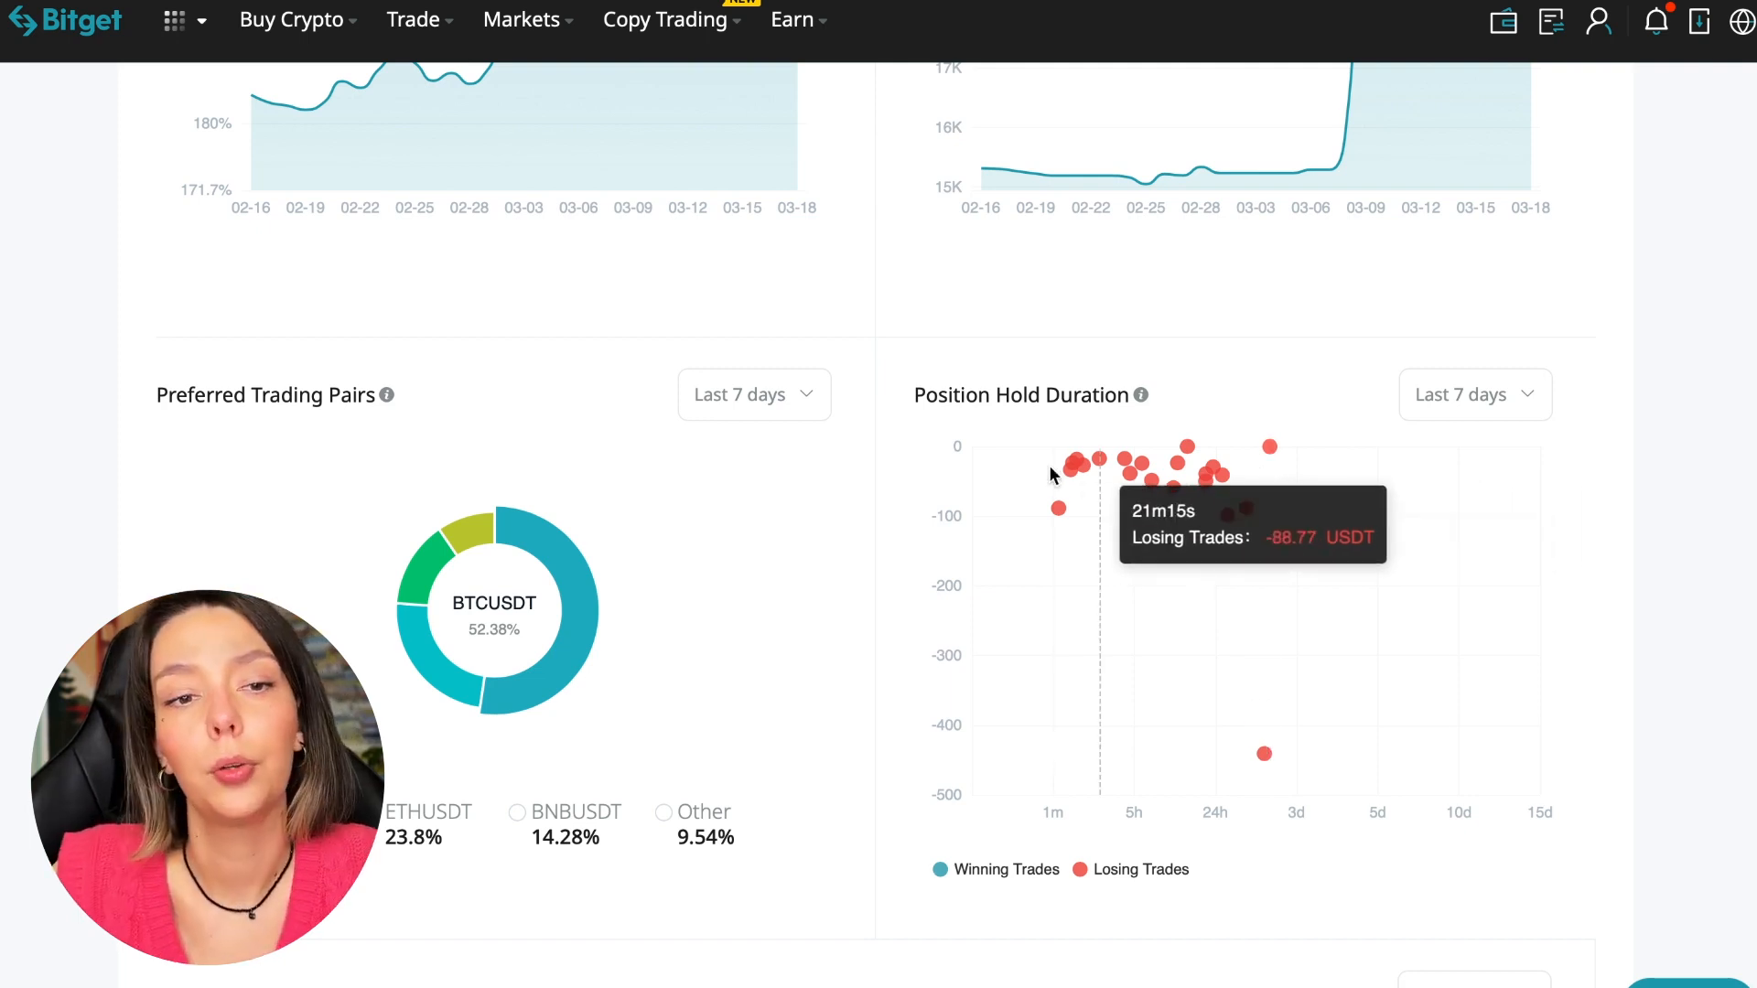
pyautogui.moveTo(1057, 505)
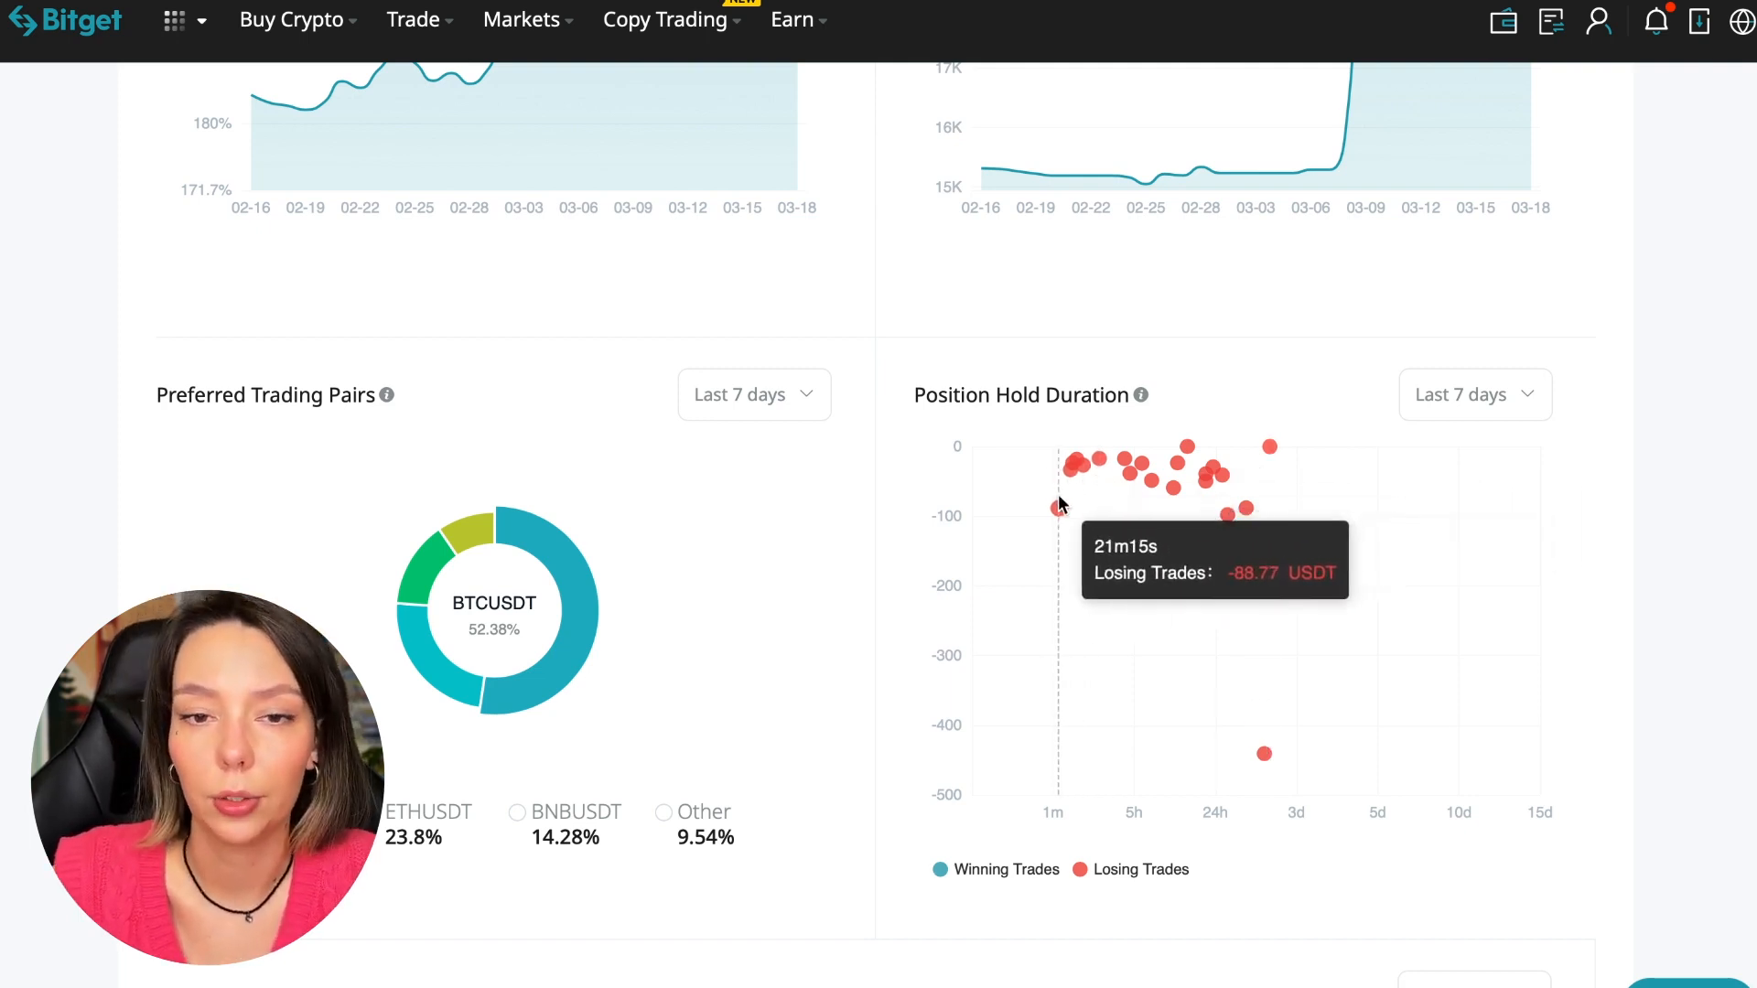
pyautogui.moveTo(1693, 426)
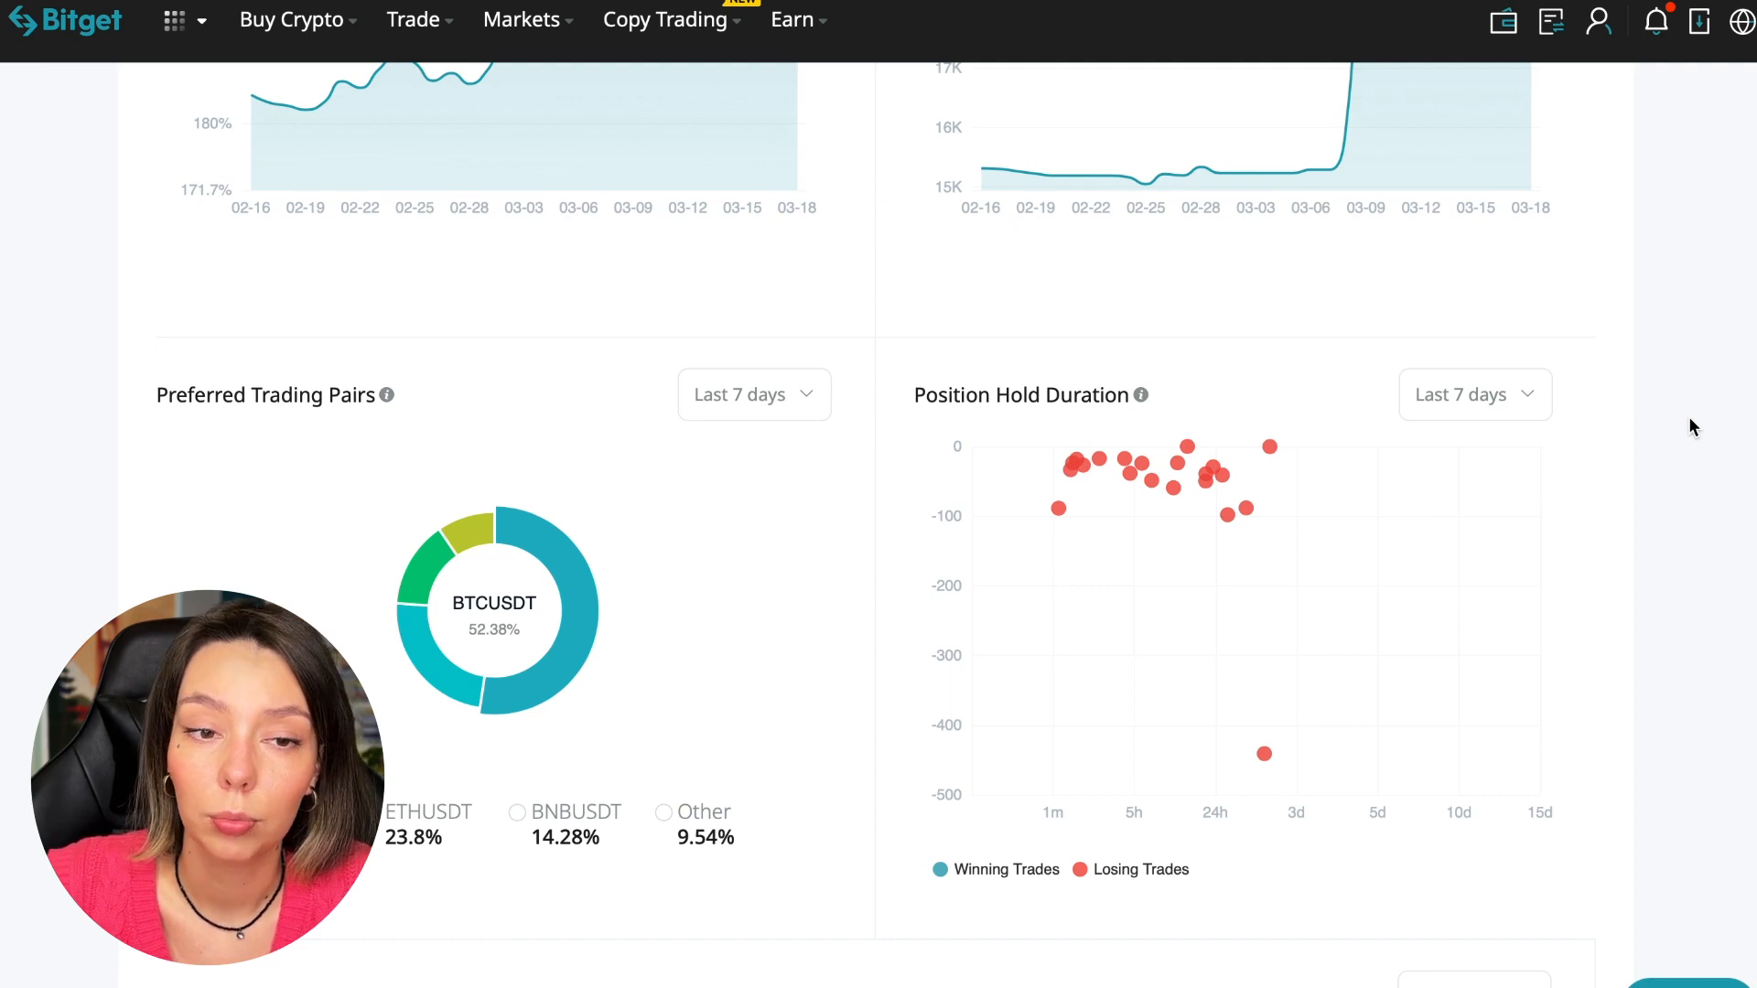
pyautogui.moveTo(747, 571)
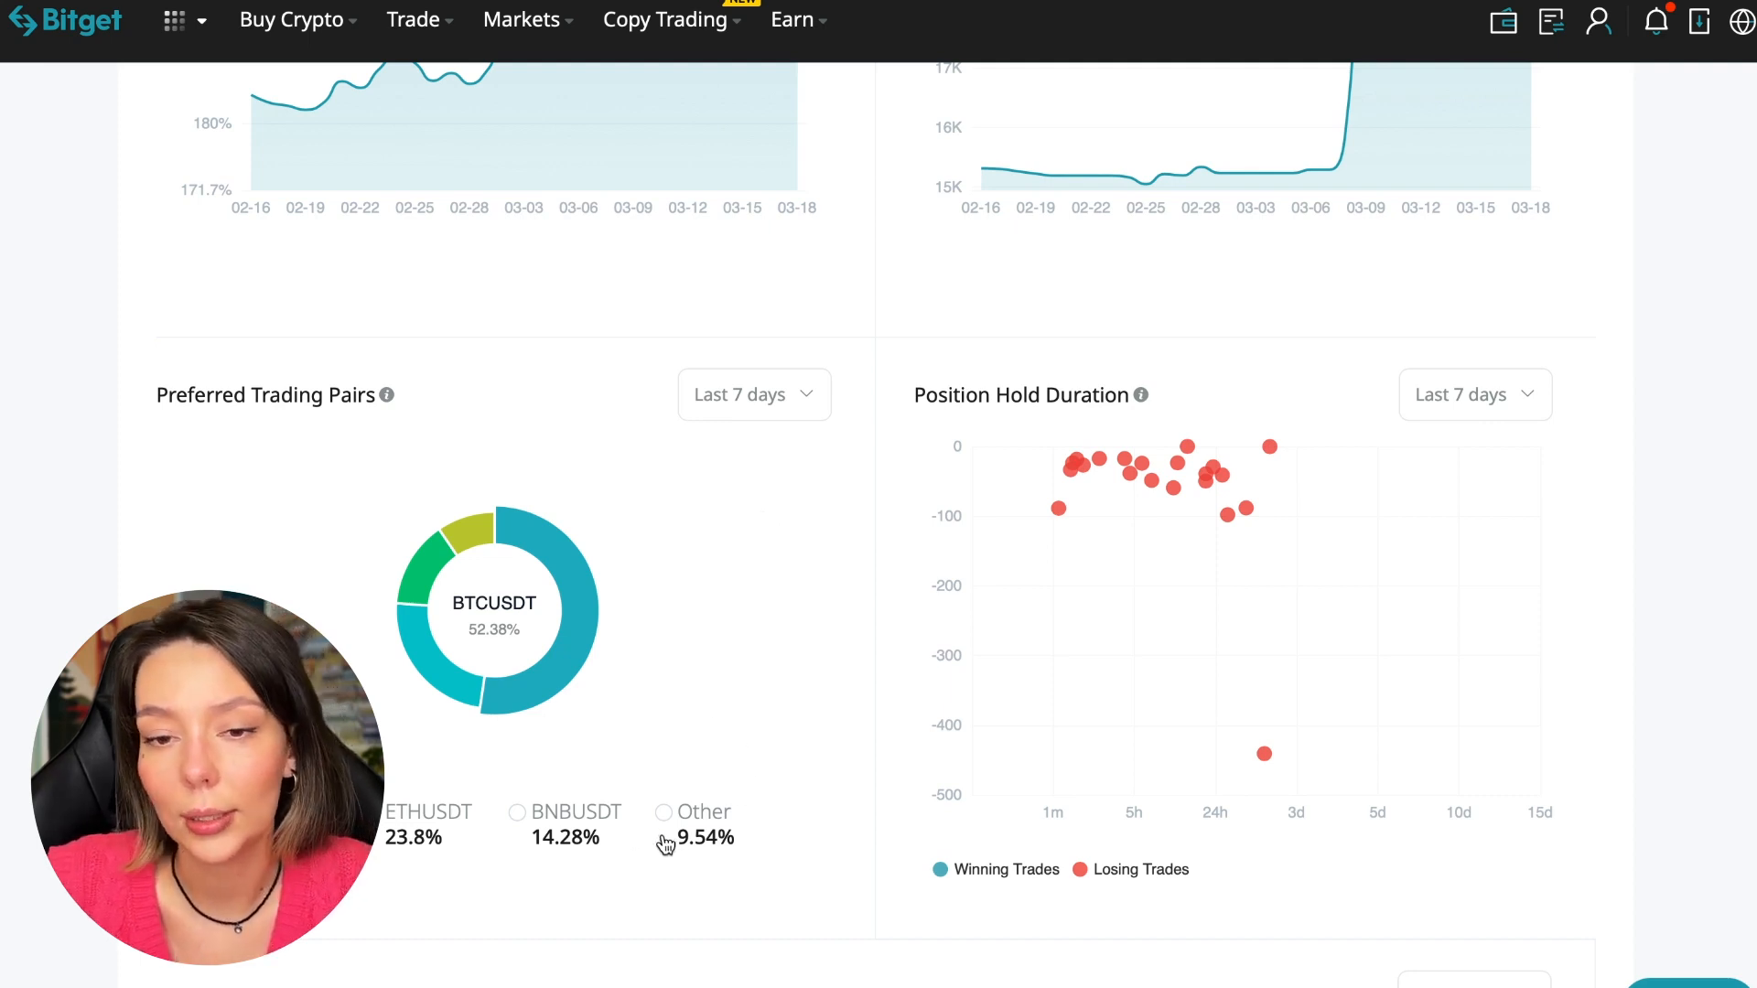
pyautogui.moveTo(591, 452)
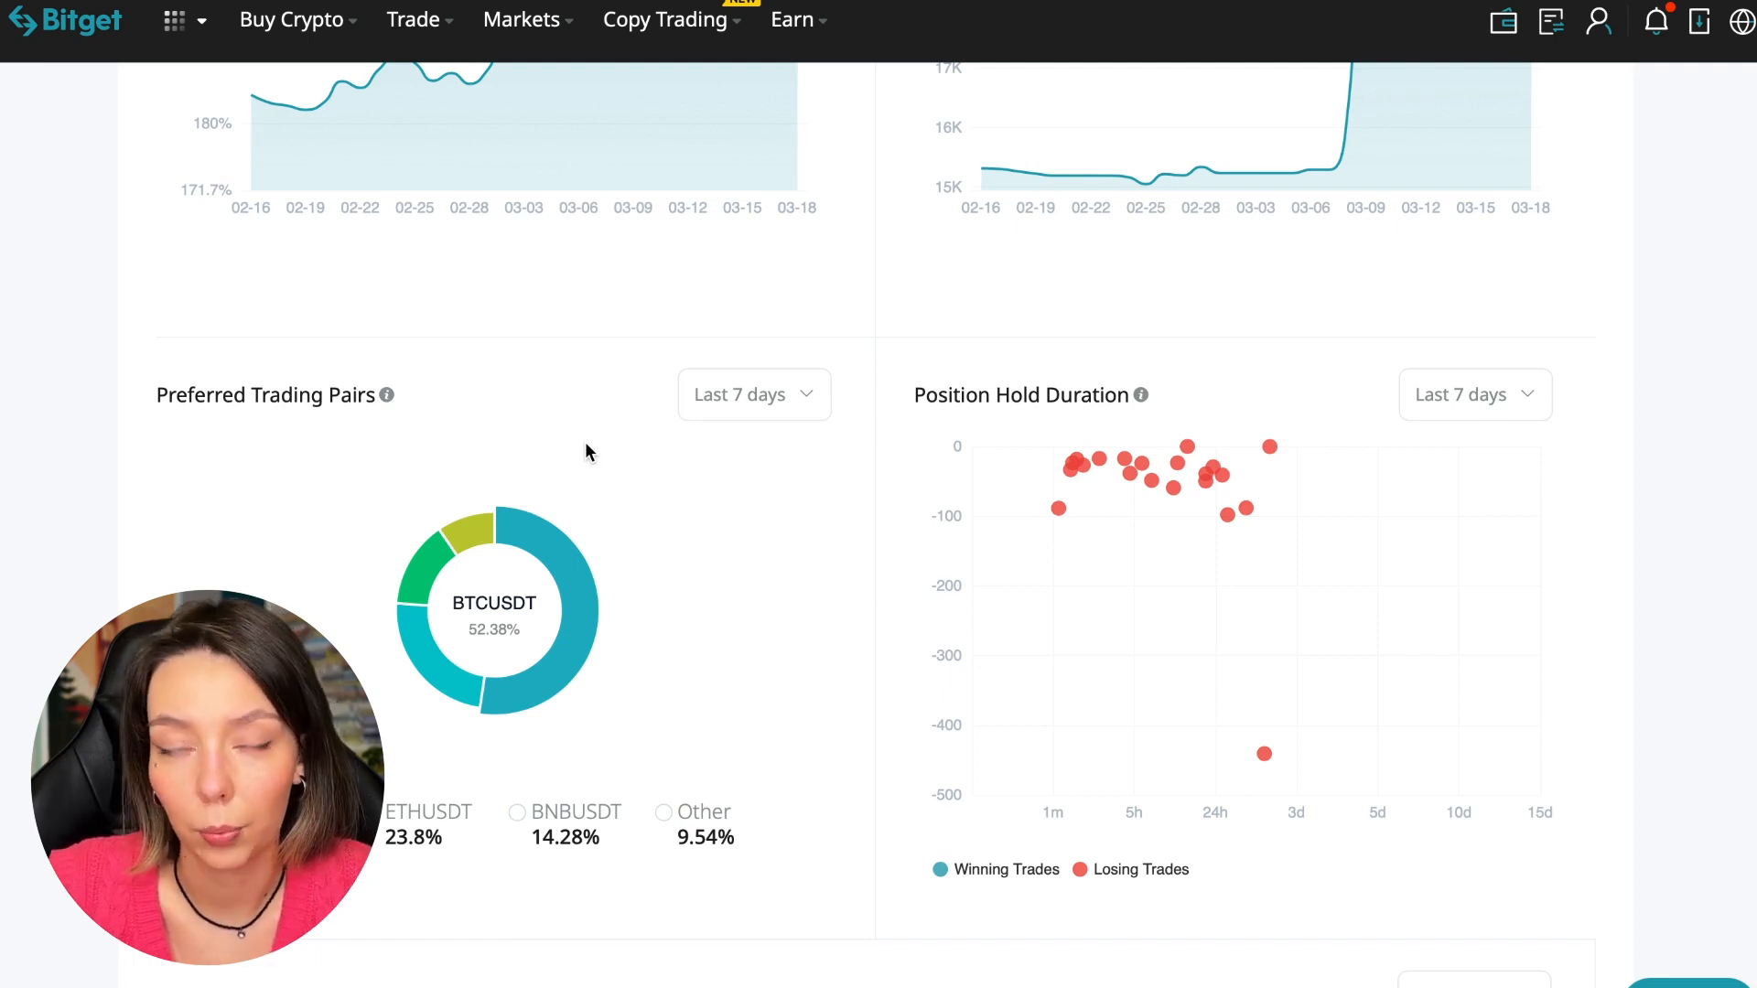
pyautogui.moveTo(565, 567)
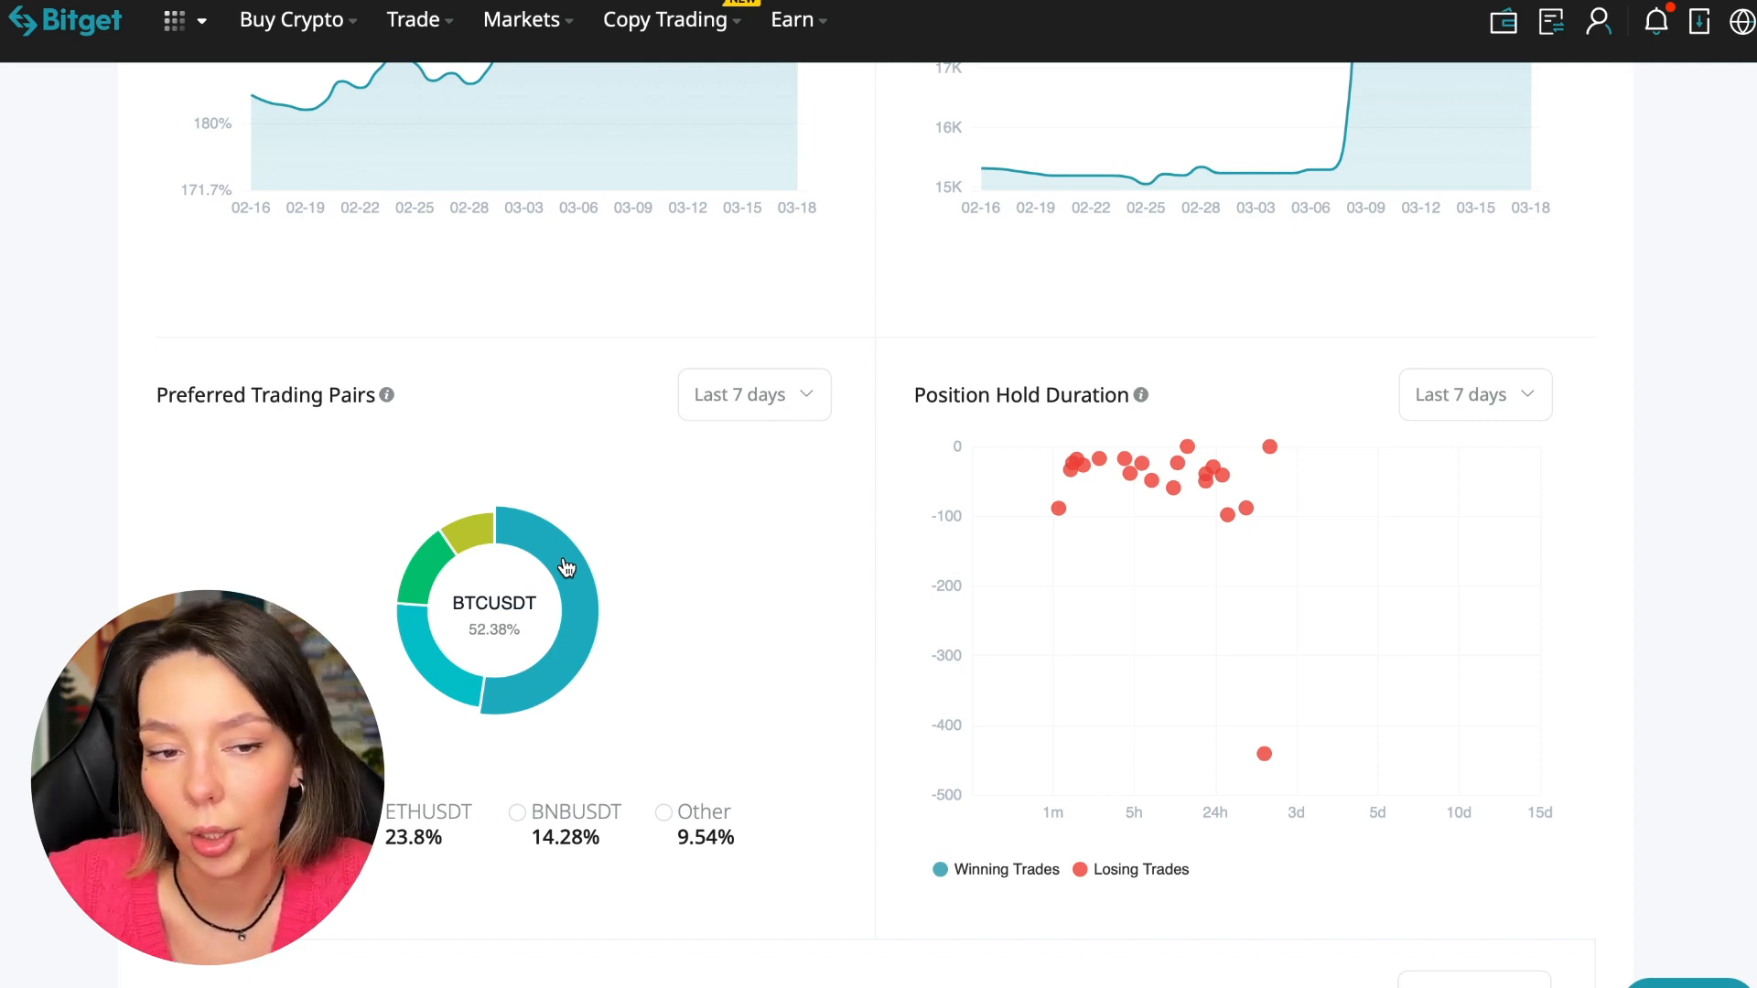
# - Set the Trading Volume chart's range to Last 1 month
pyautogui.scroll(-3)
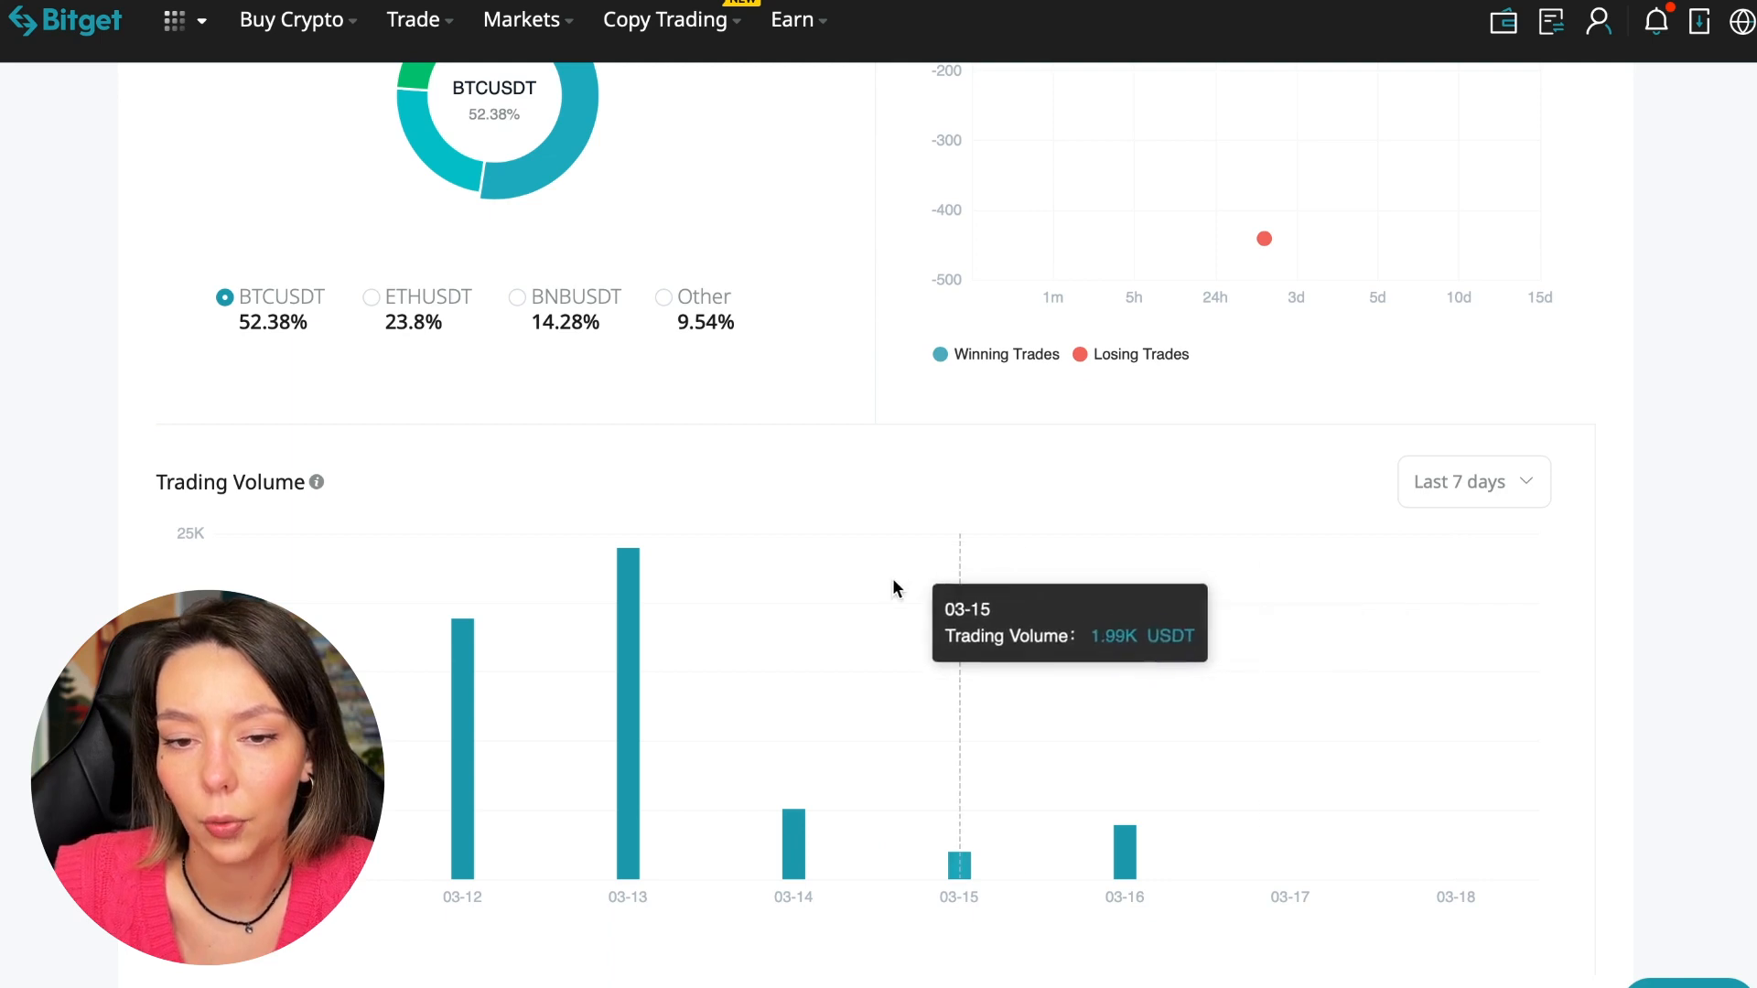
pyautogui.moveTo(538, 695)
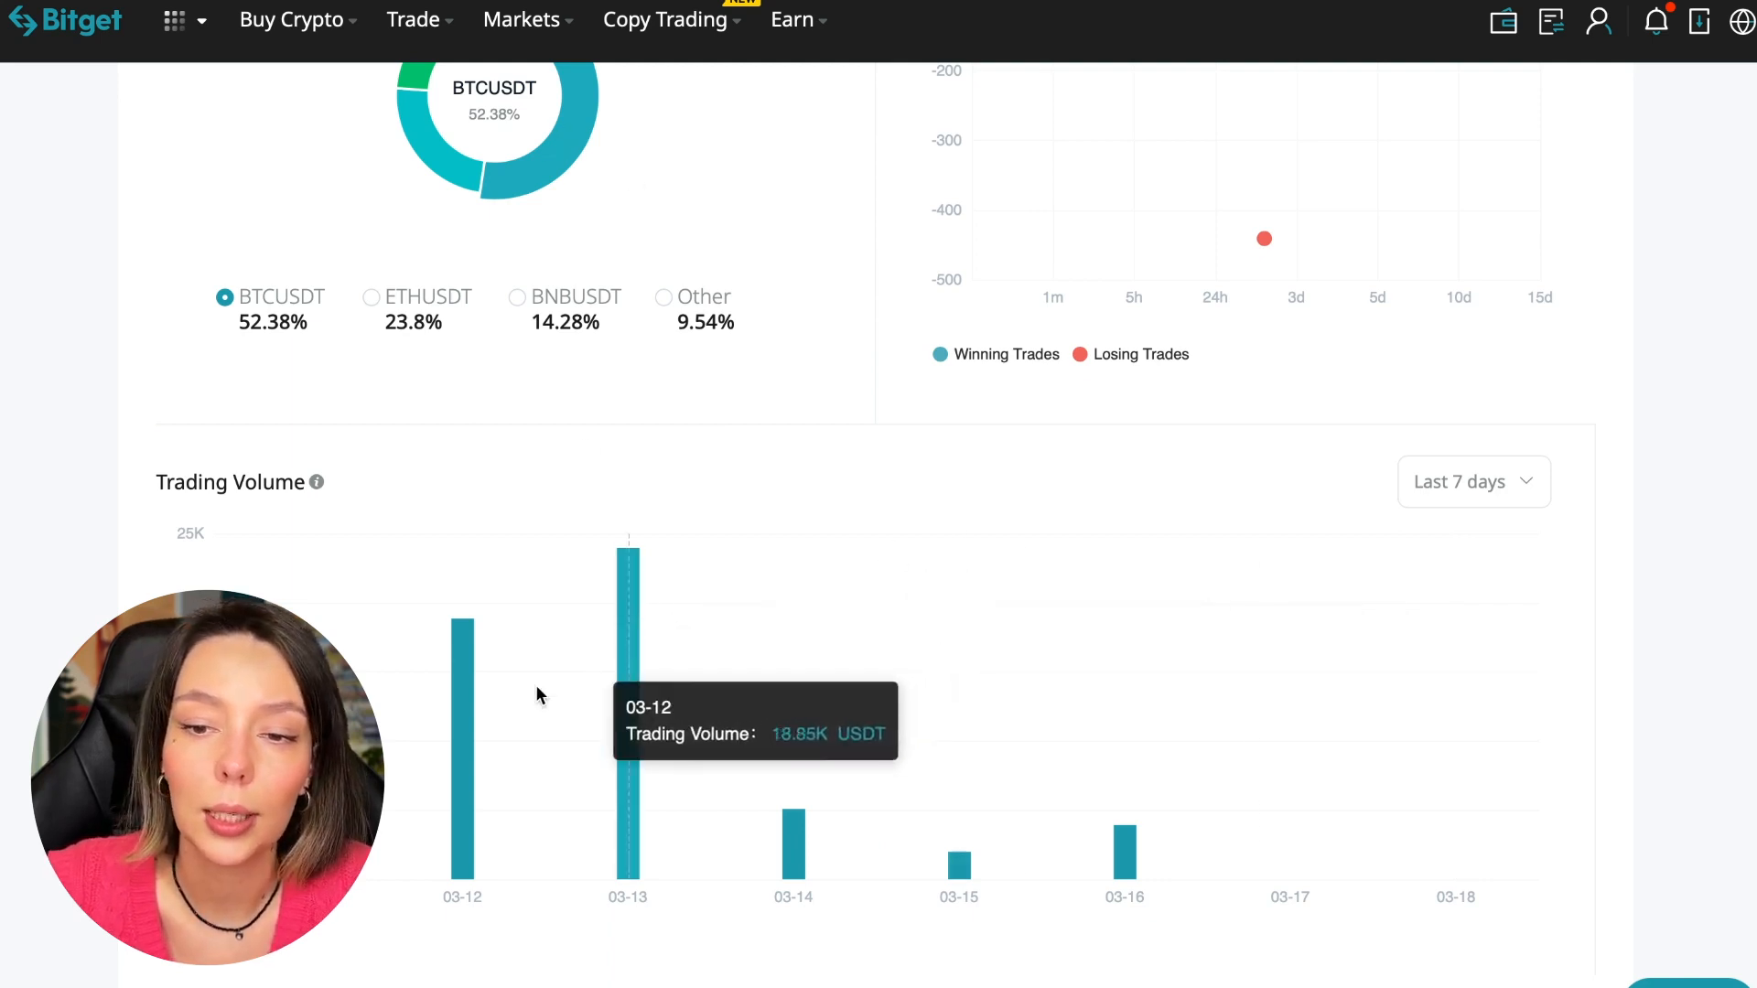
pyautogui.moveTo(463, 739)
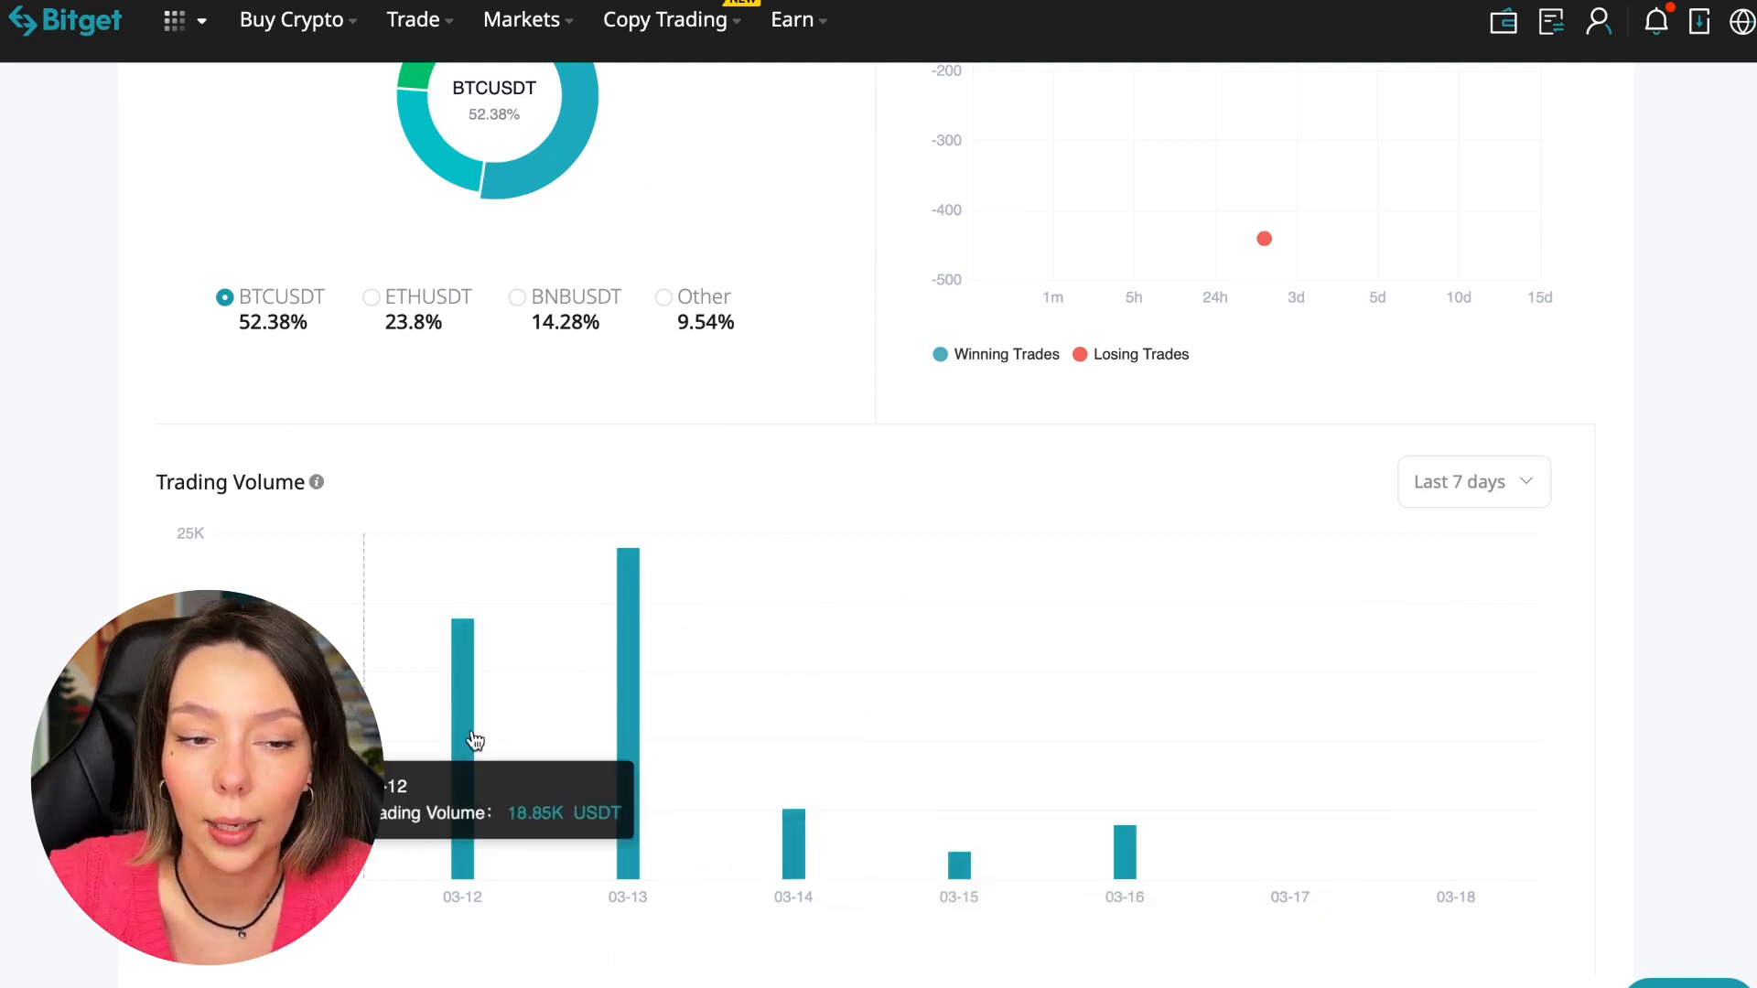
pyautogui.click(1472, 482)
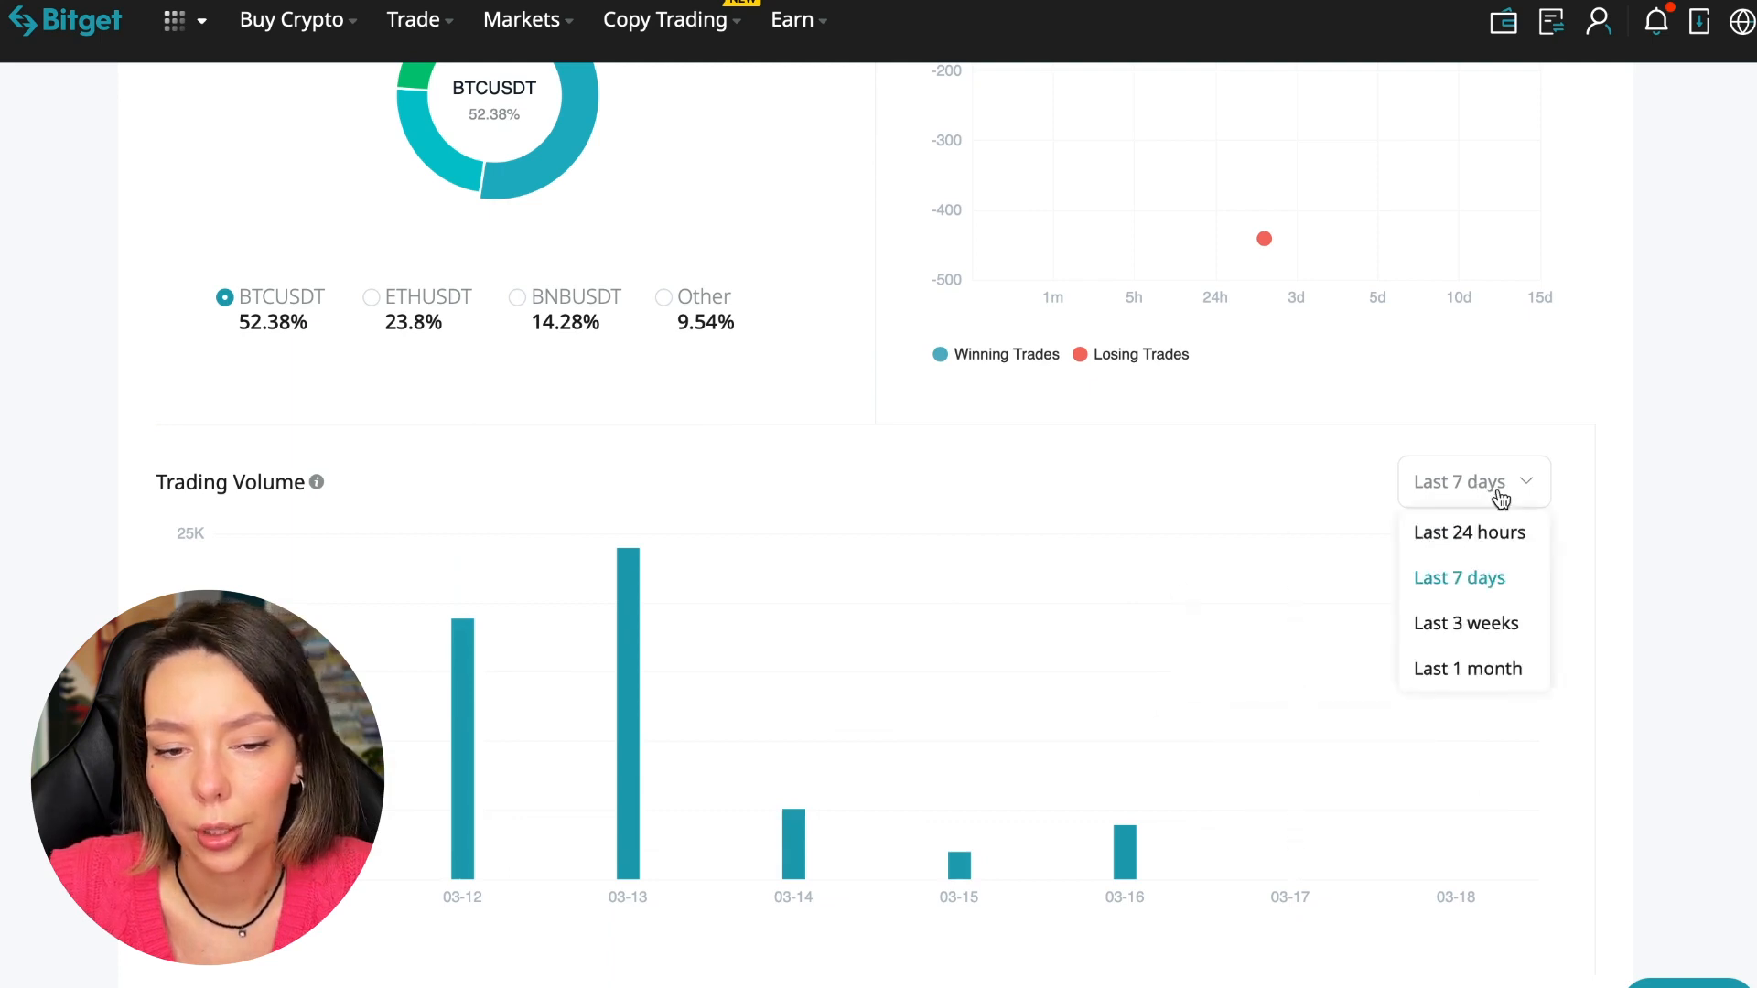
pyautogui.click(1466, 670)
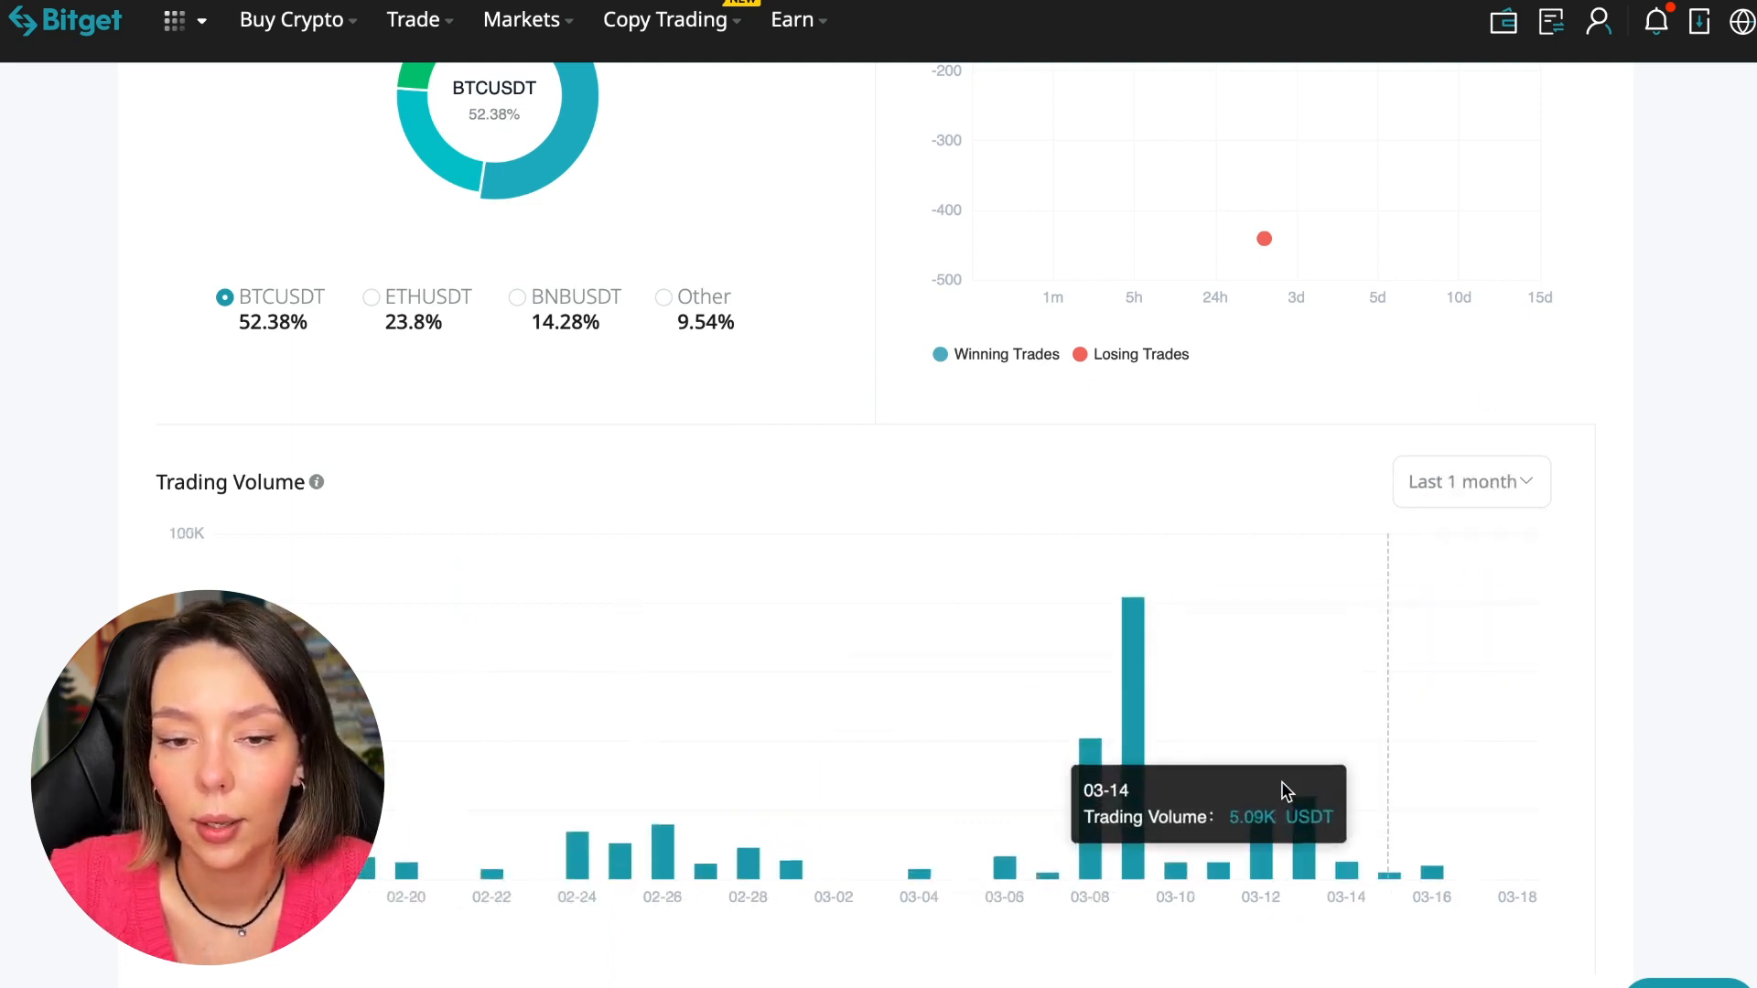
pyautogui.moveTo(1135, 701)
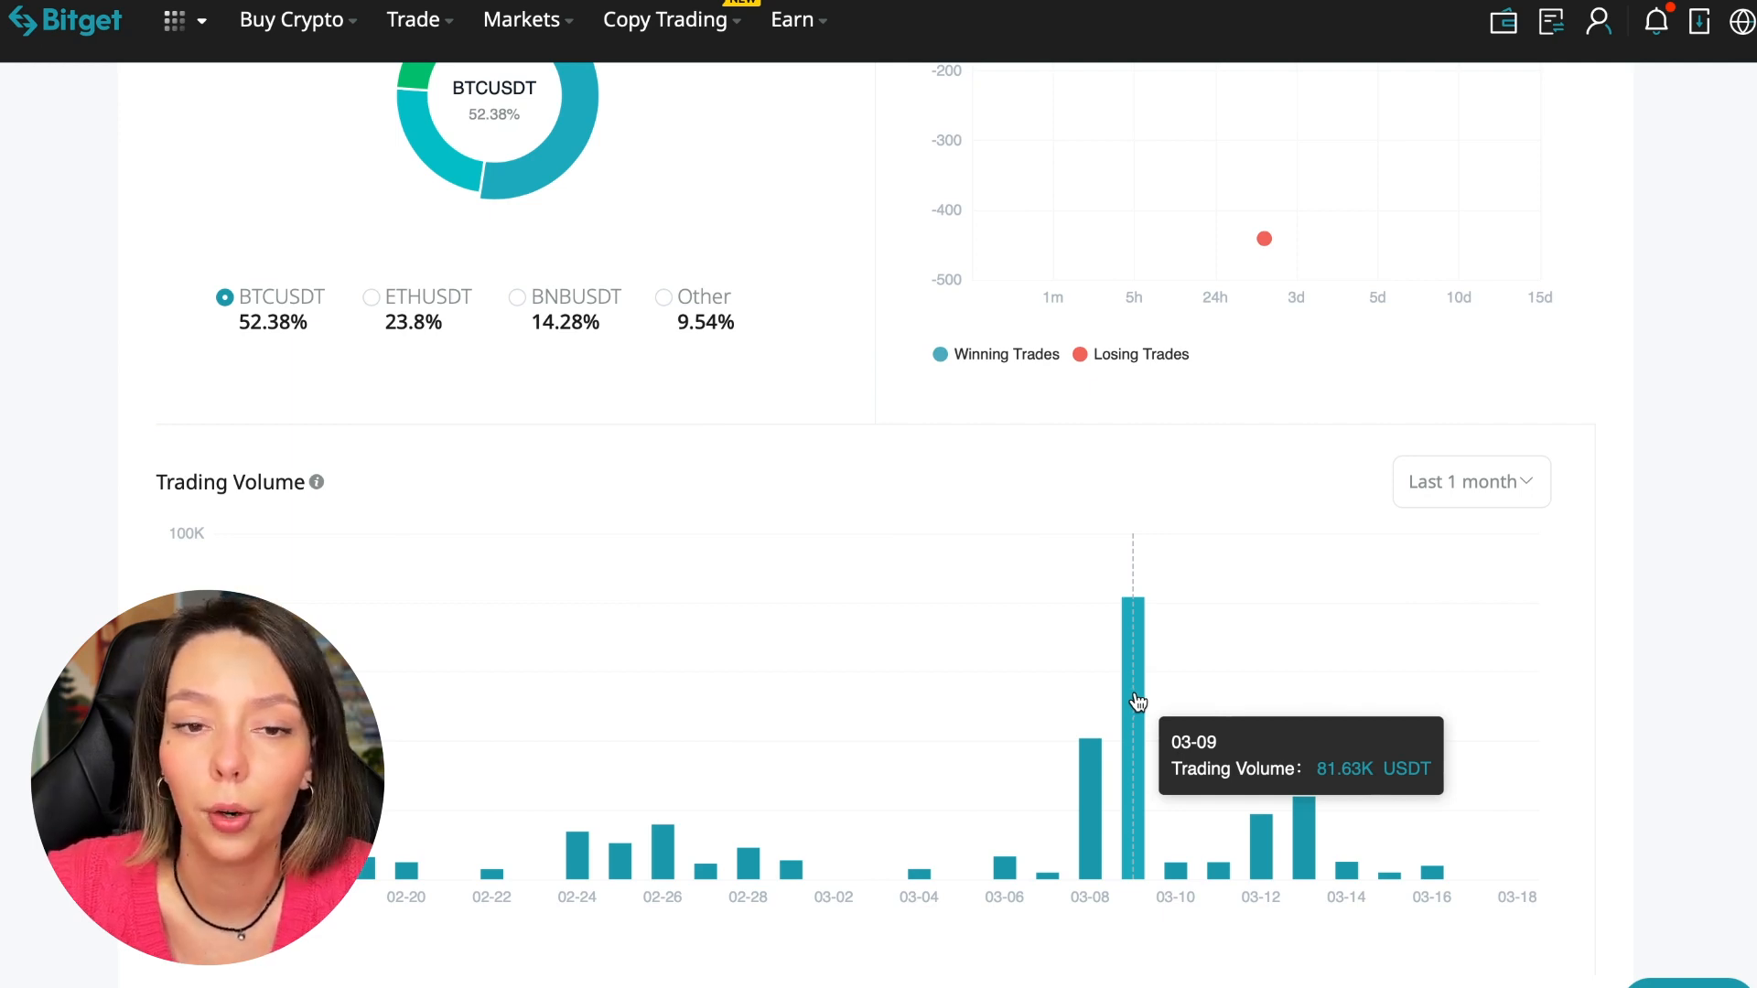
# - Scroll through the Followers table ranking top followers by total volume and profit
pyautogui.scroll(-3)
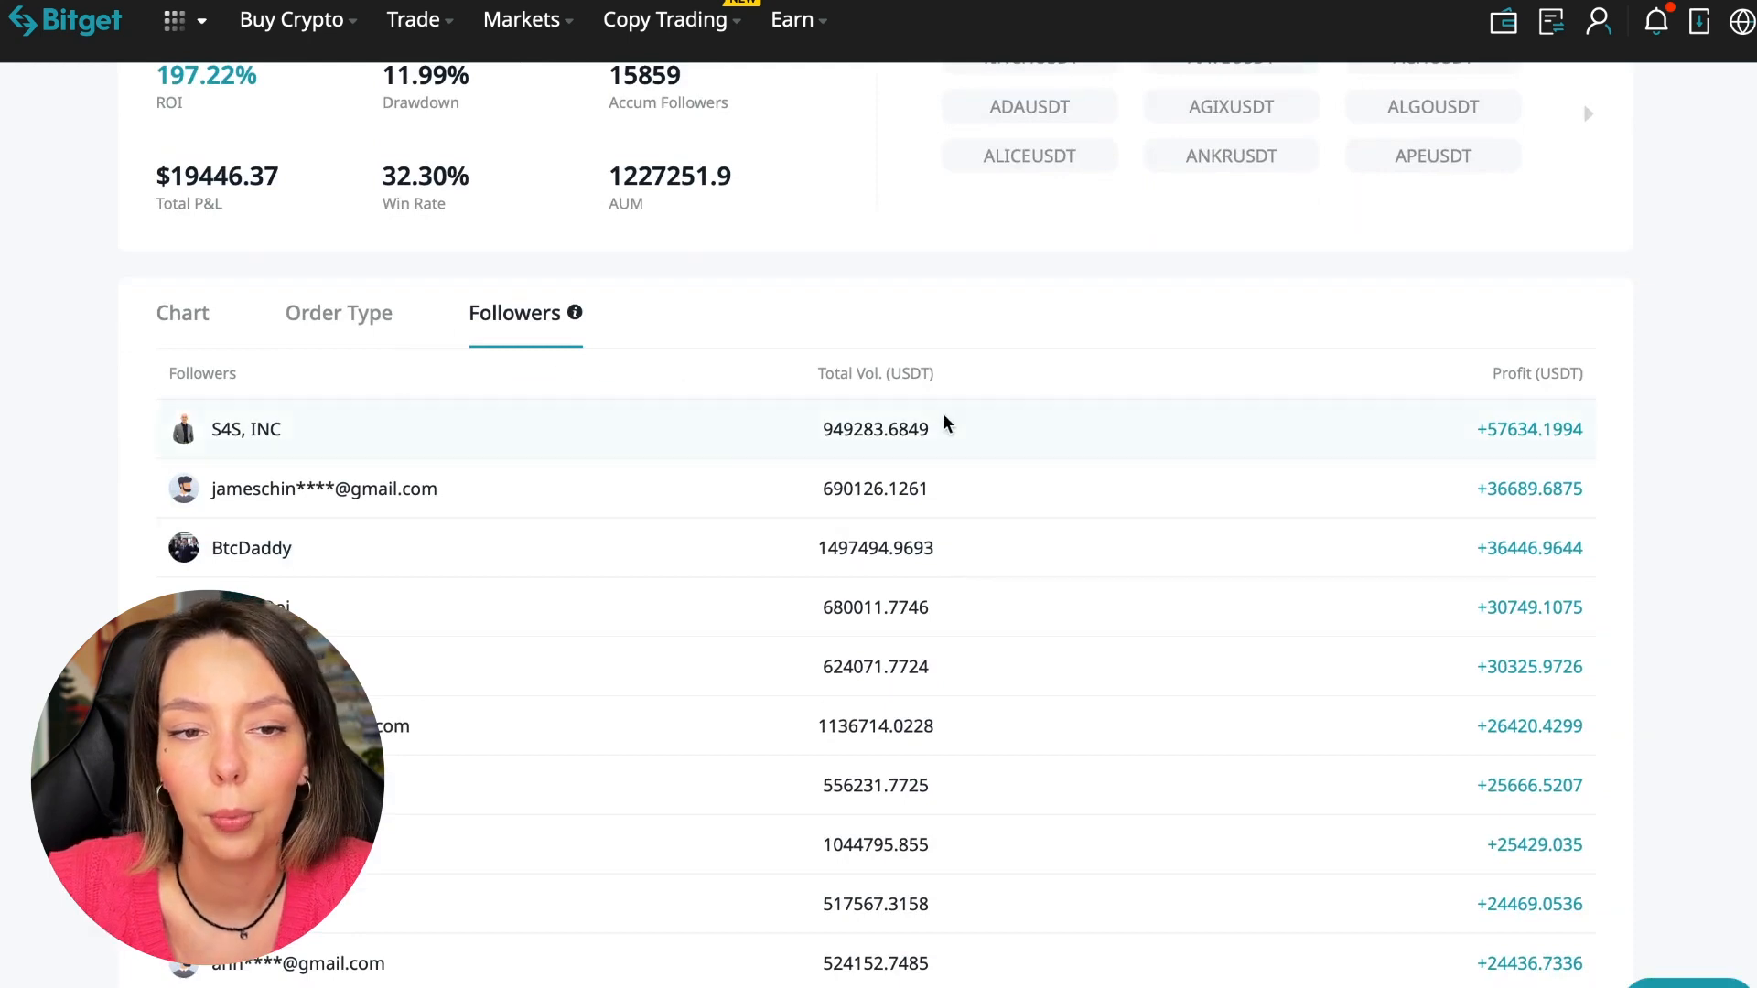
pyautogui.moveTo(1507, 734)
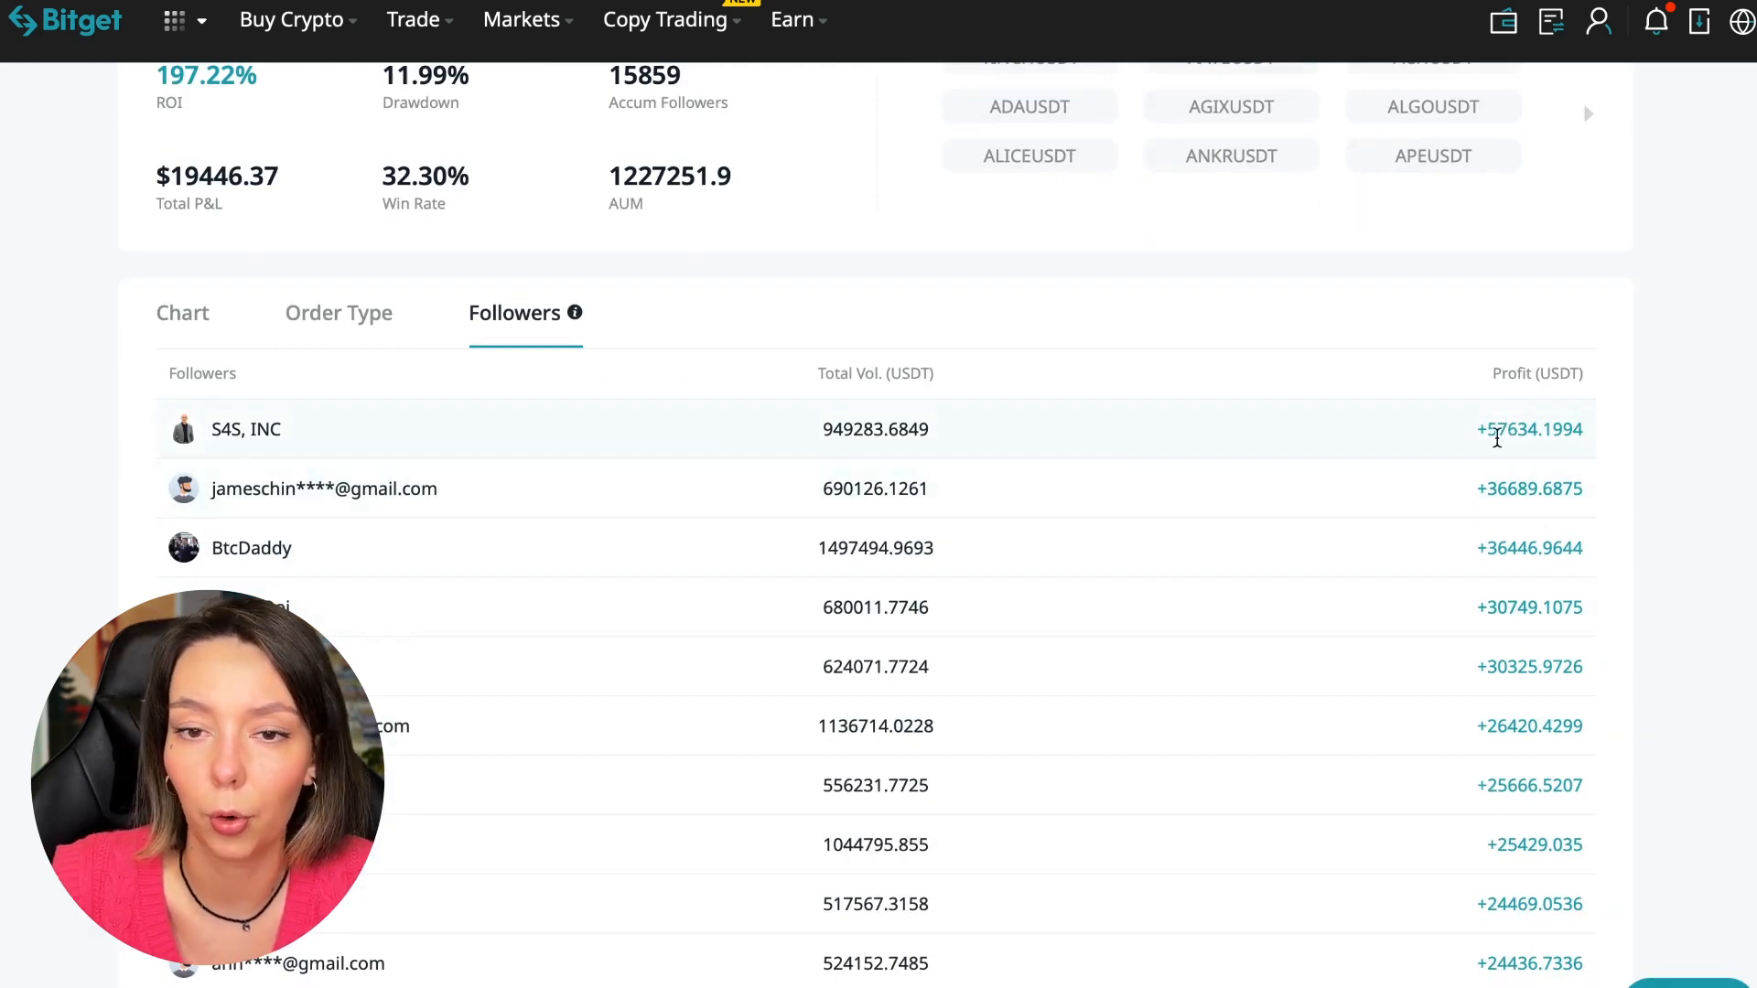
pyautogui.moveTo(1664, 463)
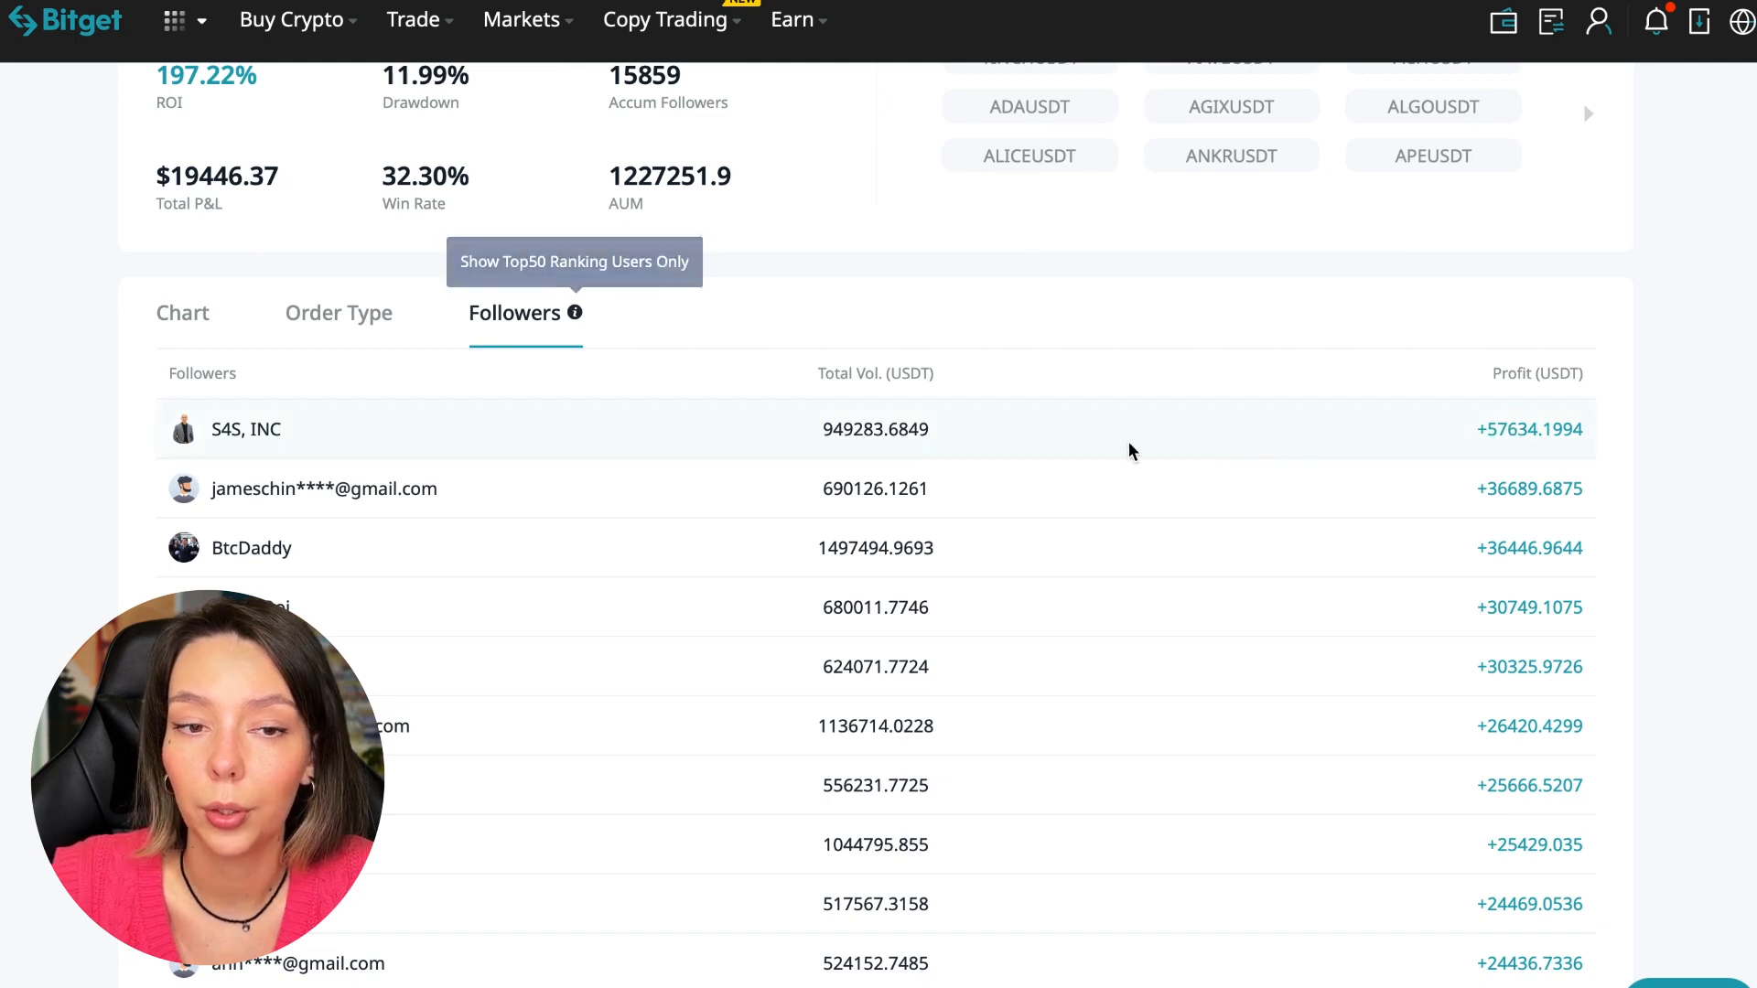
pyautogui.moveTo(1097, 642)
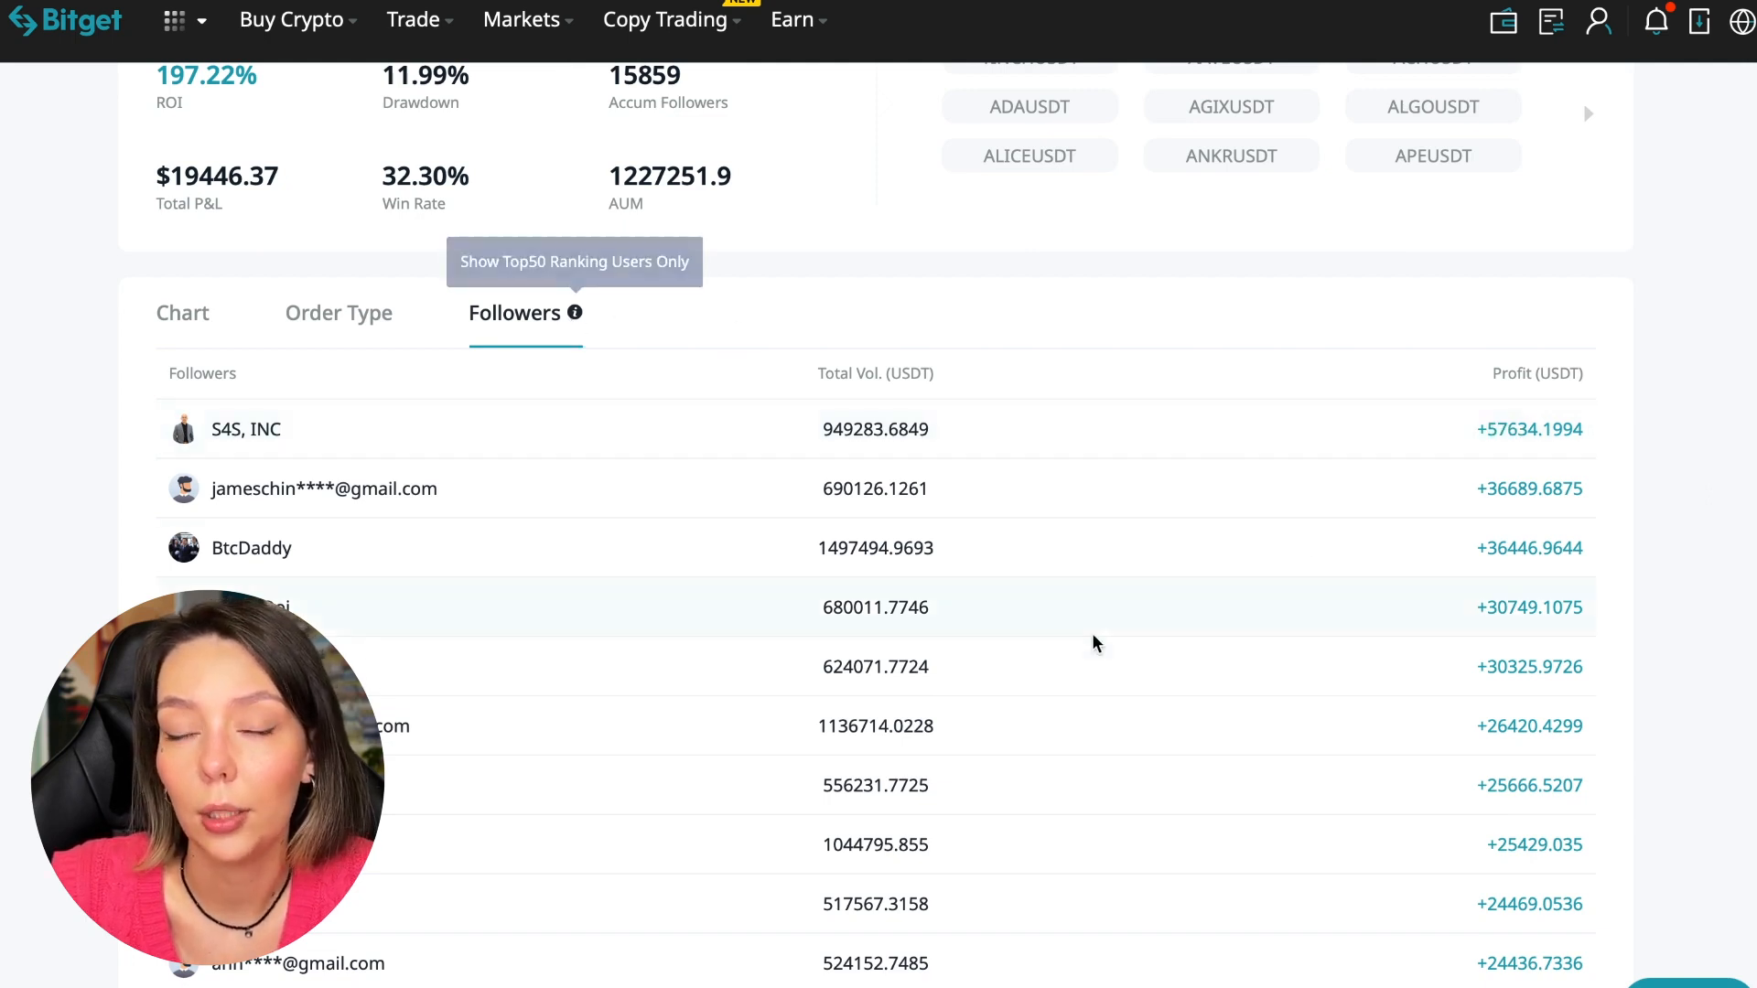
pyautogui.scroll(-3)
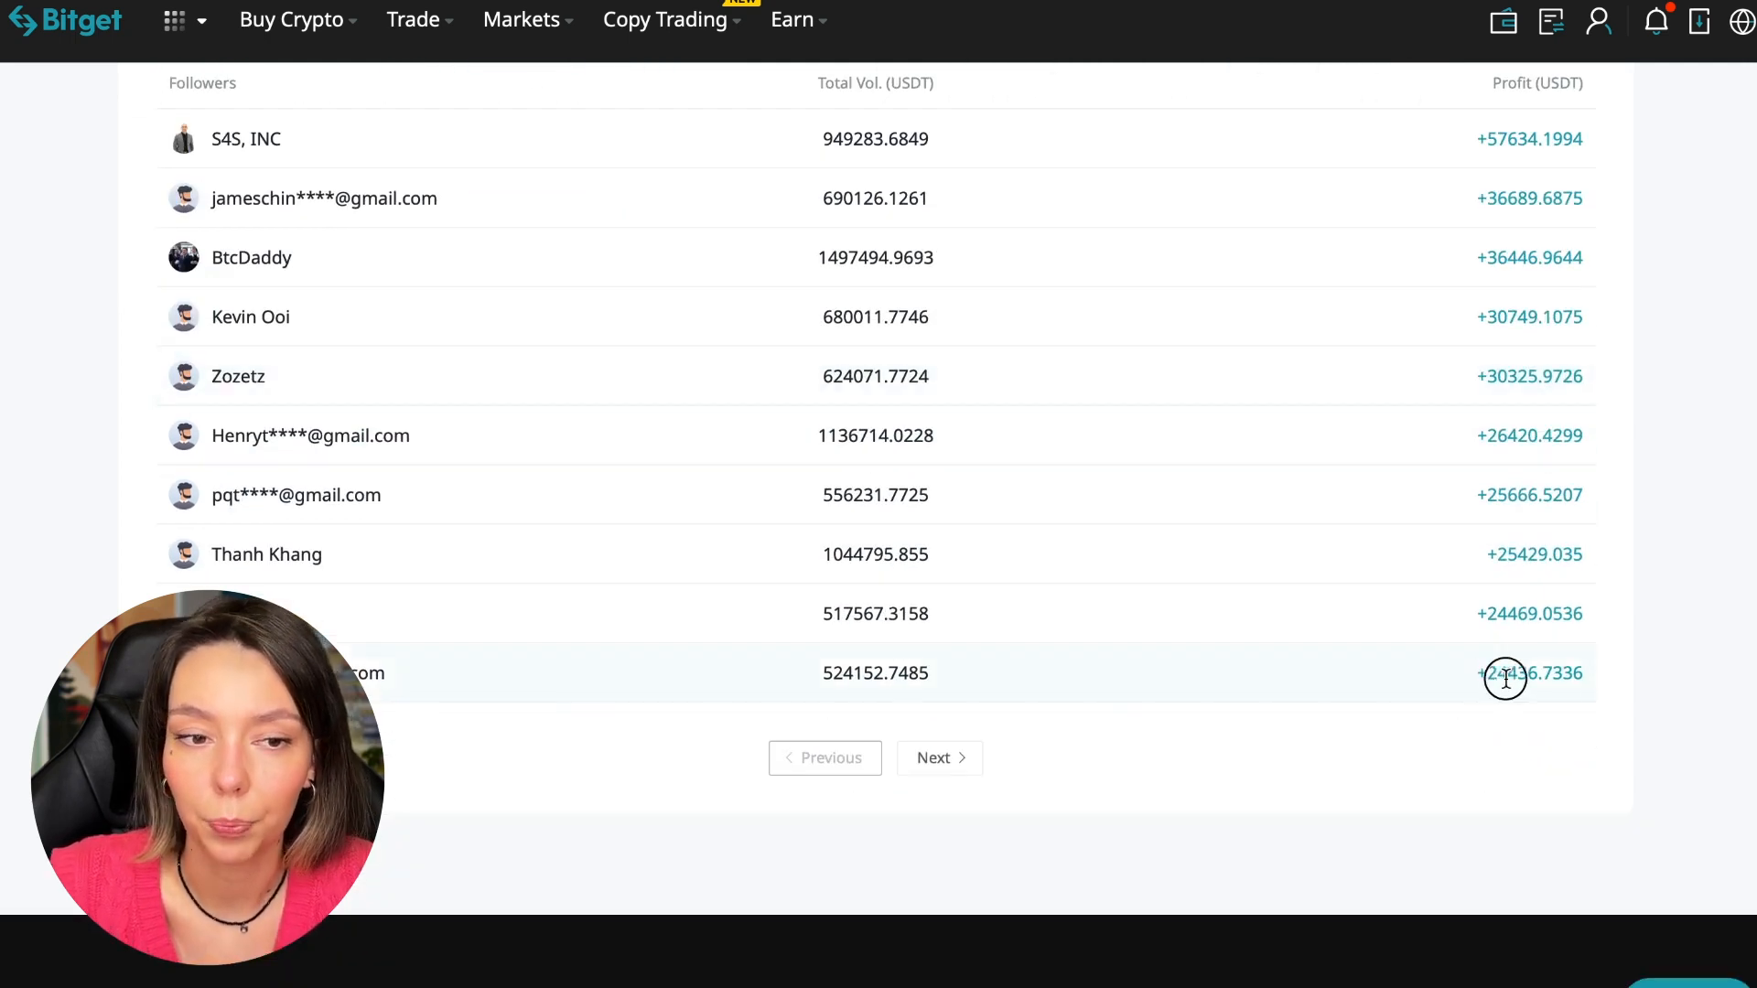
pyautogui.scroll(3)
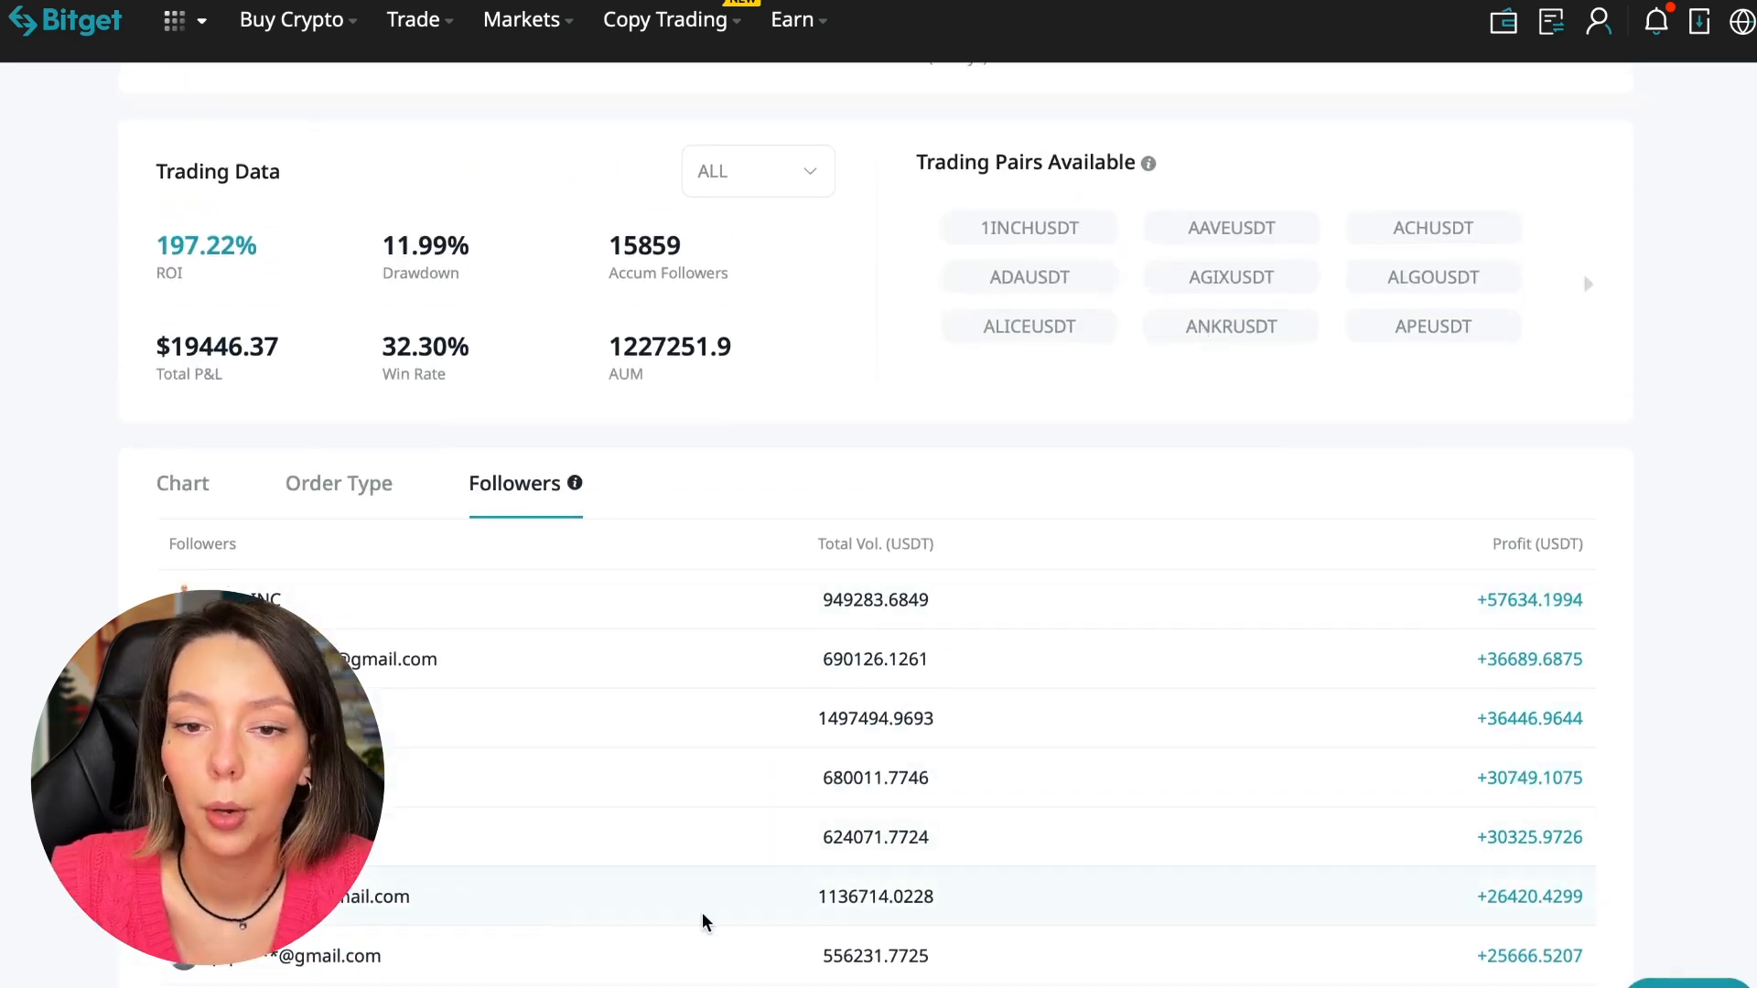
# - Review the trader's closed order history across two pages of past orders
pyautogui.click(337, 483)
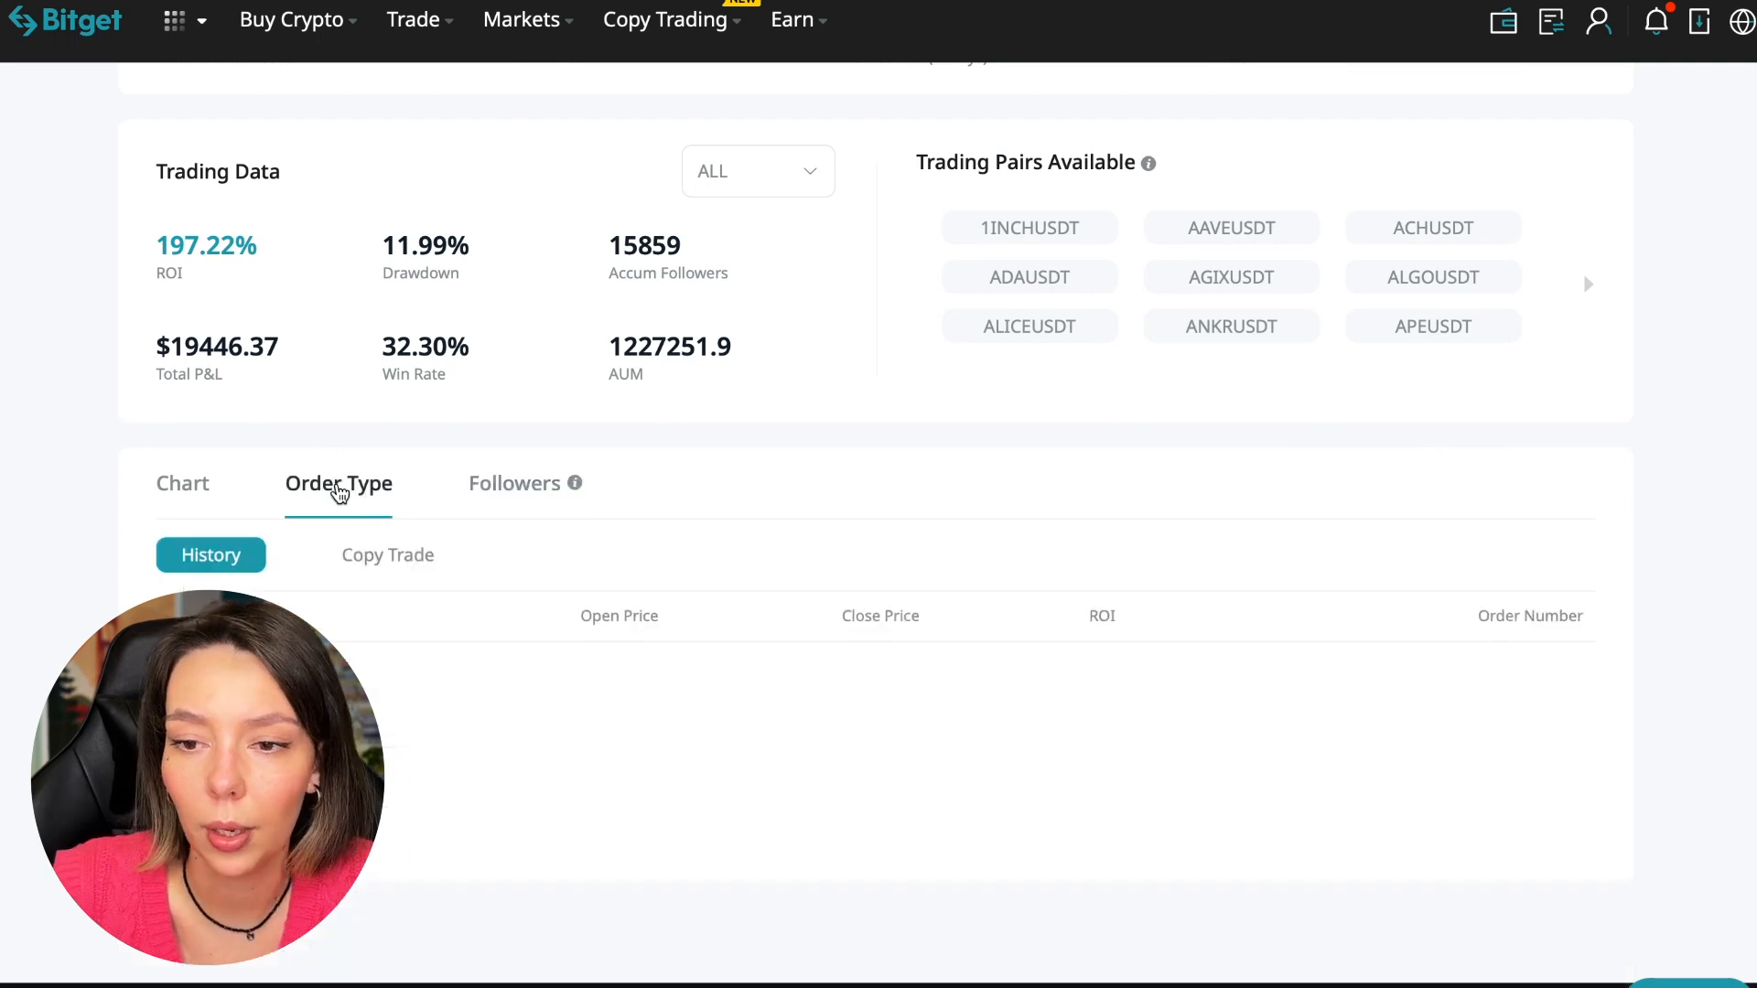
pyautogui.scroll(-3)
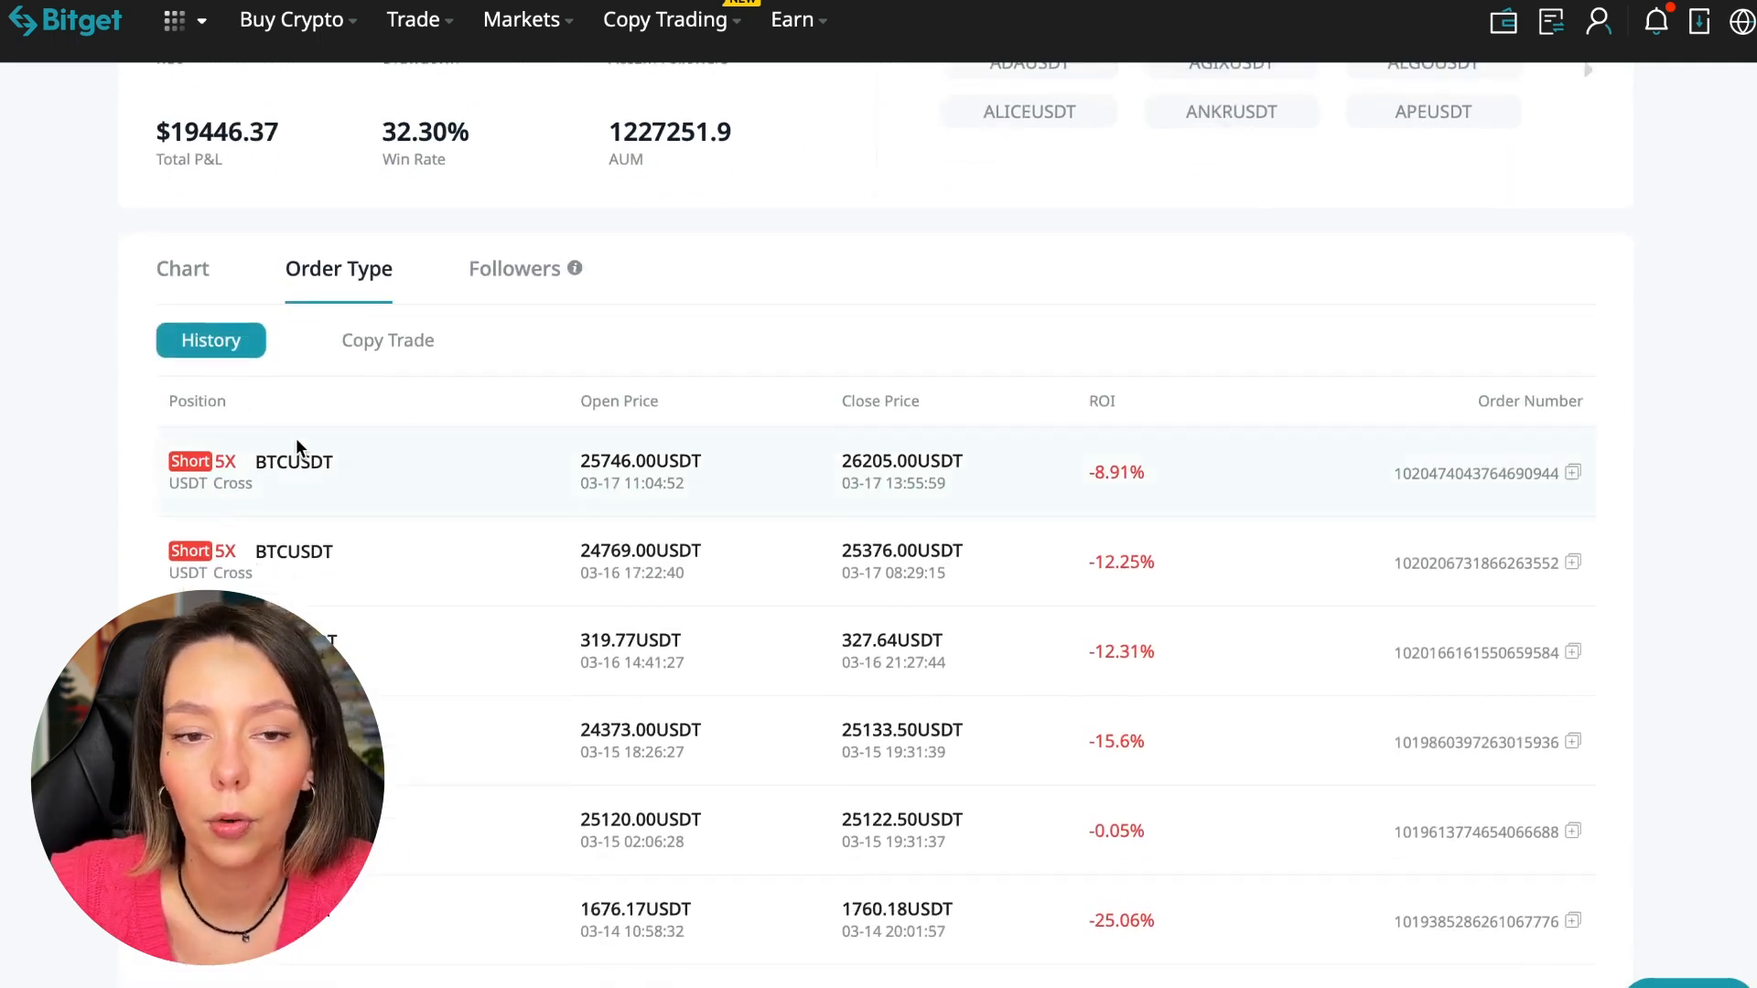
pyautogui.moveTo(290, 344)
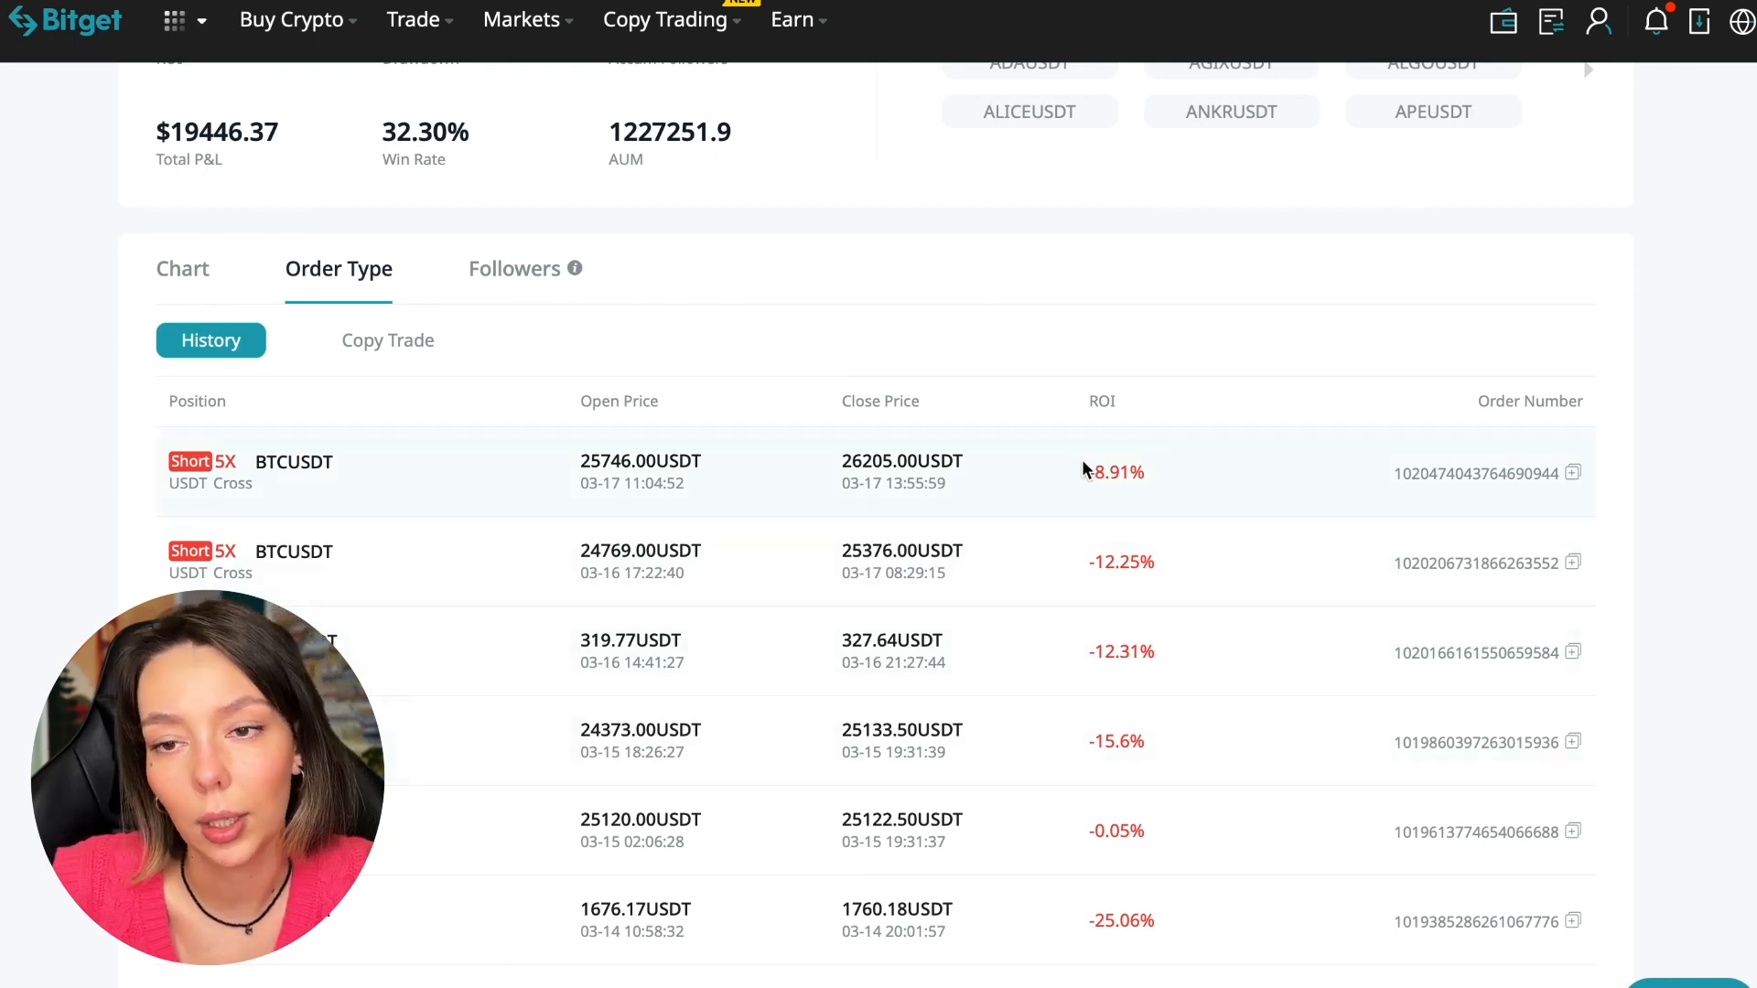
pyautogui.moveTo(435, 611)
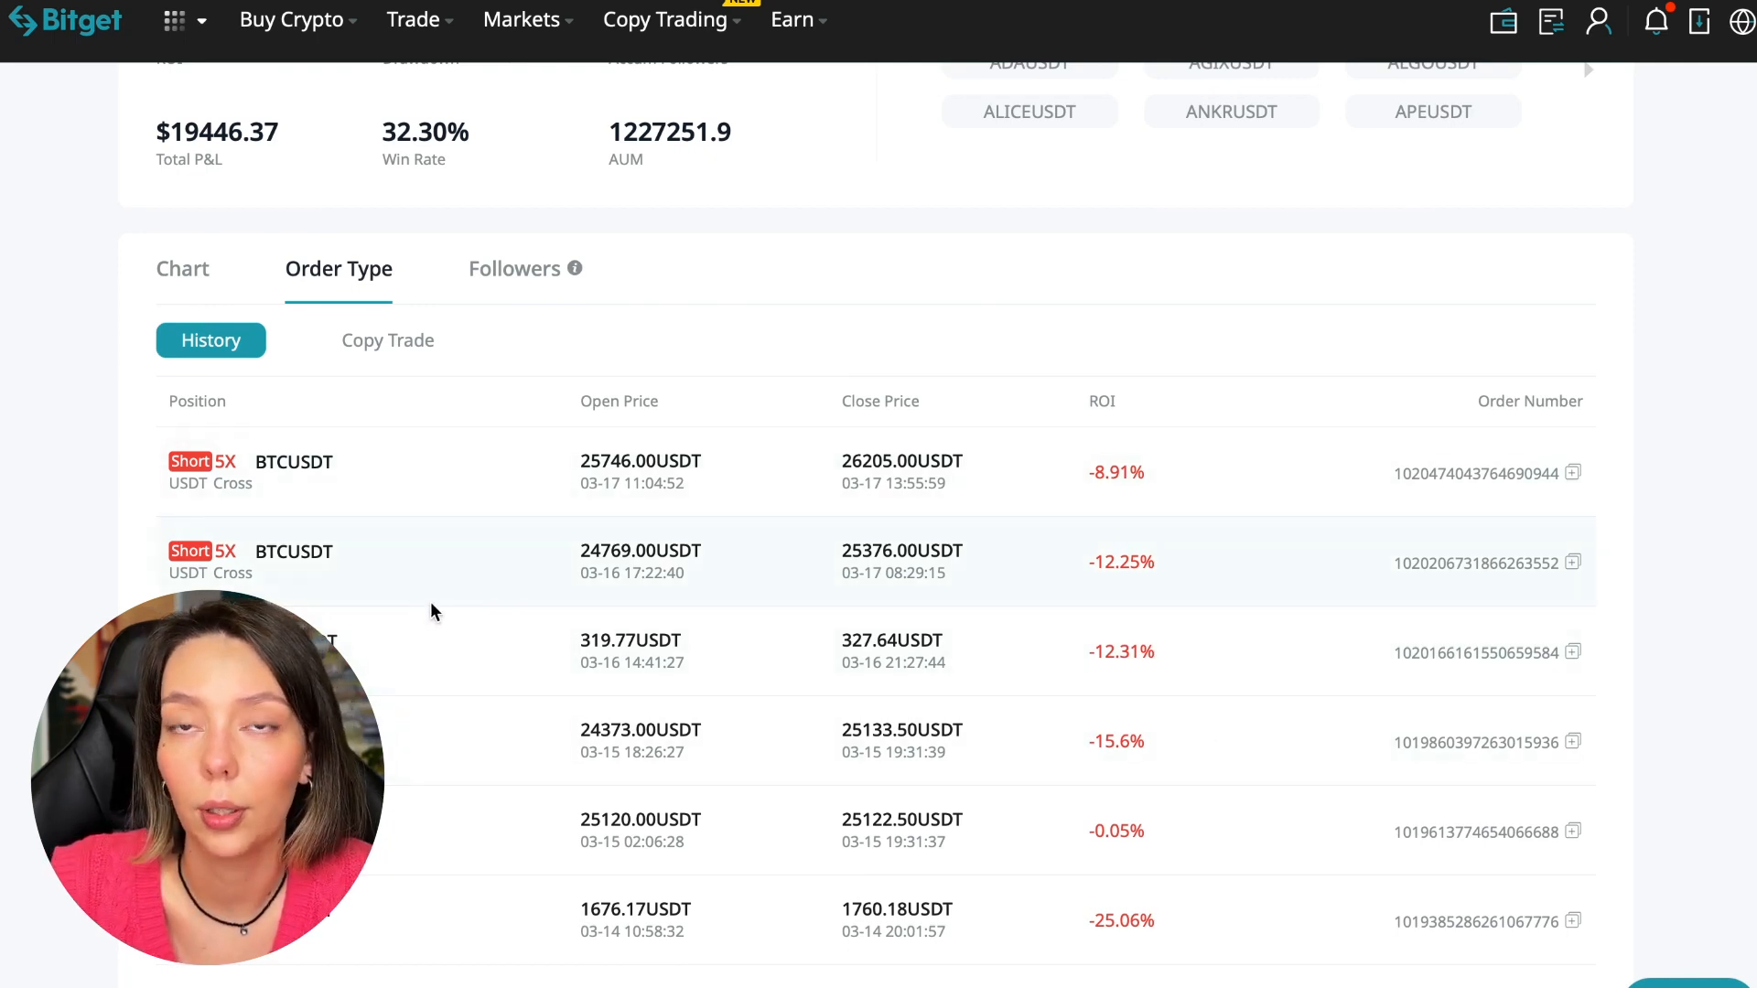
pyautogui.scroll(-3)
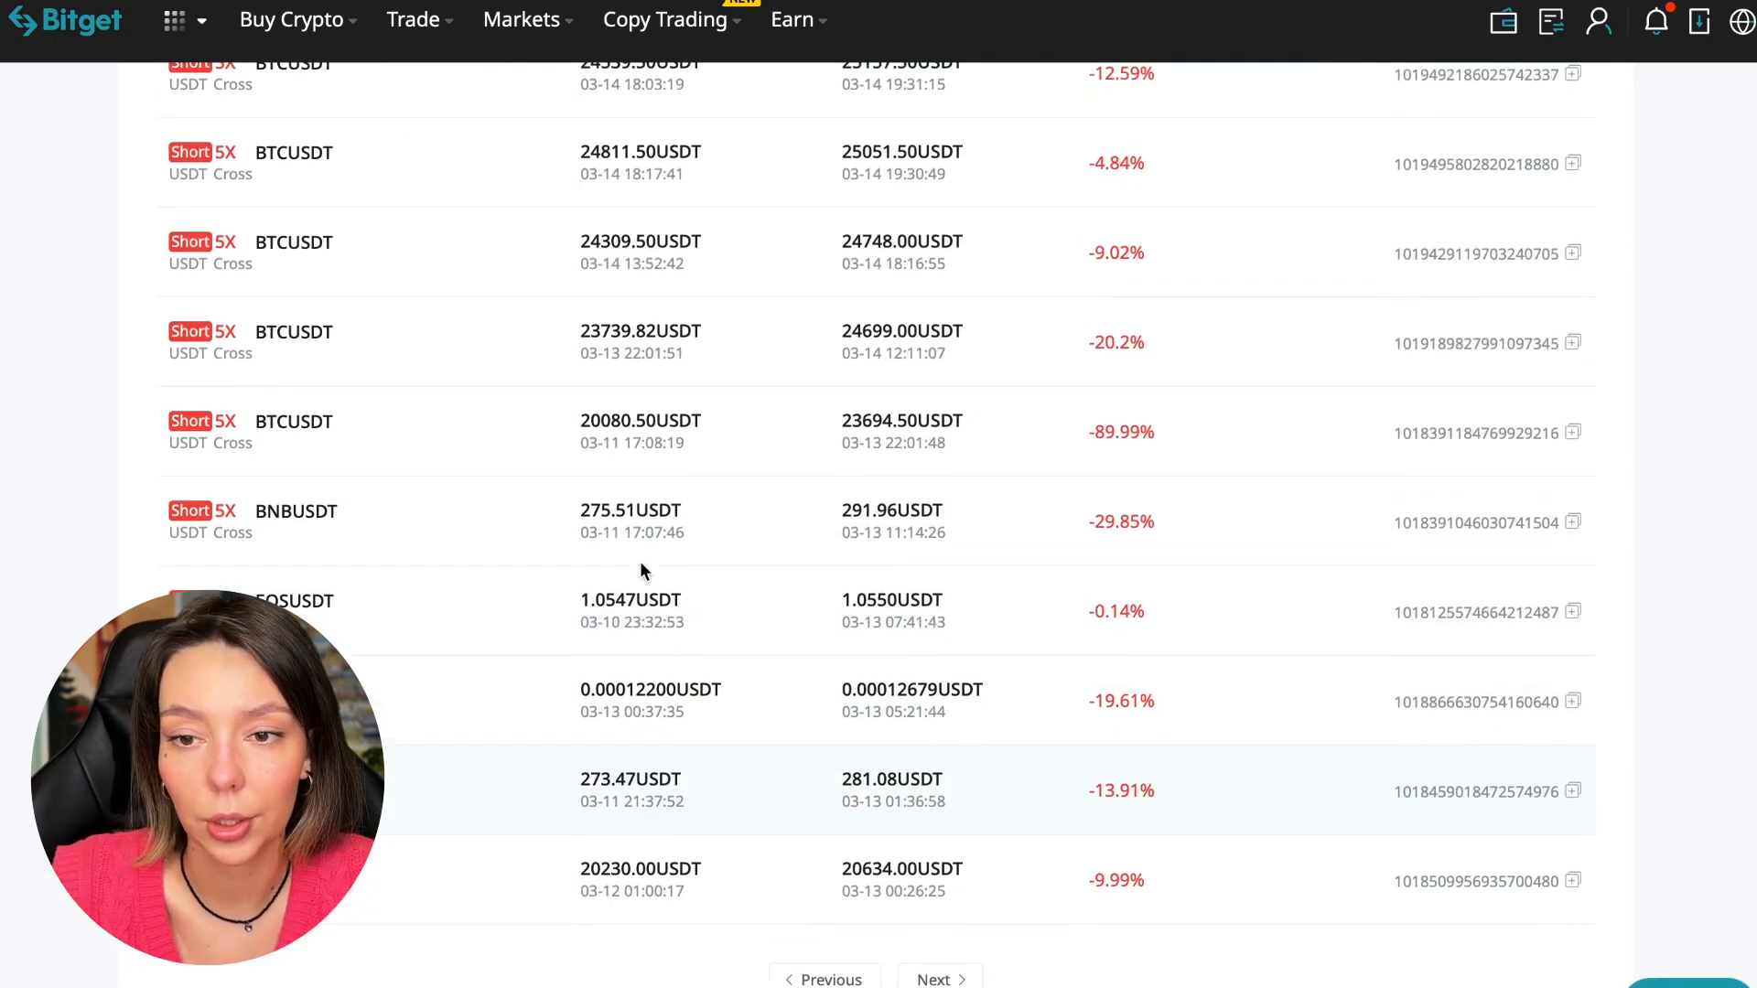
pyautogui.scroll(3)
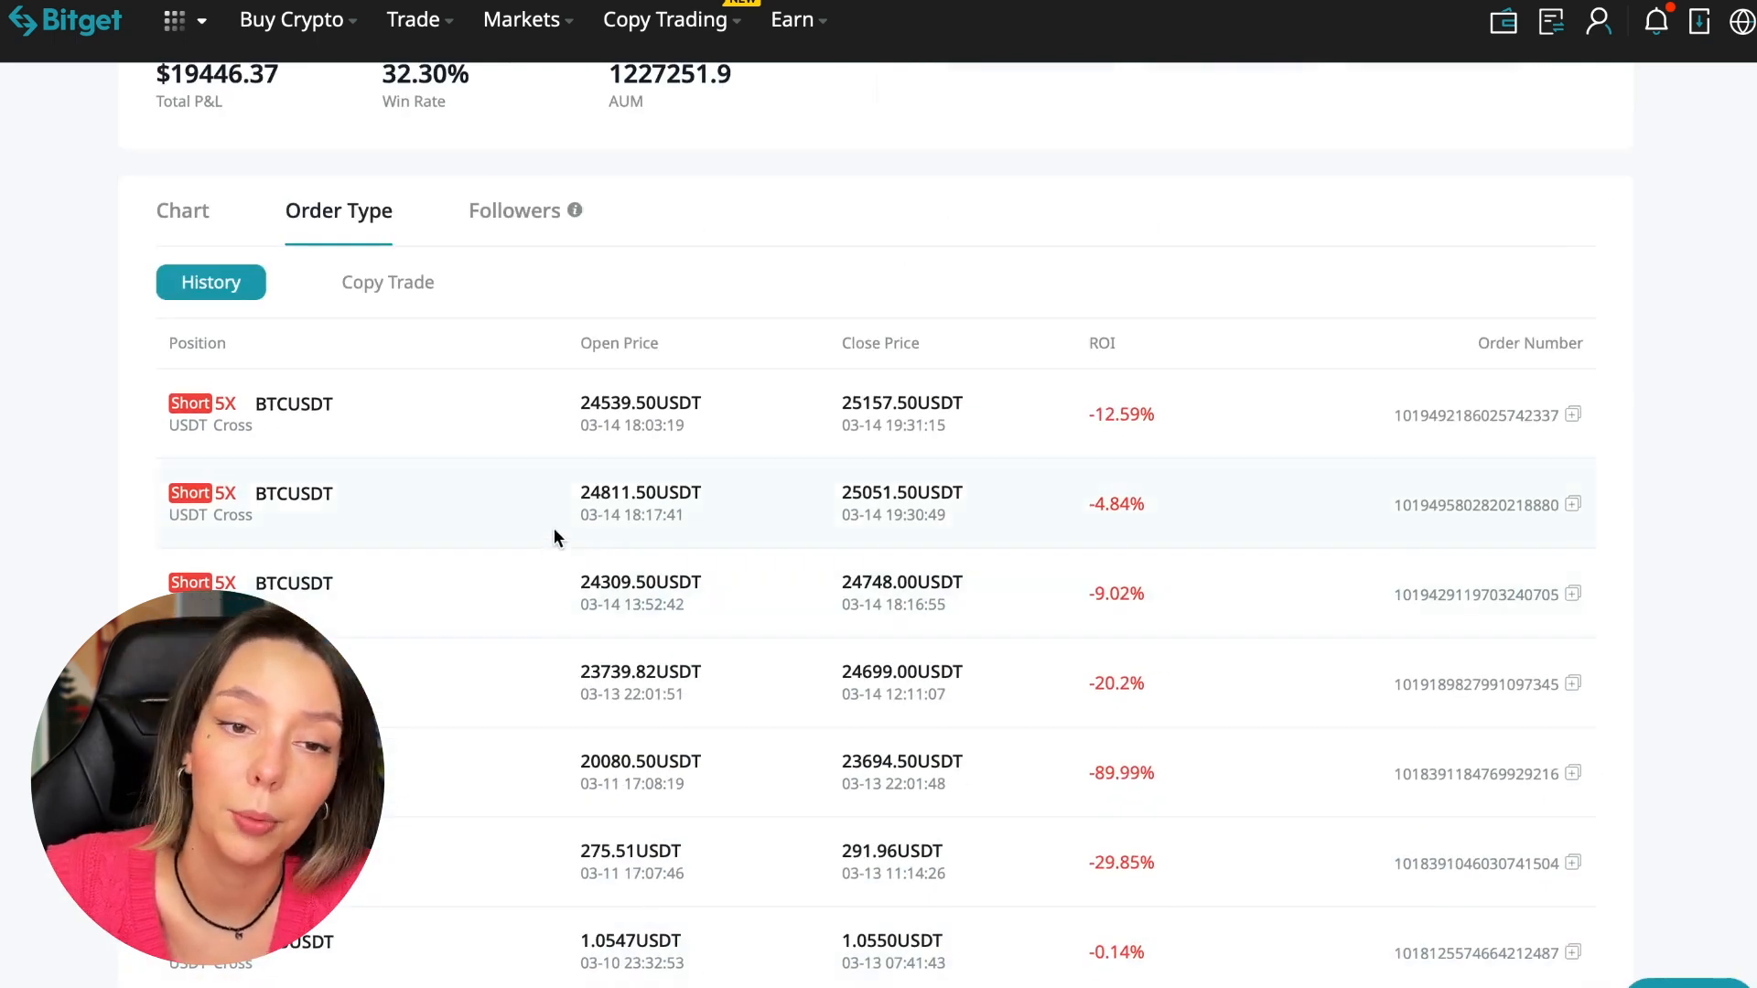
pyautogui.moveTo(412, 580)
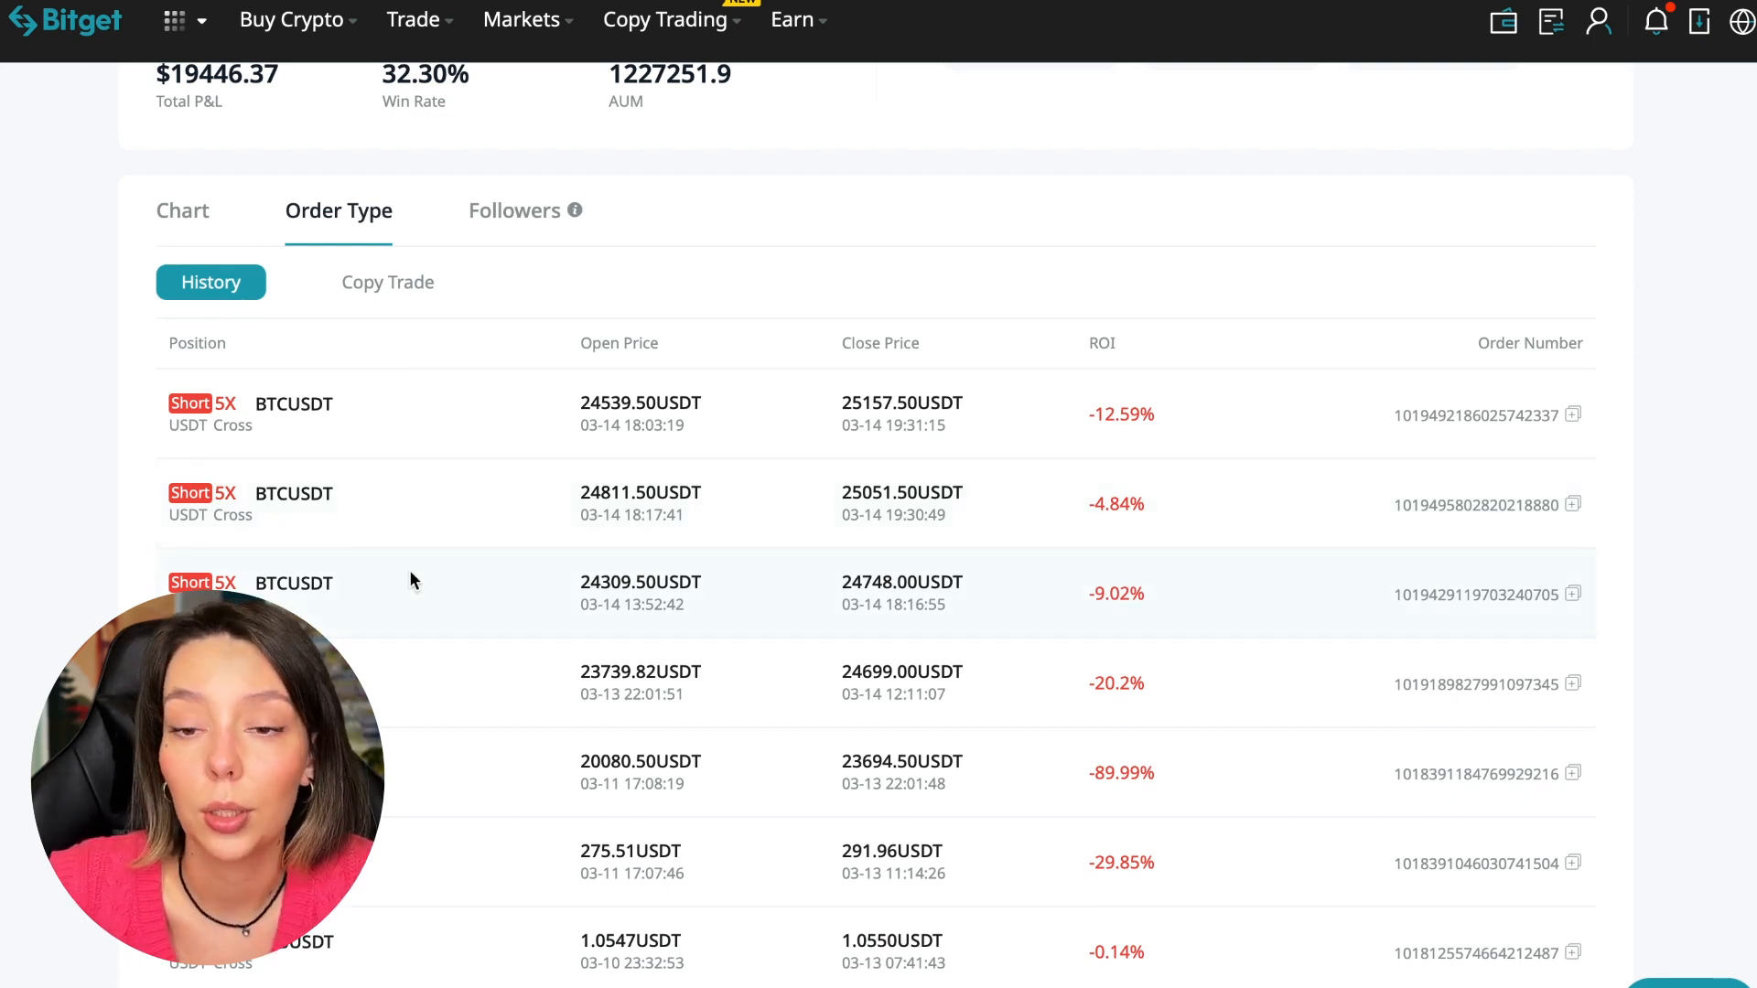
pyautogui.scroll(-3)
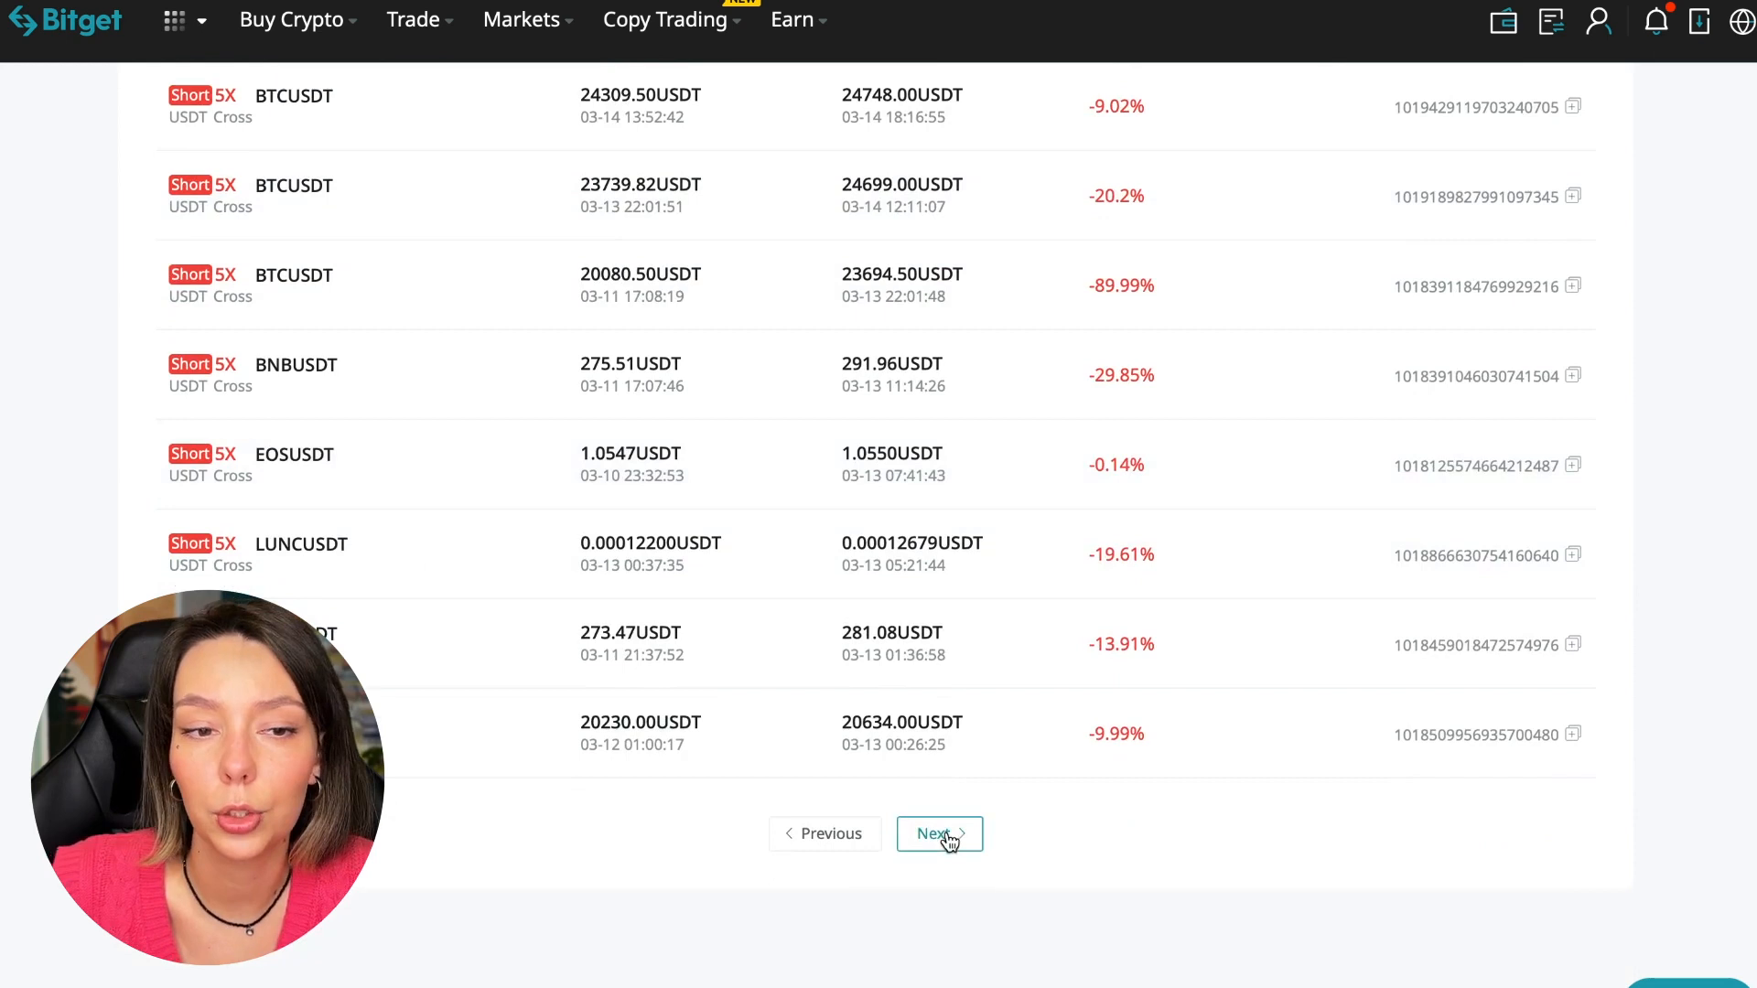
pyautogui.click(939, 835)
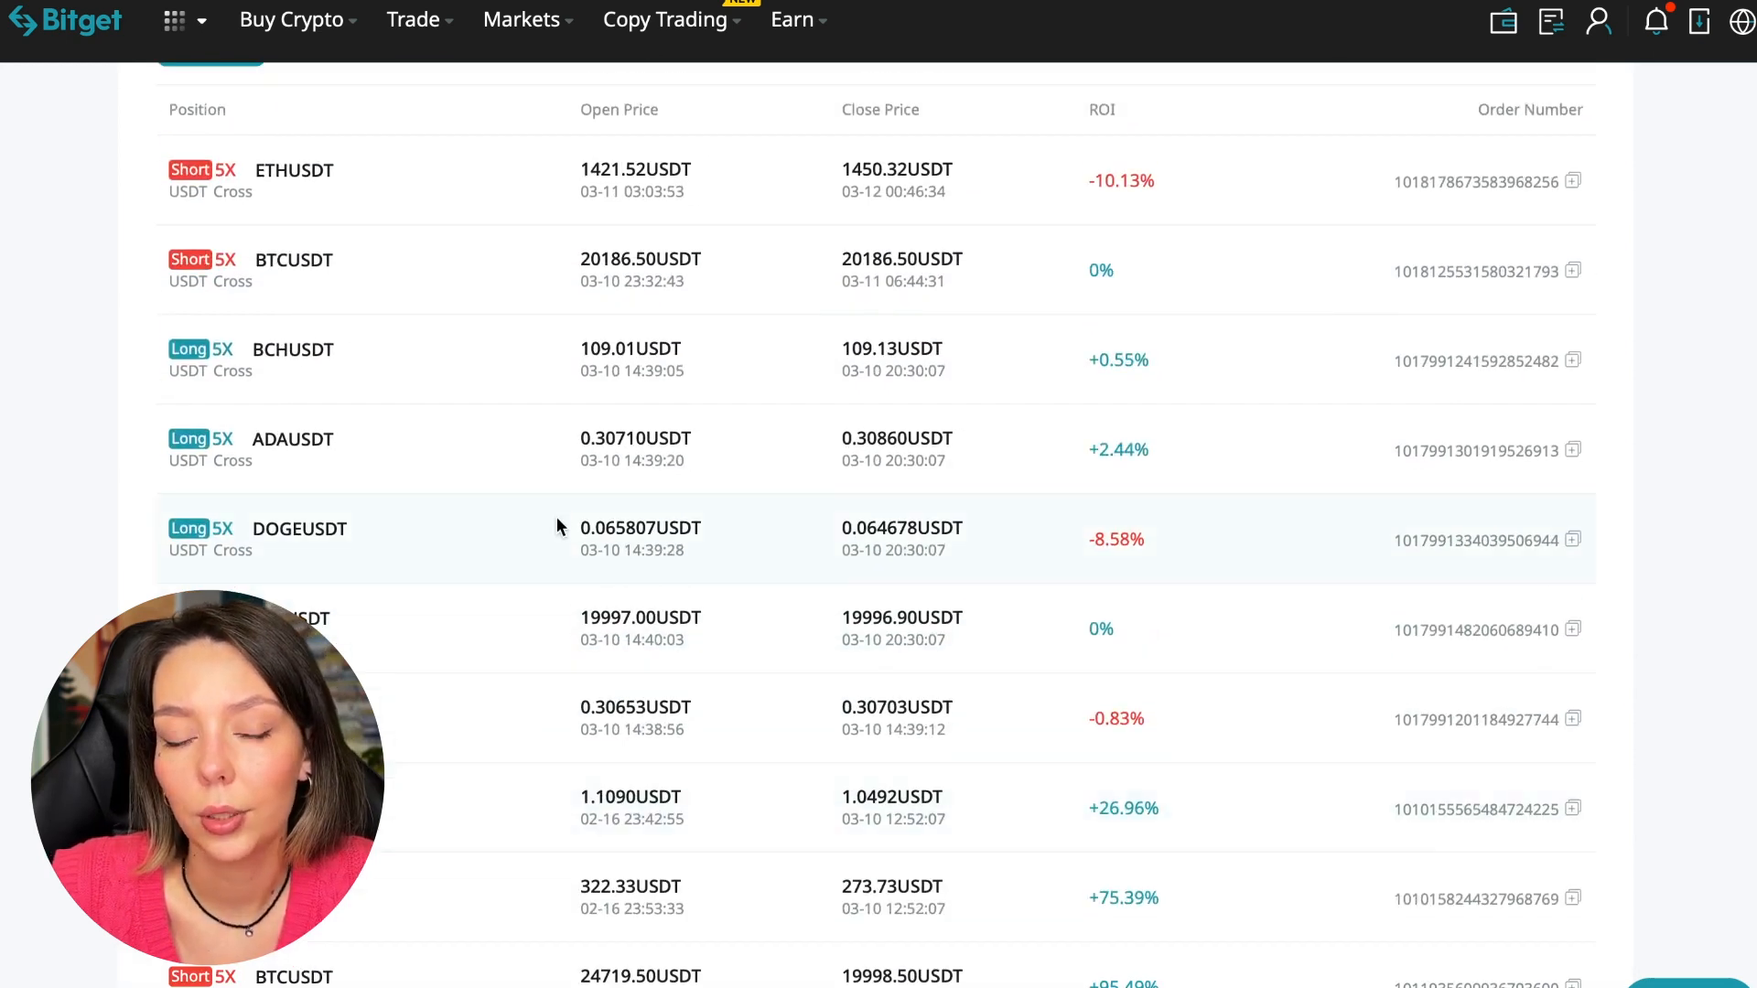
pyautogui.scroll(-3)
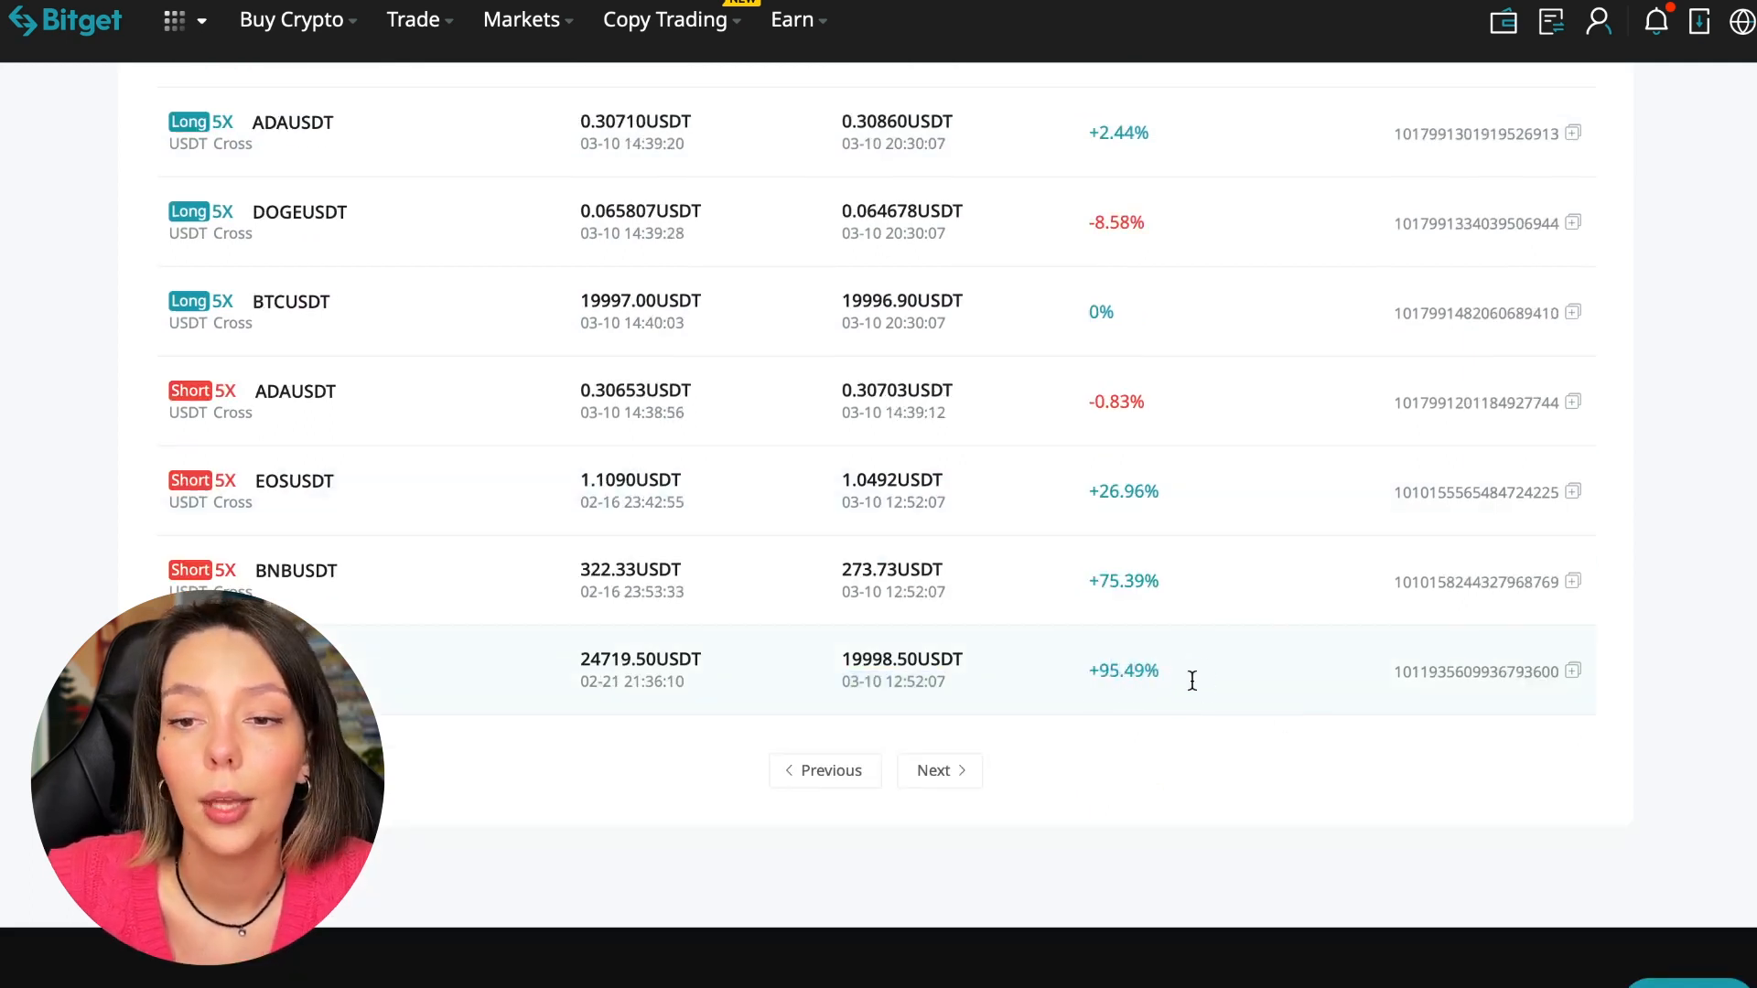
pyautogui.scroll(3)
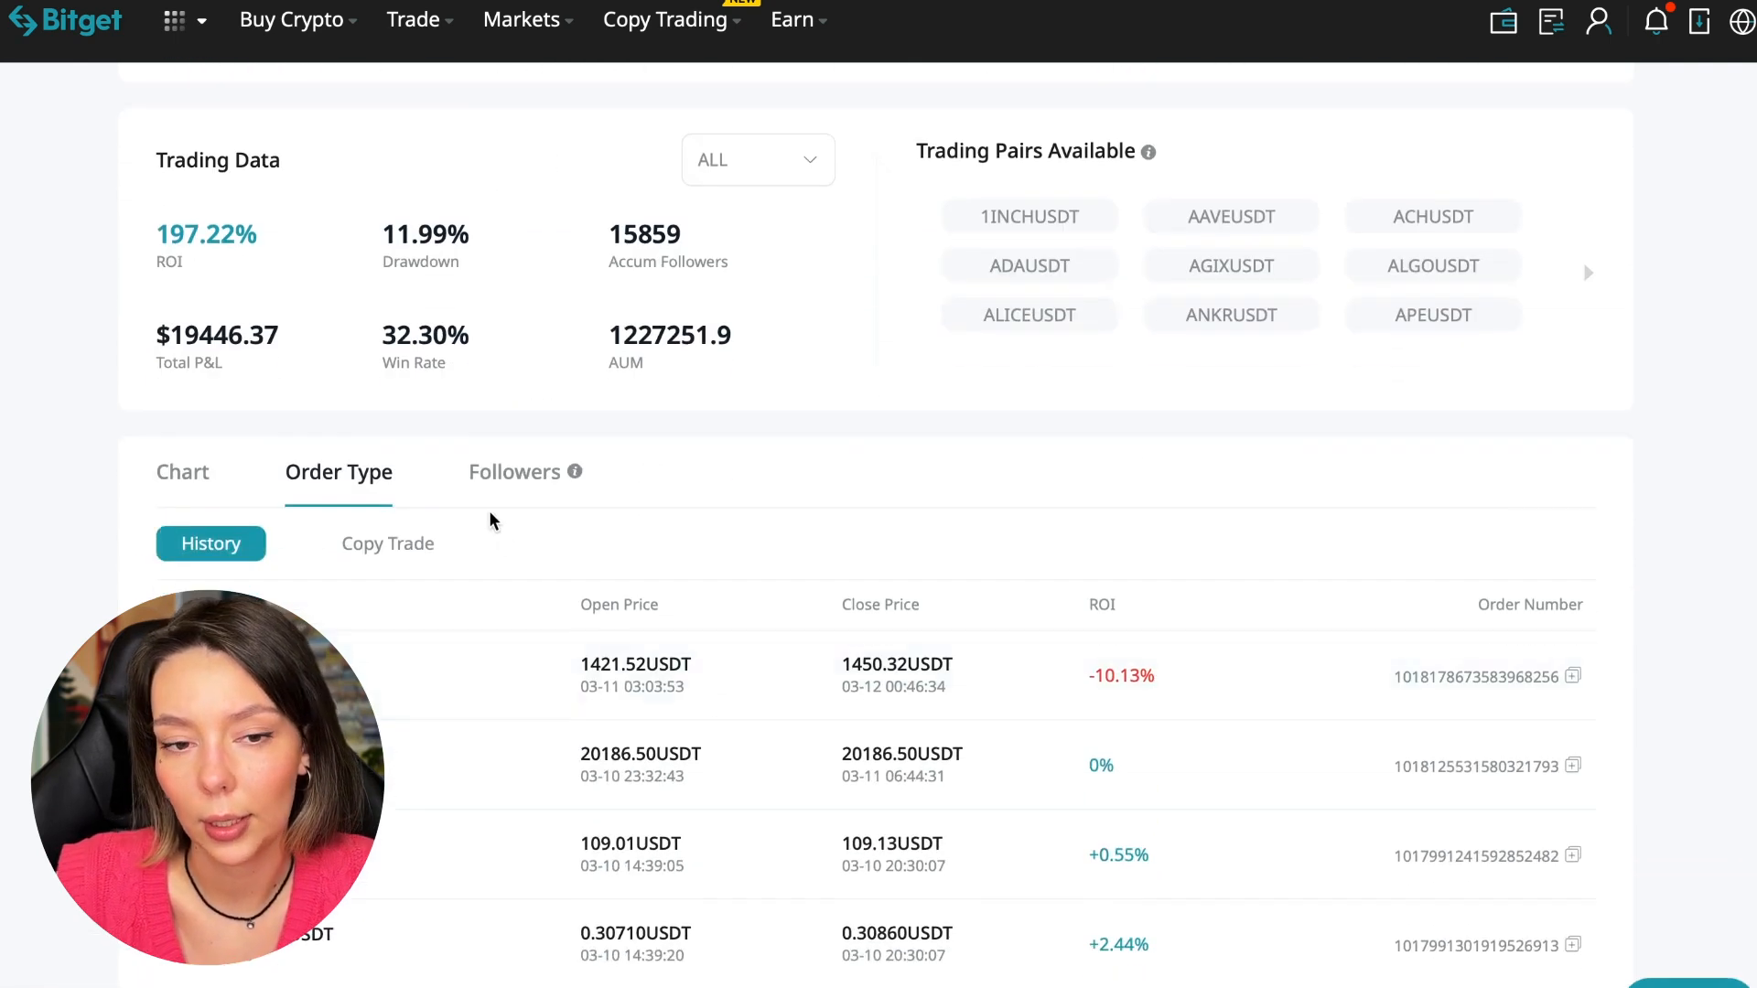
# - Review the trader's current copy-trade positions, including 5X short BTCUSDT and SOLUSDT with their ROI
pyautogui.click(387, 544)
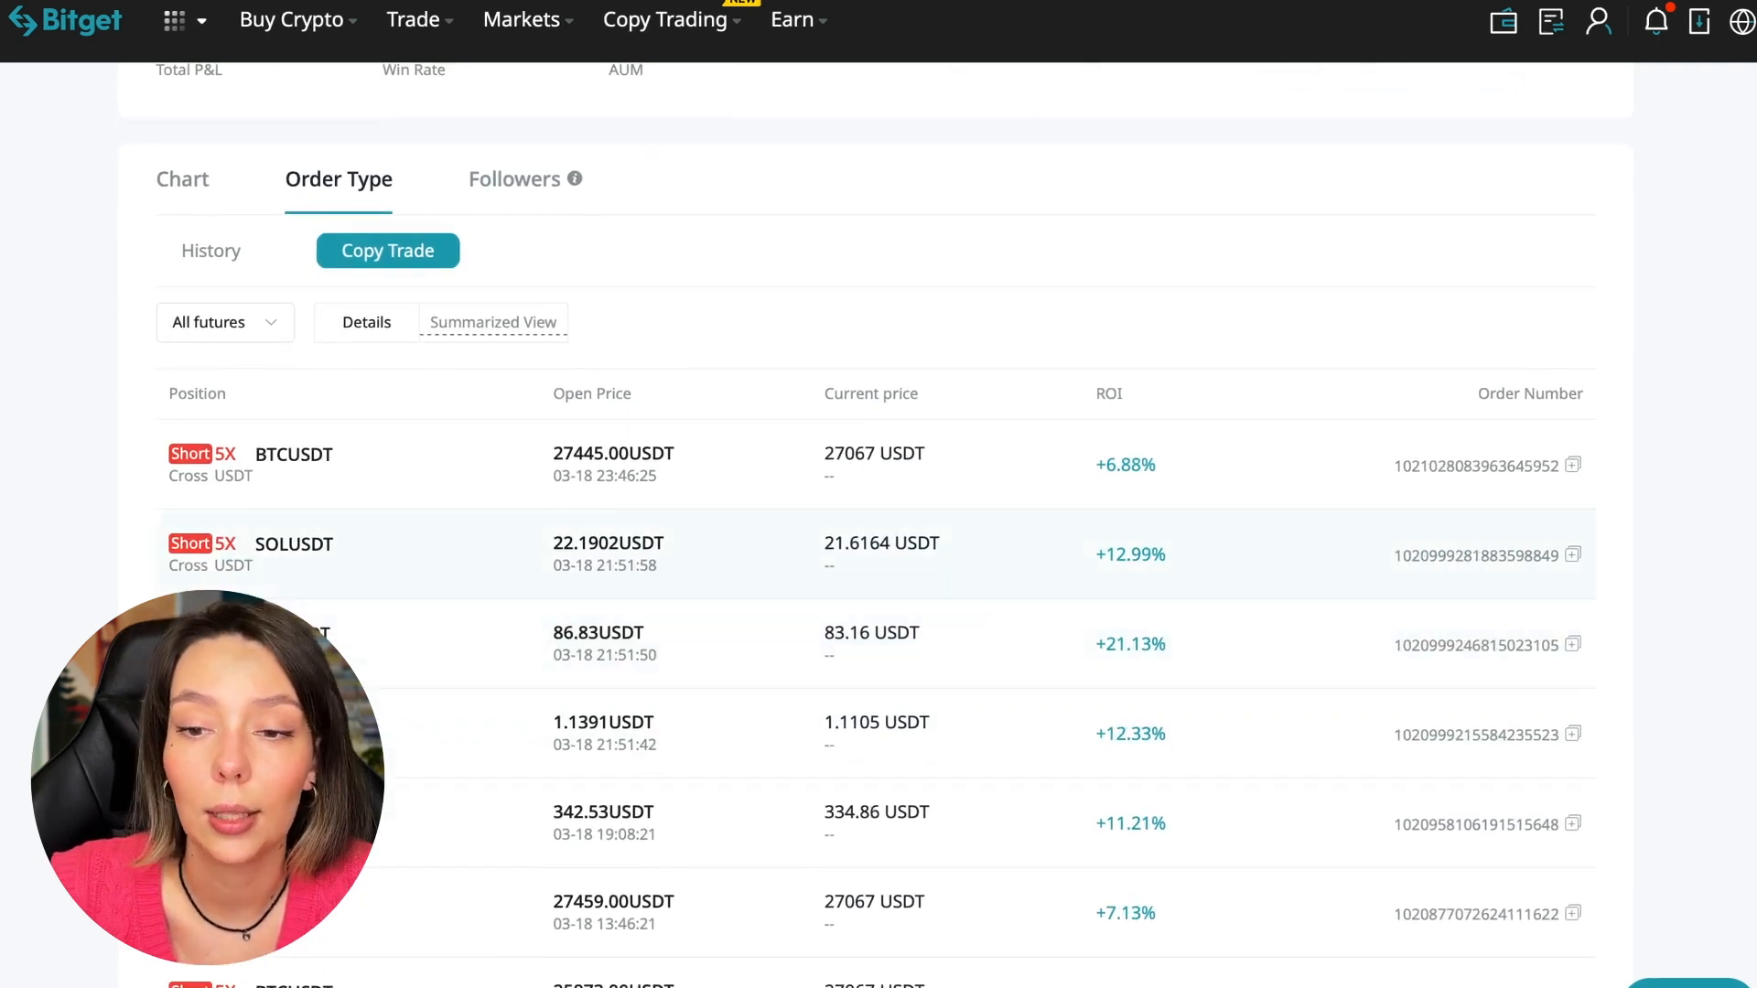
pyautogui.scroll(-3)
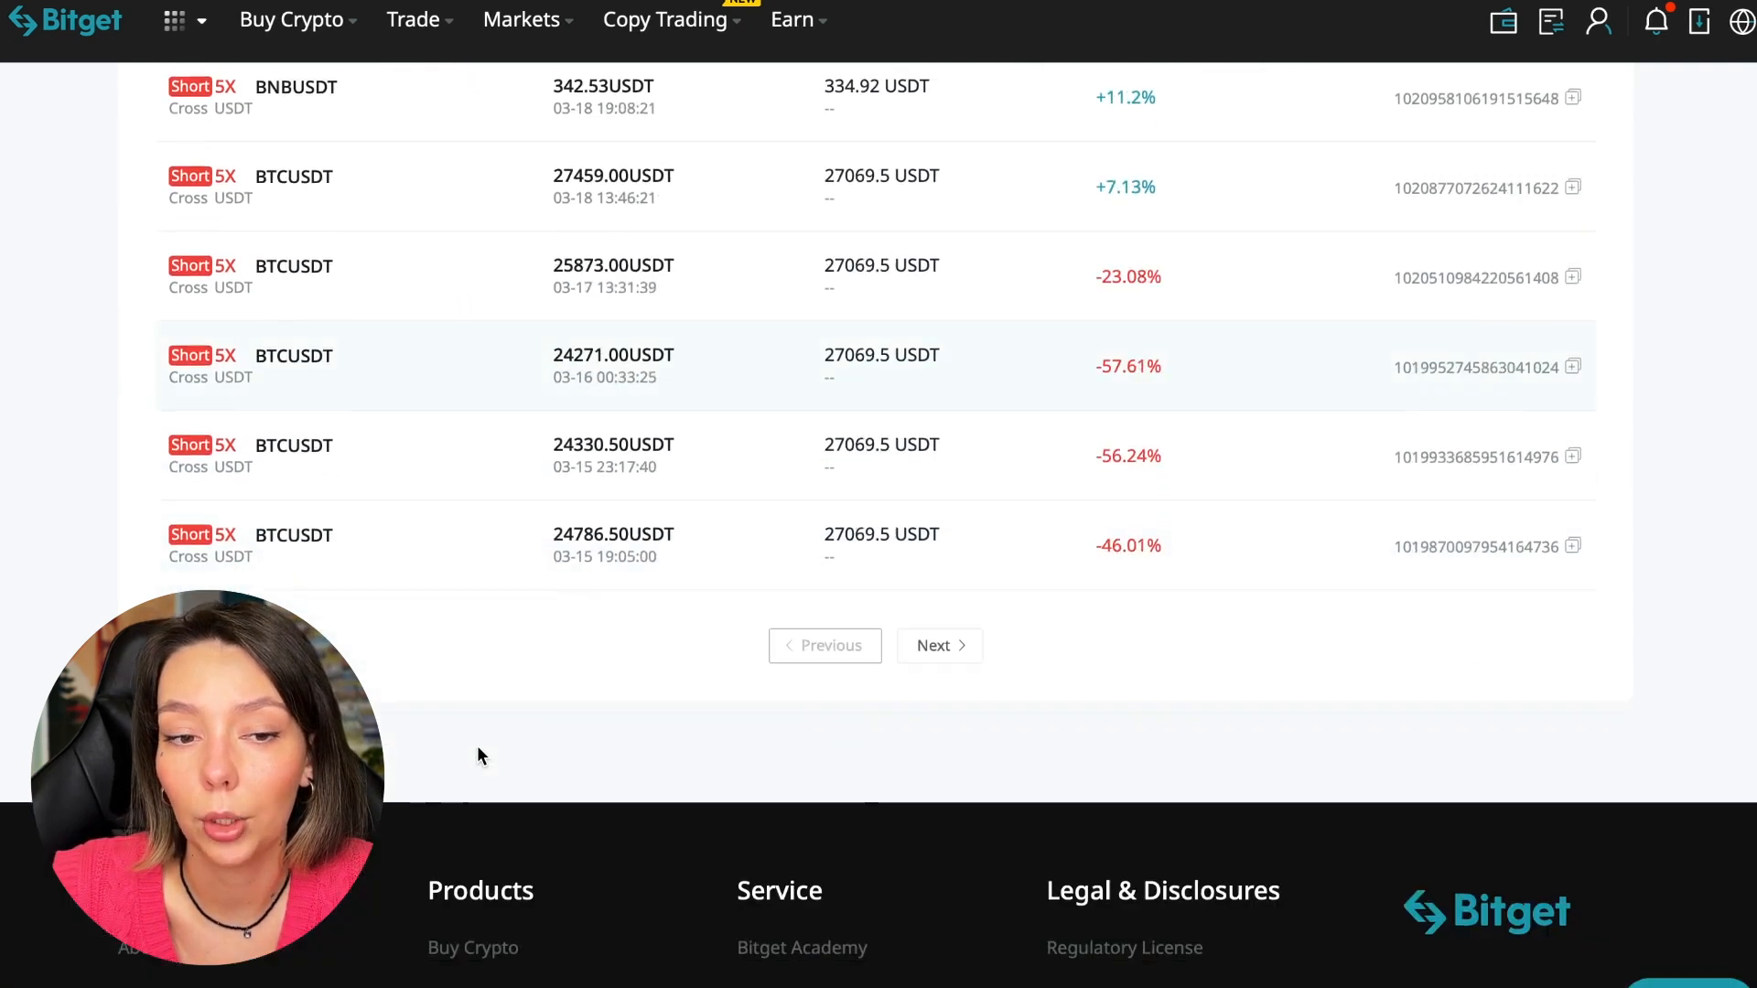
pyautogui.scroll(3)
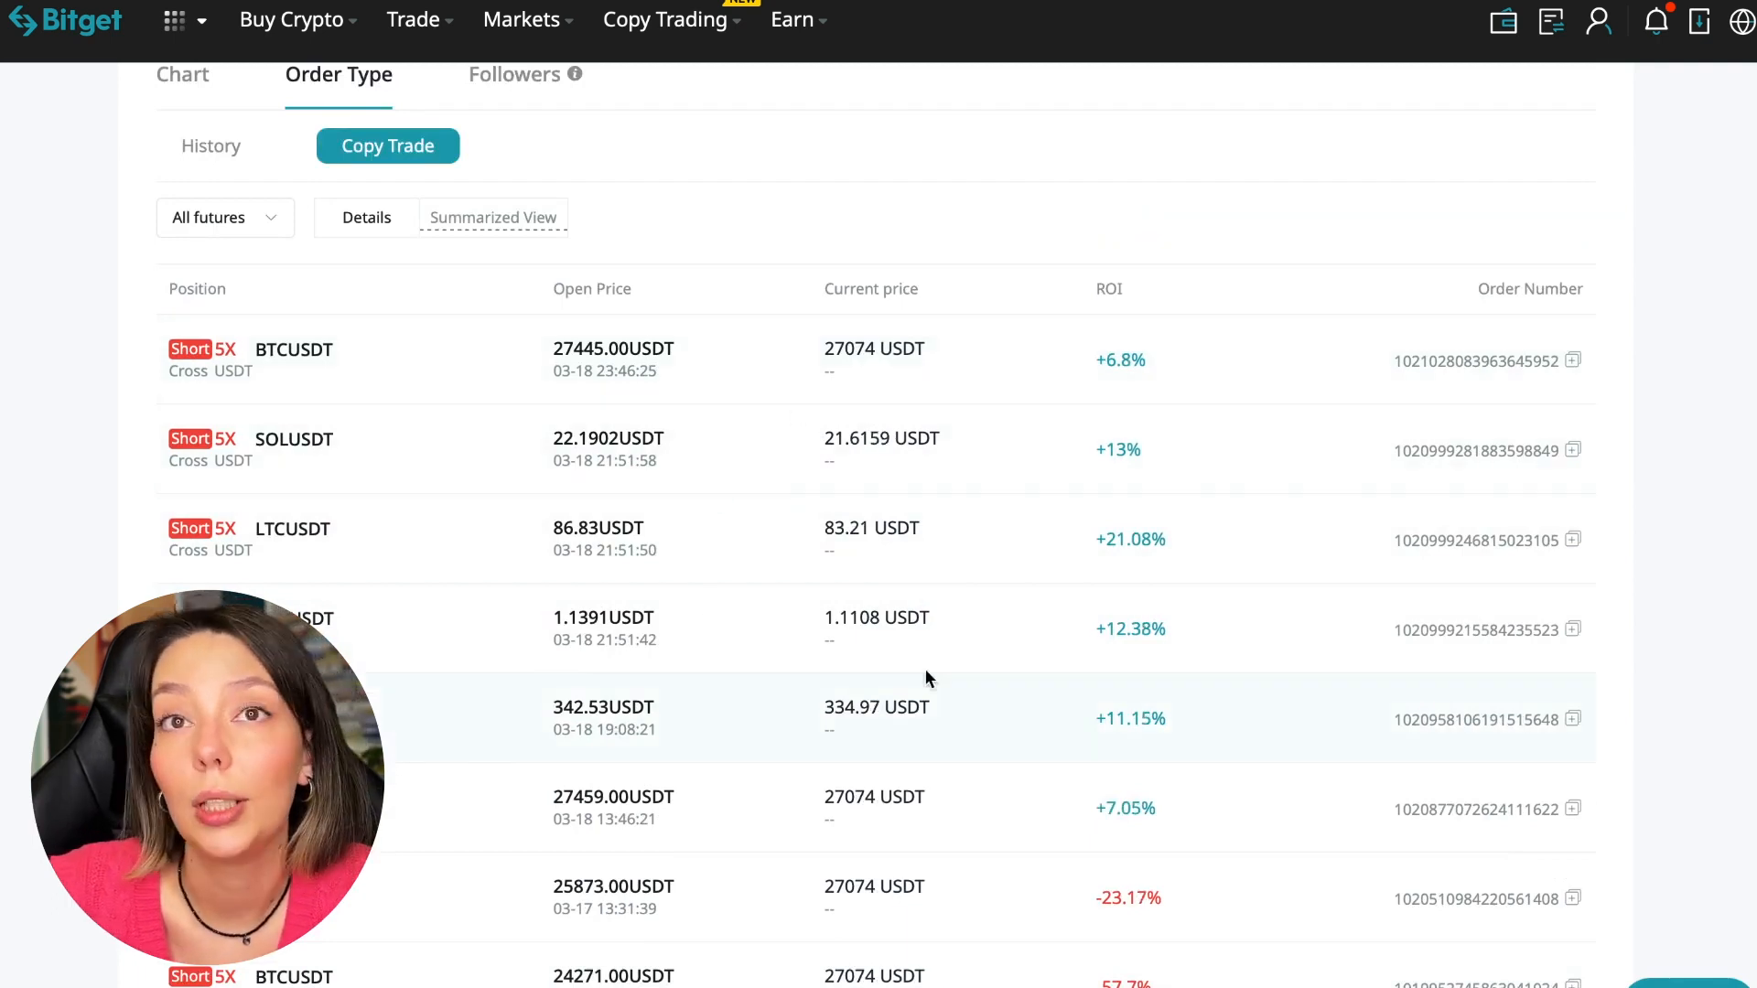
pyautogui.scroll(3)
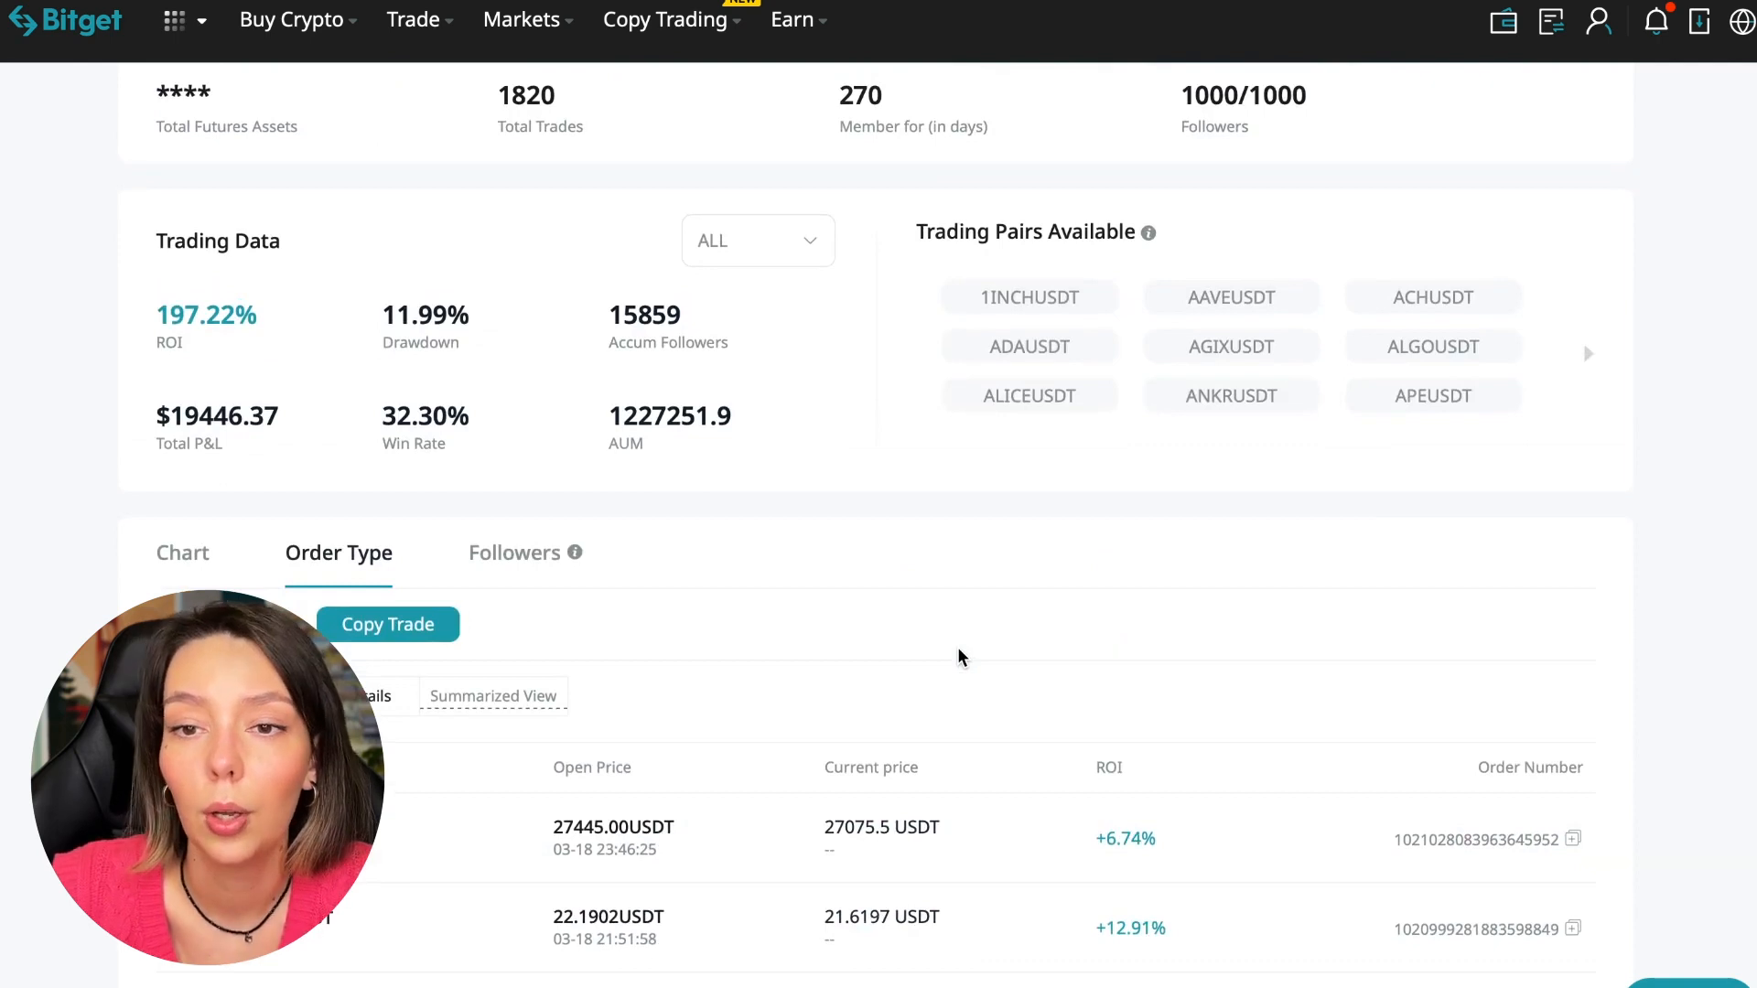
pyautogui.scroll(3)
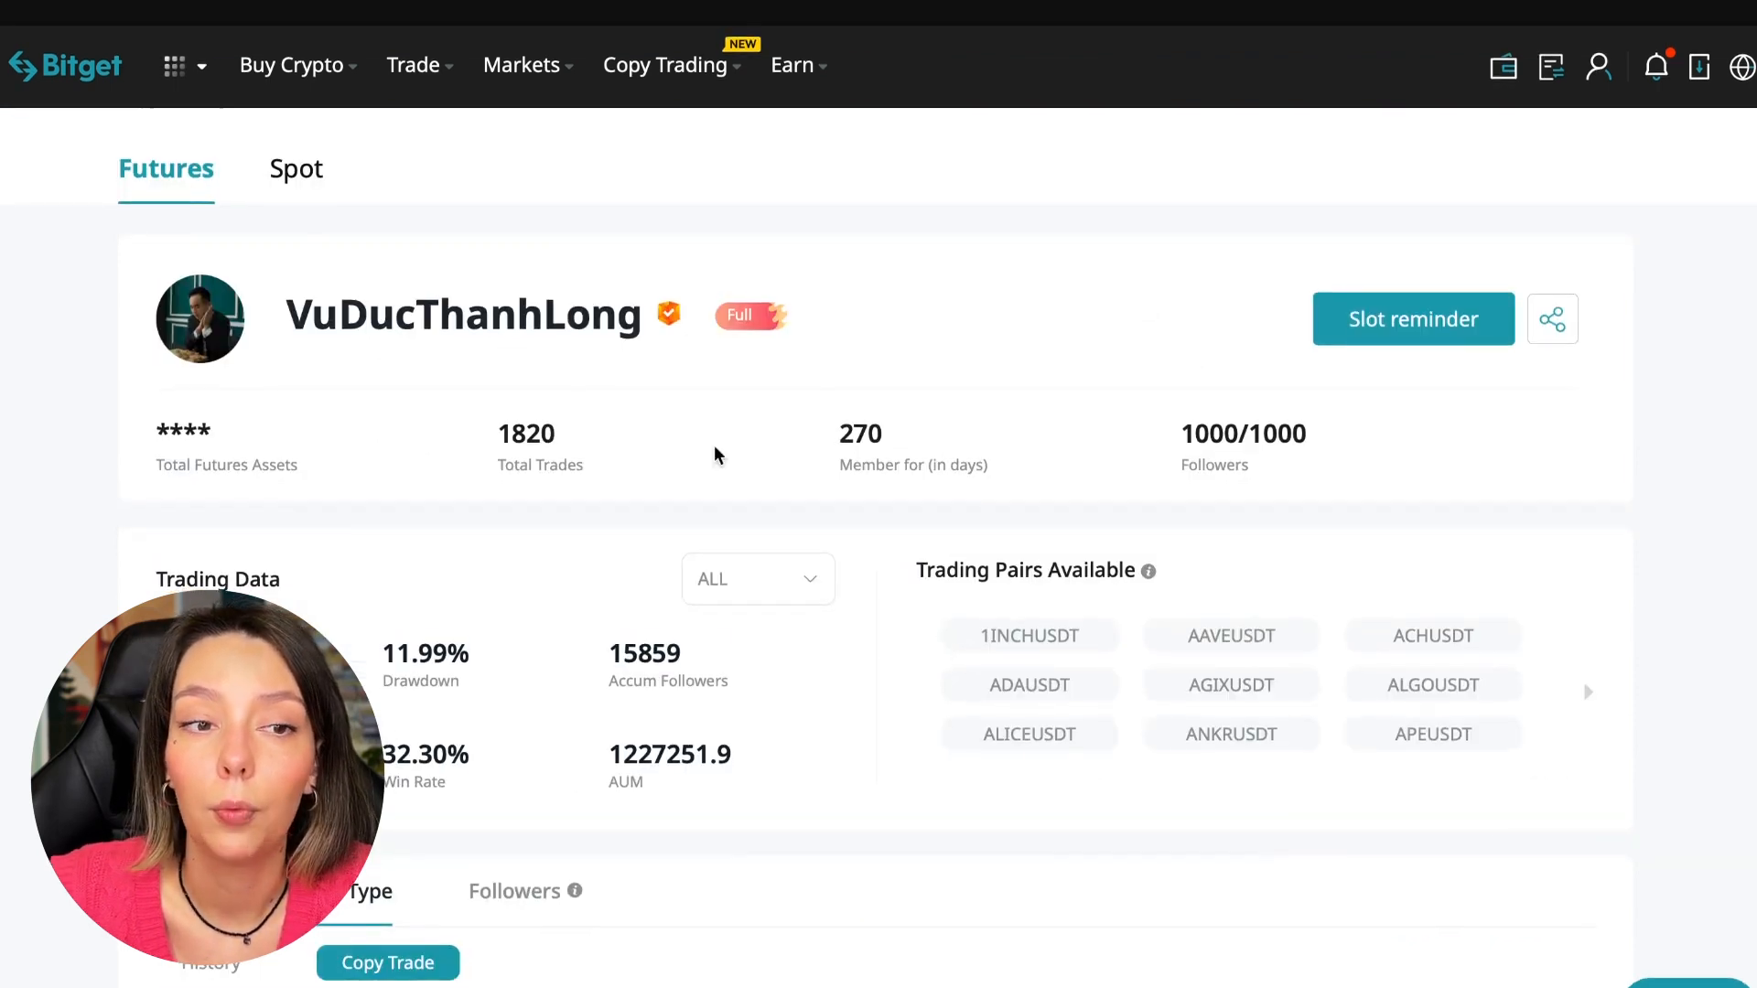
pyautogui.moveTo(370, 238)
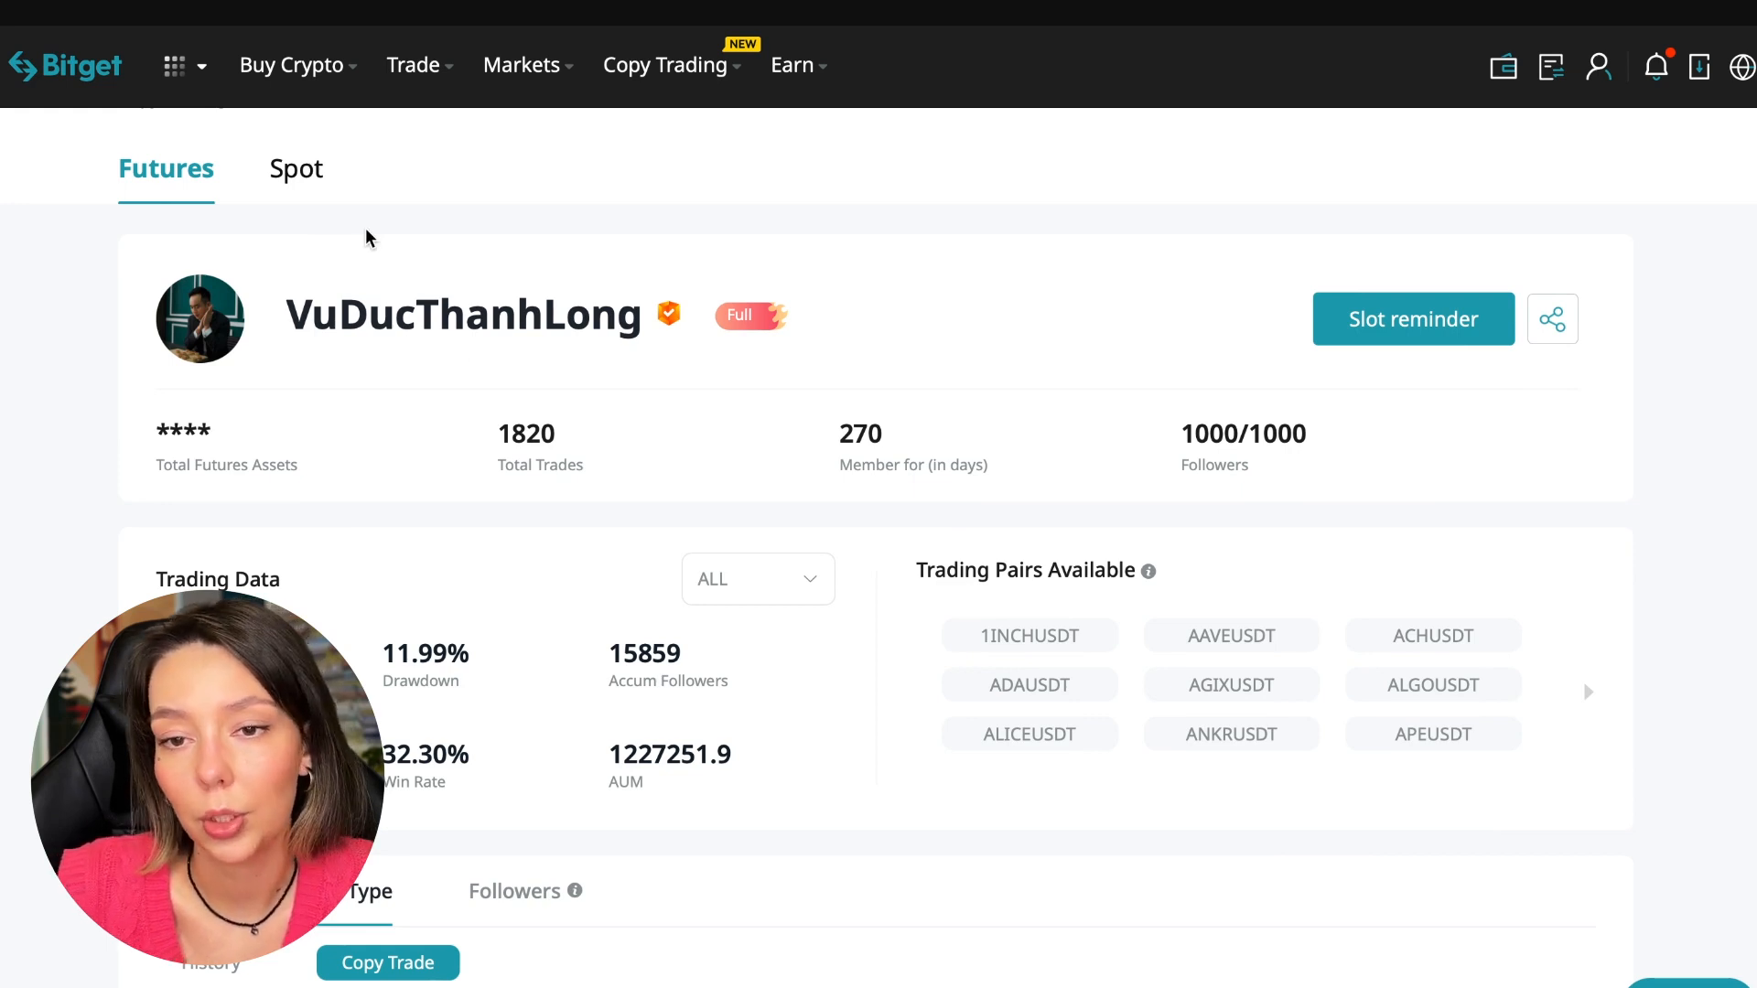
pyautogui.moveTo(278, 170)
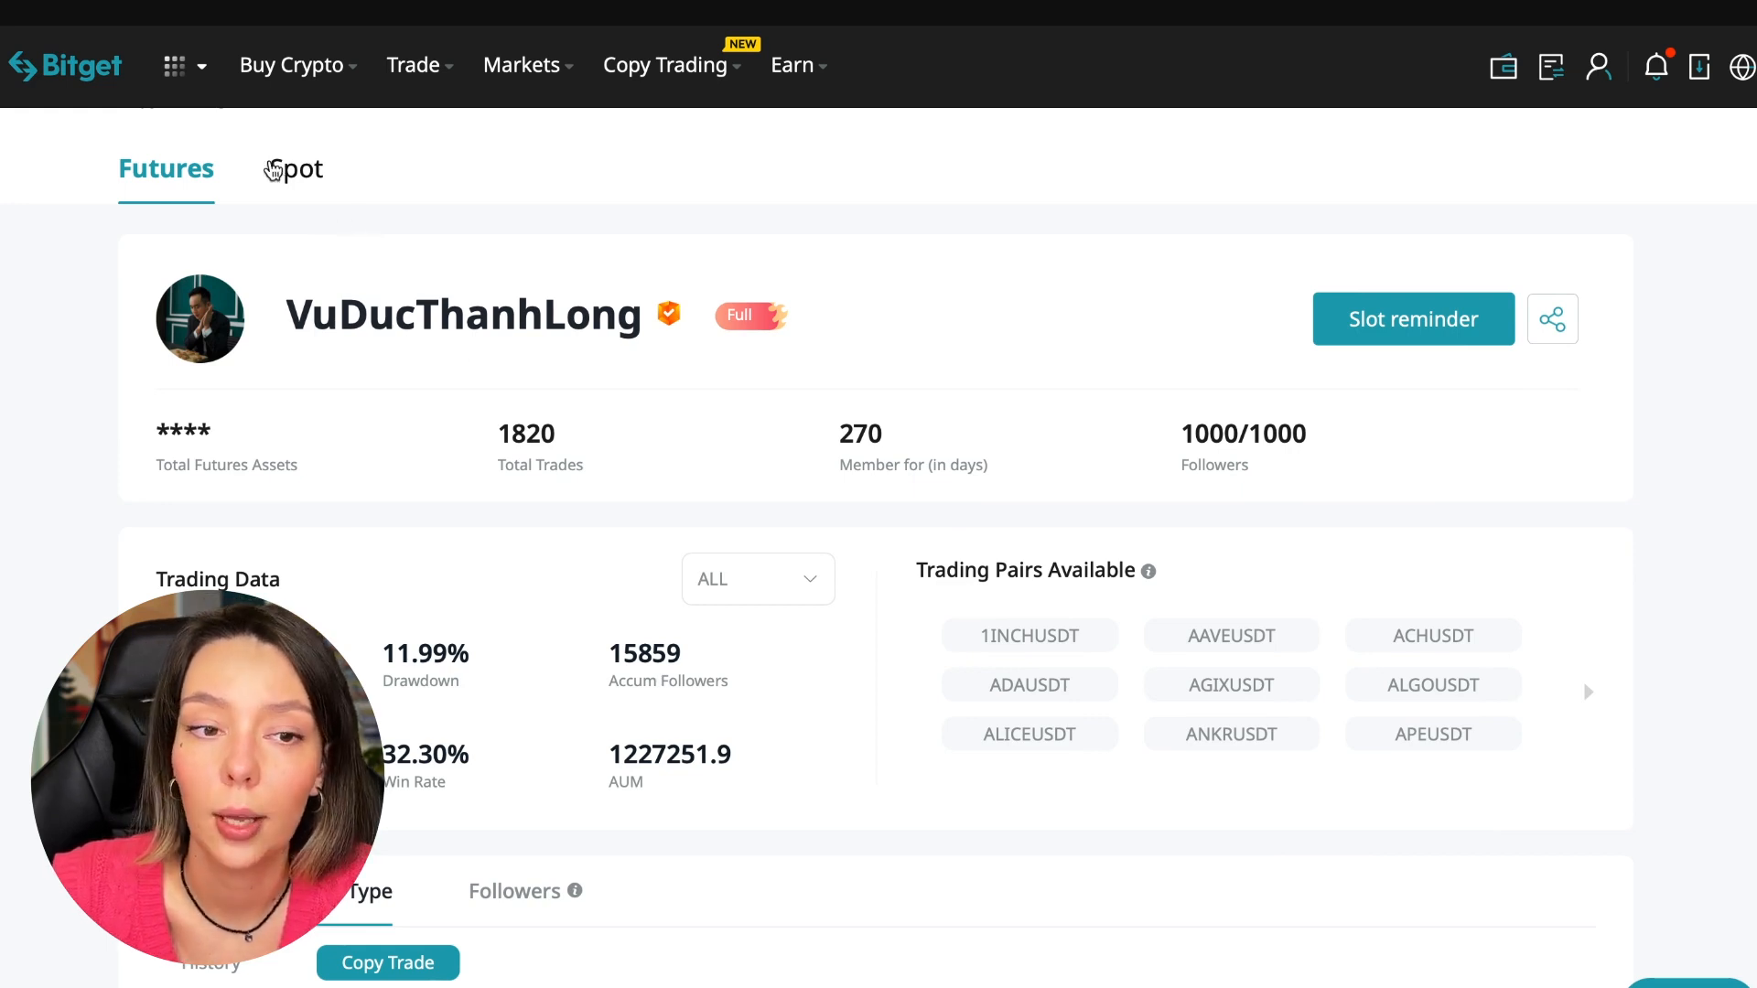
pyautogui.moveTo(690, 206)
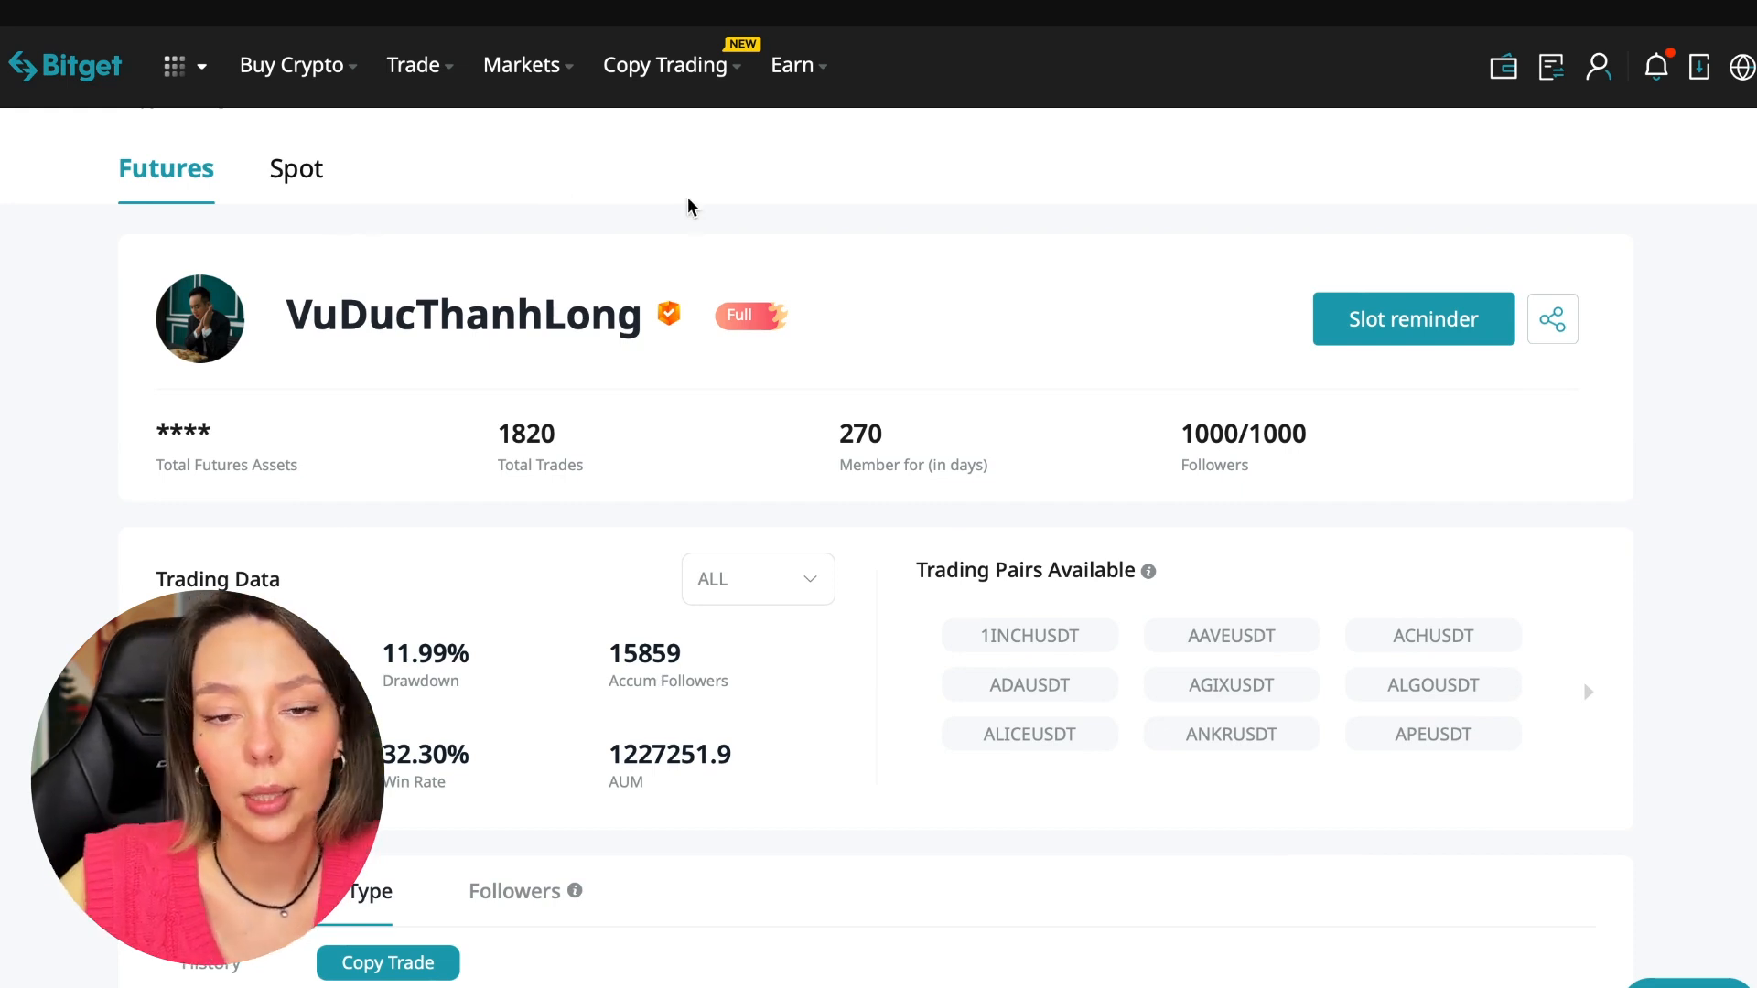
pyautogui.moveTo(432, 357)
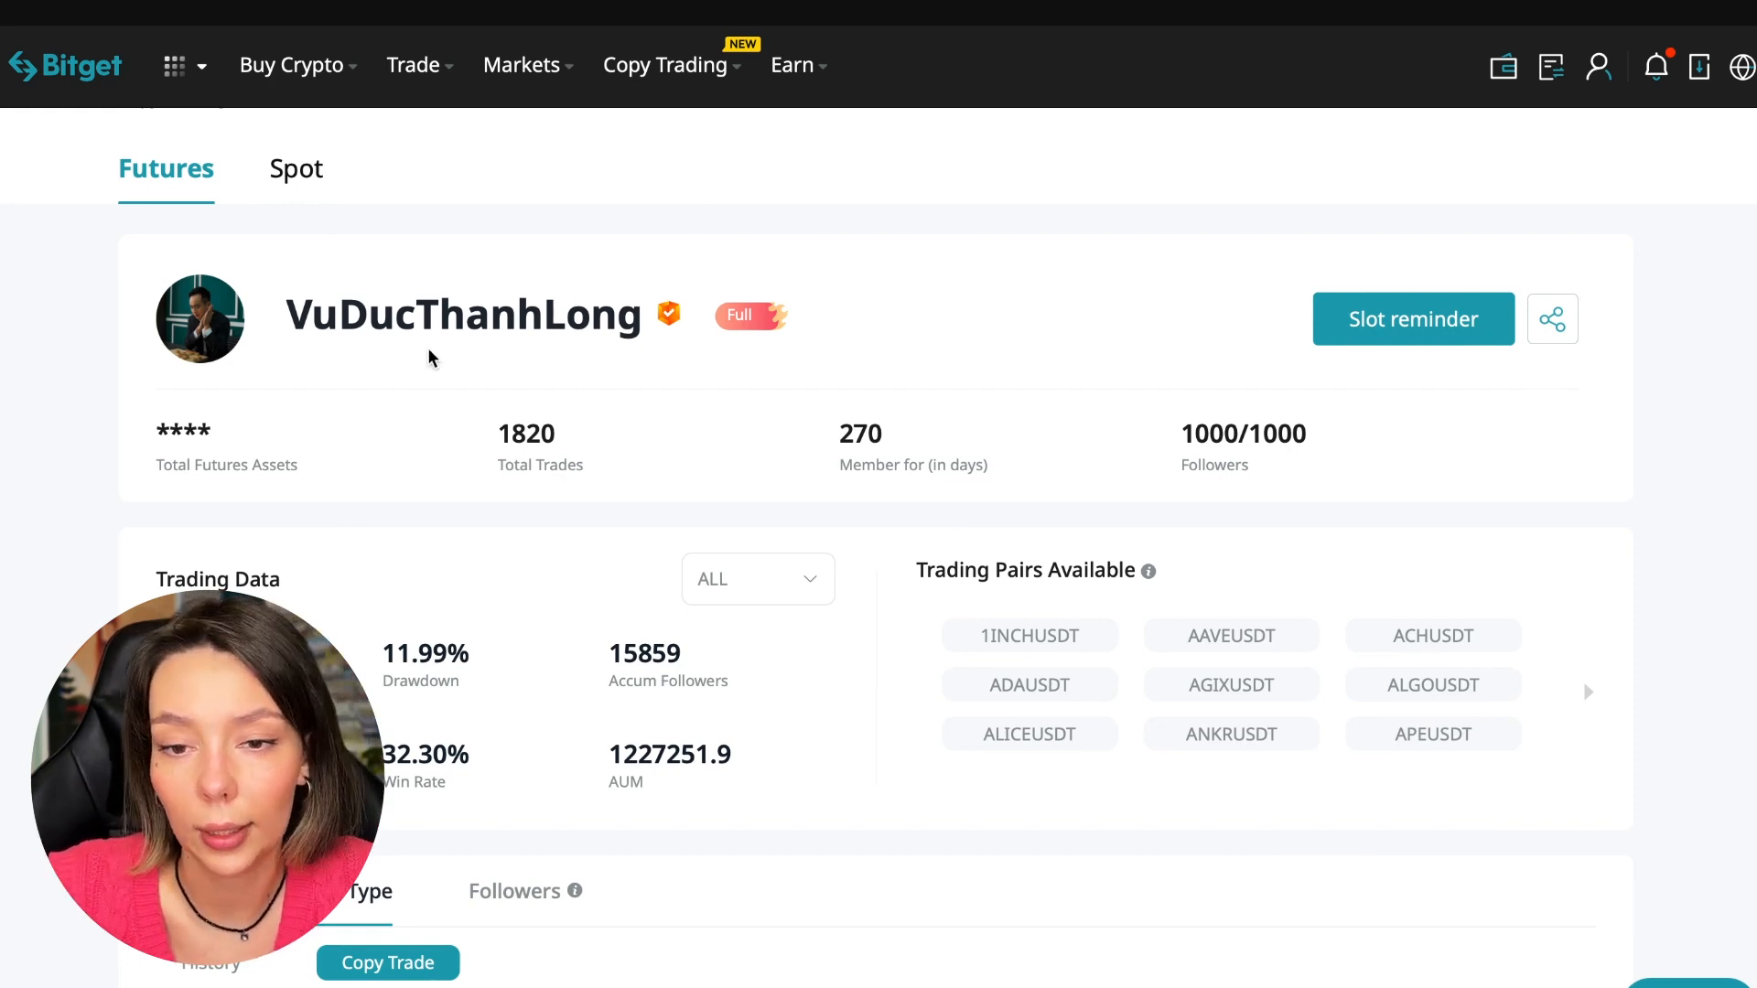
pyautogui.moveTo(955, 721)
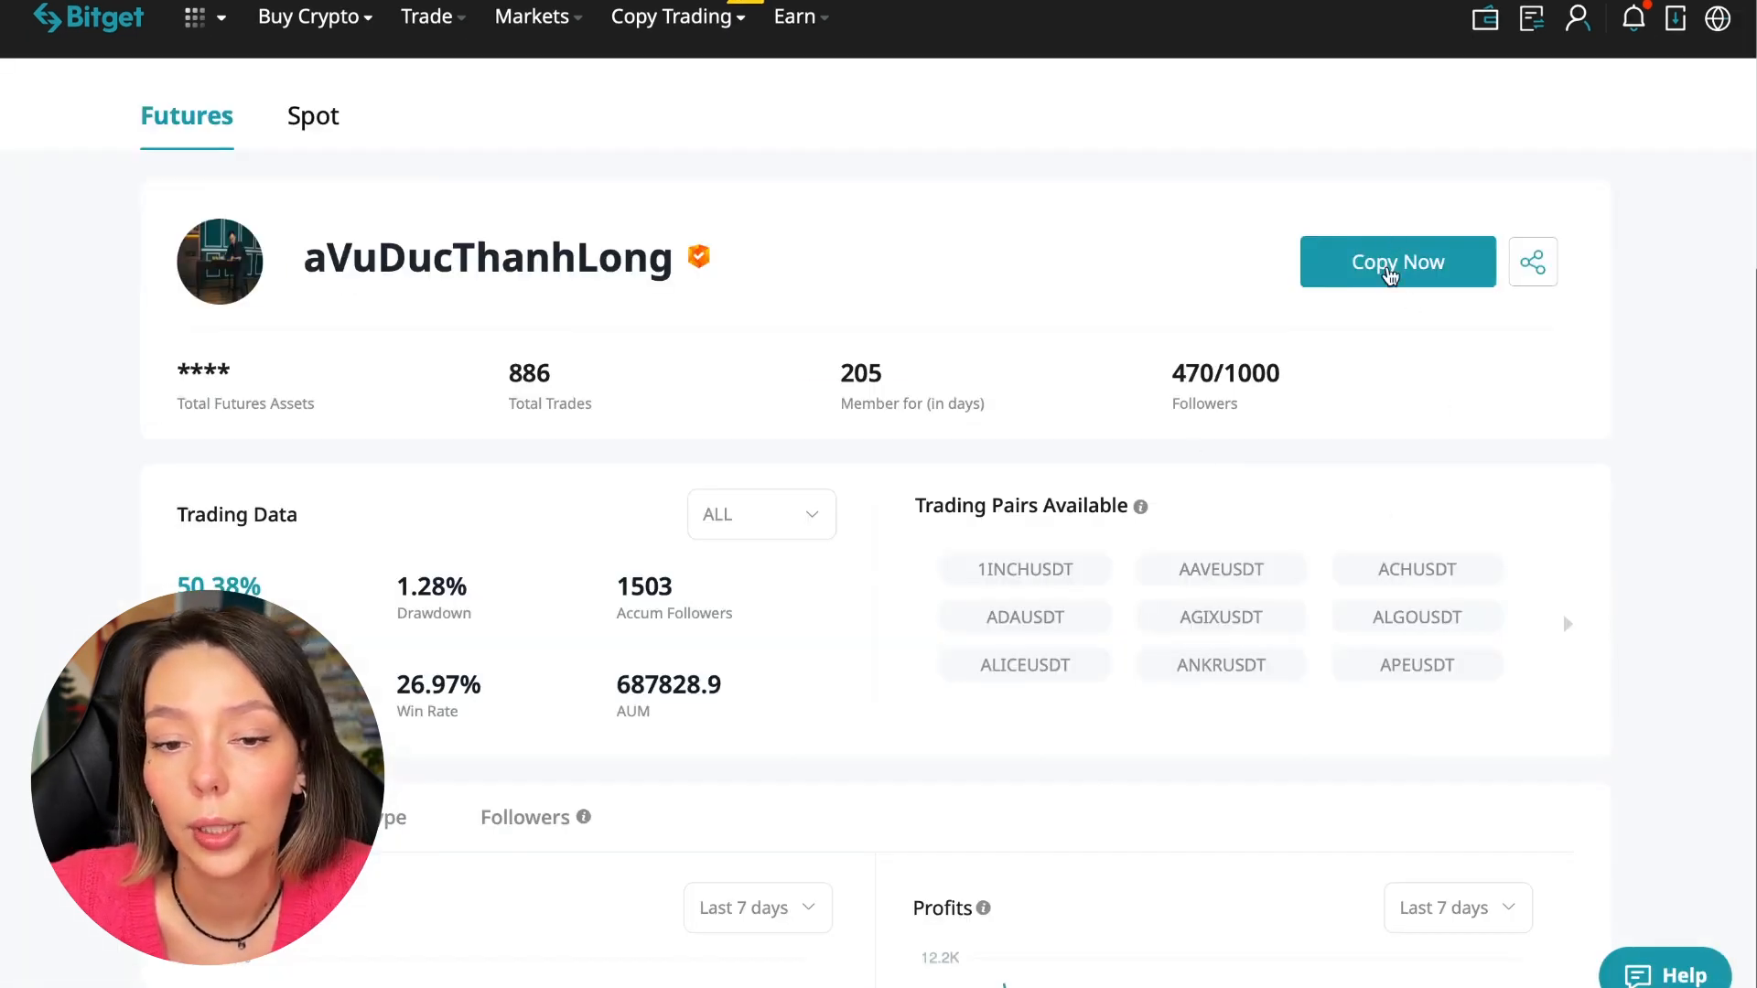
pyautogui.click(1397, 262)
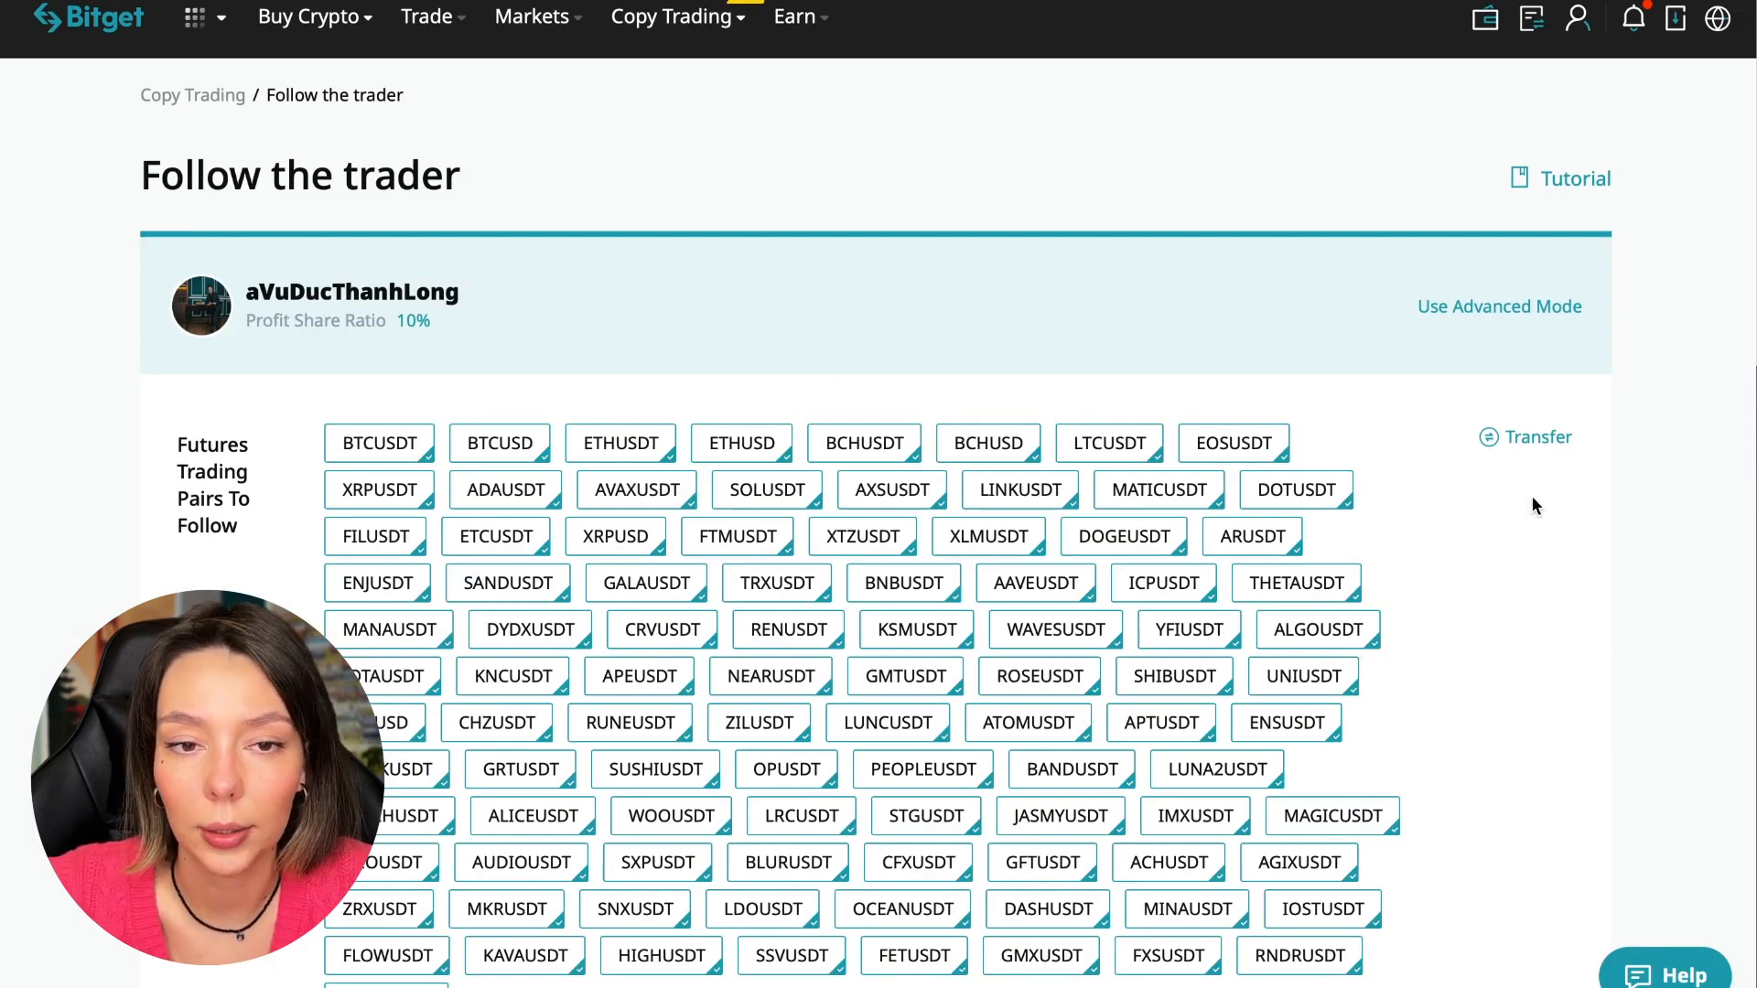
pyautogui.moveTo(1499, 324)
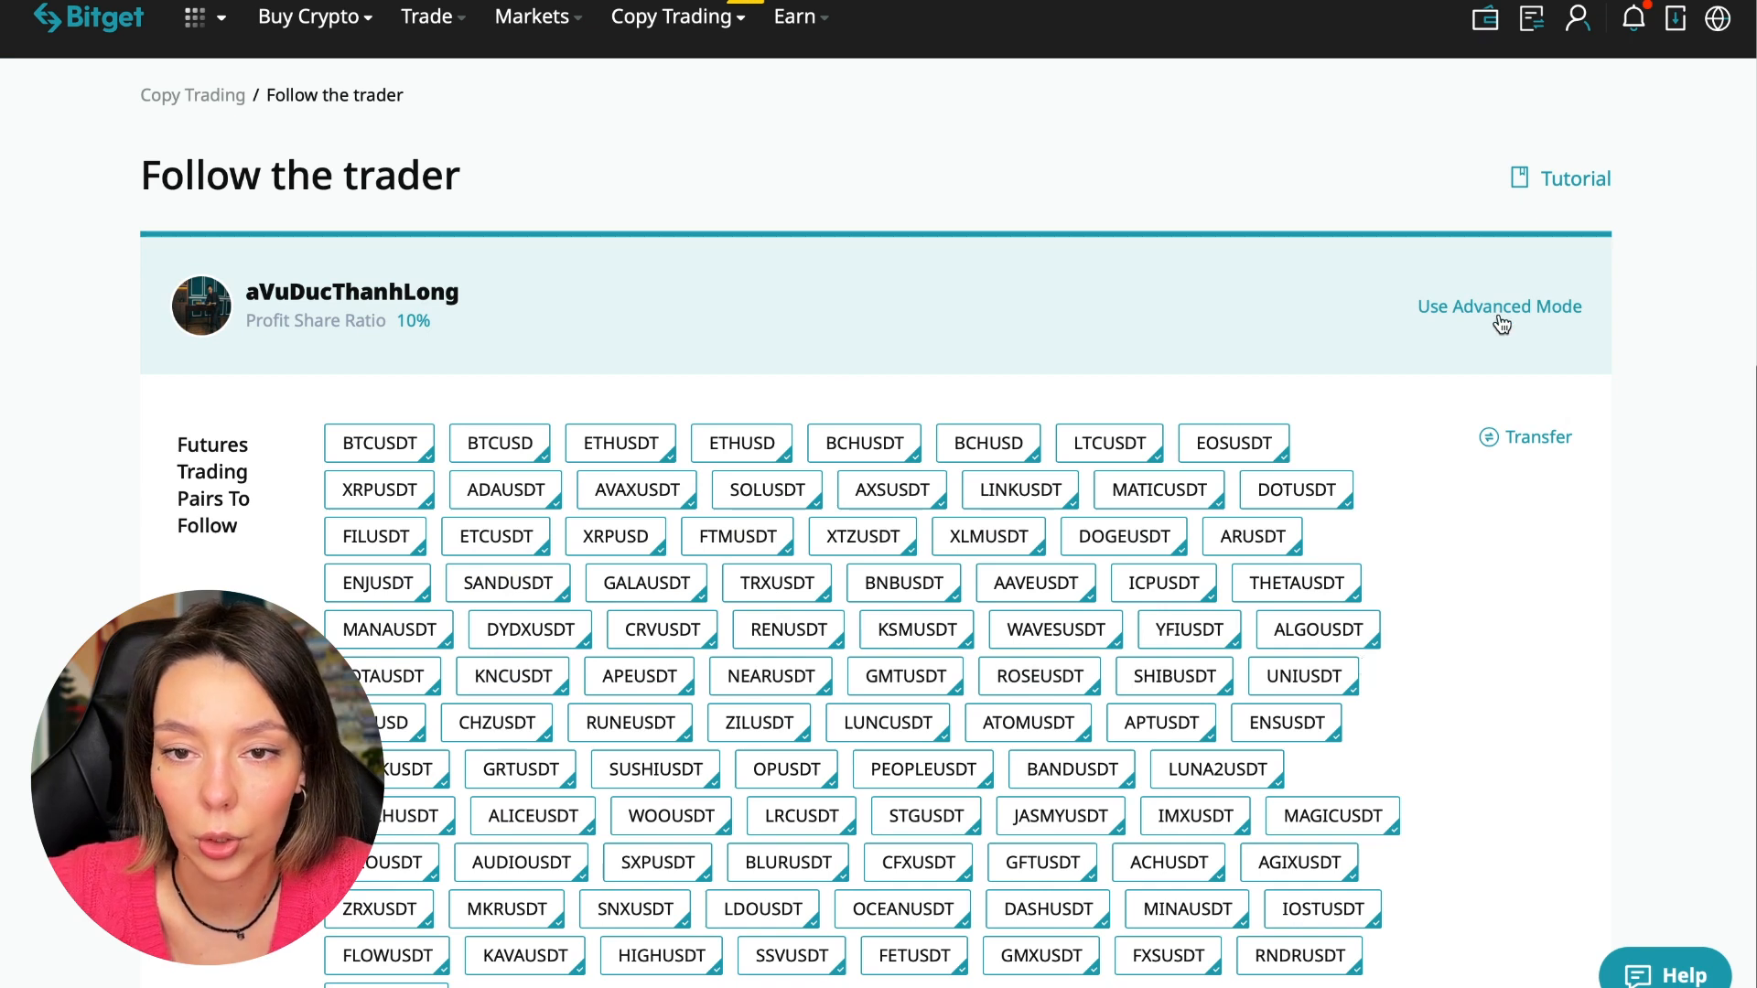
pyautogui.click(1499, 306)
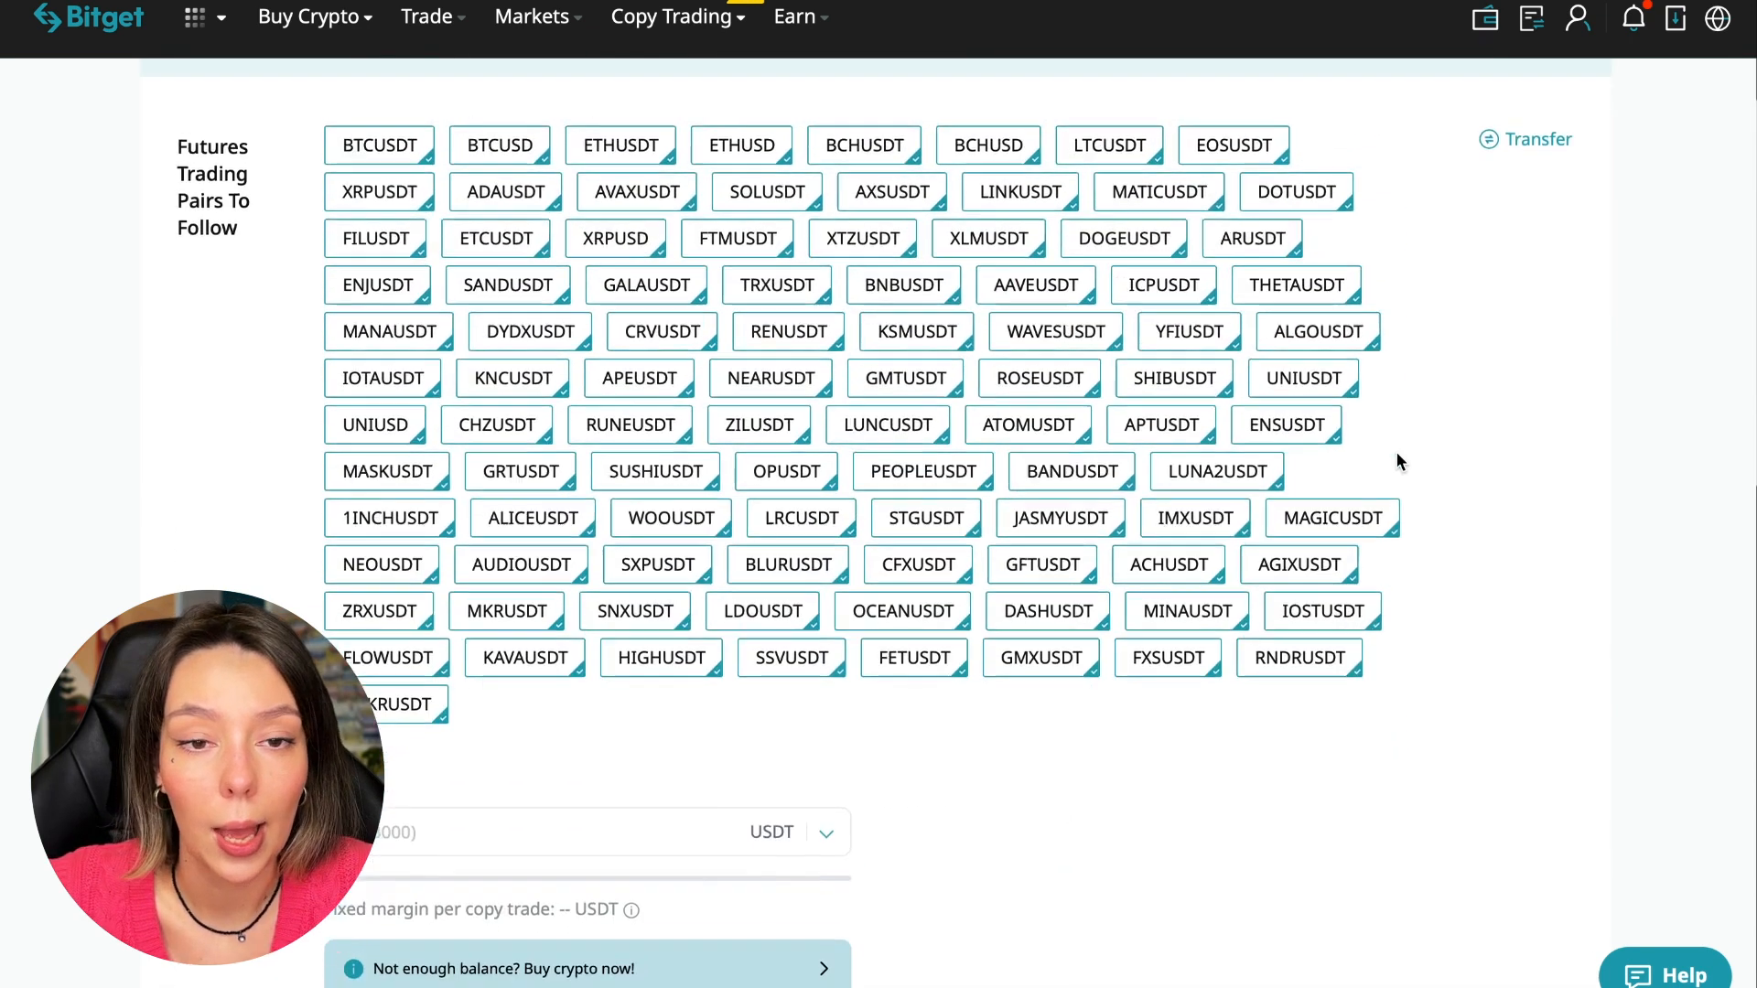
pyautogui.scroll(3)
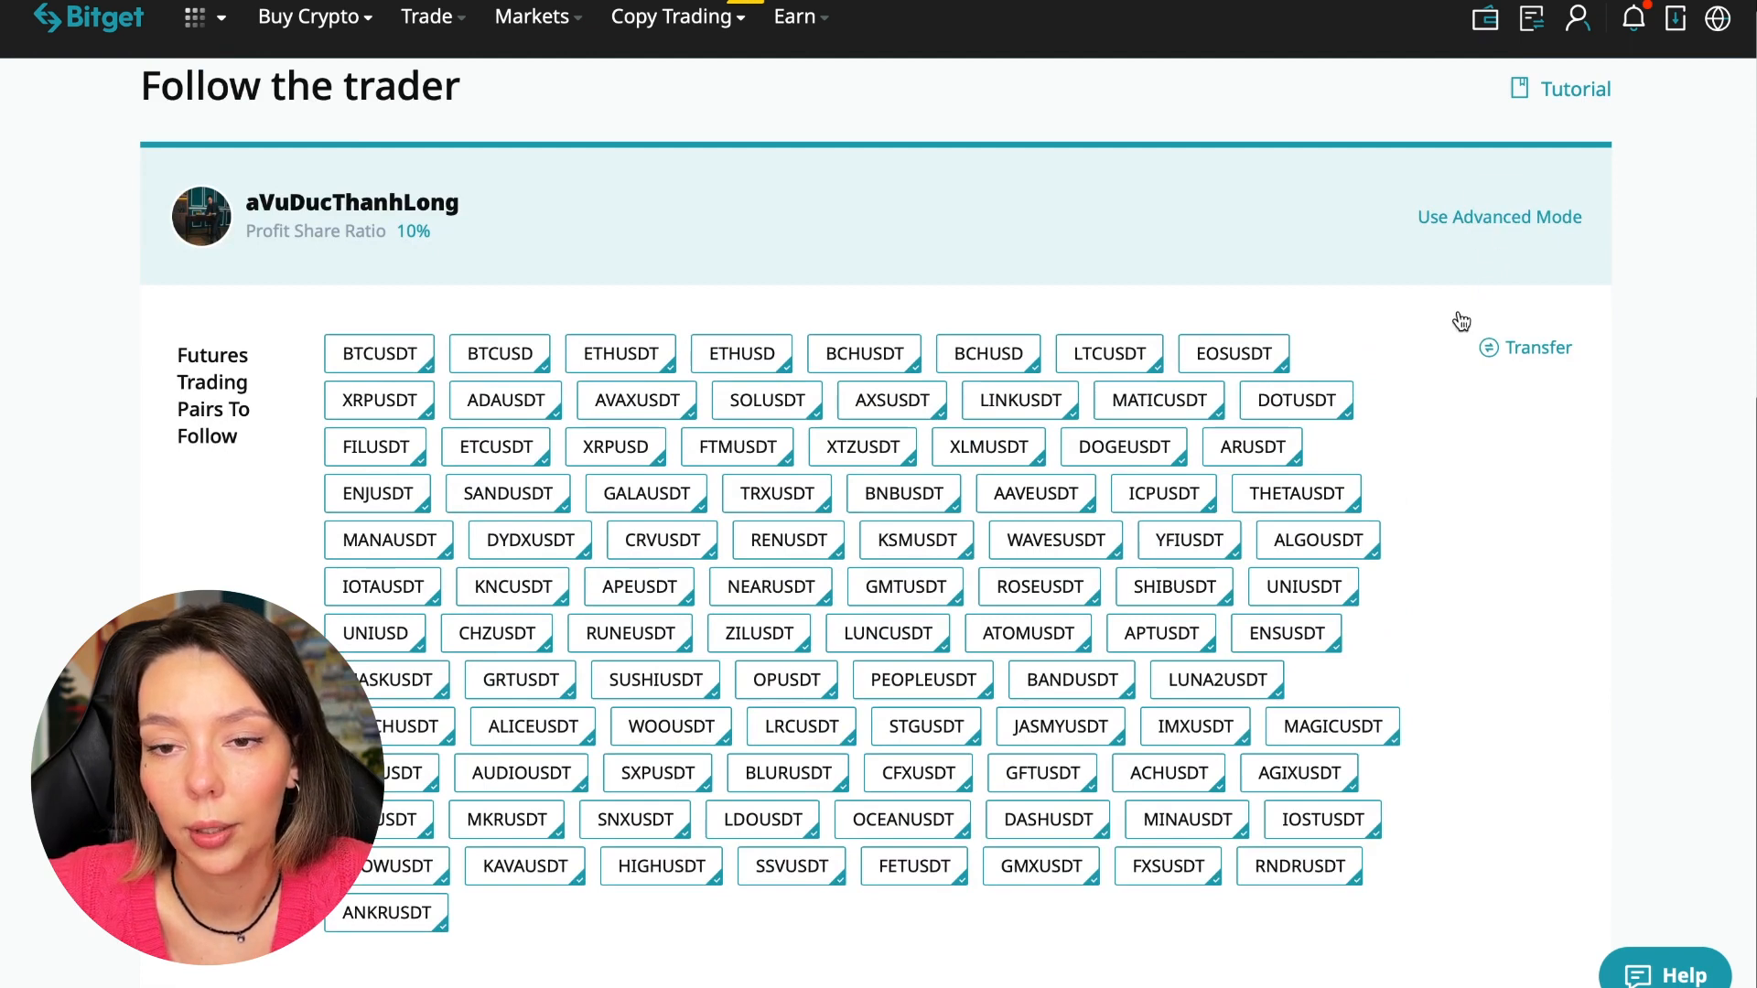
pyautogui.scroll(-3)
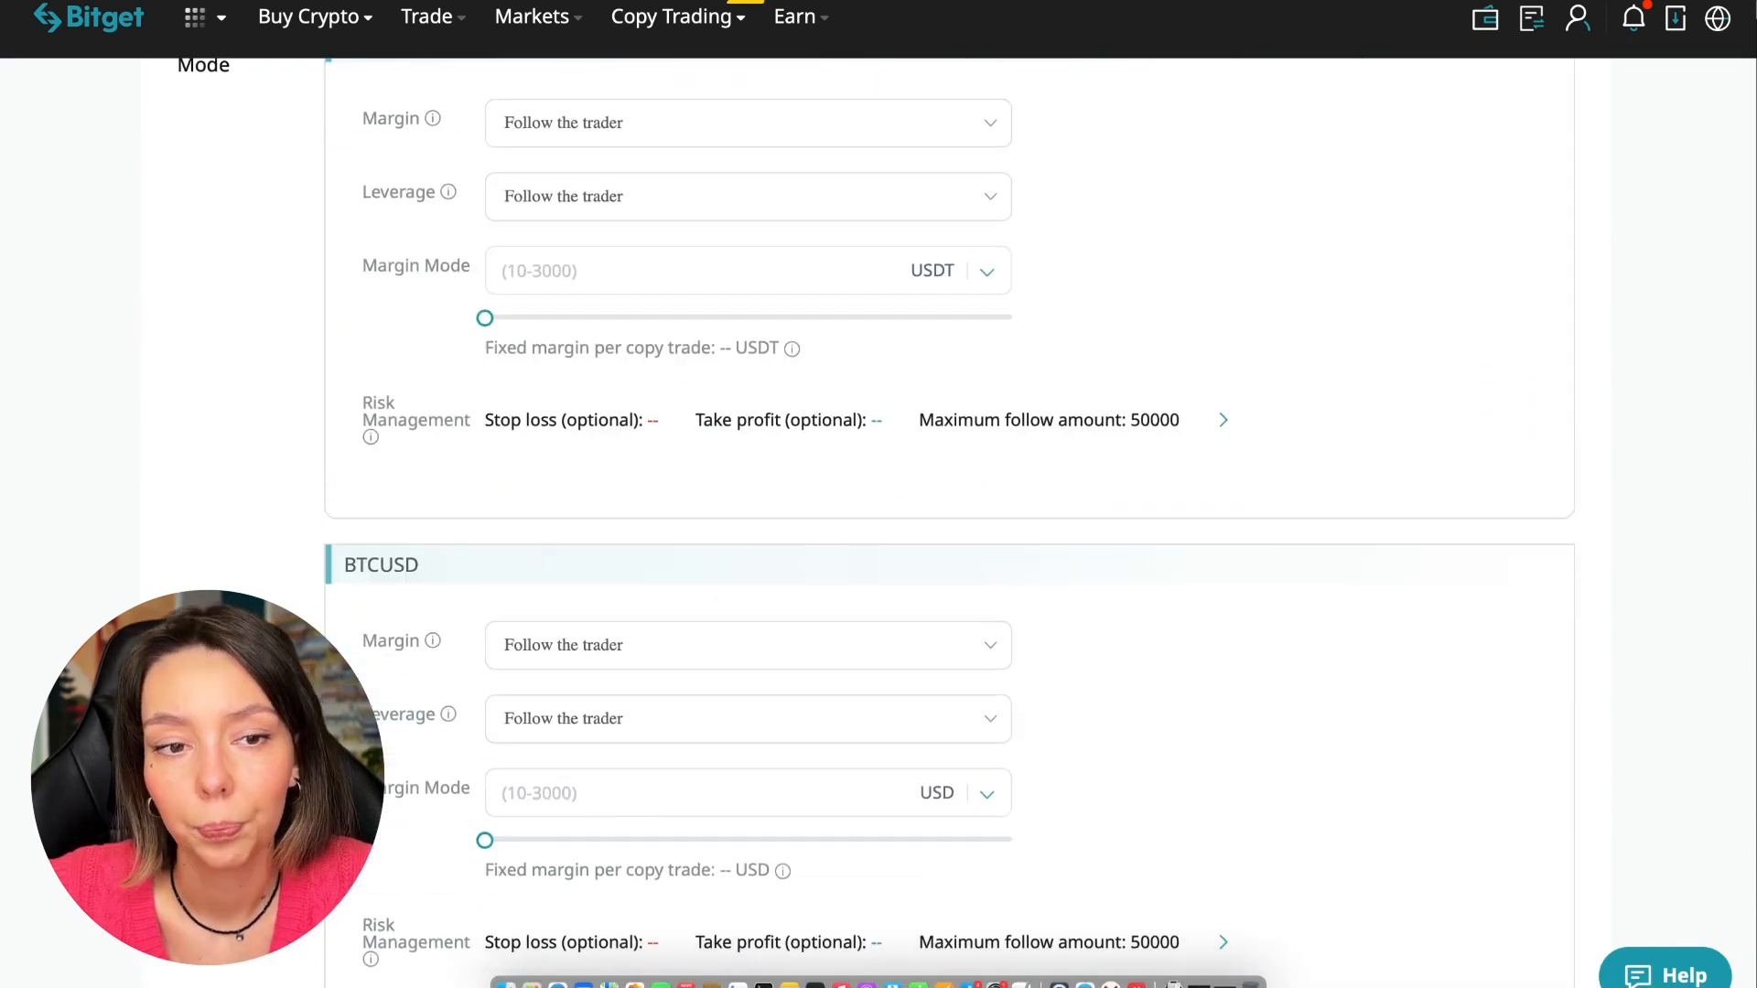
pyautogui.scroll(-3)
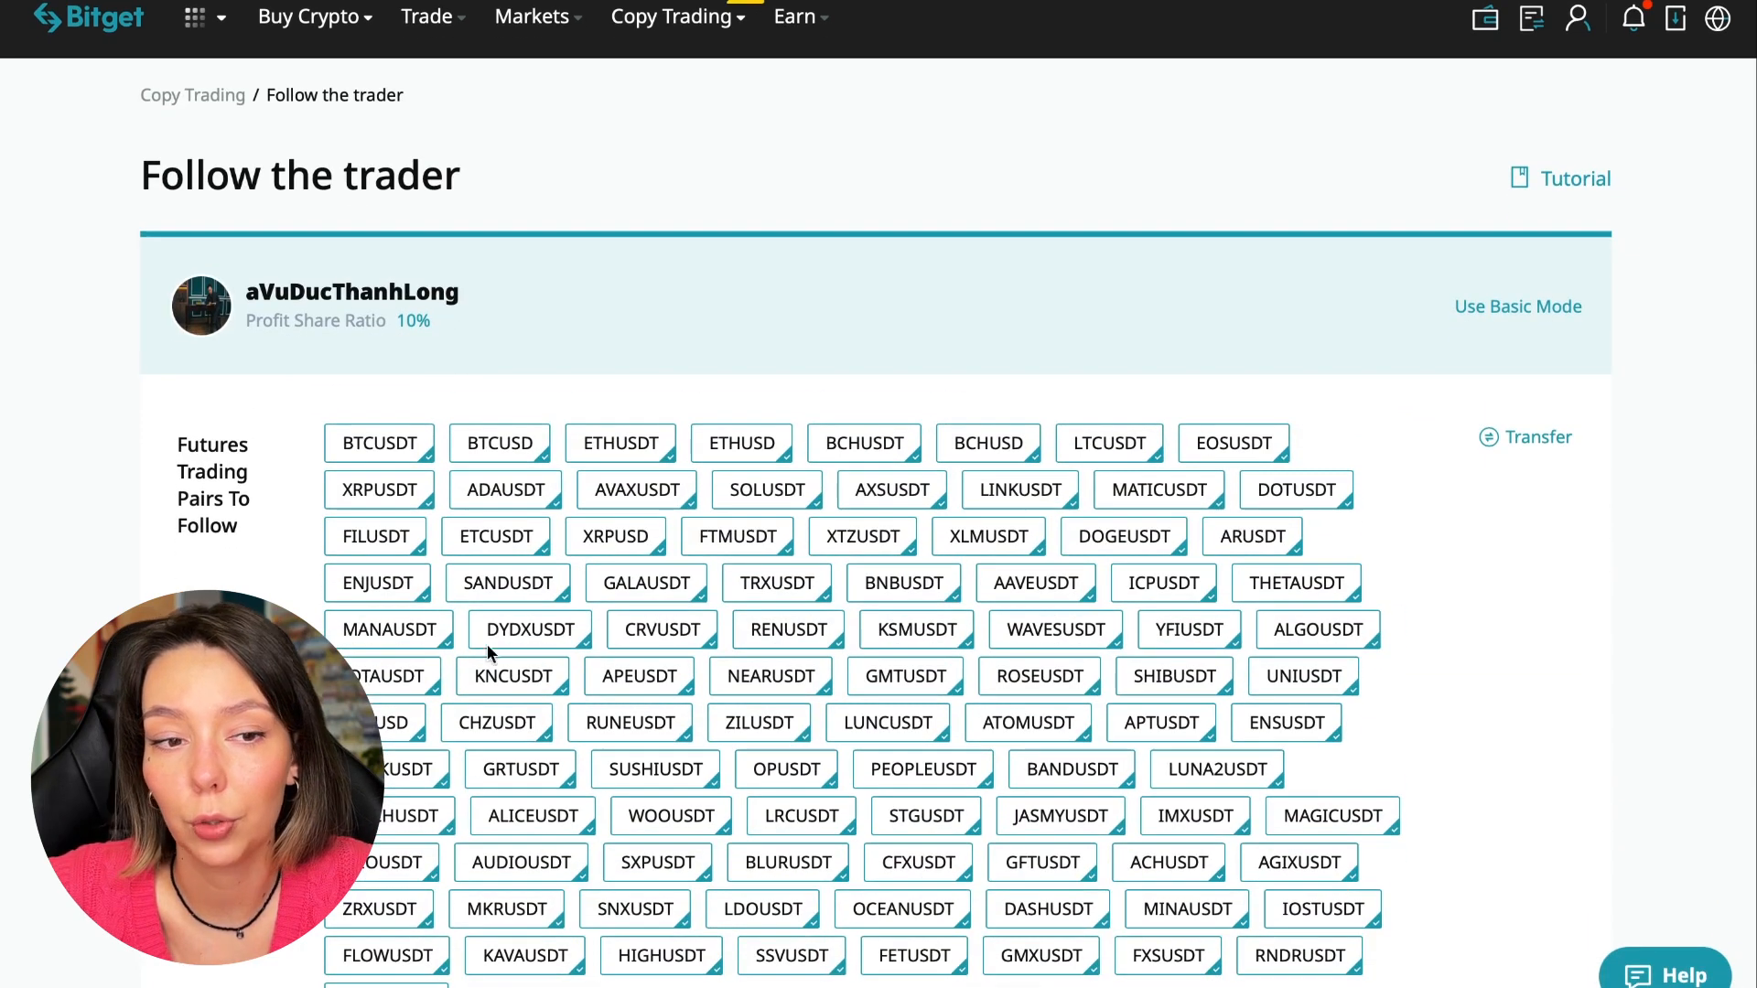
pyautogui.moveTo(531, 802)
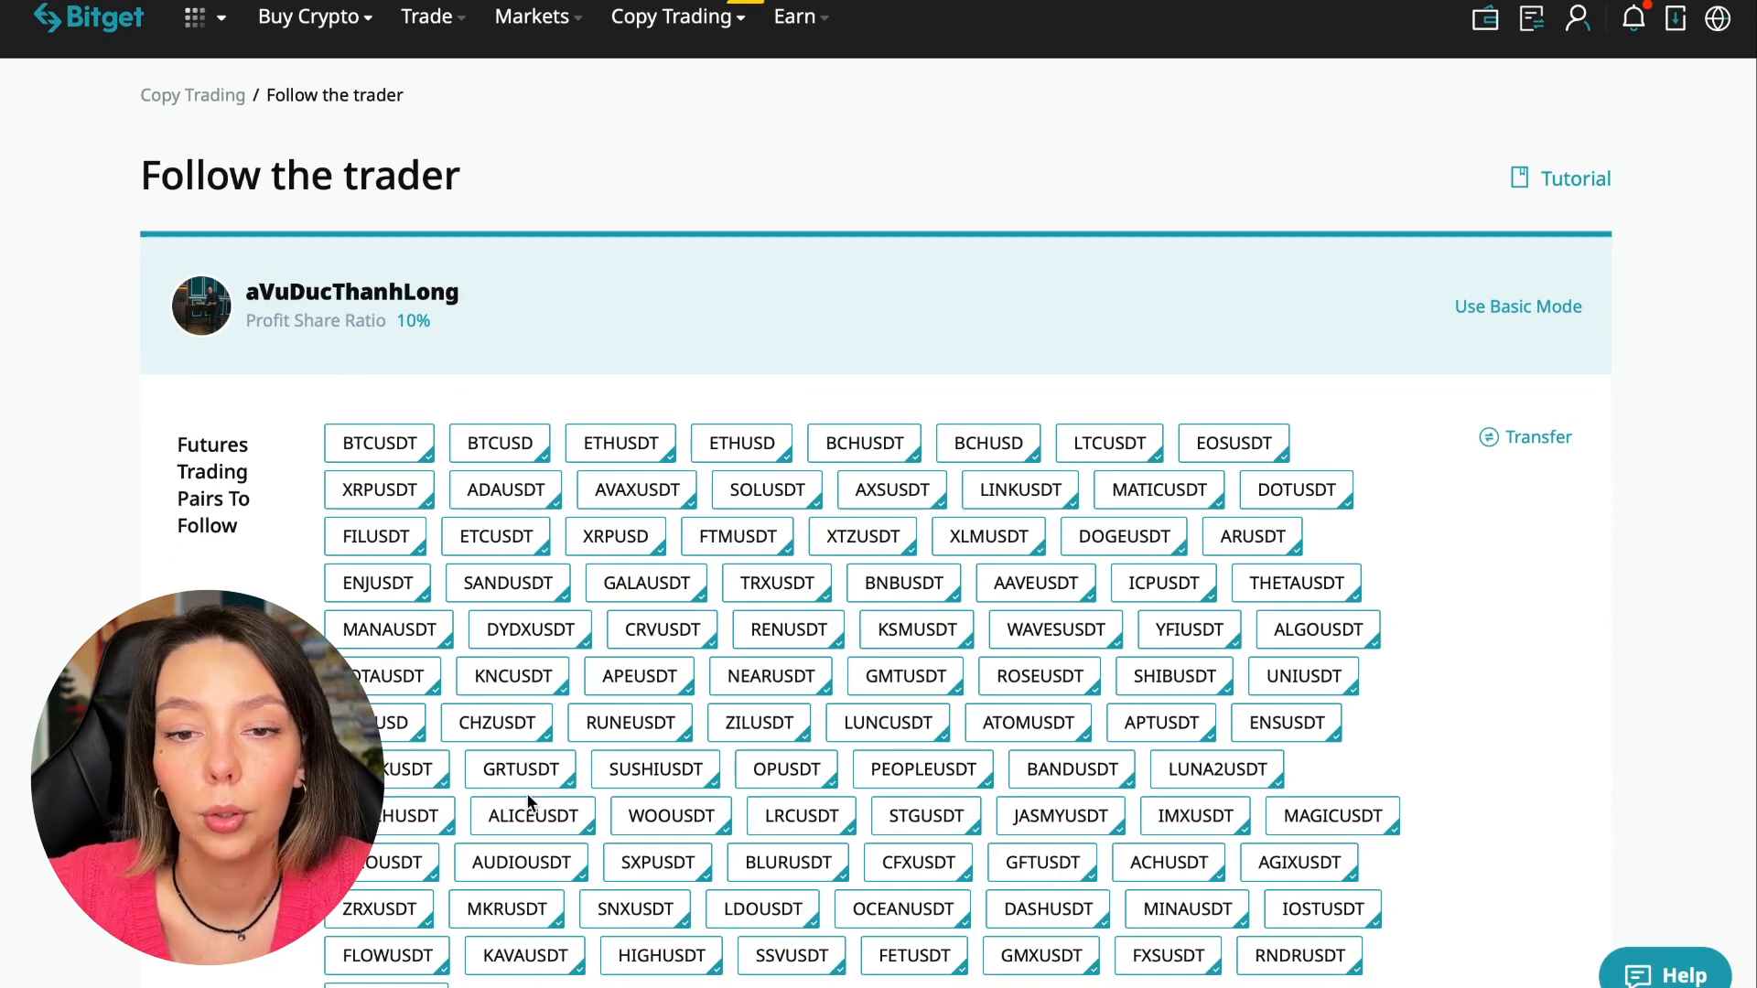
# - Return to basic mode listing all futures pairs and reach the empty fixed-margin field
pyautogui.scroll(-3)
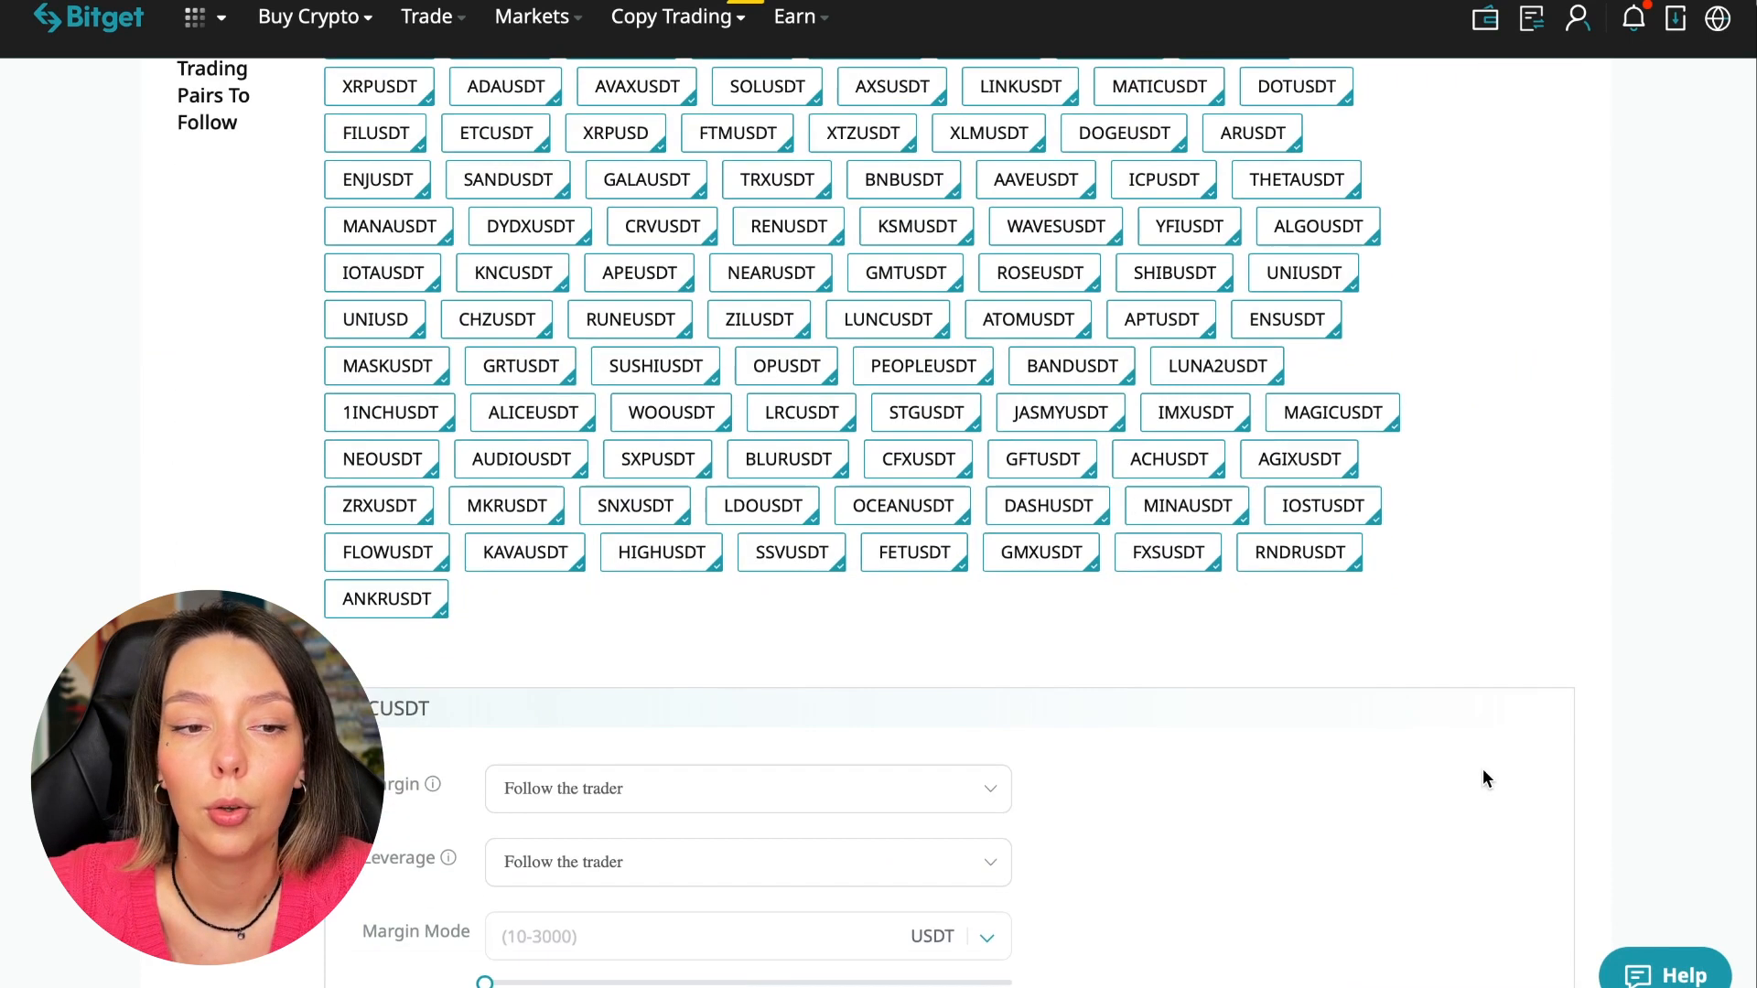
pyautogui.scroll(3)
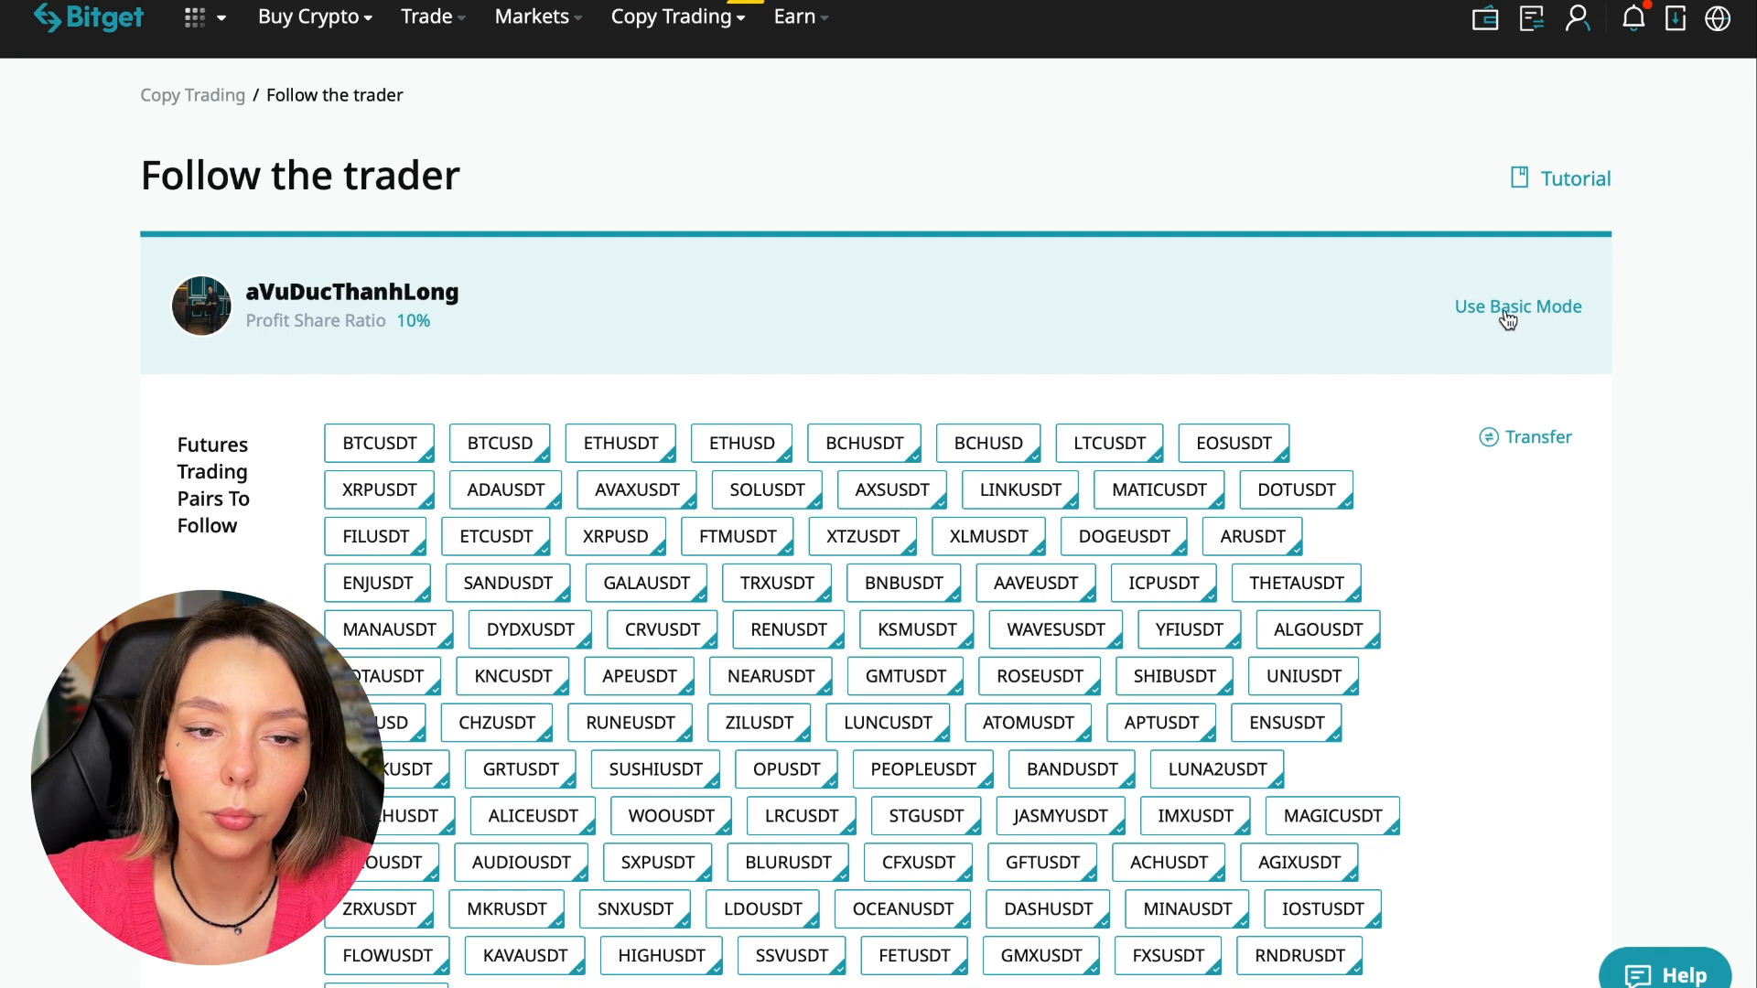
pyautogui.scroll(-3)
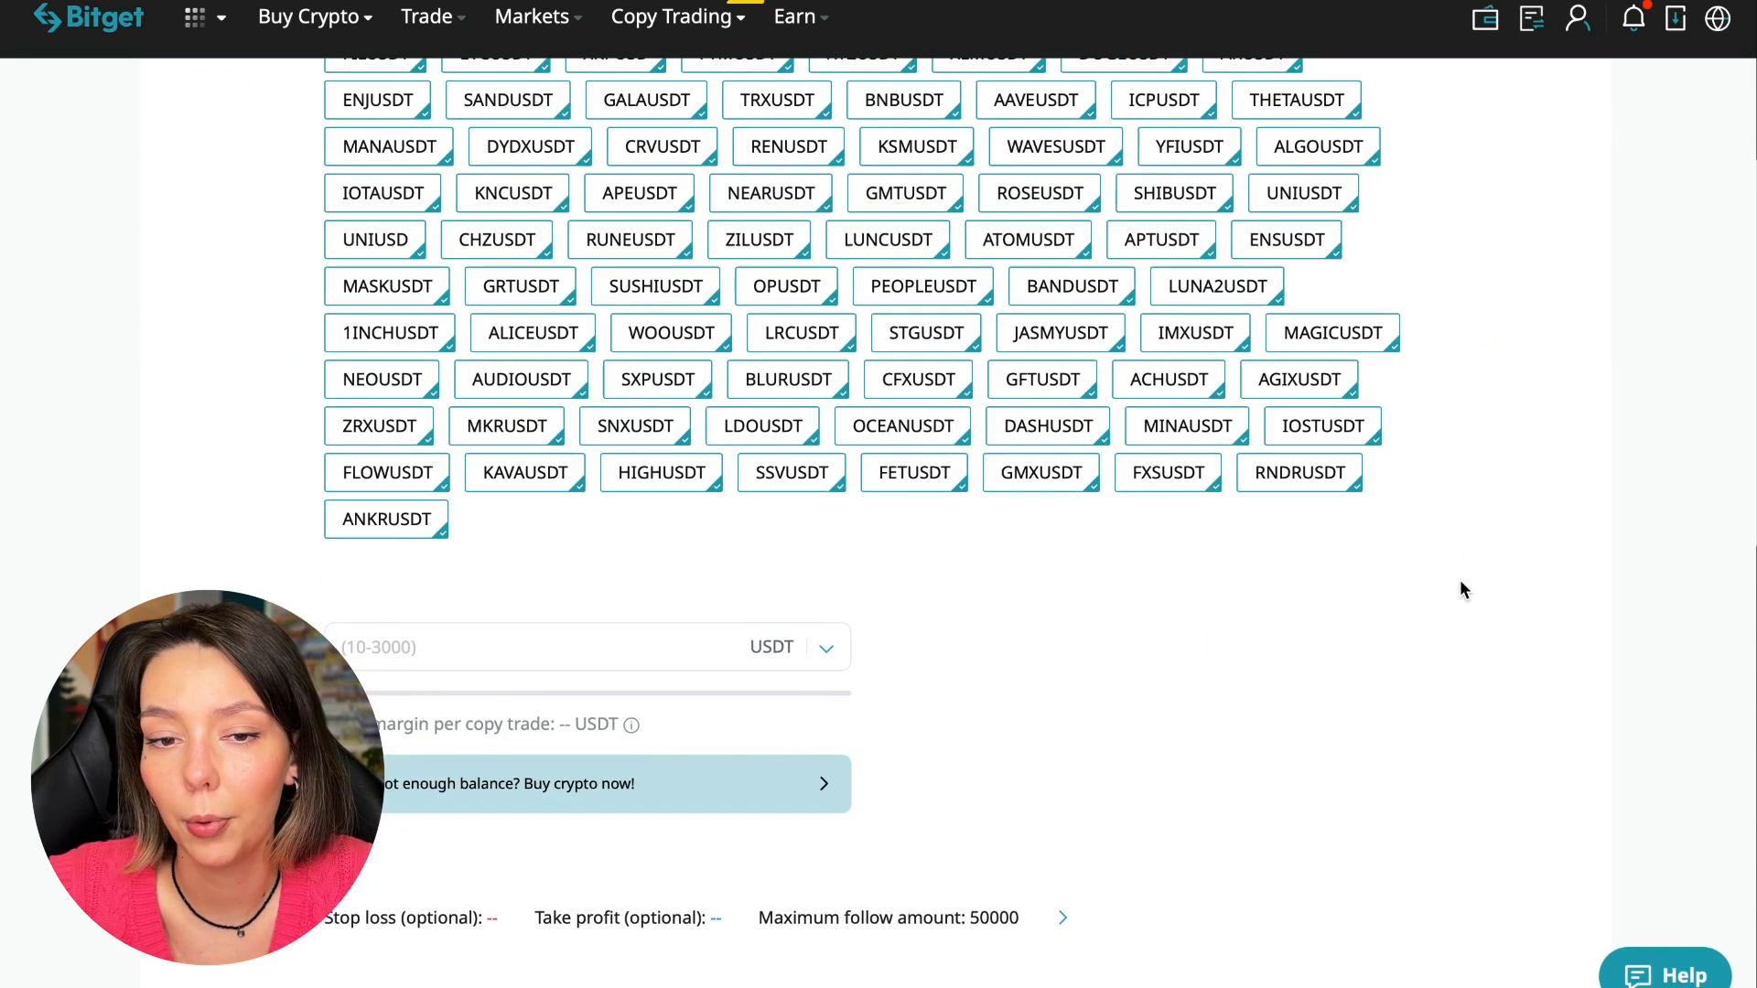
pyautogui.scroll(-3)
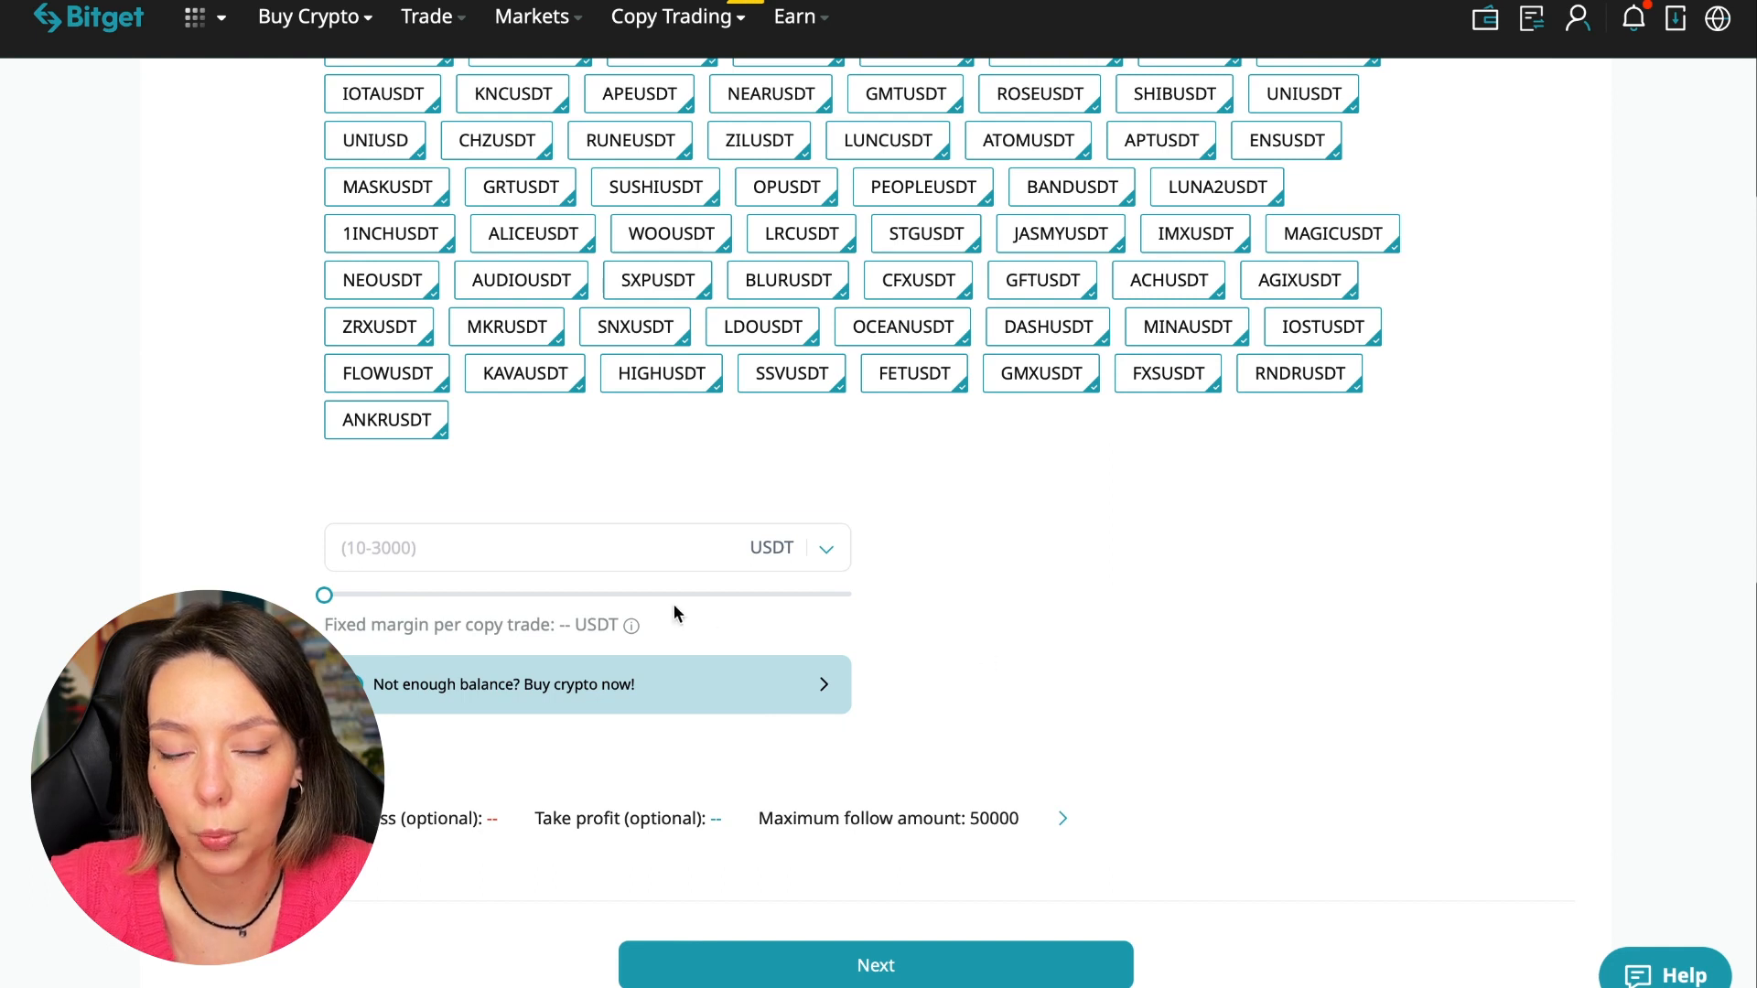
pyautogui.moveTo(516, 670)
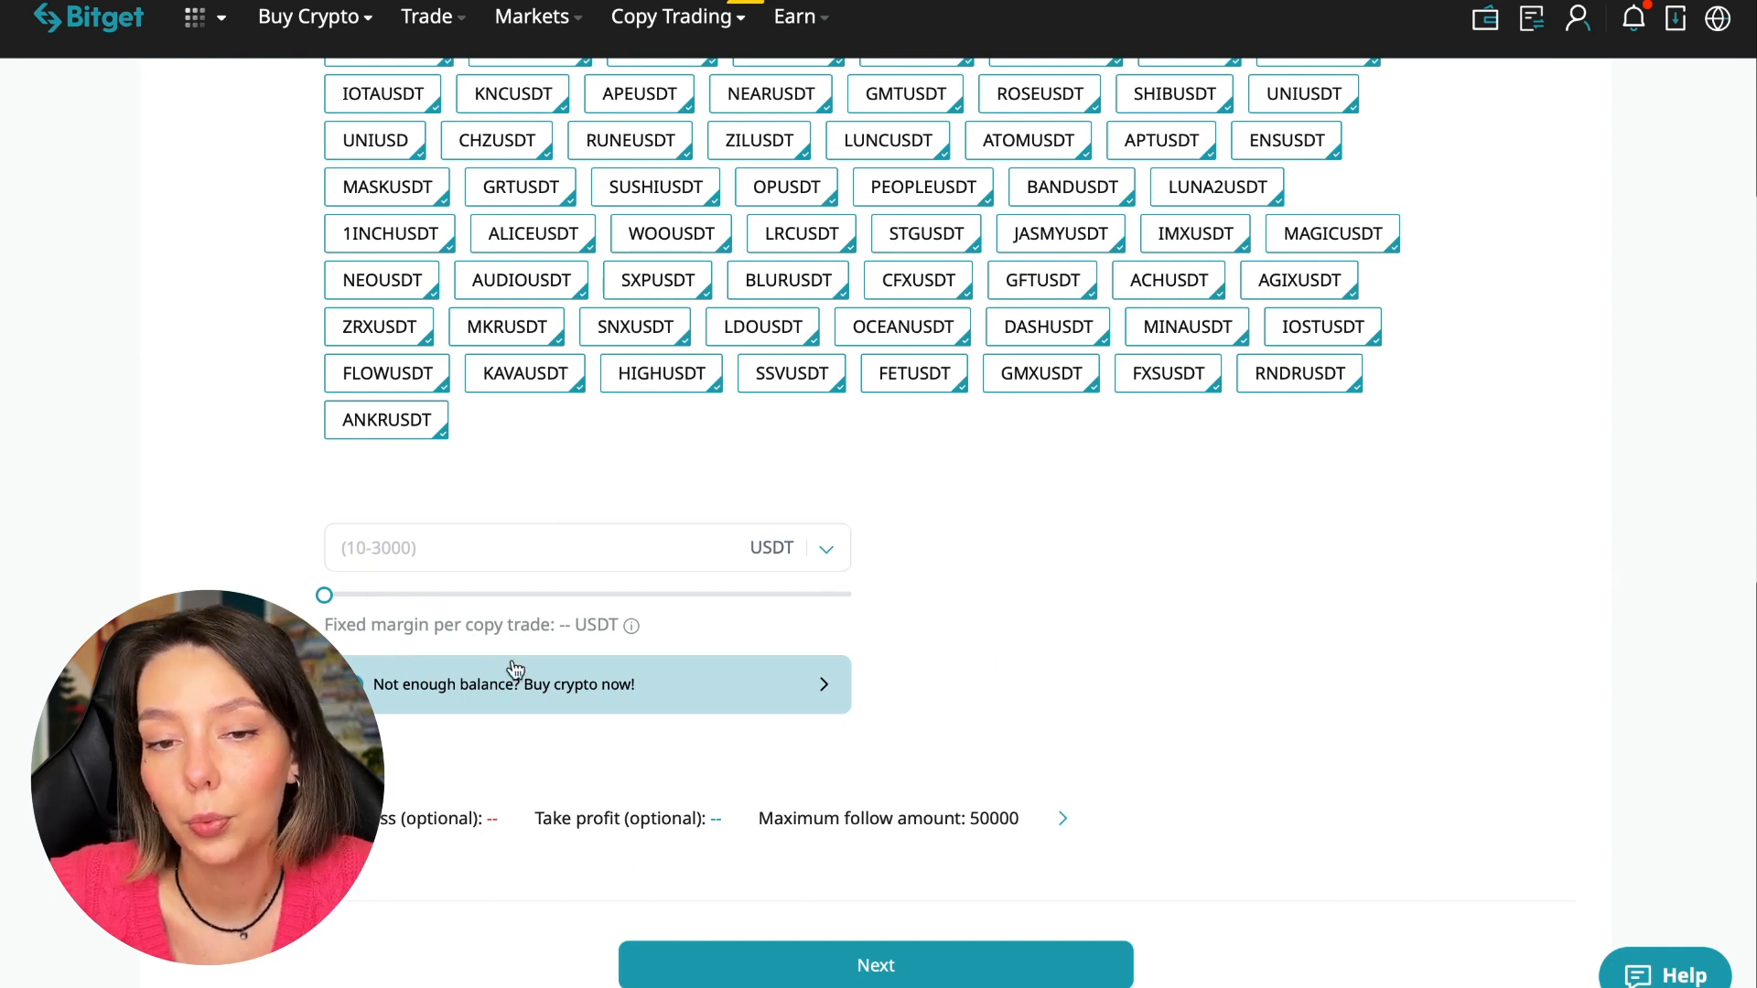
pyautogui.moveTo(507, 577)
pyautogui.write('10')
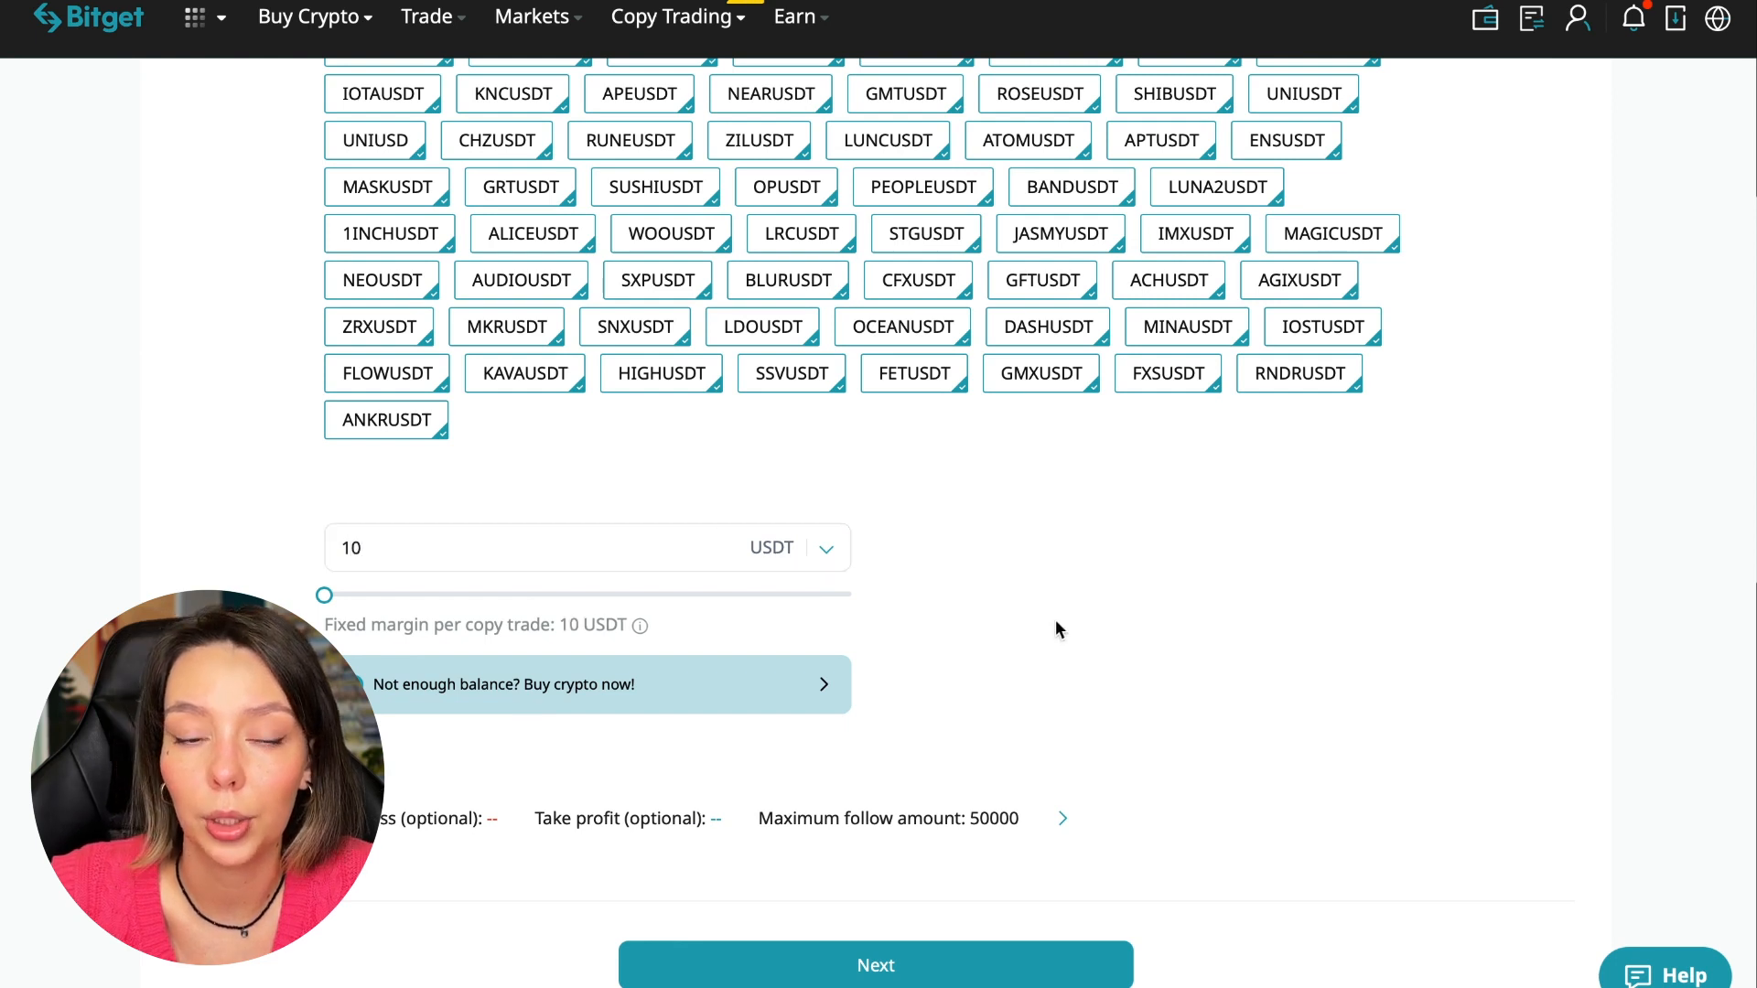
pyautogui.moveTo(1125, 632)
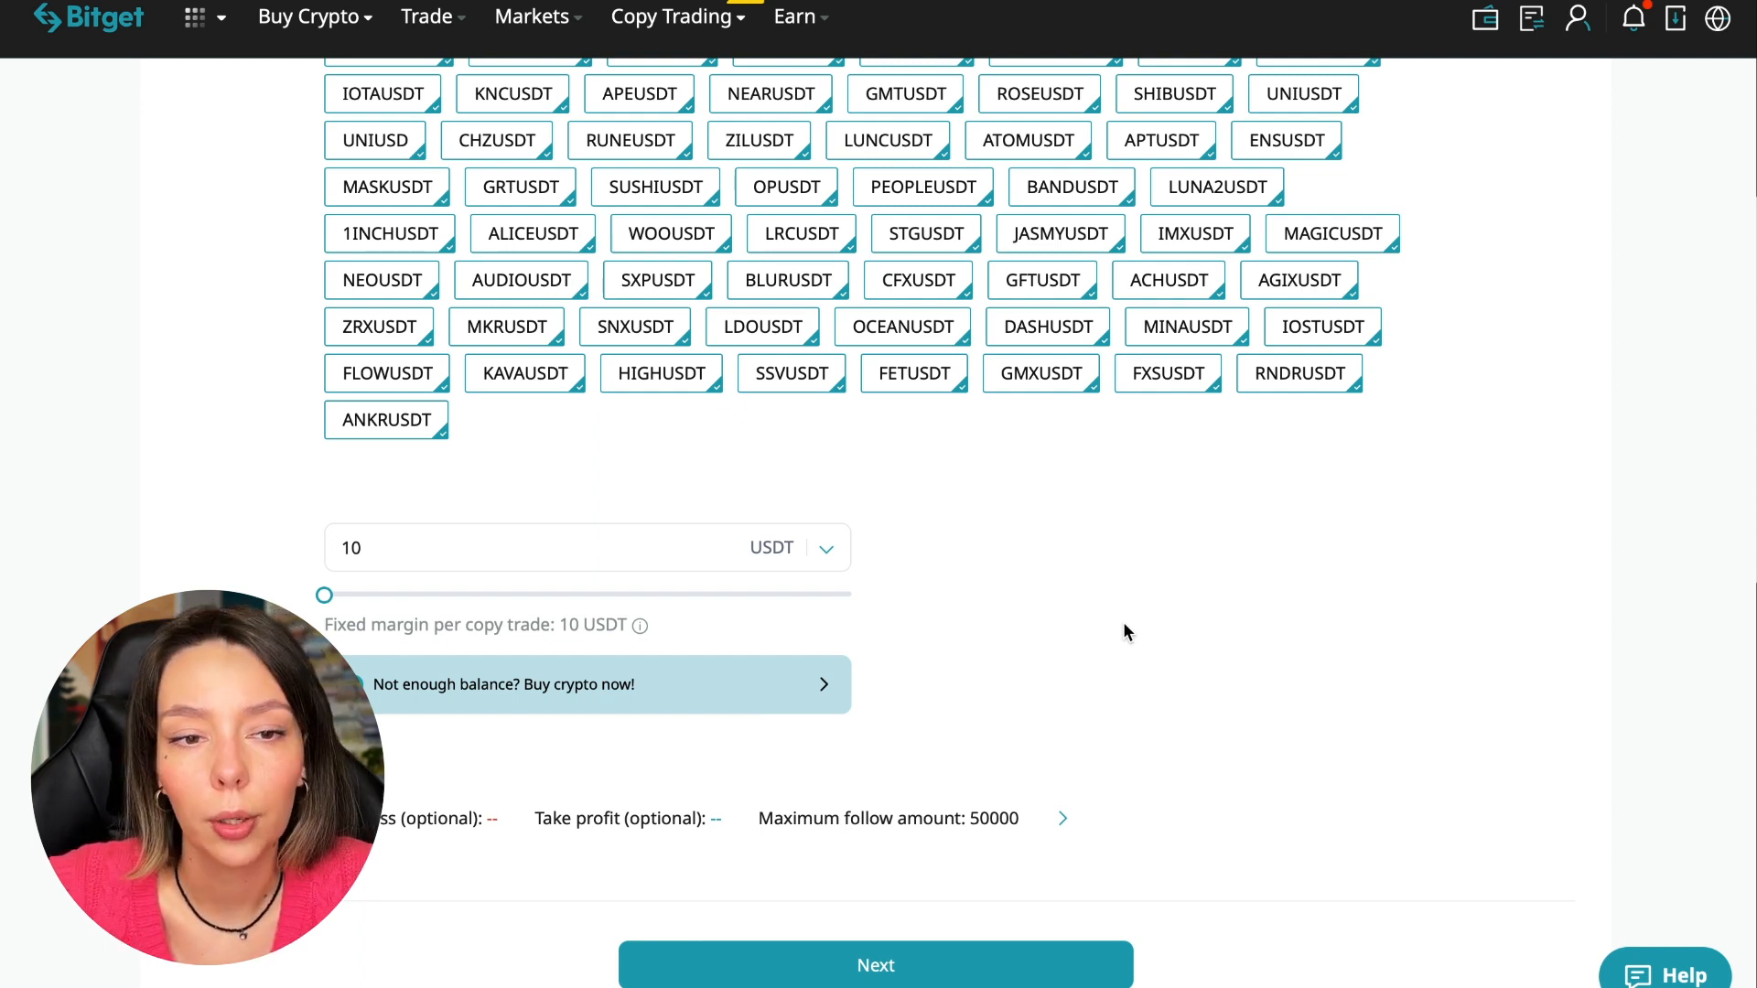
# - With 10 USDT fixed margin per trade set, bring up the Risk Management settings
pyautogui.click(1059, 816)
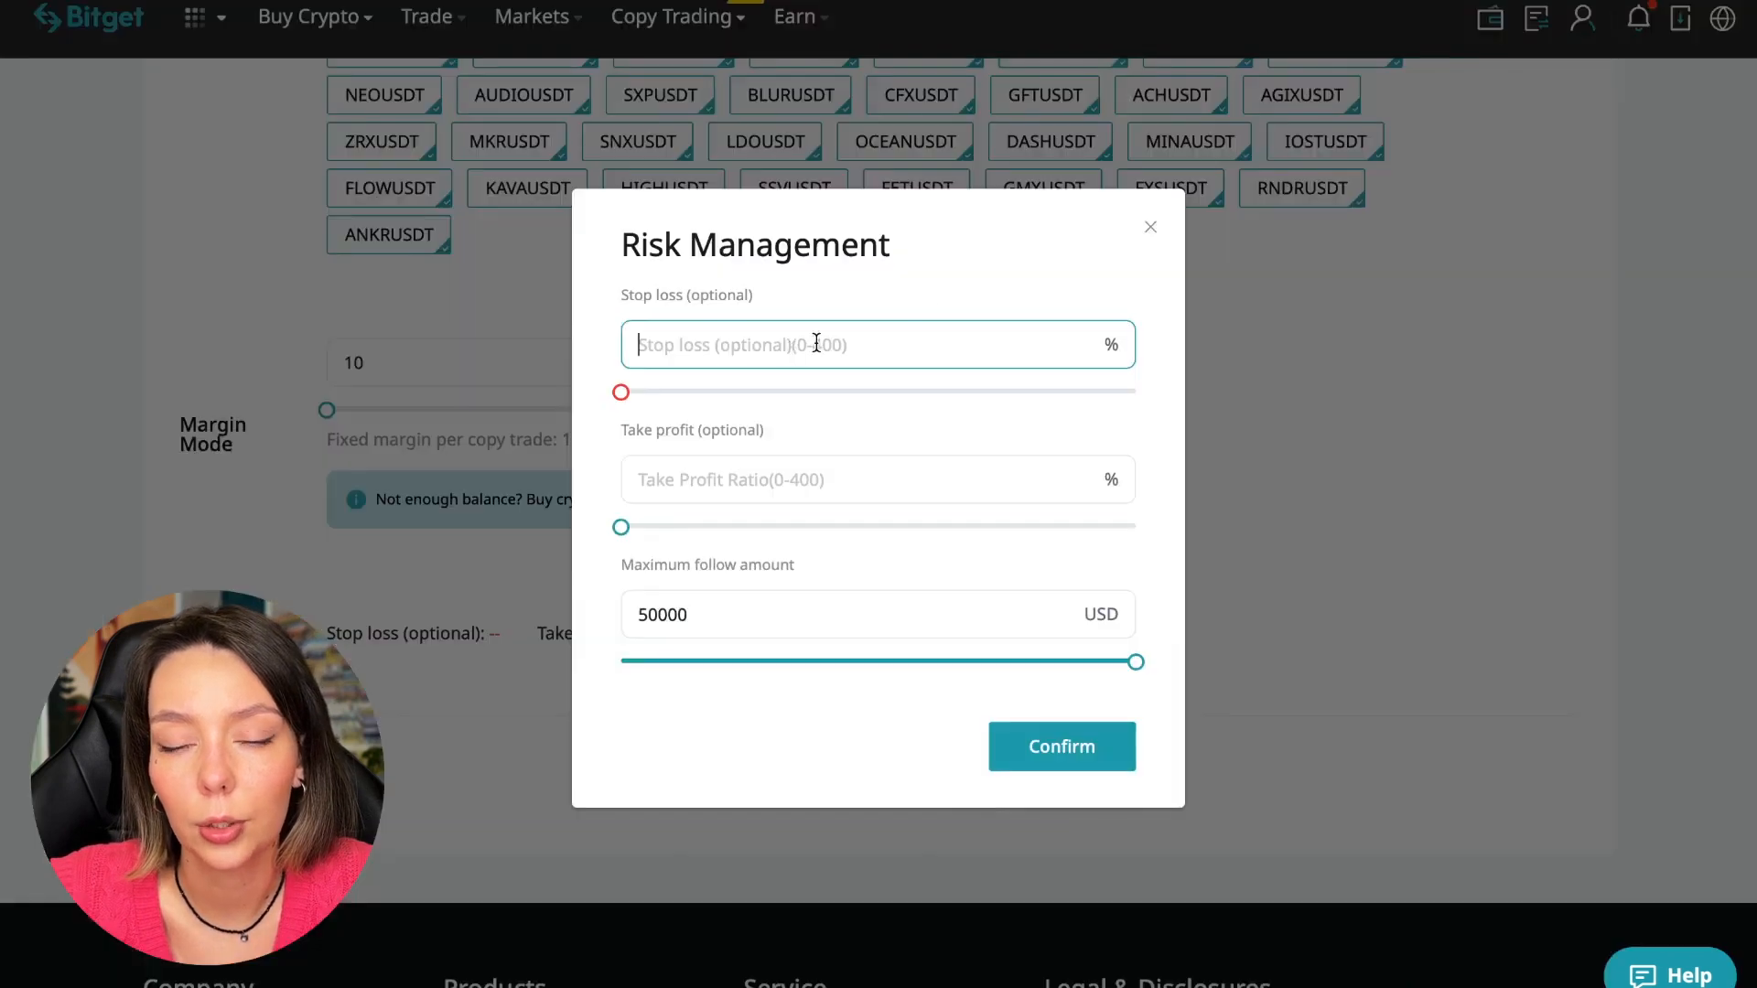
# - Set the maximum follow amount to 30 USDT with no stop loss or take profit, and confirm
pyautogui.click(834, 480)
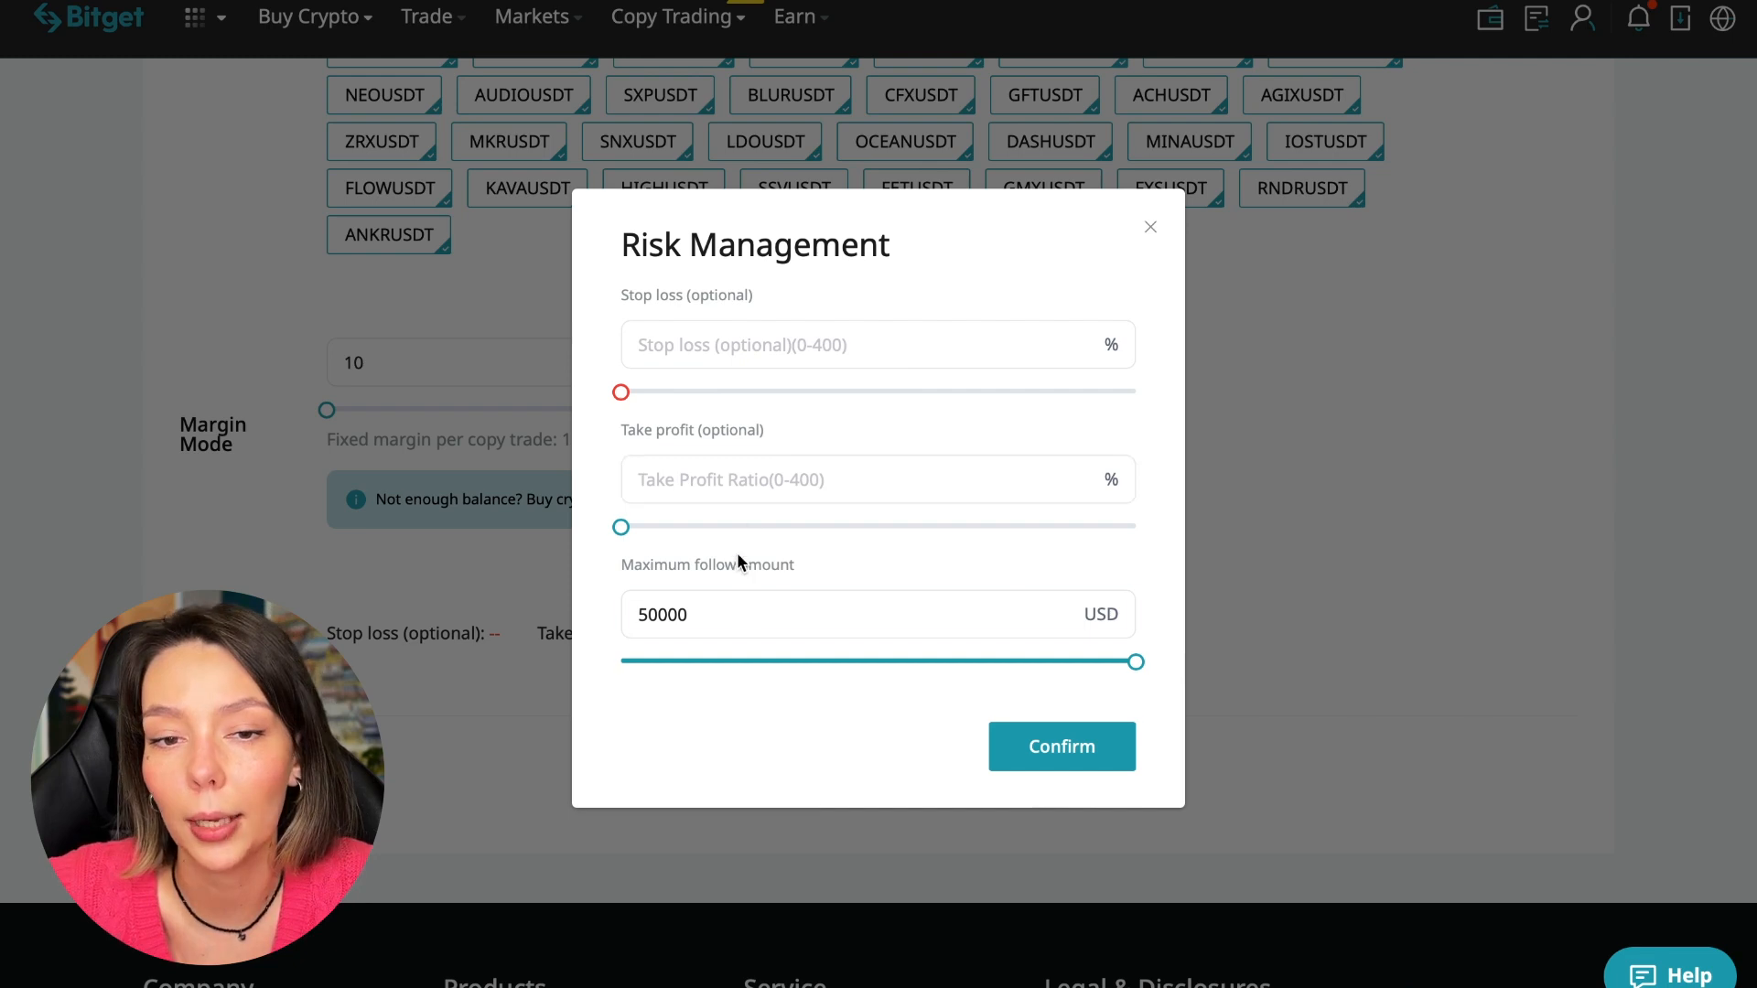
pyautogui.click(807, 615)
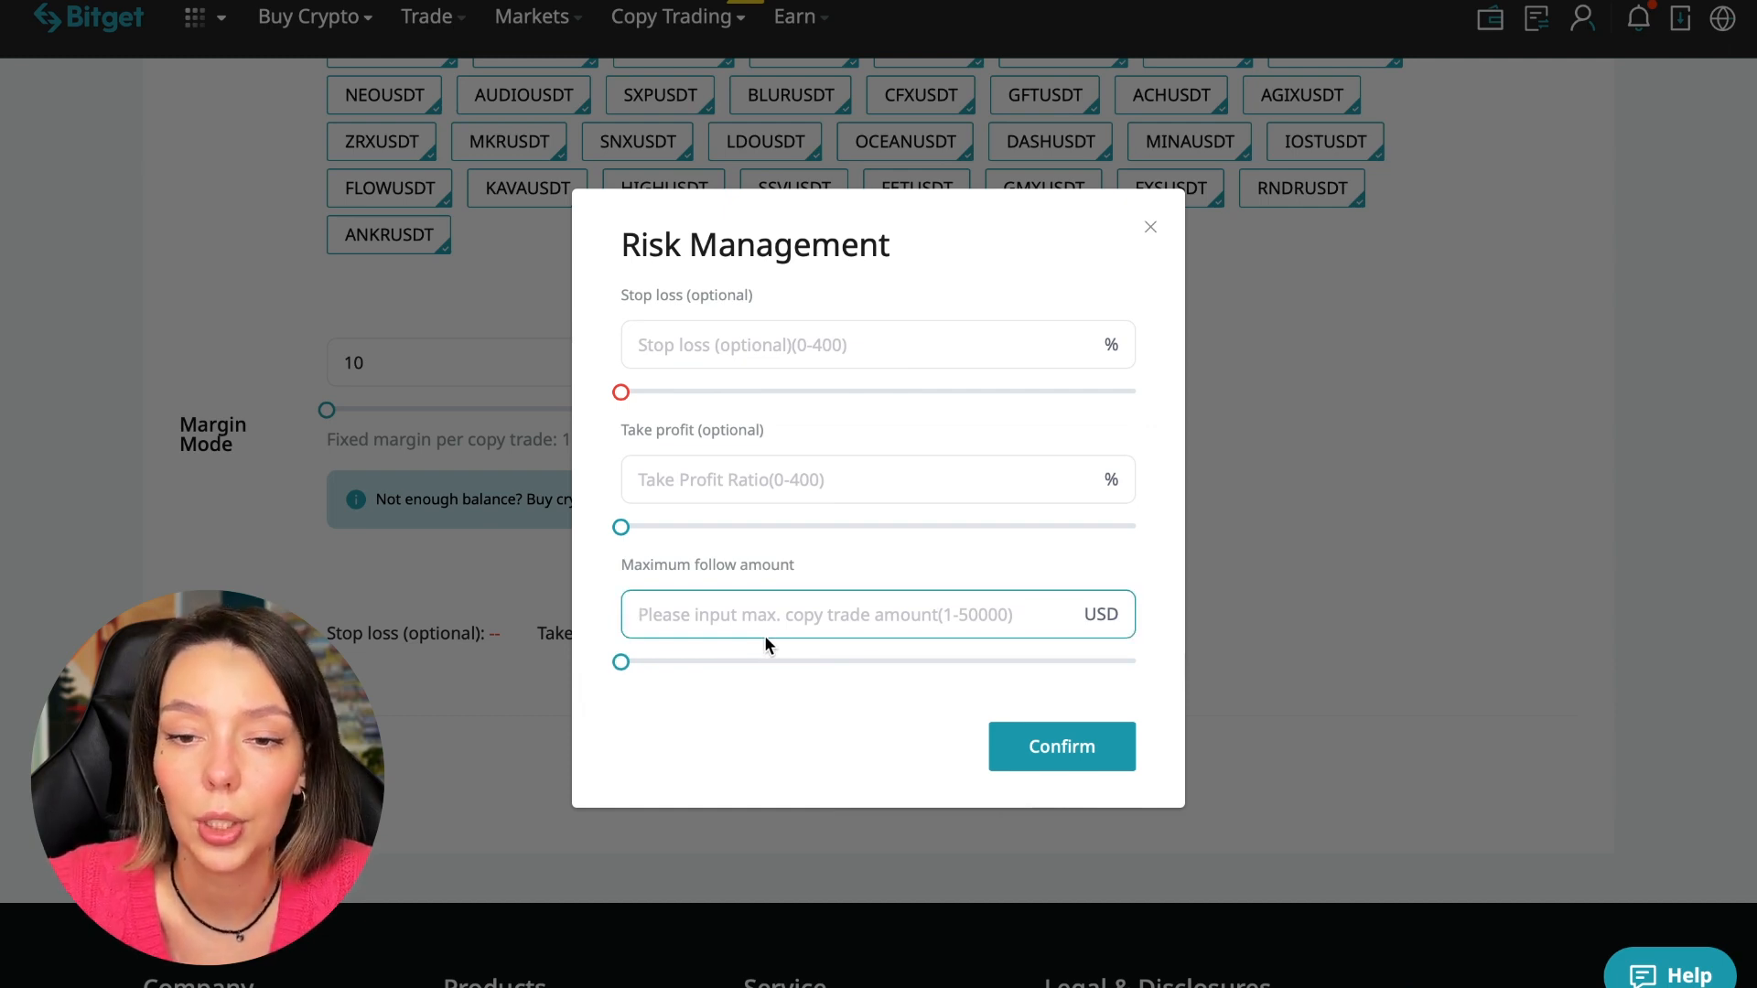
pyautogui.click(877, 615)
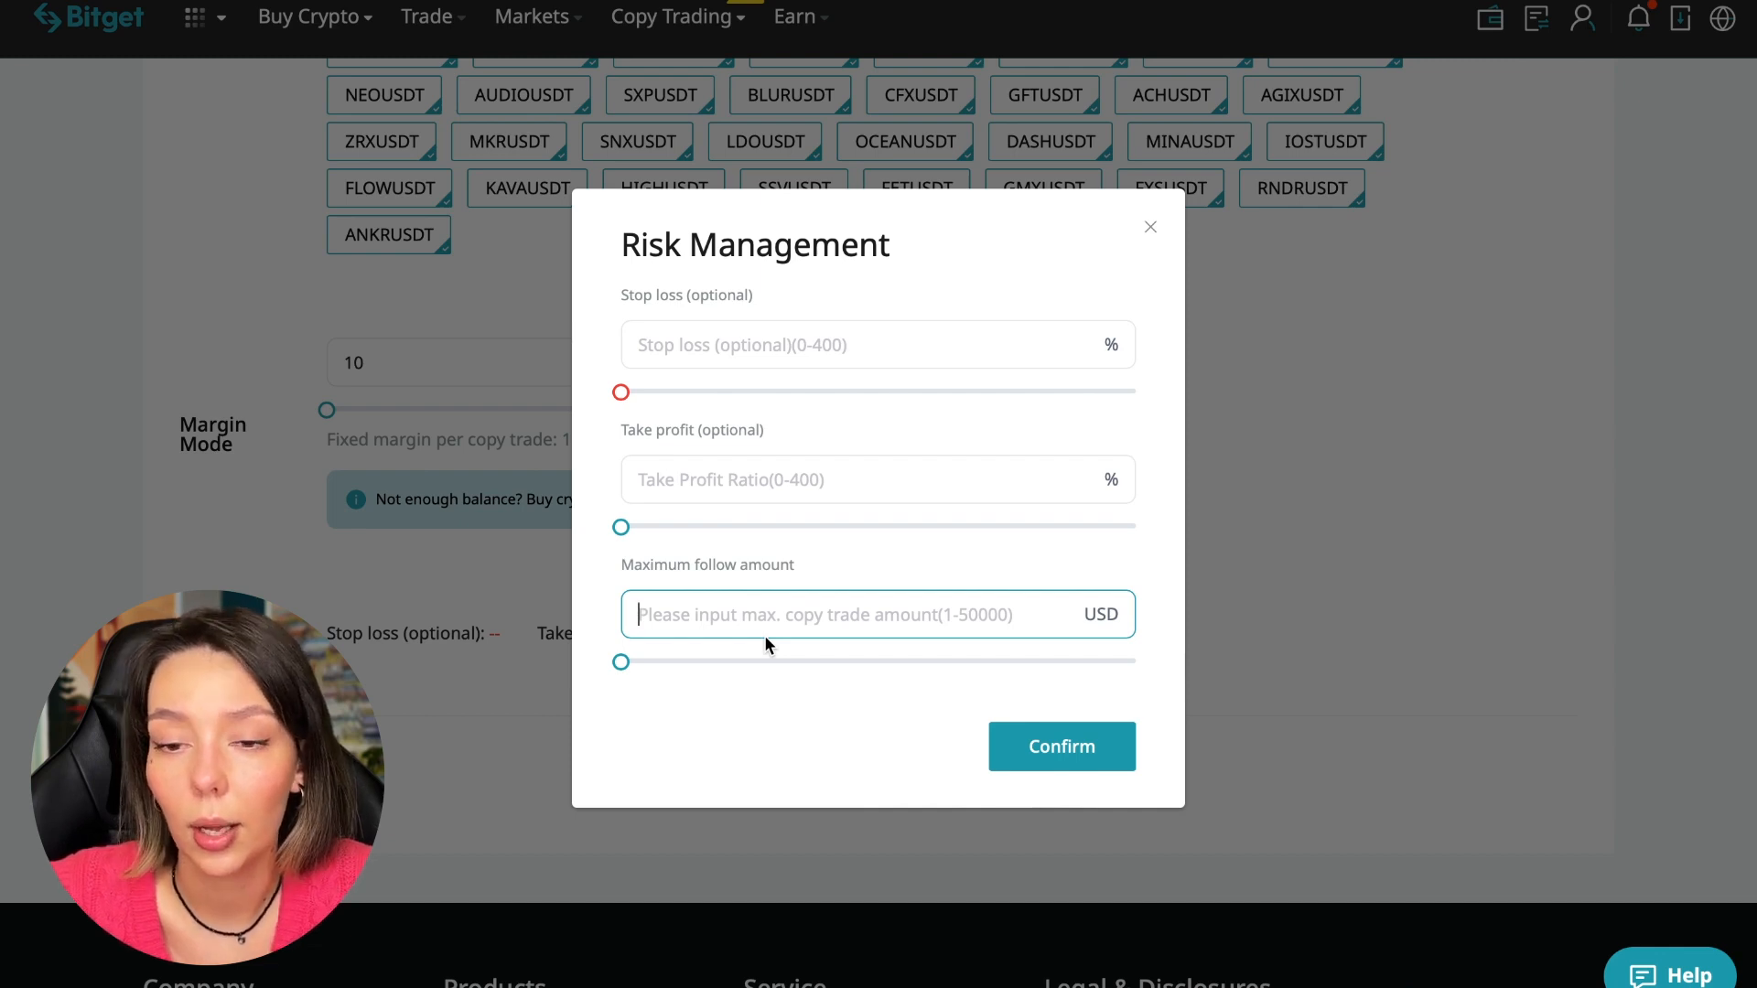
pyautogui.write('30')
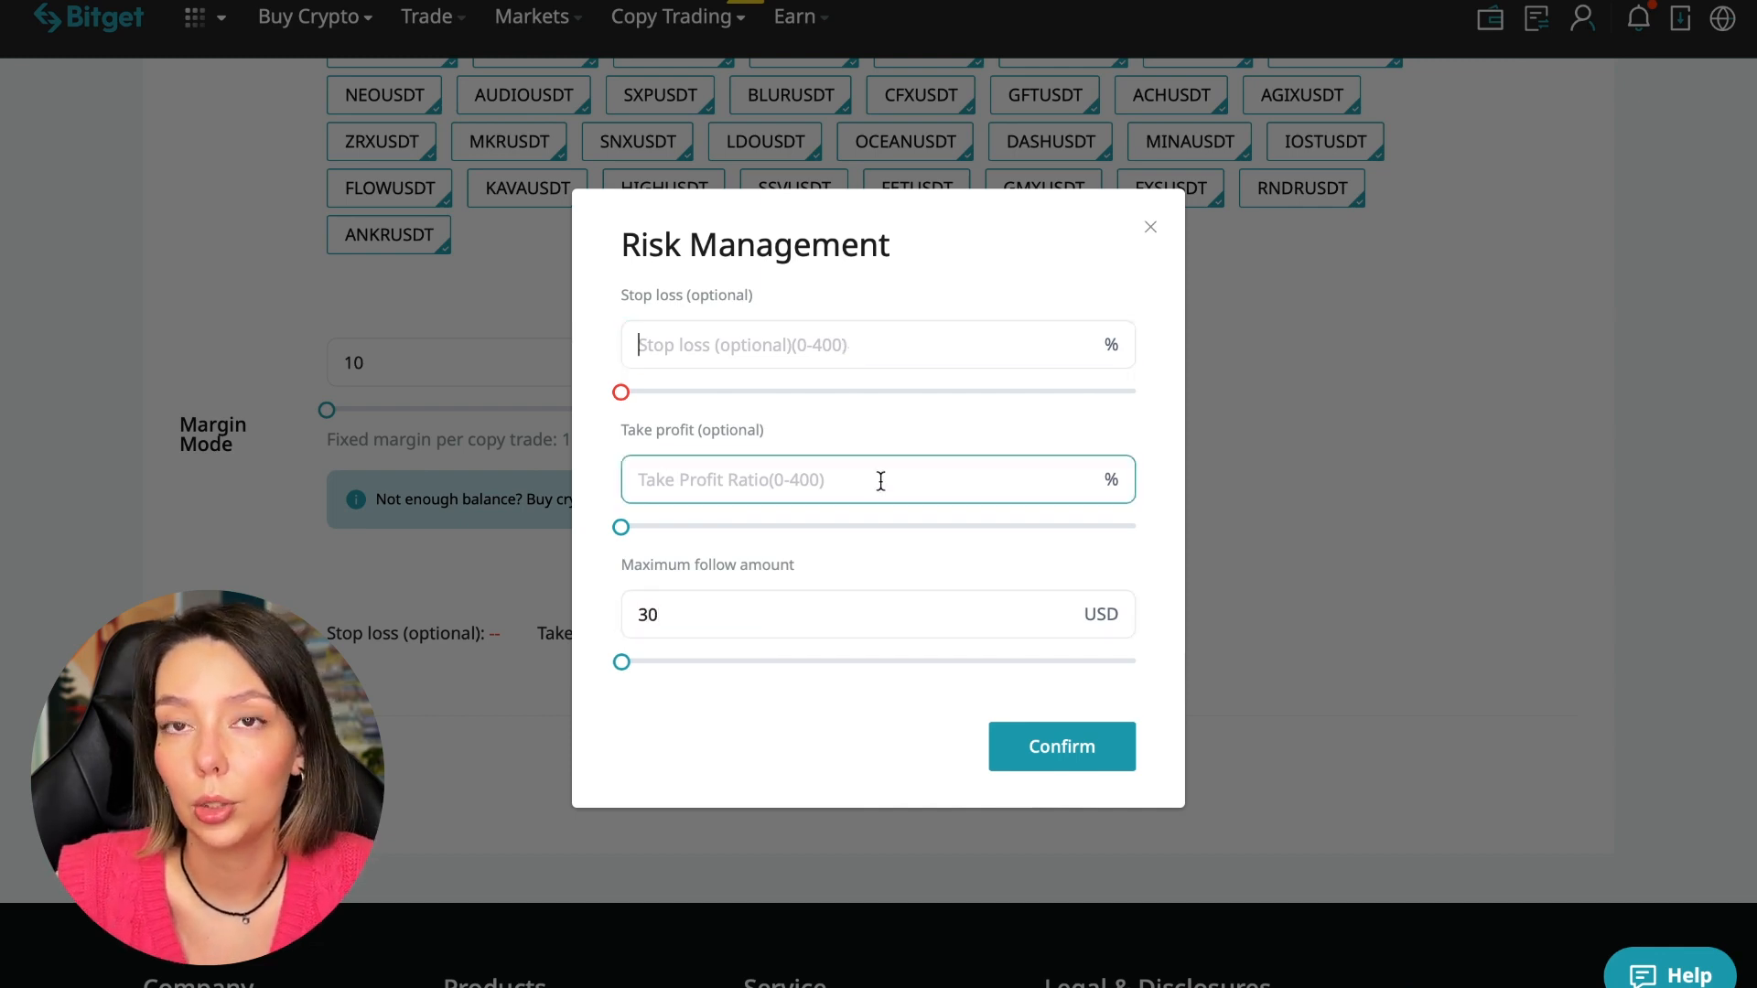
pyautogui.click(877, 344)
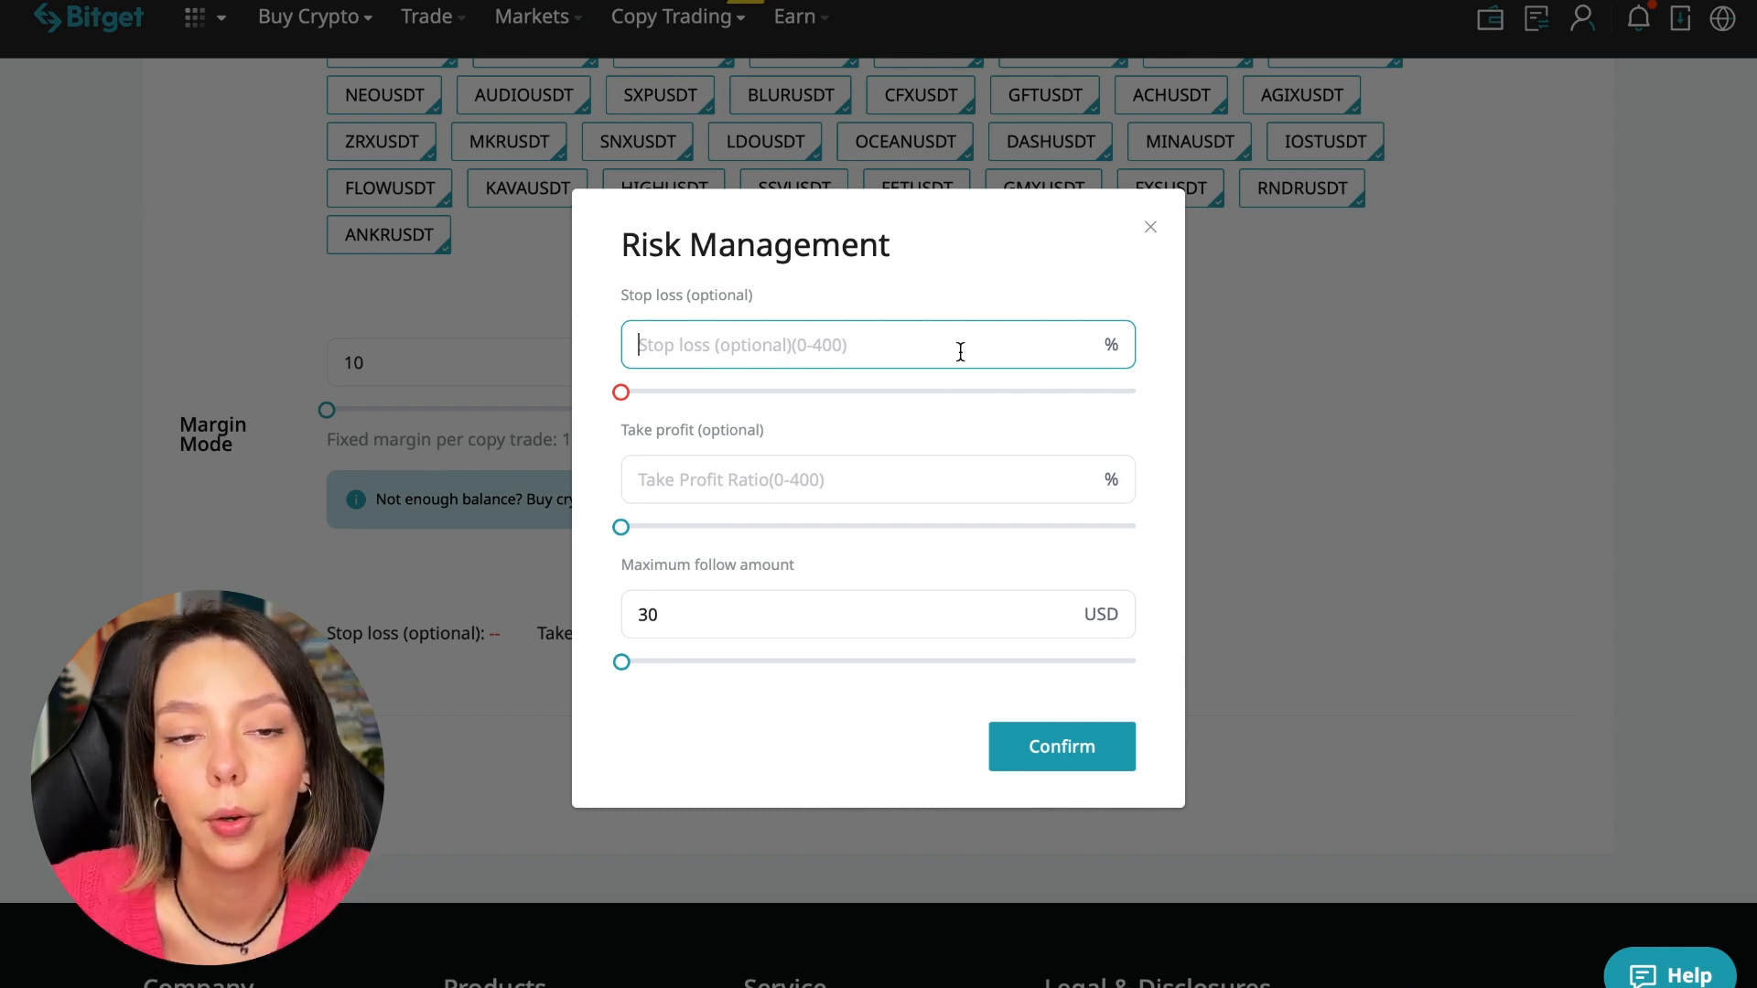
pyautogui.click(1060, 747)
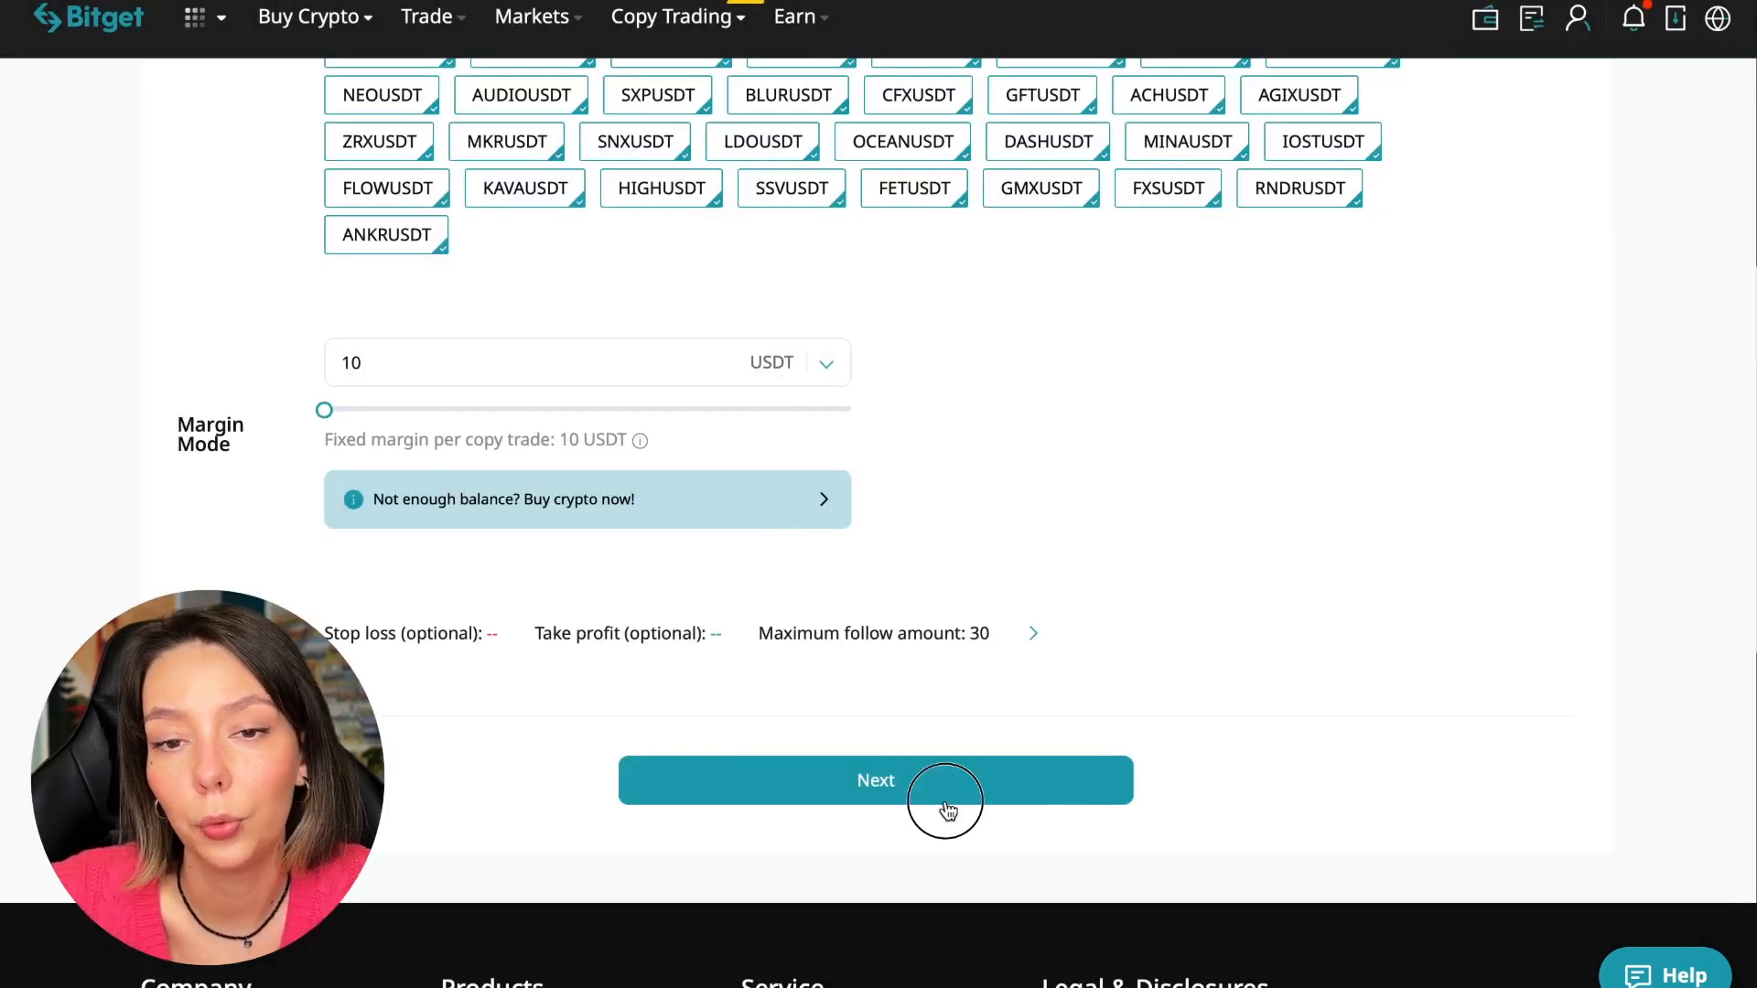
pyautogui.click(876, 780)
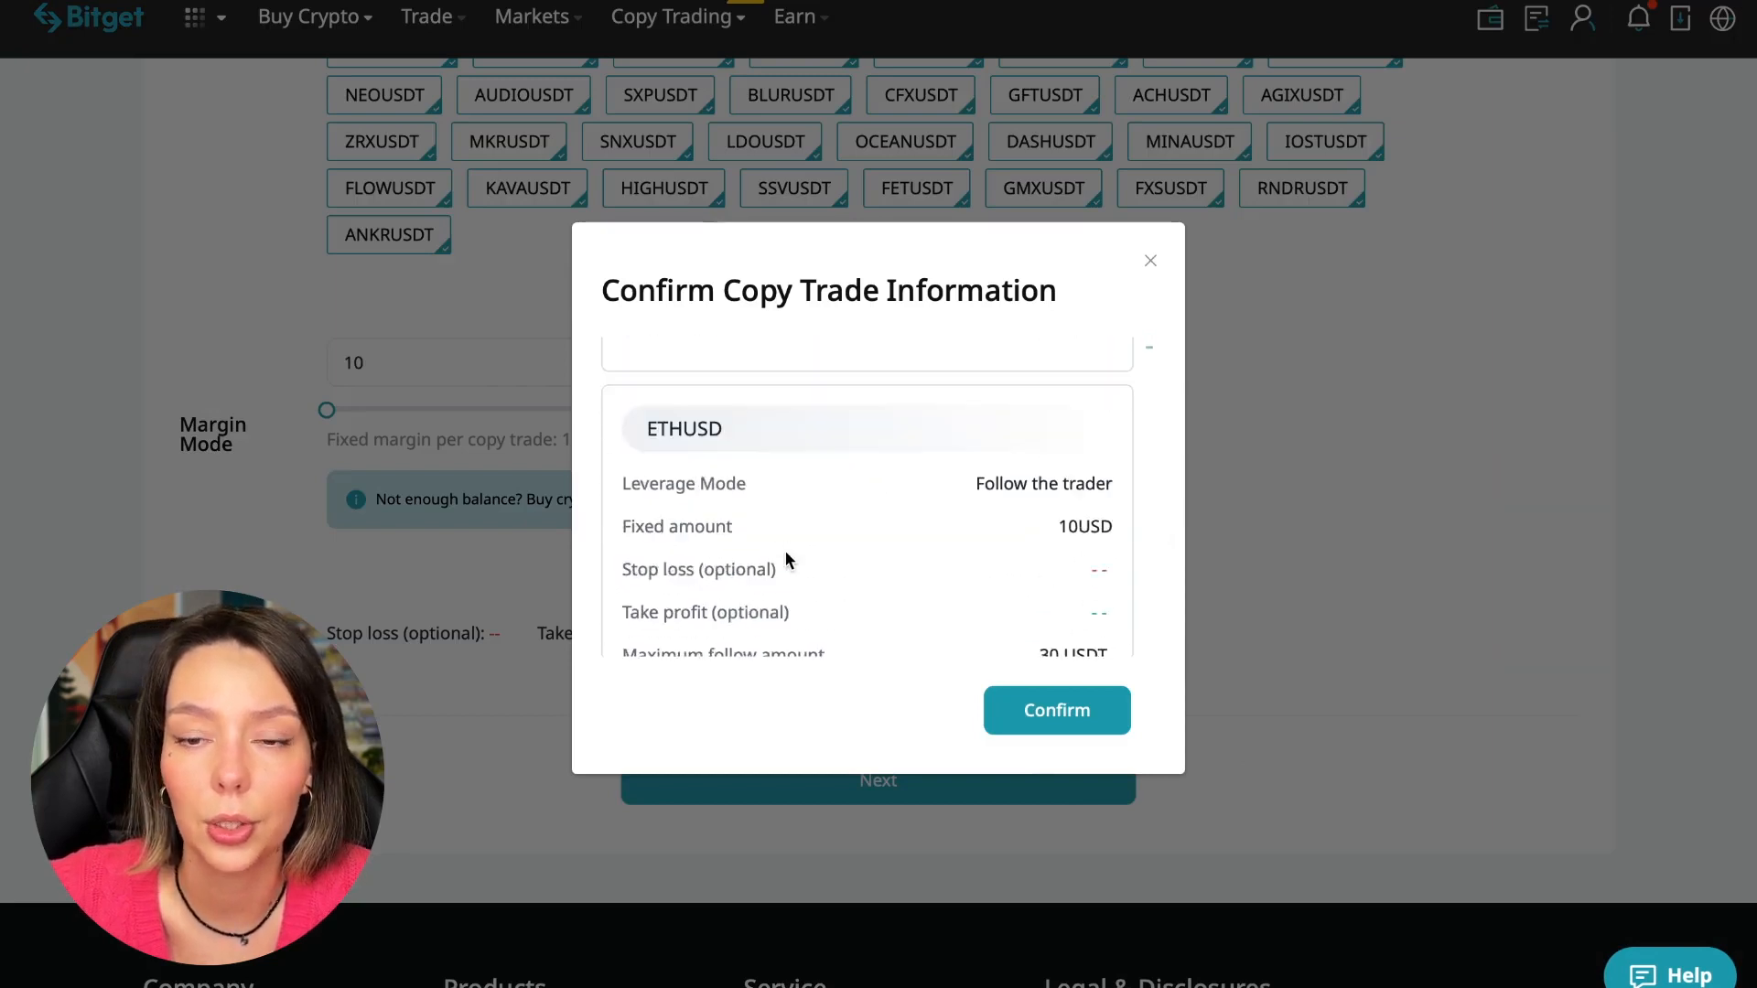
pyautogui.click(1054, 710)
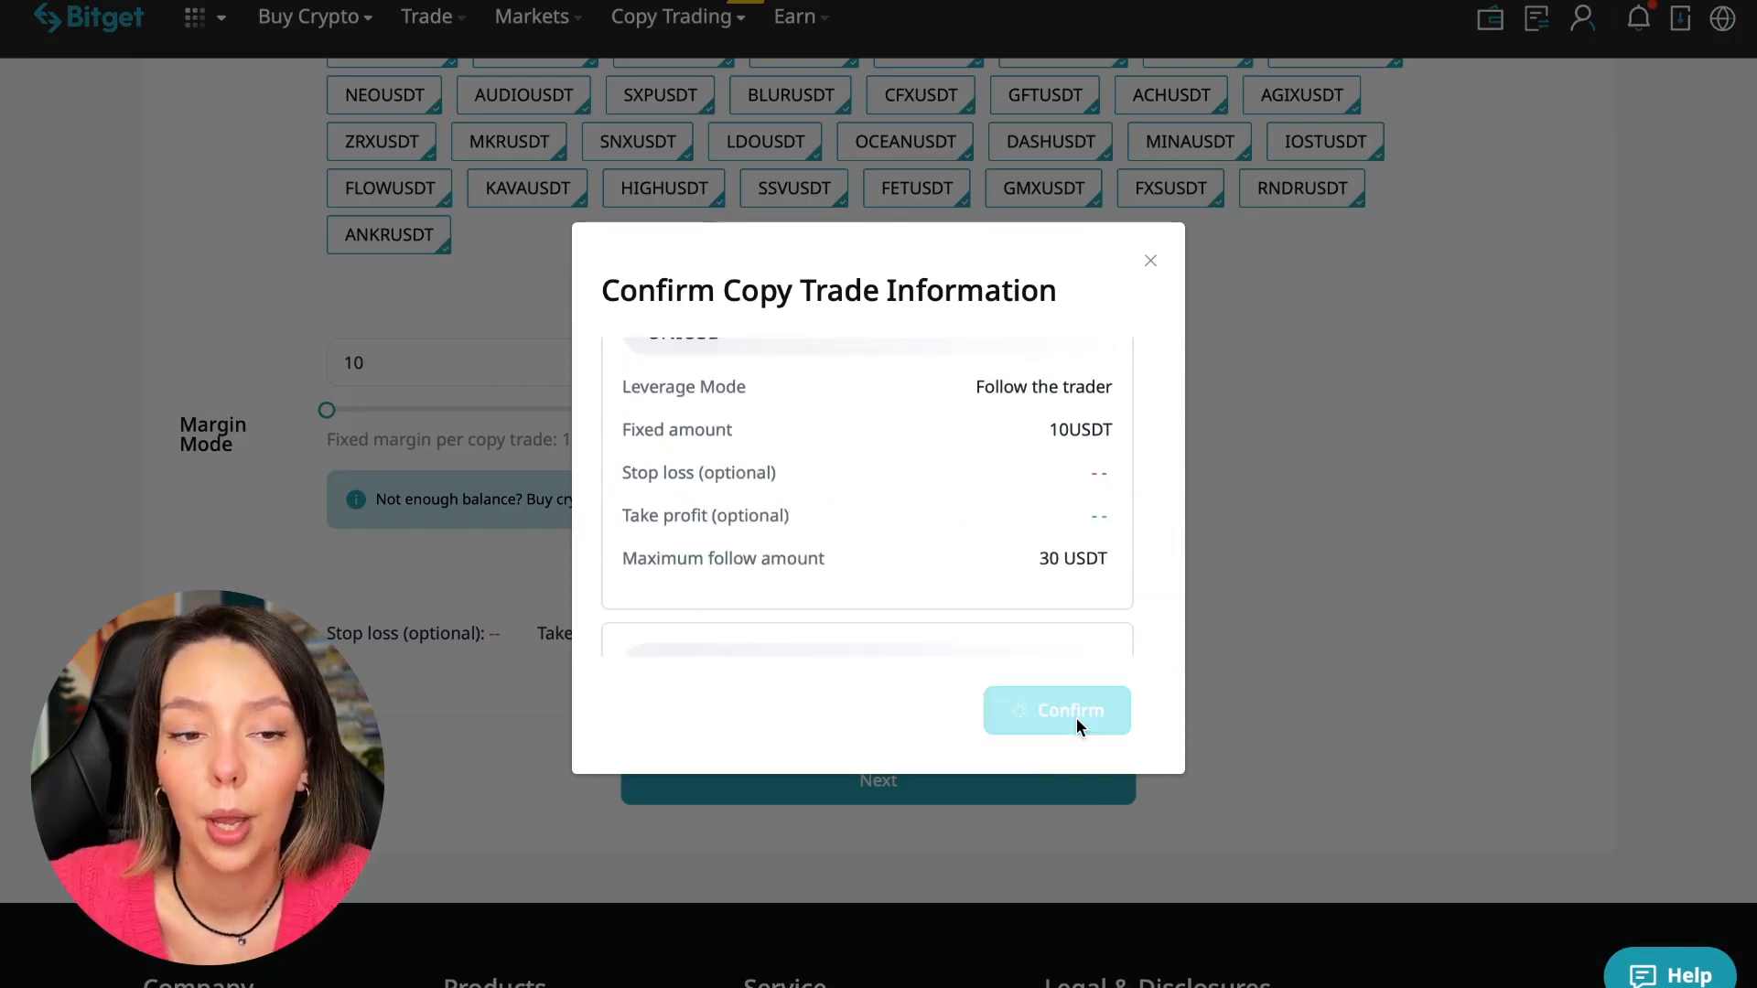
pyautogui.click(1056, 710)
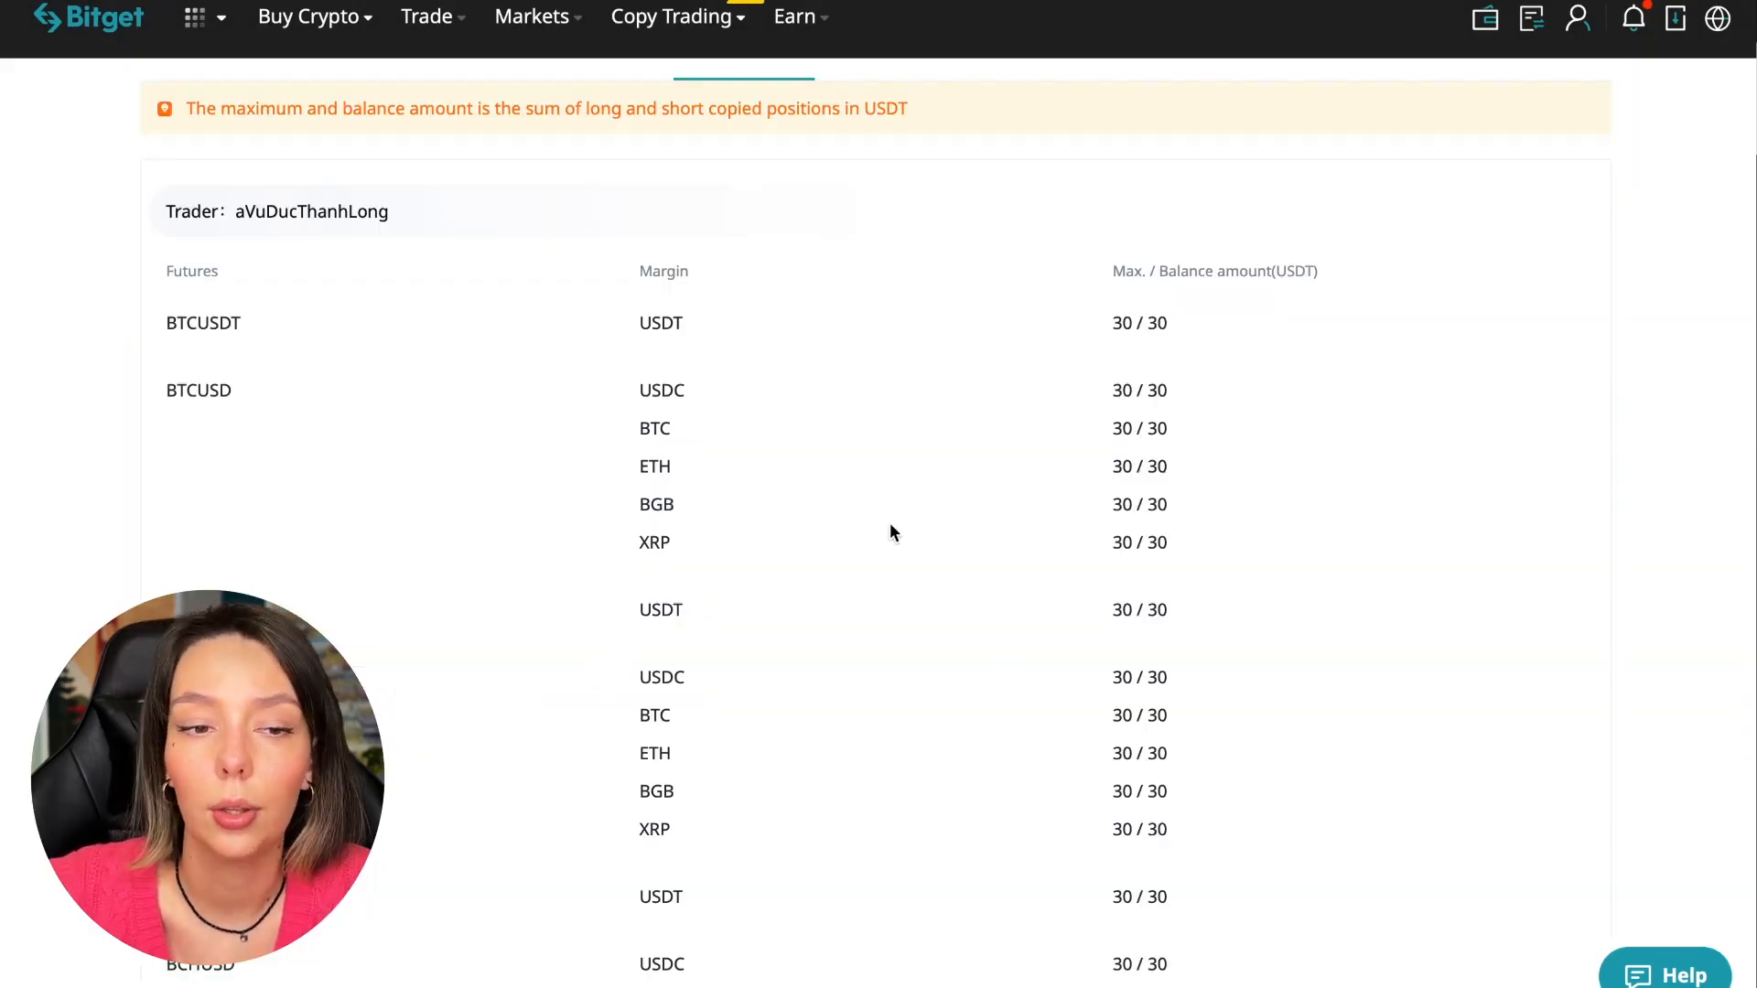
# - Show the Copy Trading Overview settings with 21-day inactive-trader auto-unfollow switched off
pyautogui.scroll(3)
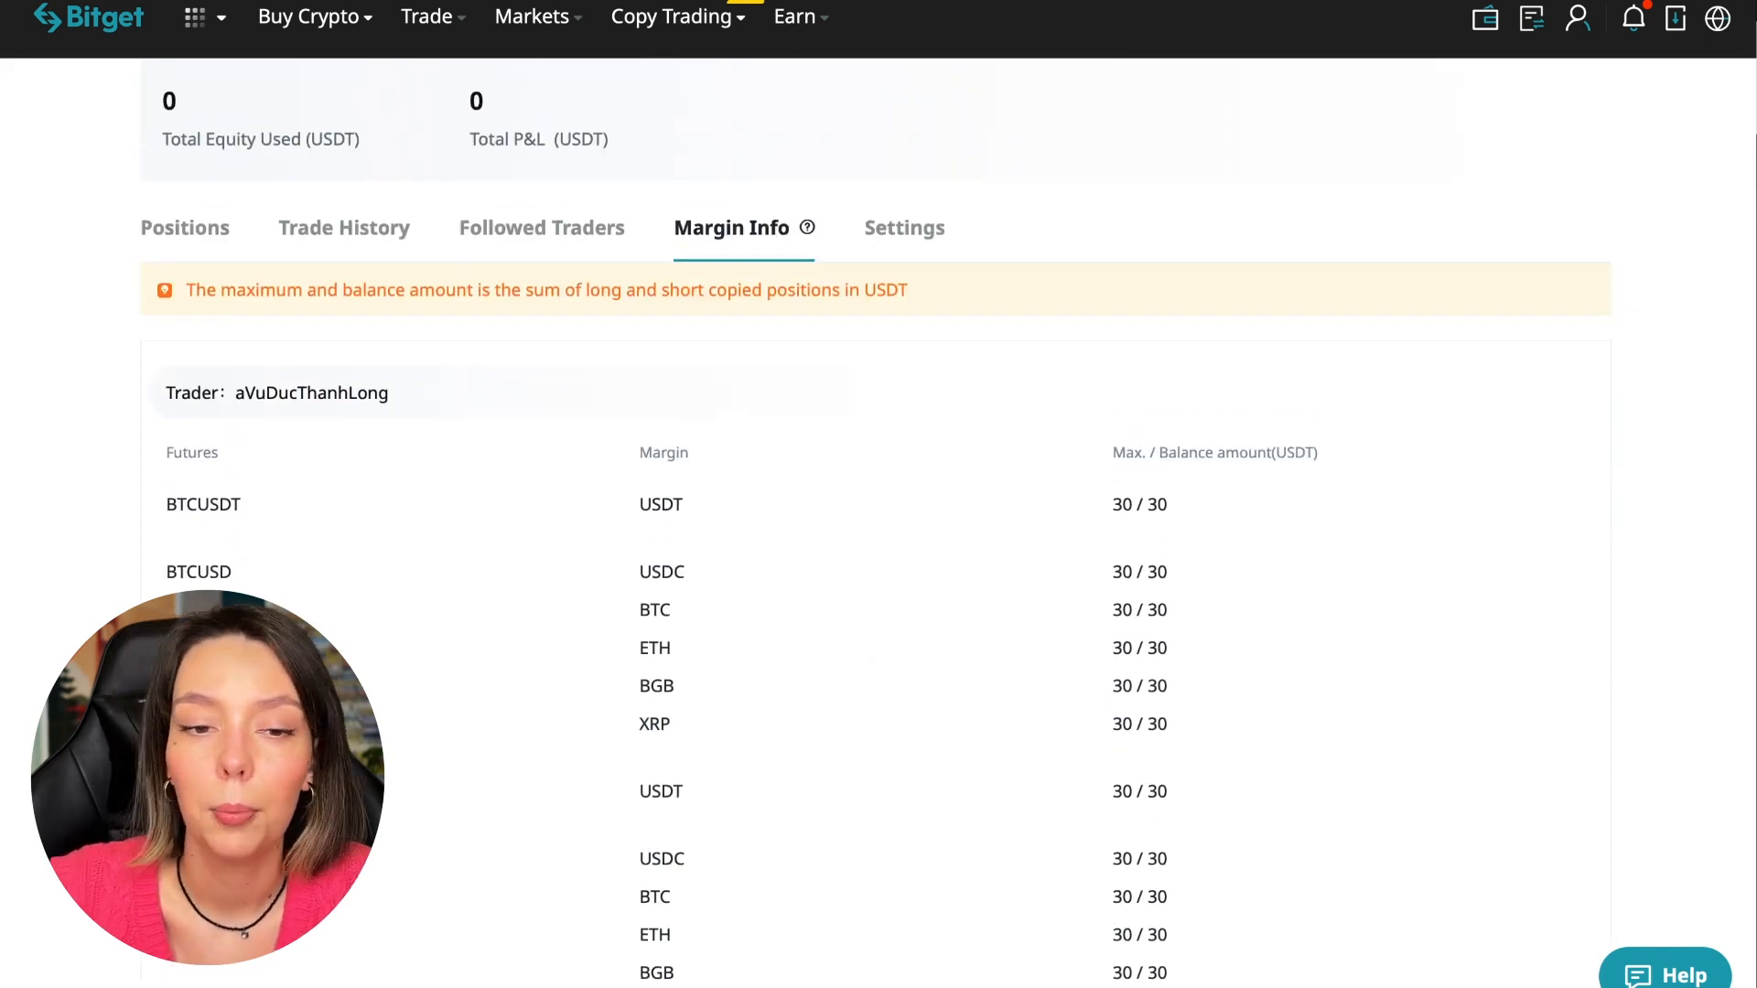
pyautogui.scroll(3)
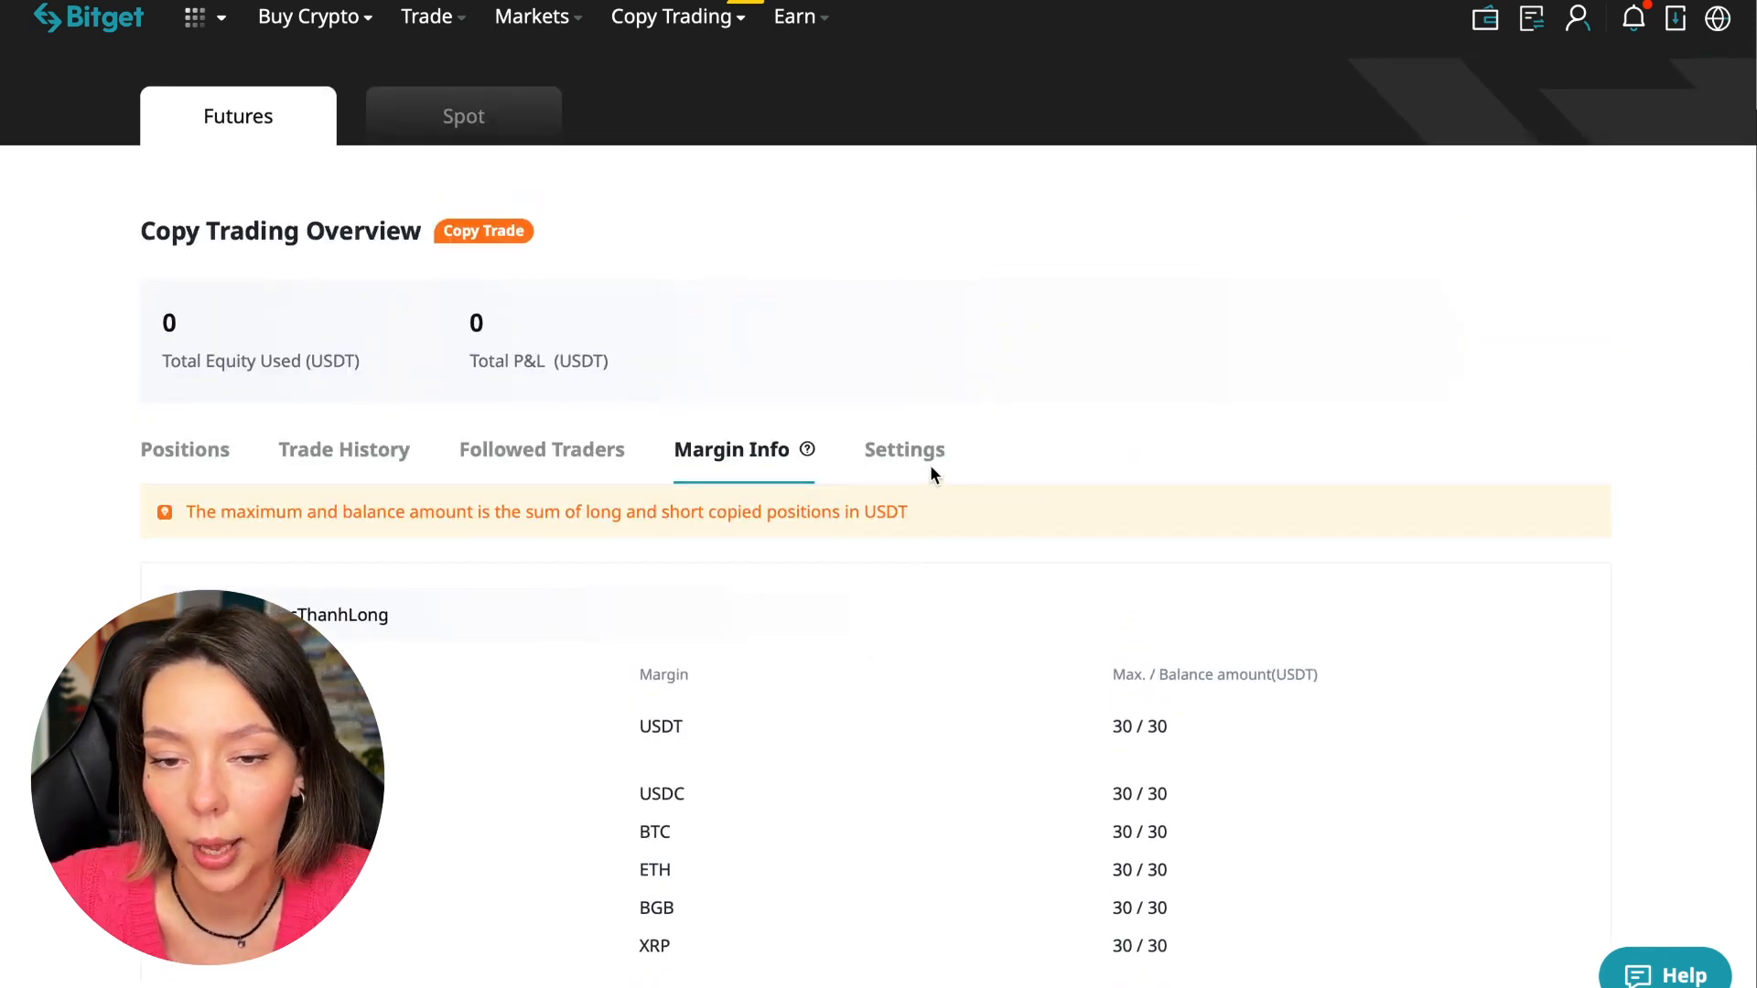
pyautogui.click(903, 451)
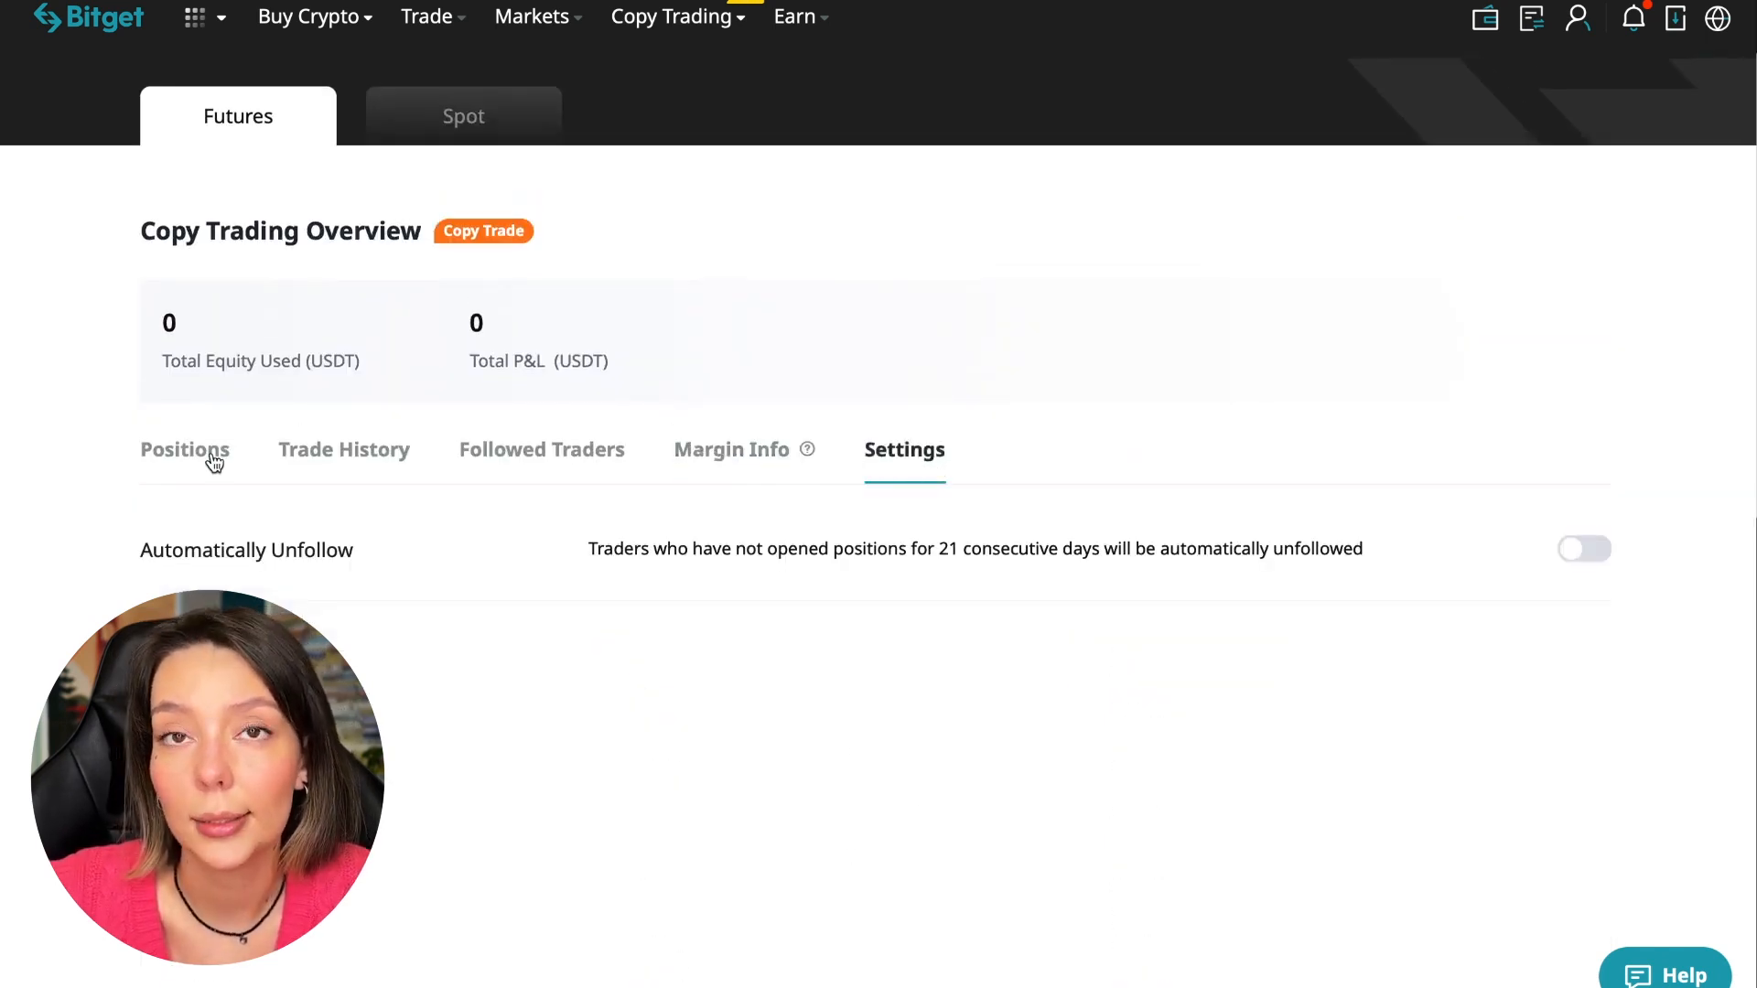